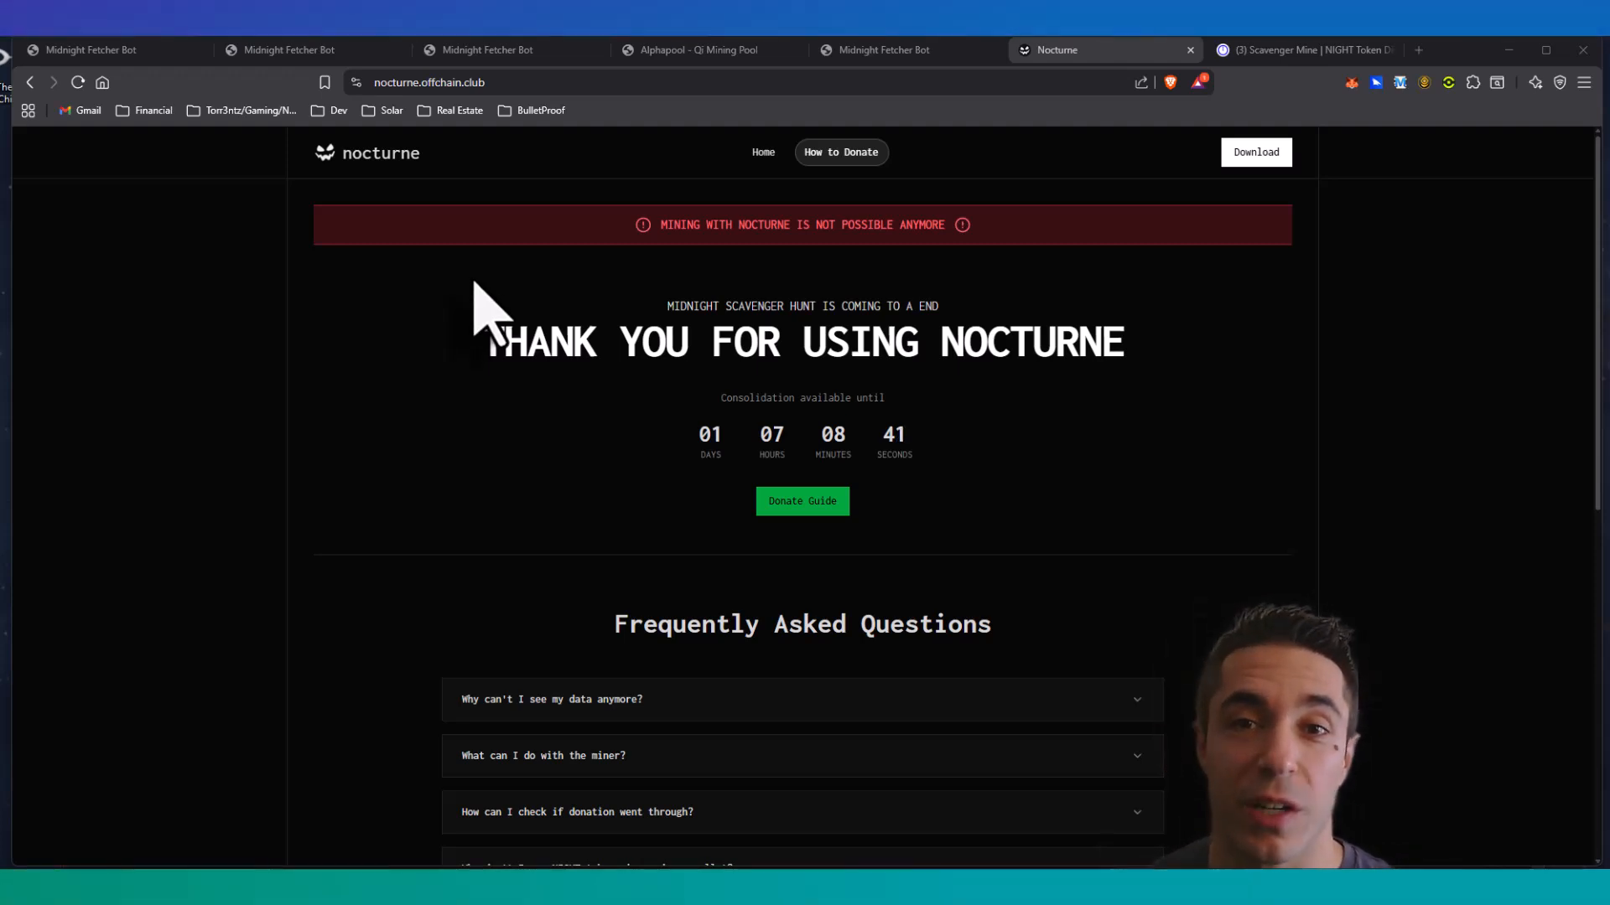
mouse_move(523, 339)
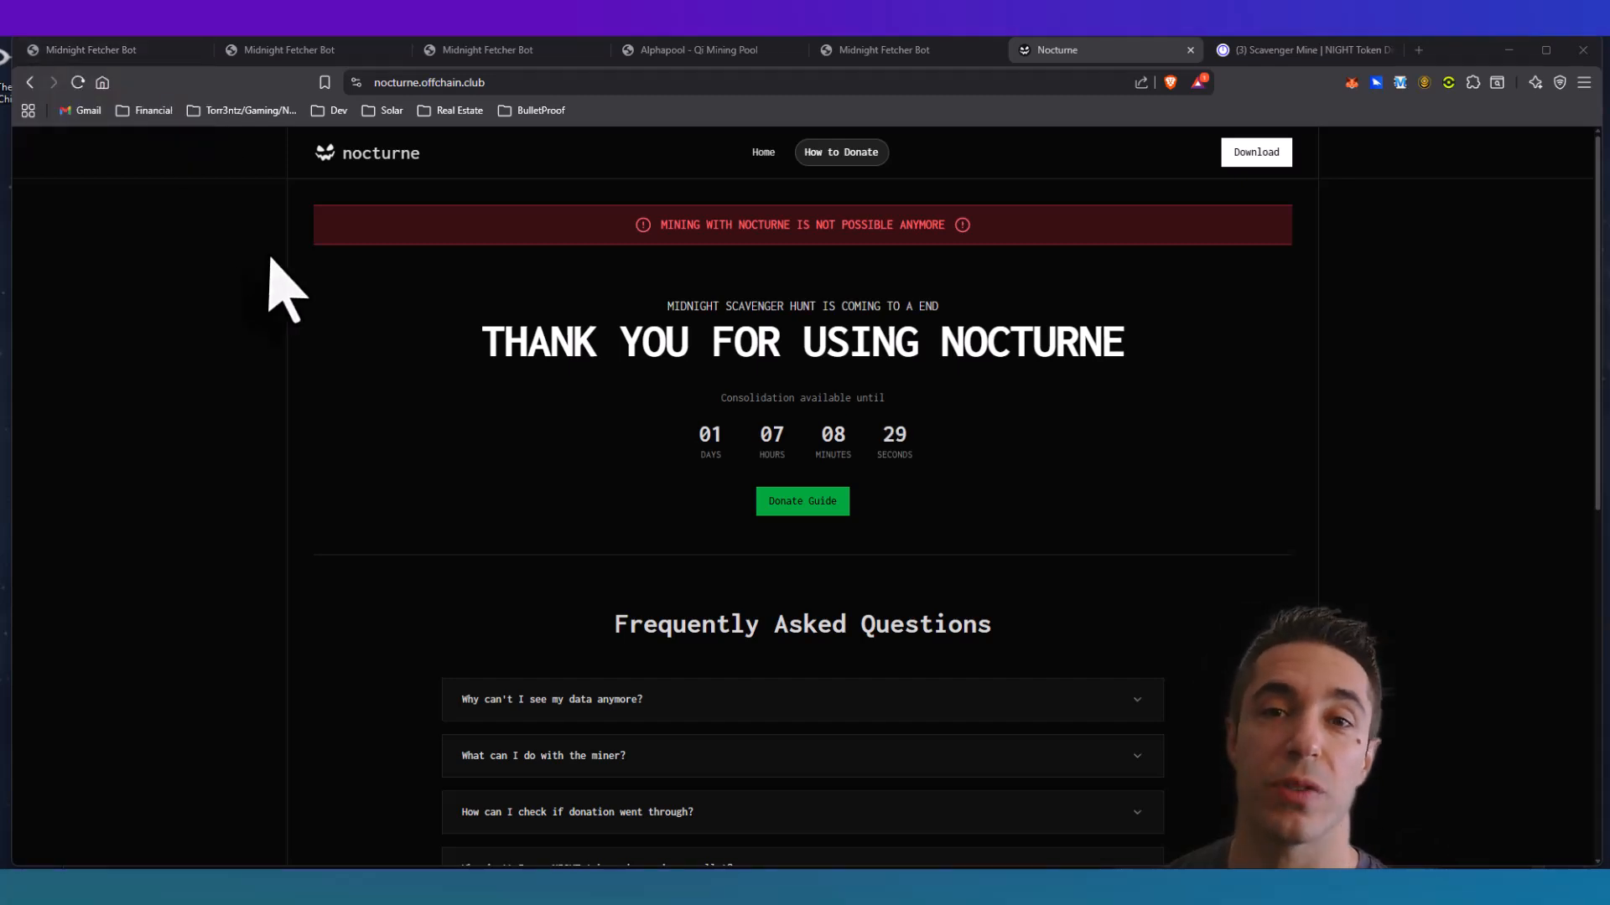
mouse_move(191, 124)
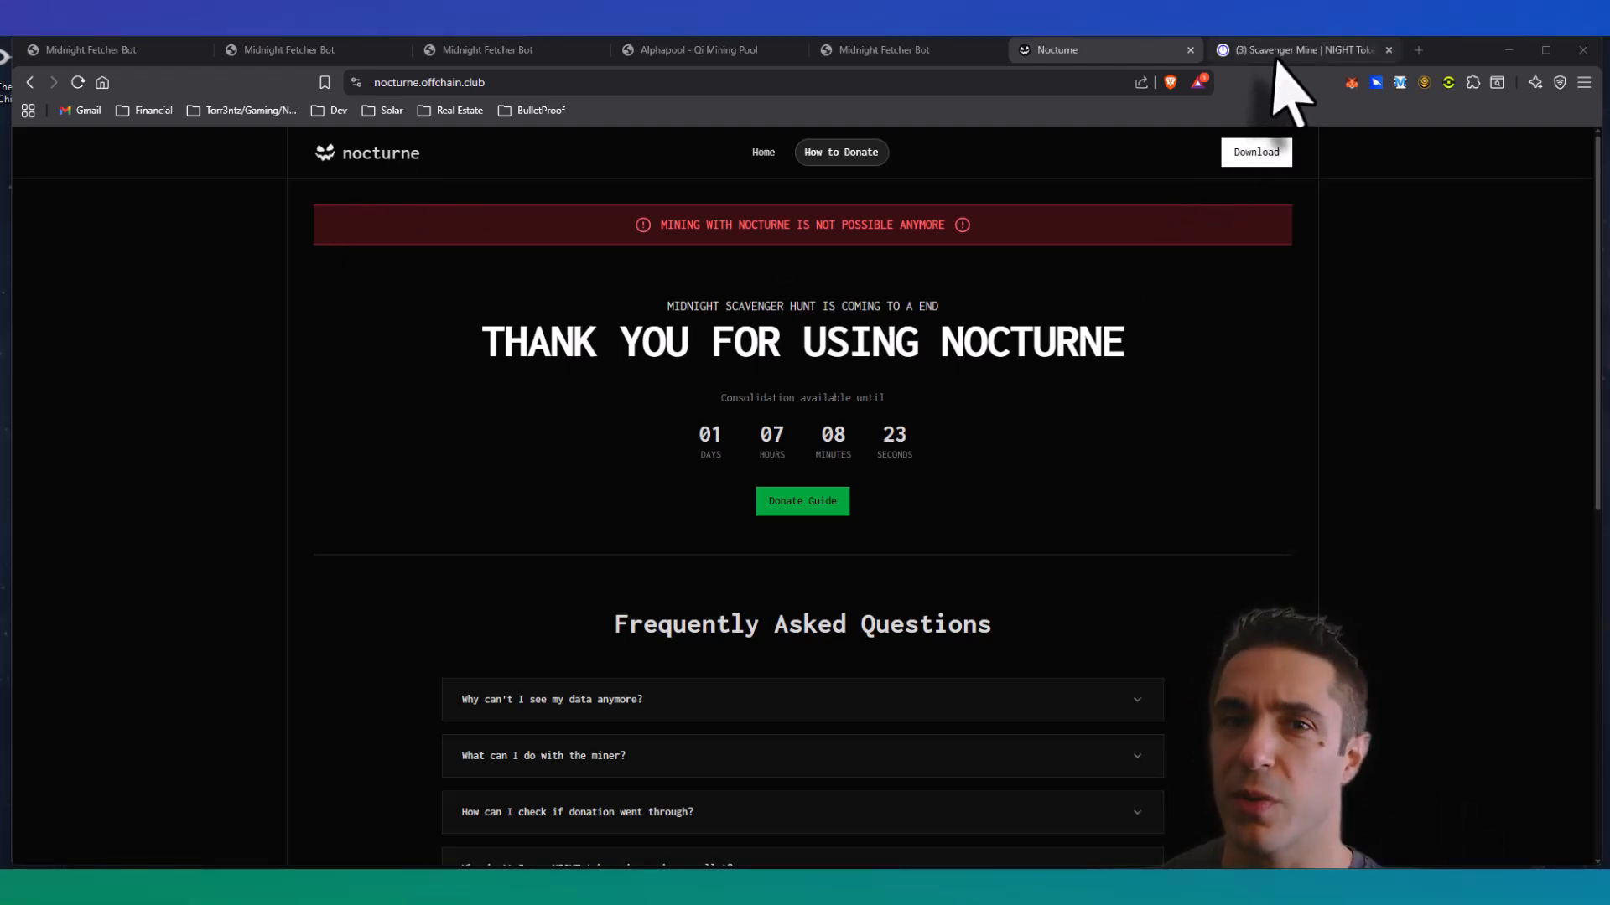
Open Nocturne's How to Donate guide and scroll to step 1 on receiving wallets
left_click(1299, 50)
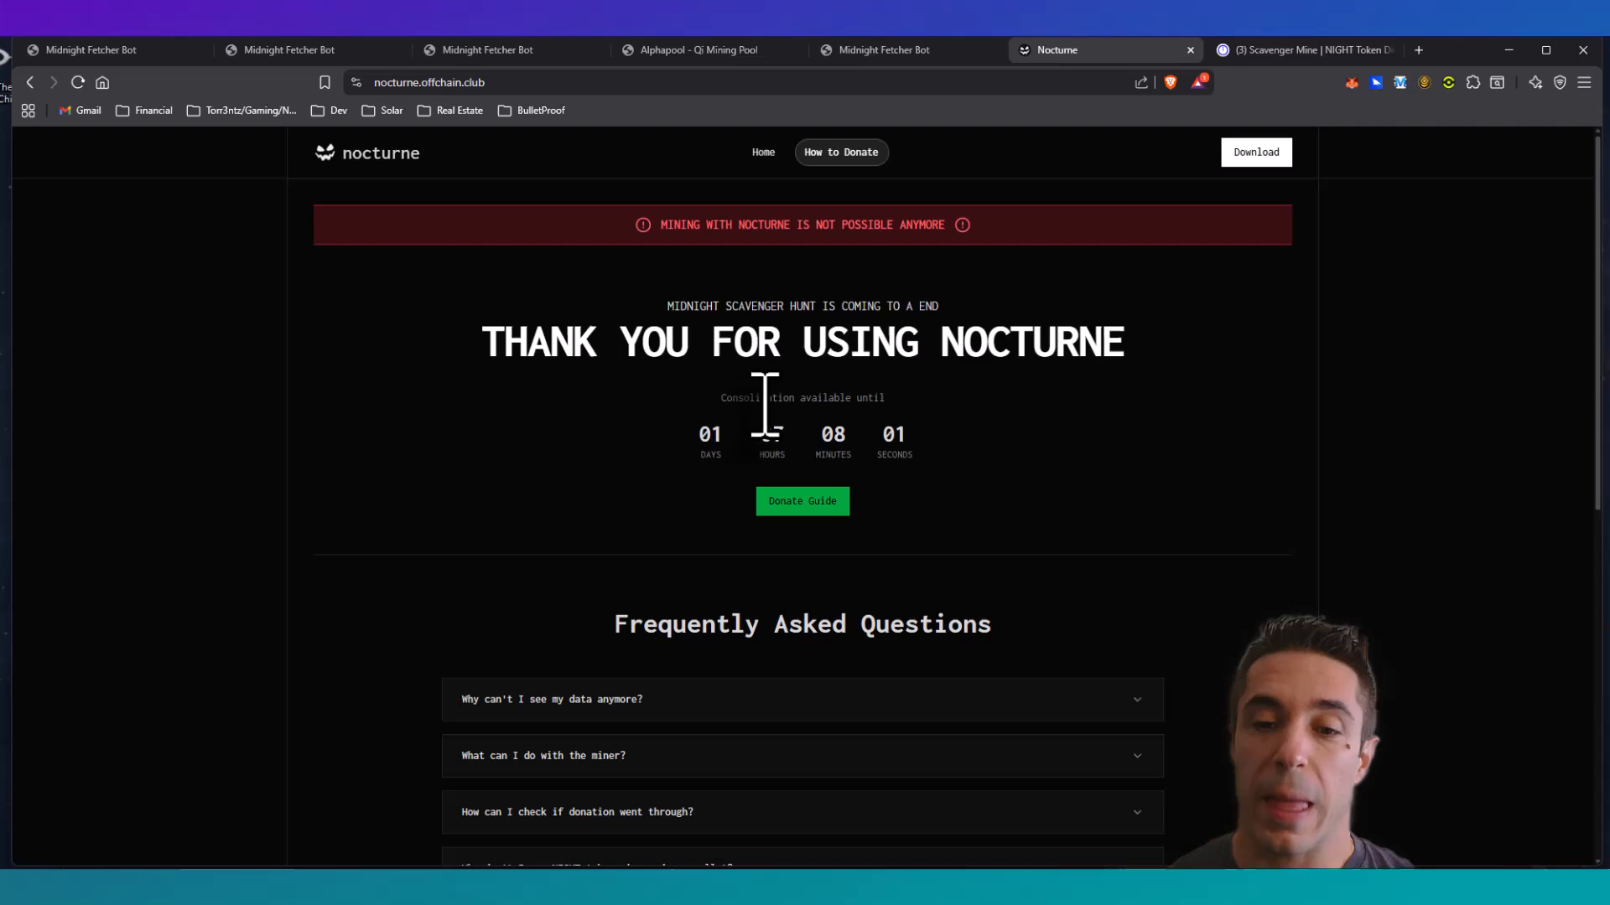
scroll("down", 3)
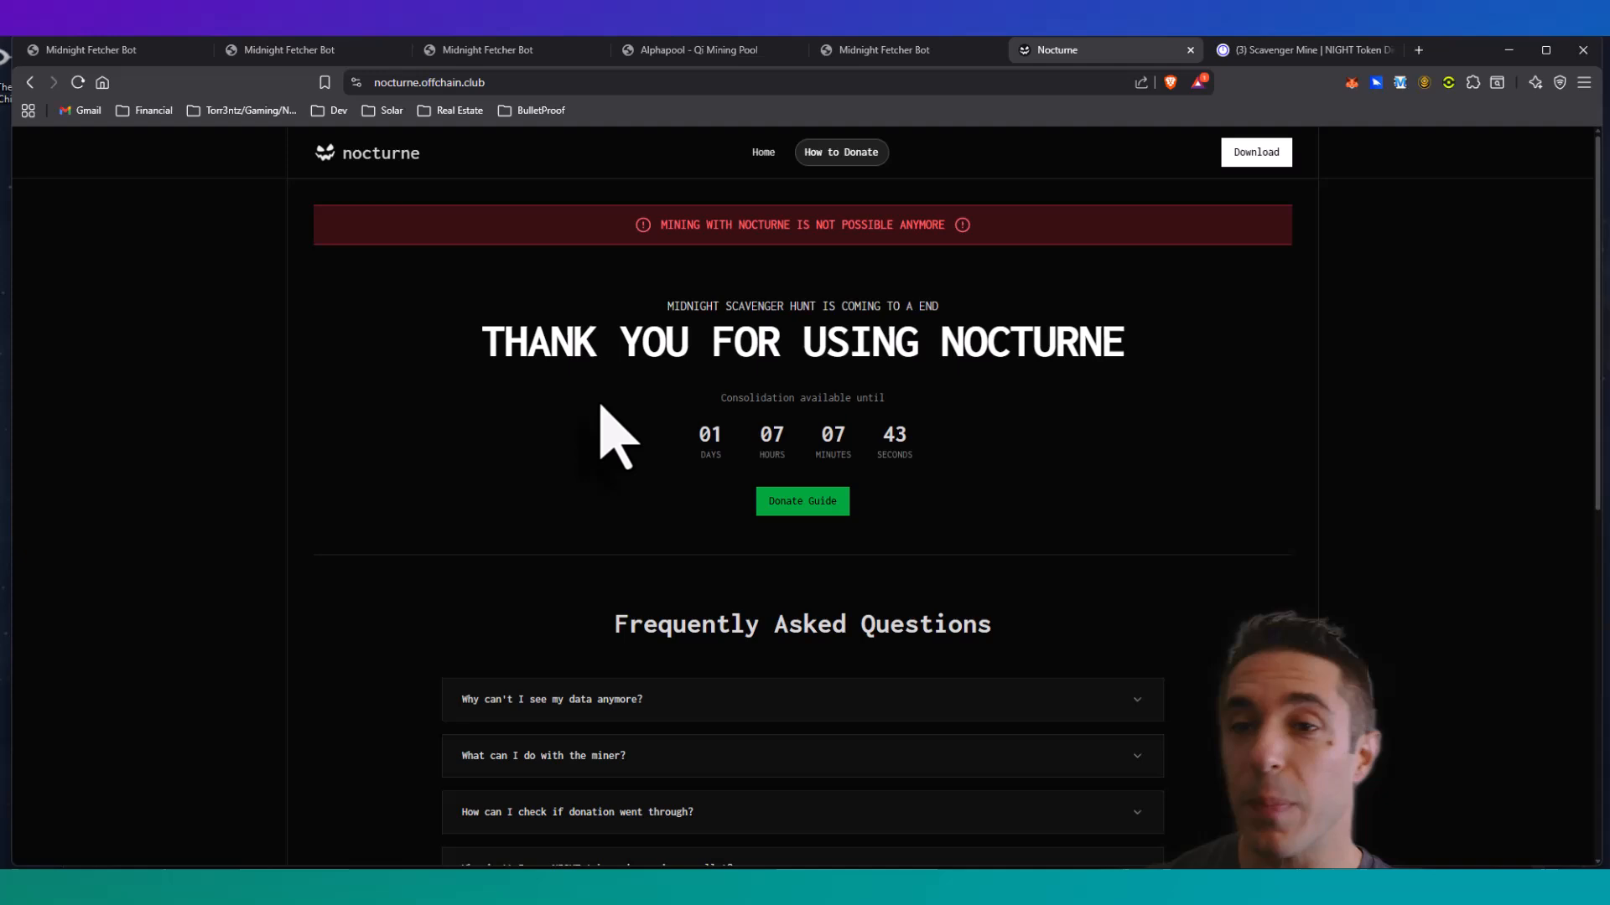
mouse_move(841, 152)
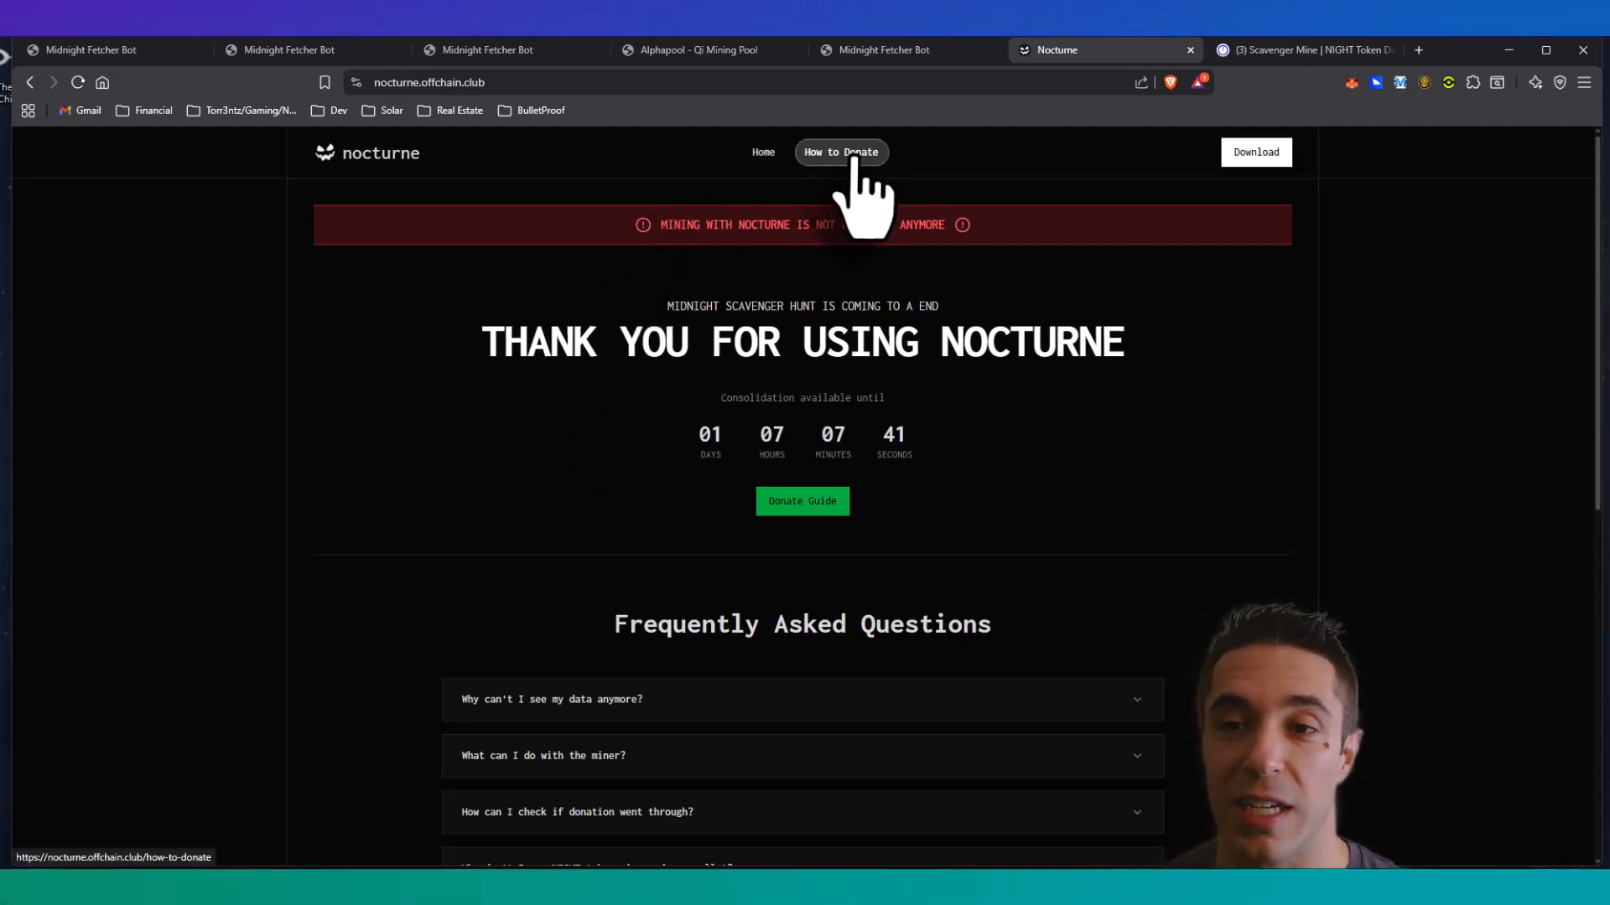
left_click(840, 152)
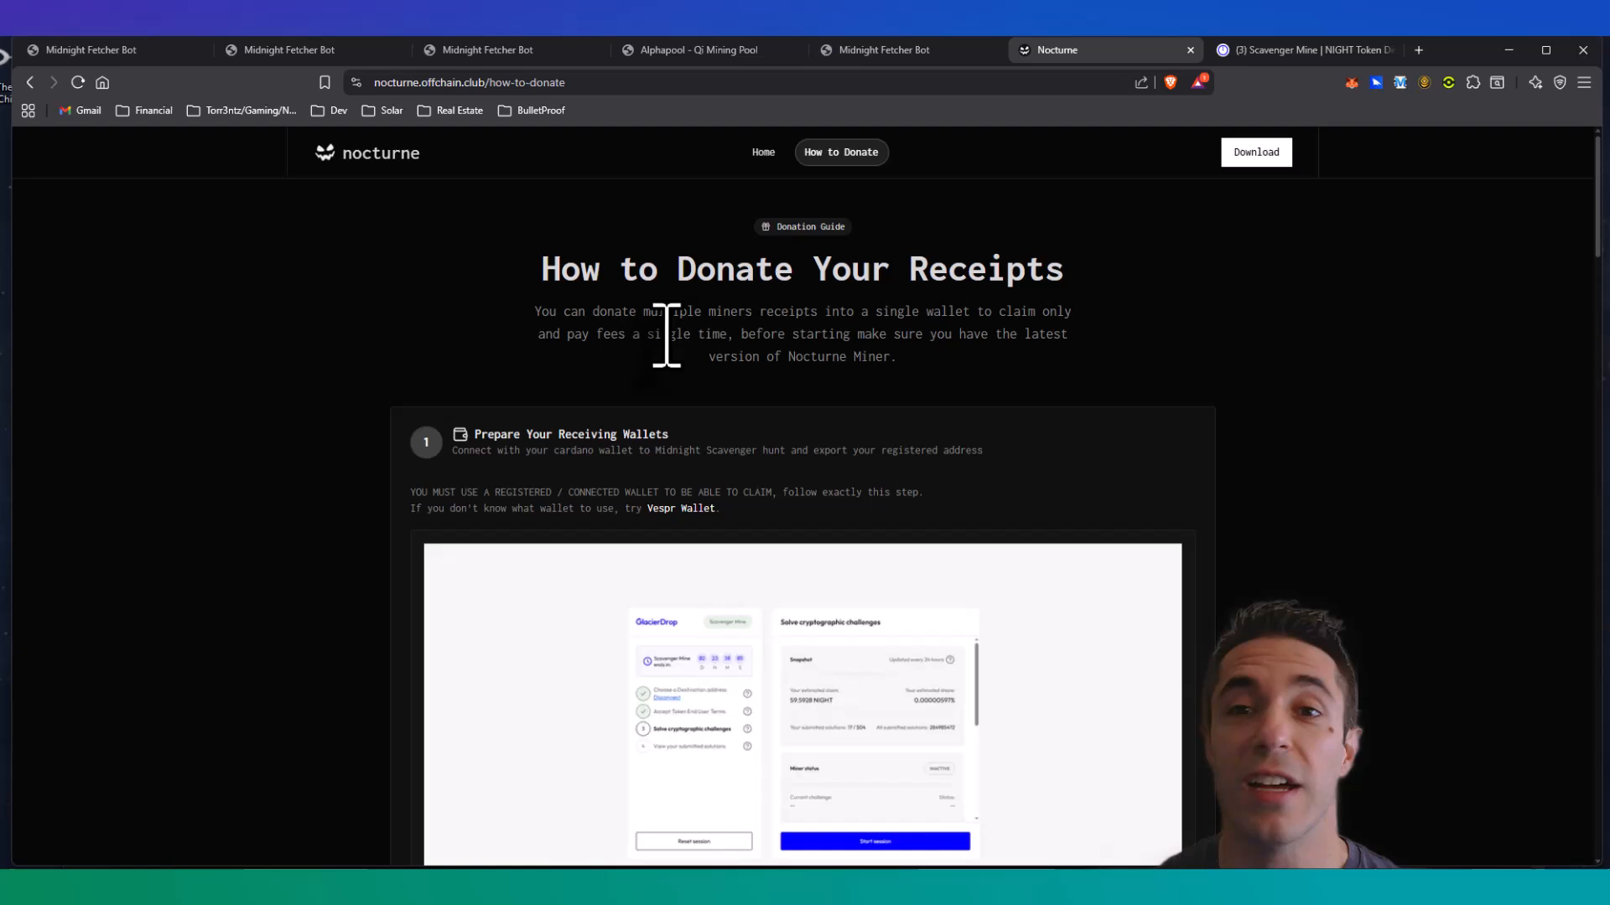
scroll("down", 3)
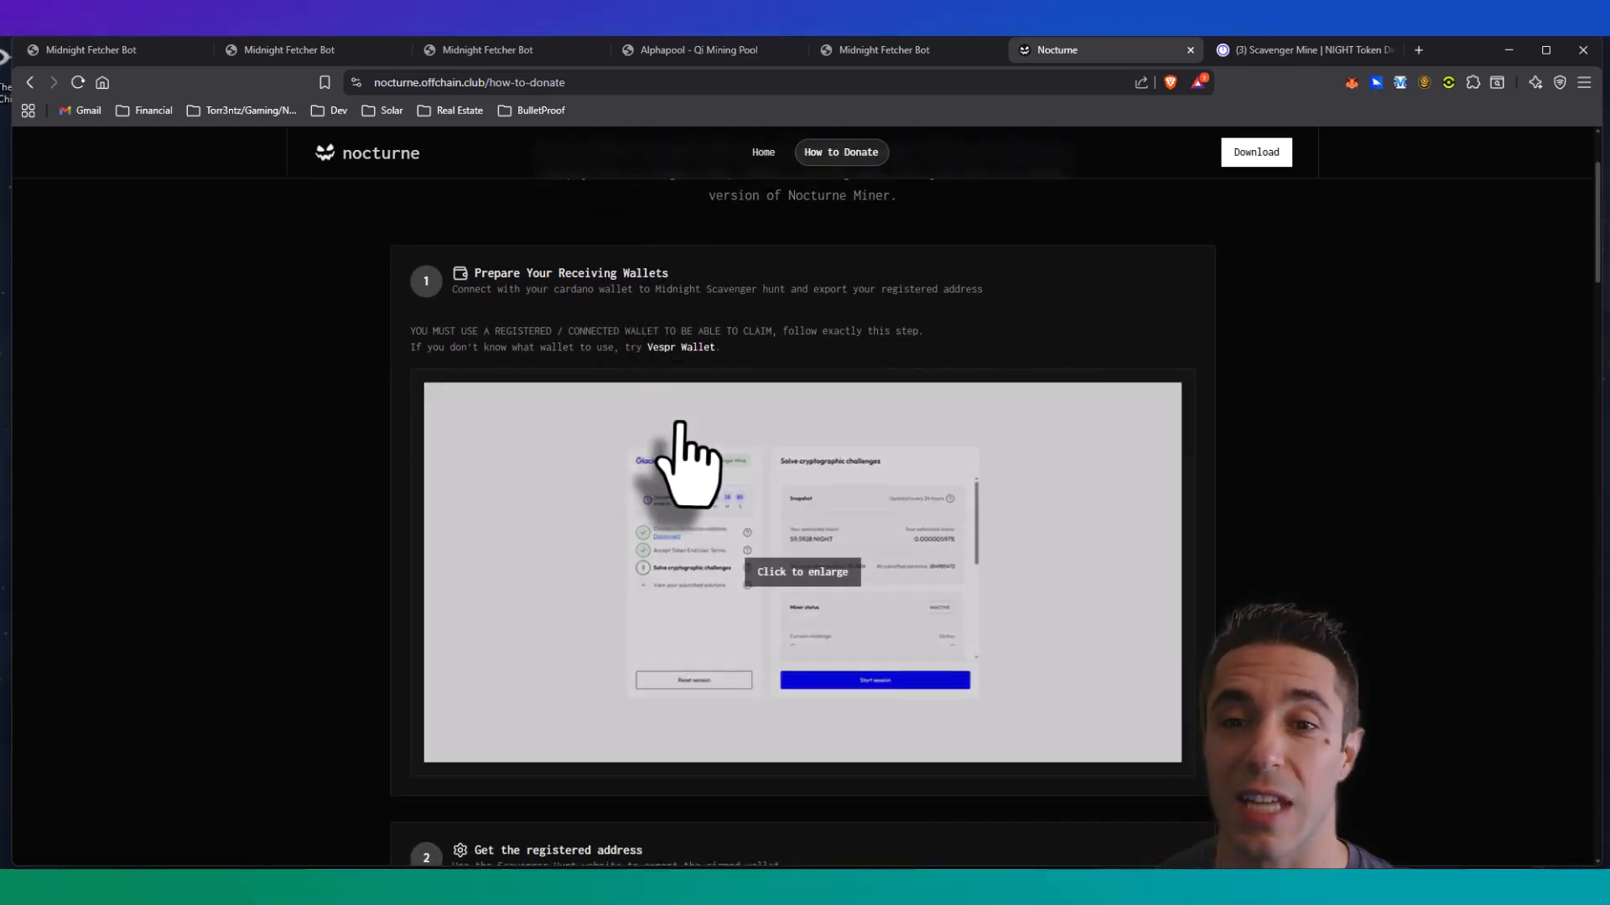
scroll("down", 3)
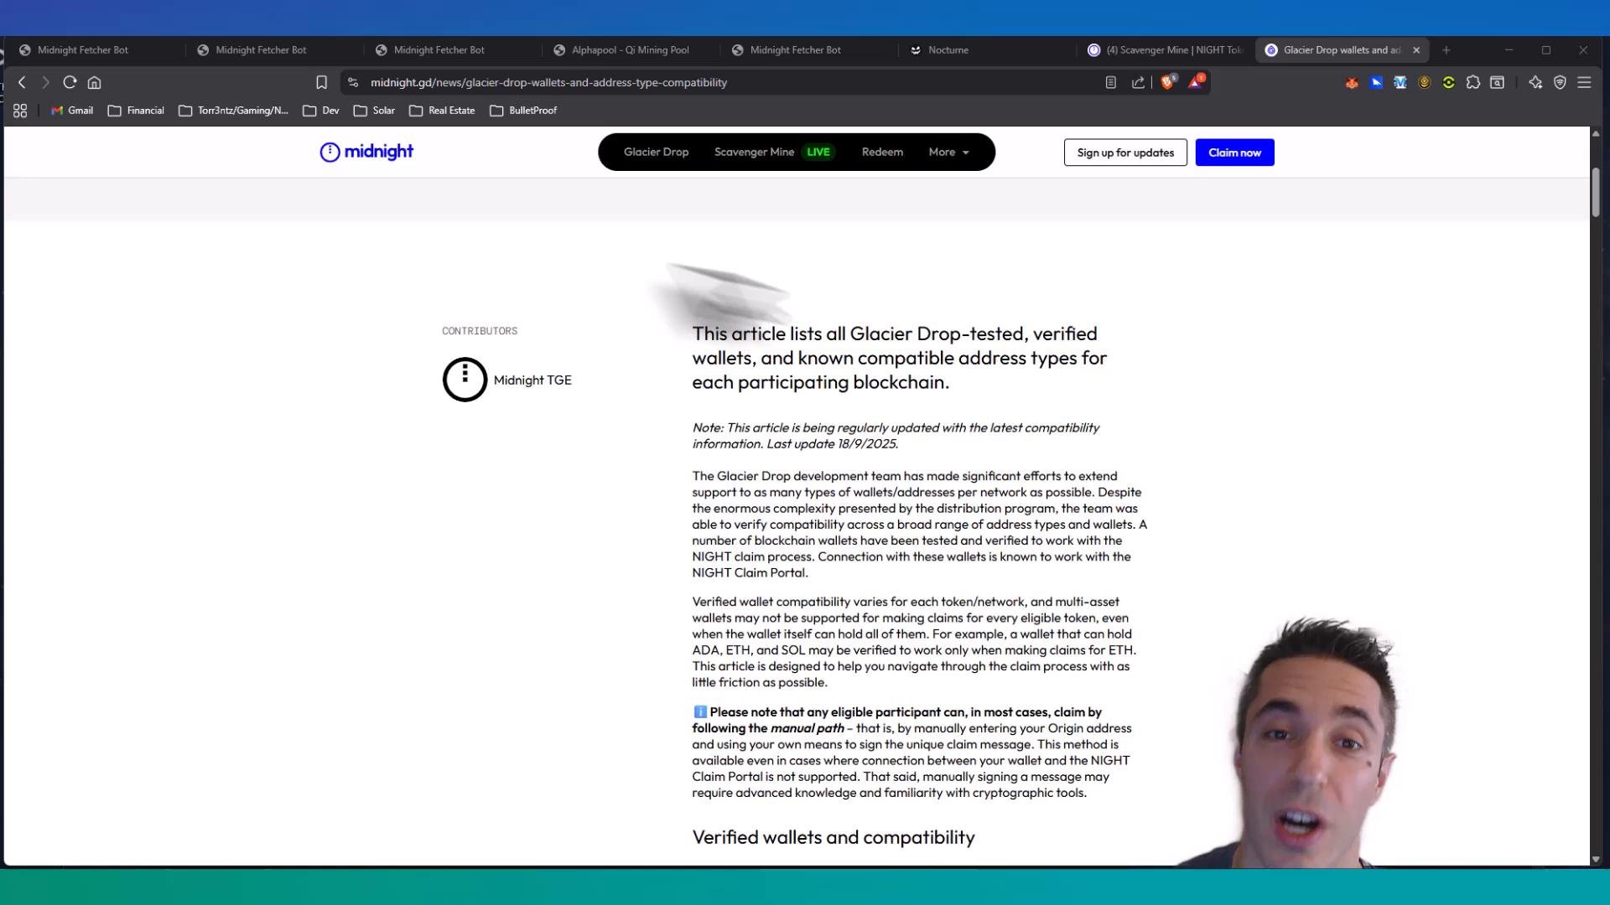
mouse_move(775, 353)
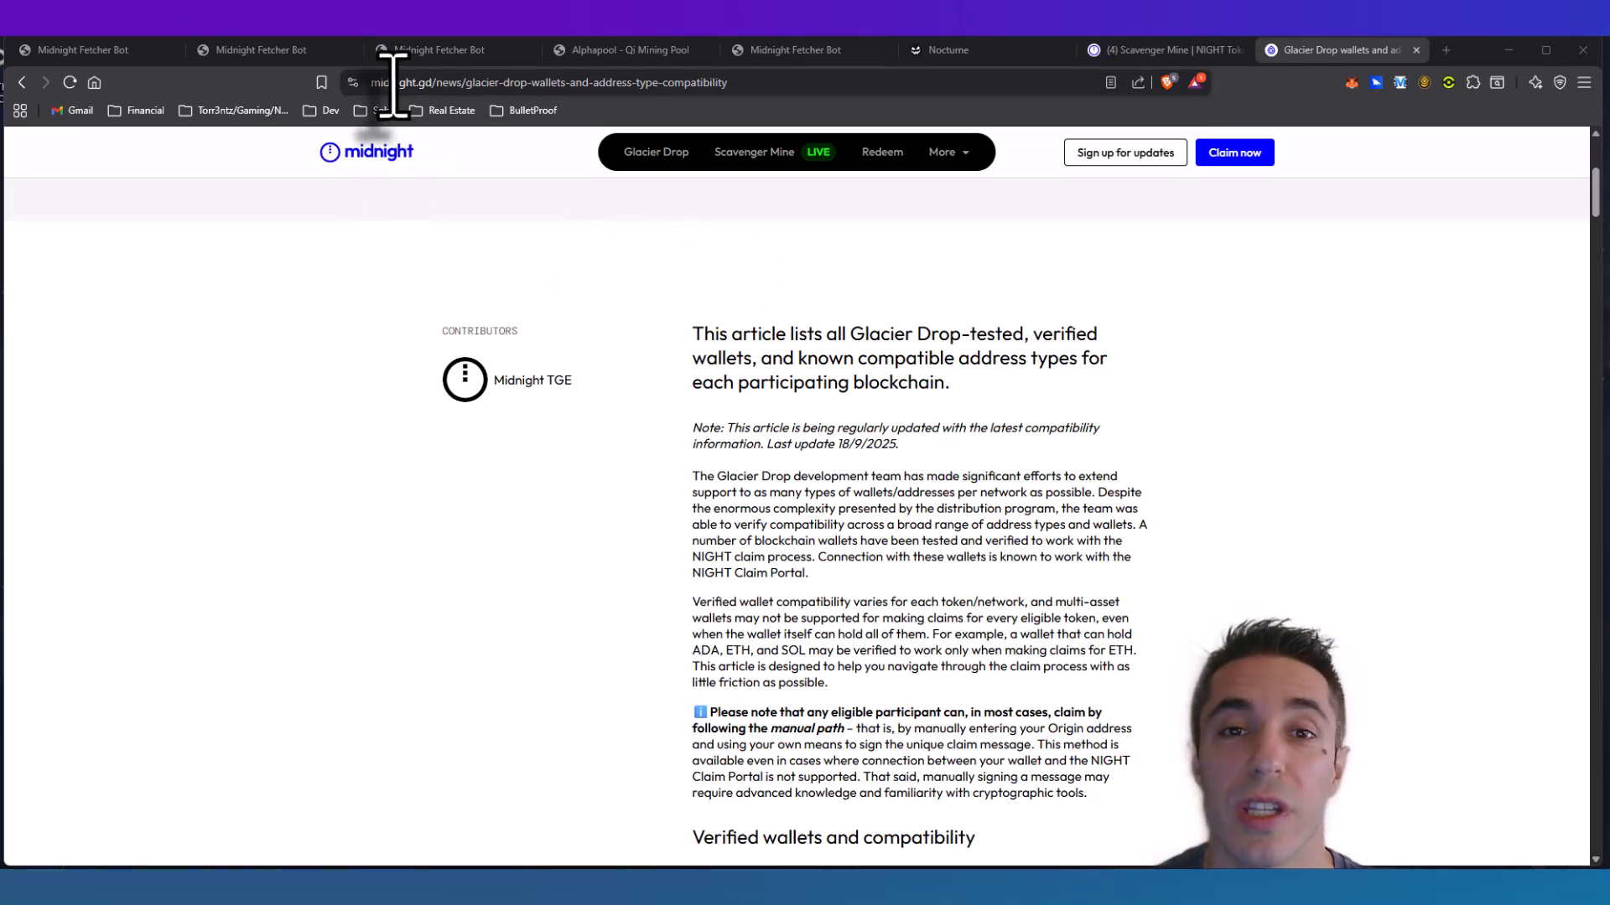
Scroll the Glacier Drop article to the verified ADA / Cardano wallets list
scroll("down", 3)
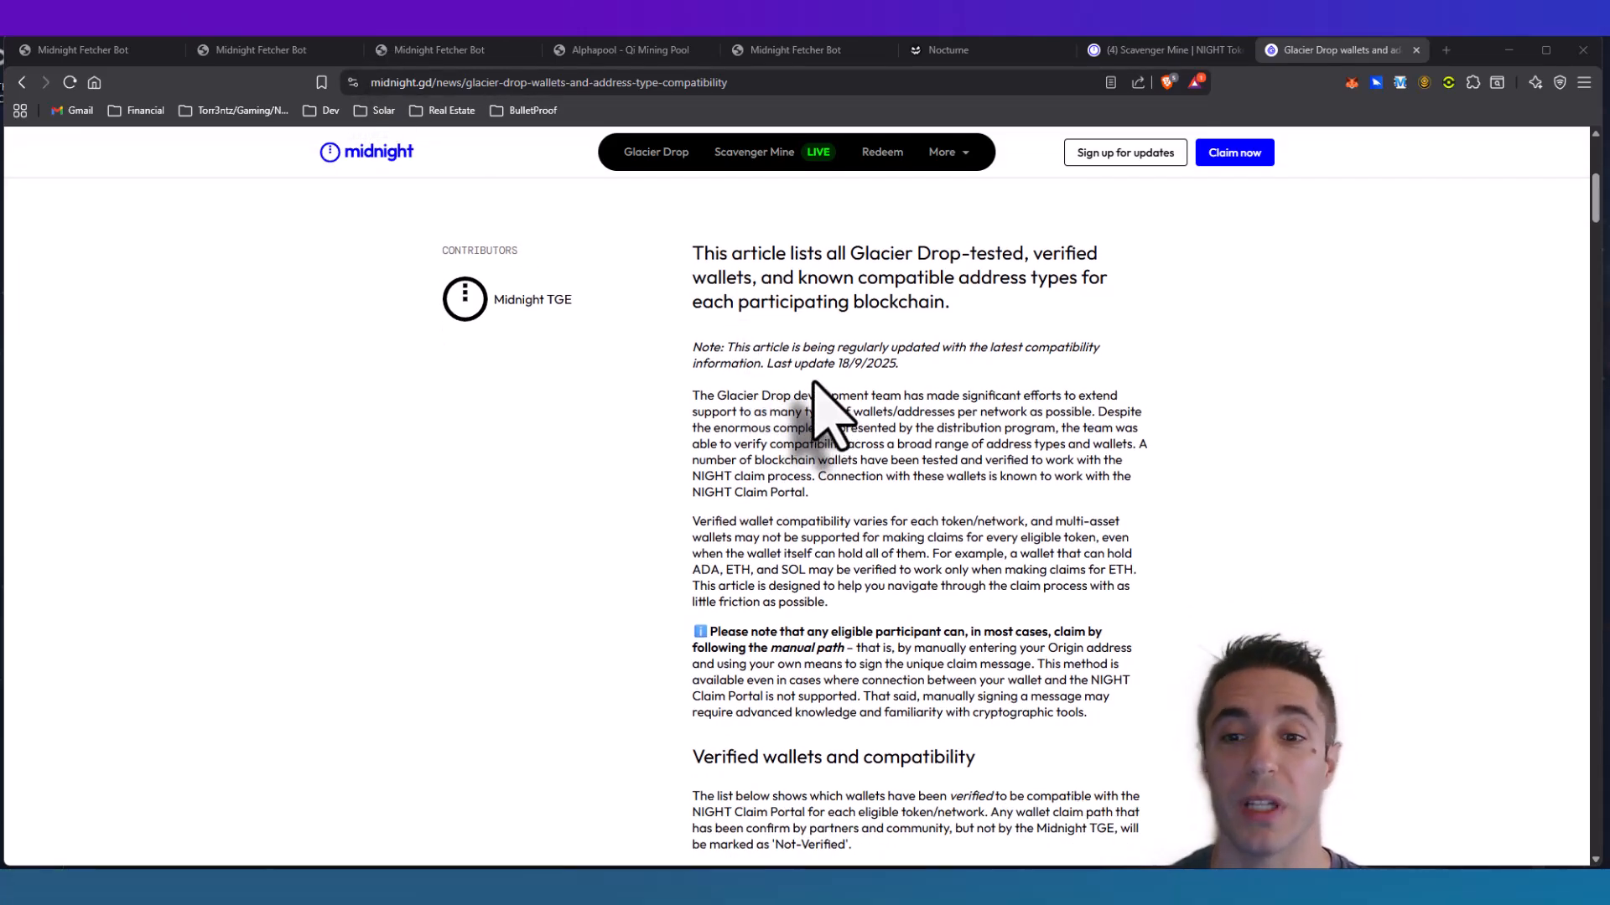
scroll("down", 3)
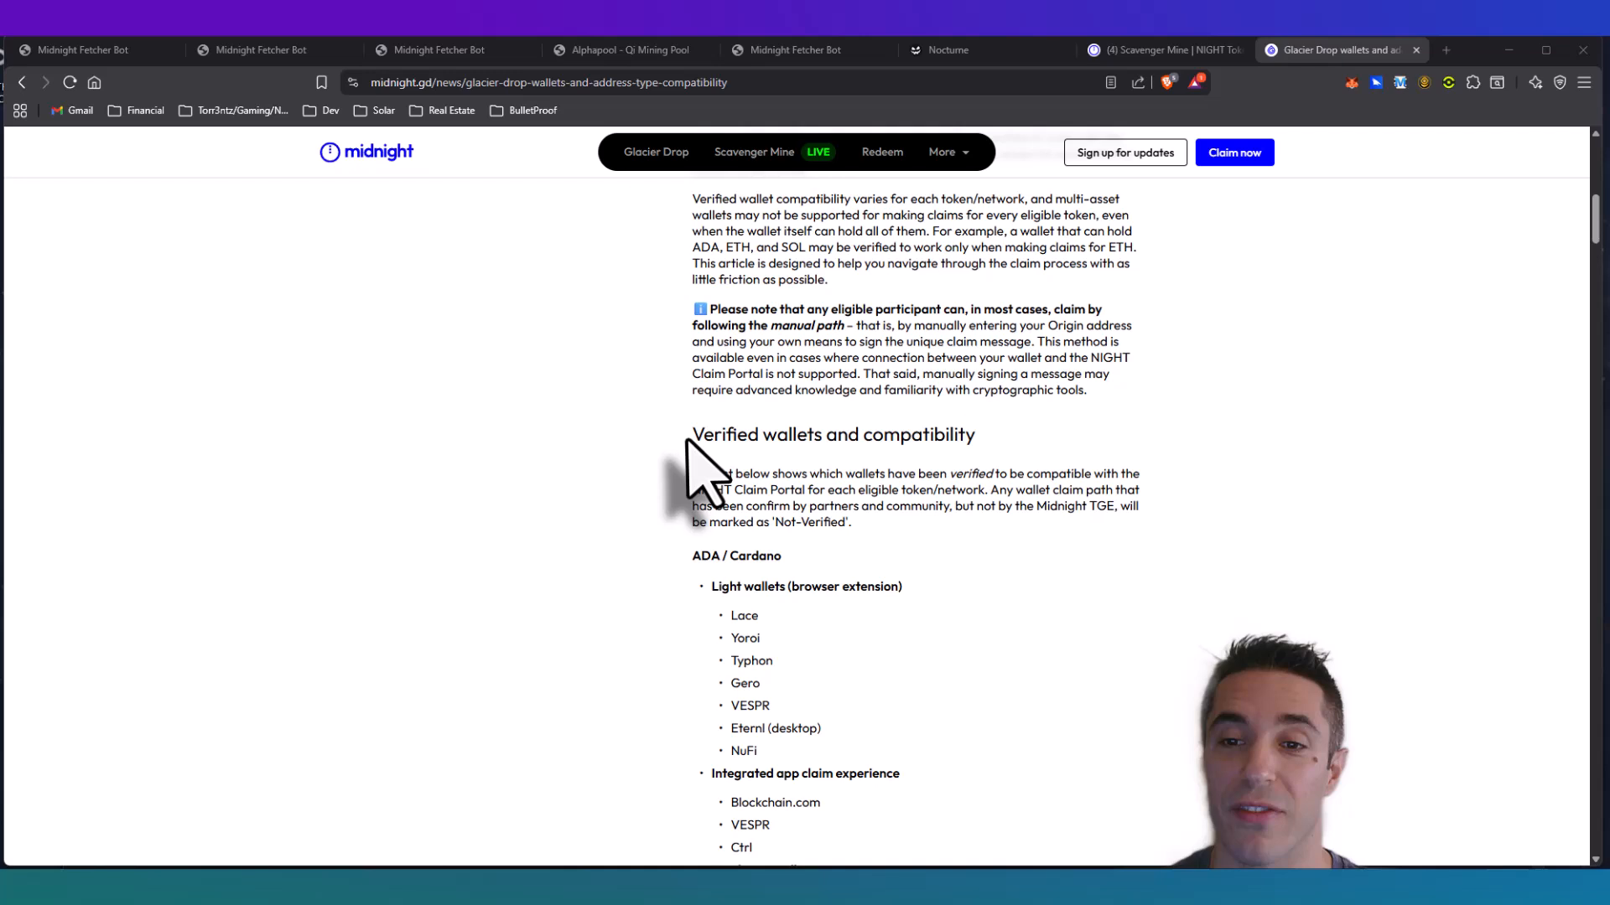
scroll("down", 3)
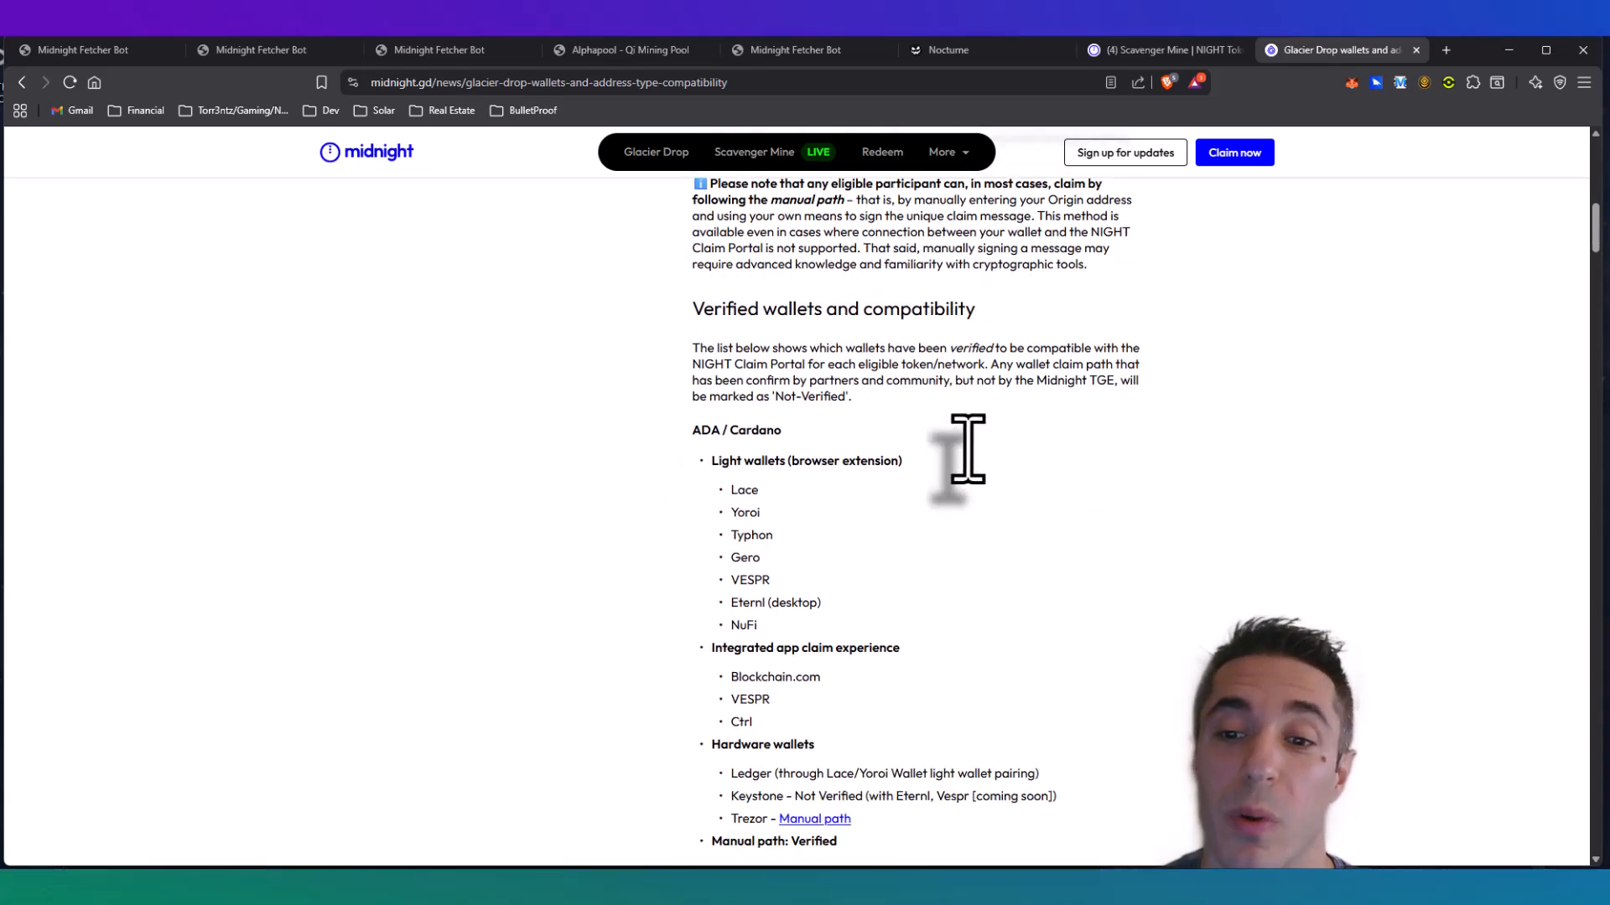
scroll("down", 3)
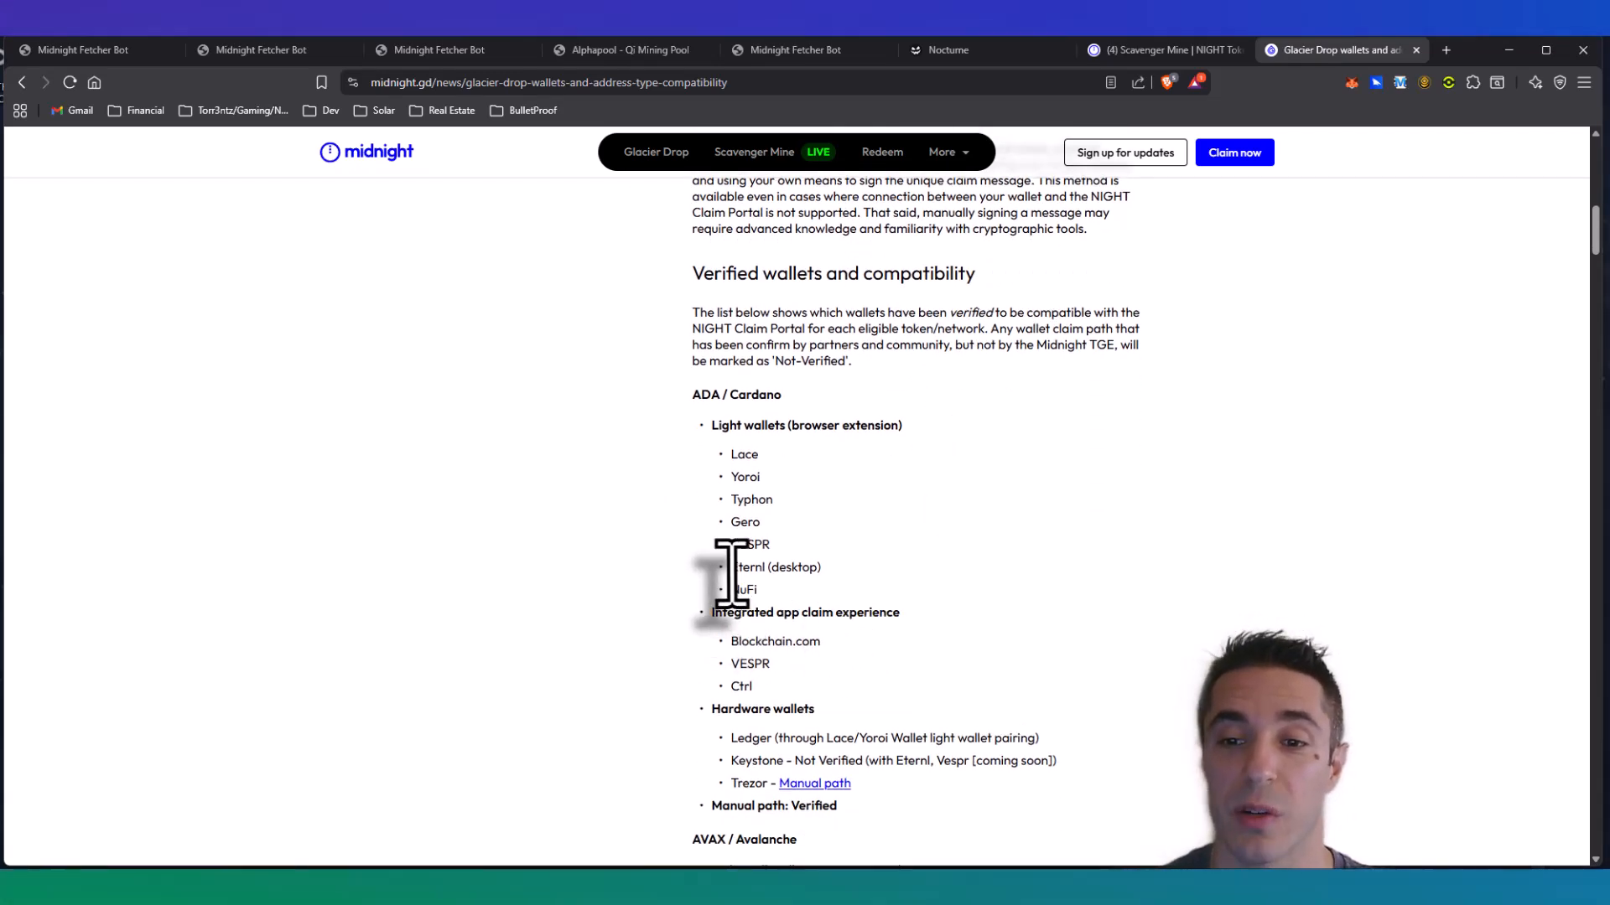
double_click(796, 567)
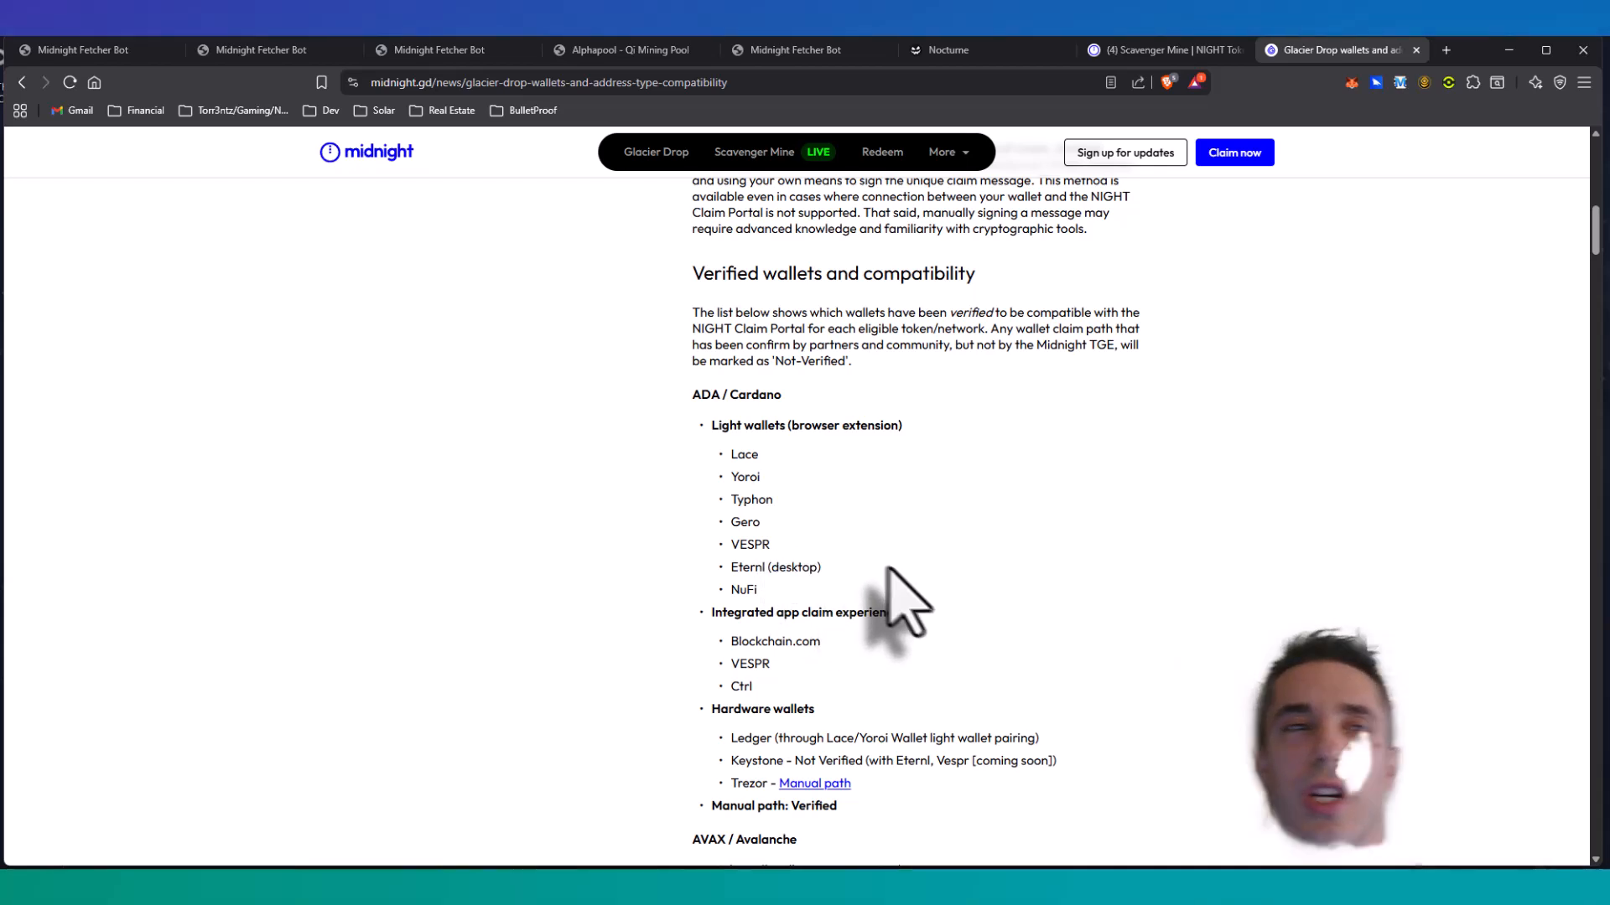
mouse_move(888, 580)
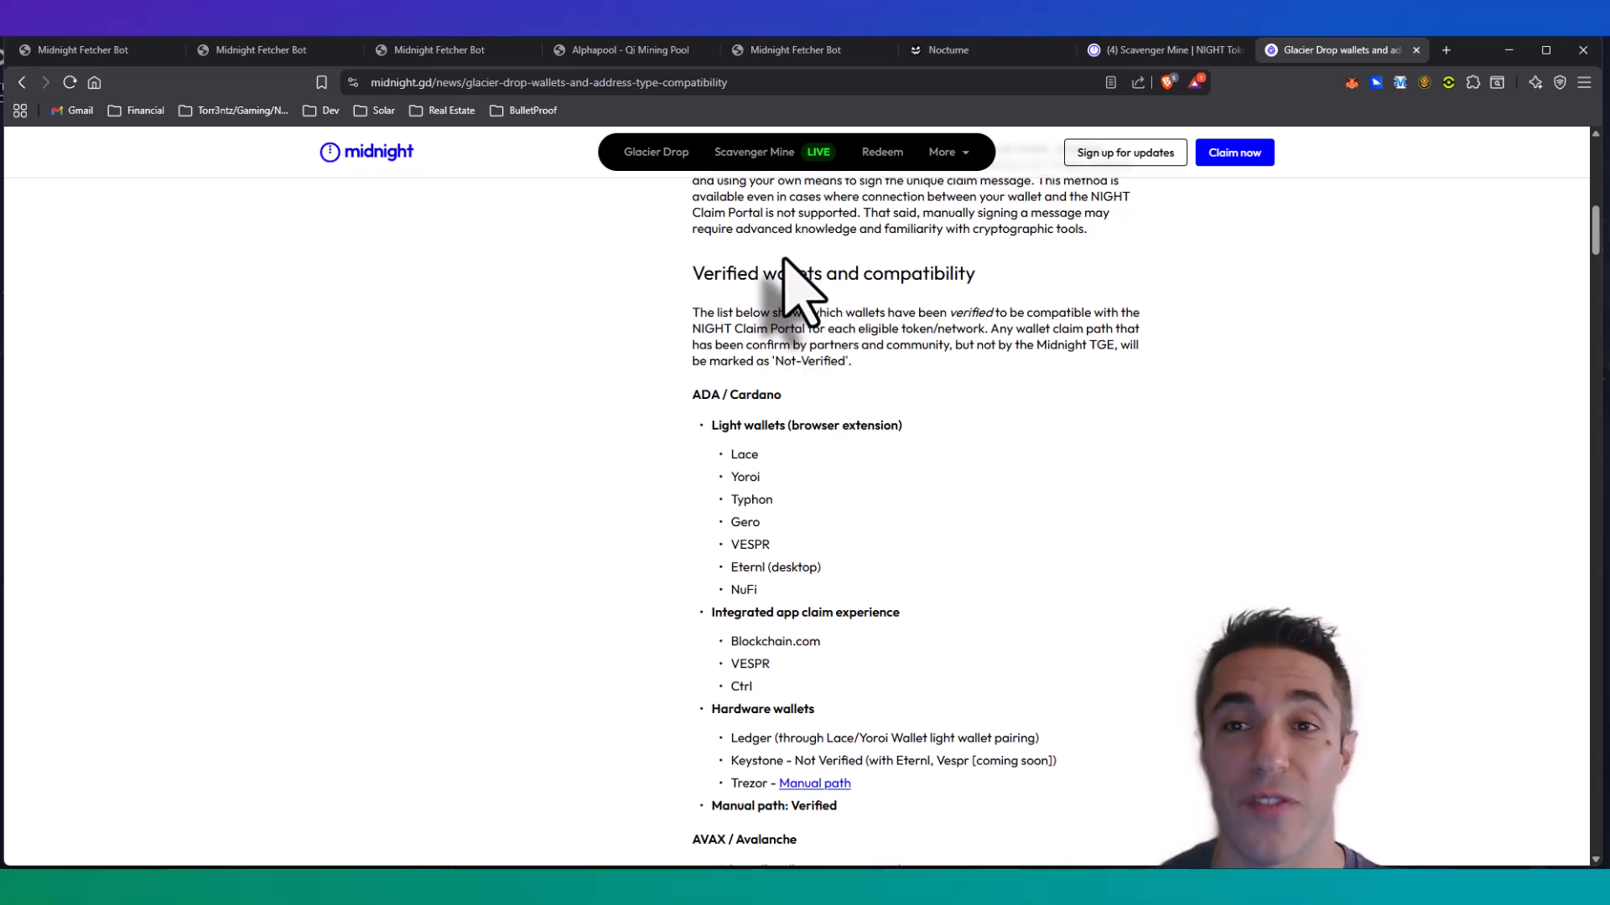
mouse_move(775, 82)
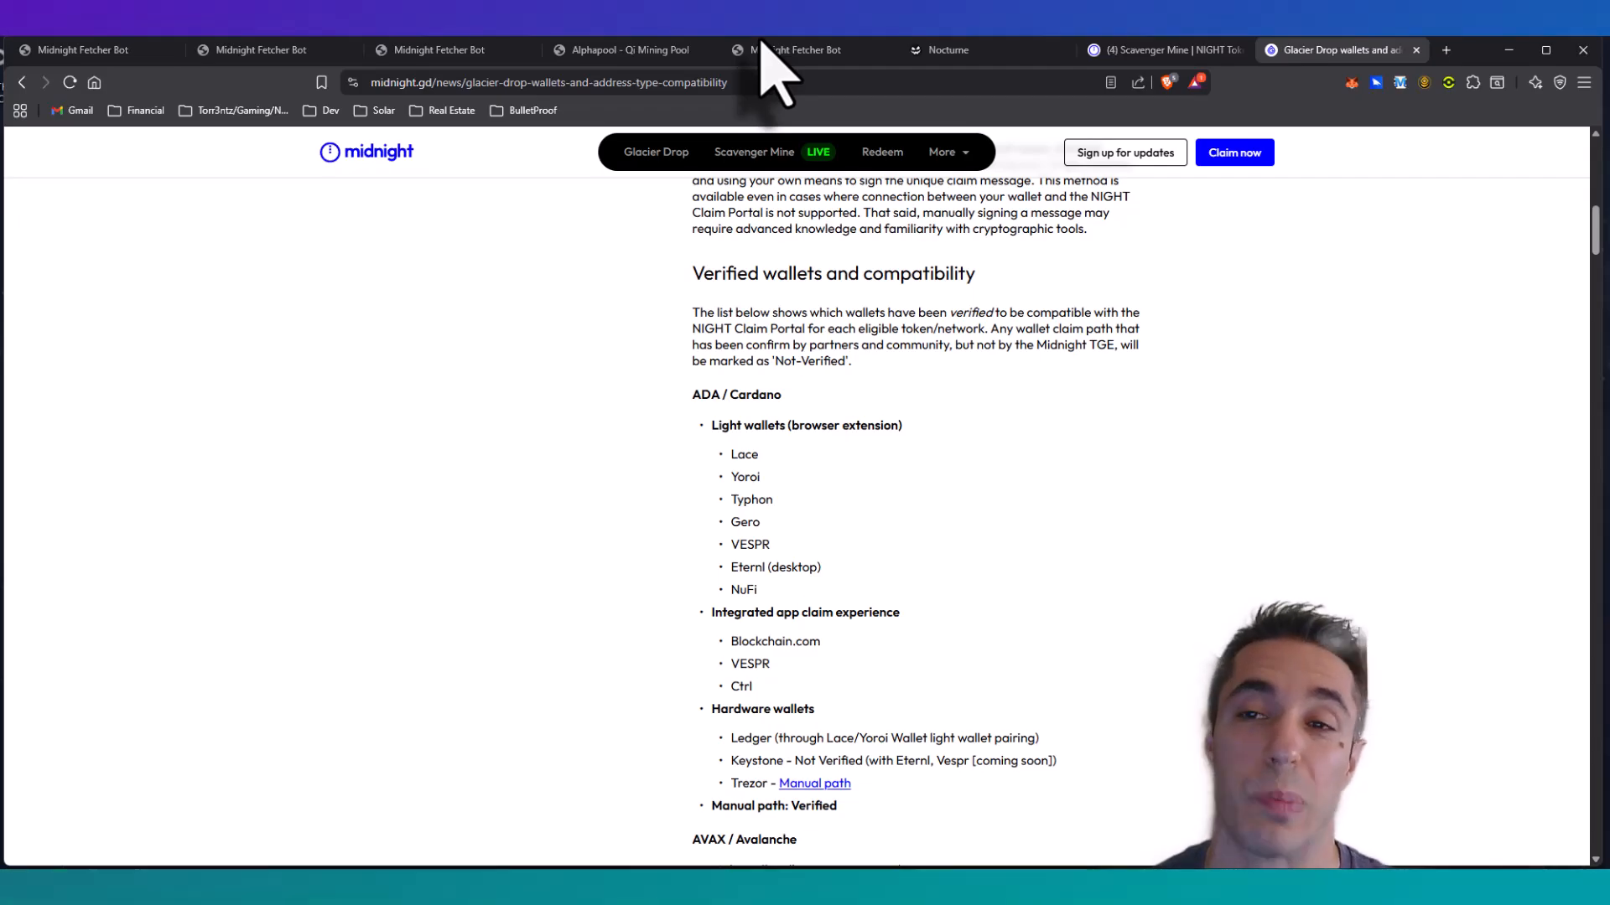
Return to the Nocturne guide and reach step 2, 'Get the registered address'
left_click(945, 49)
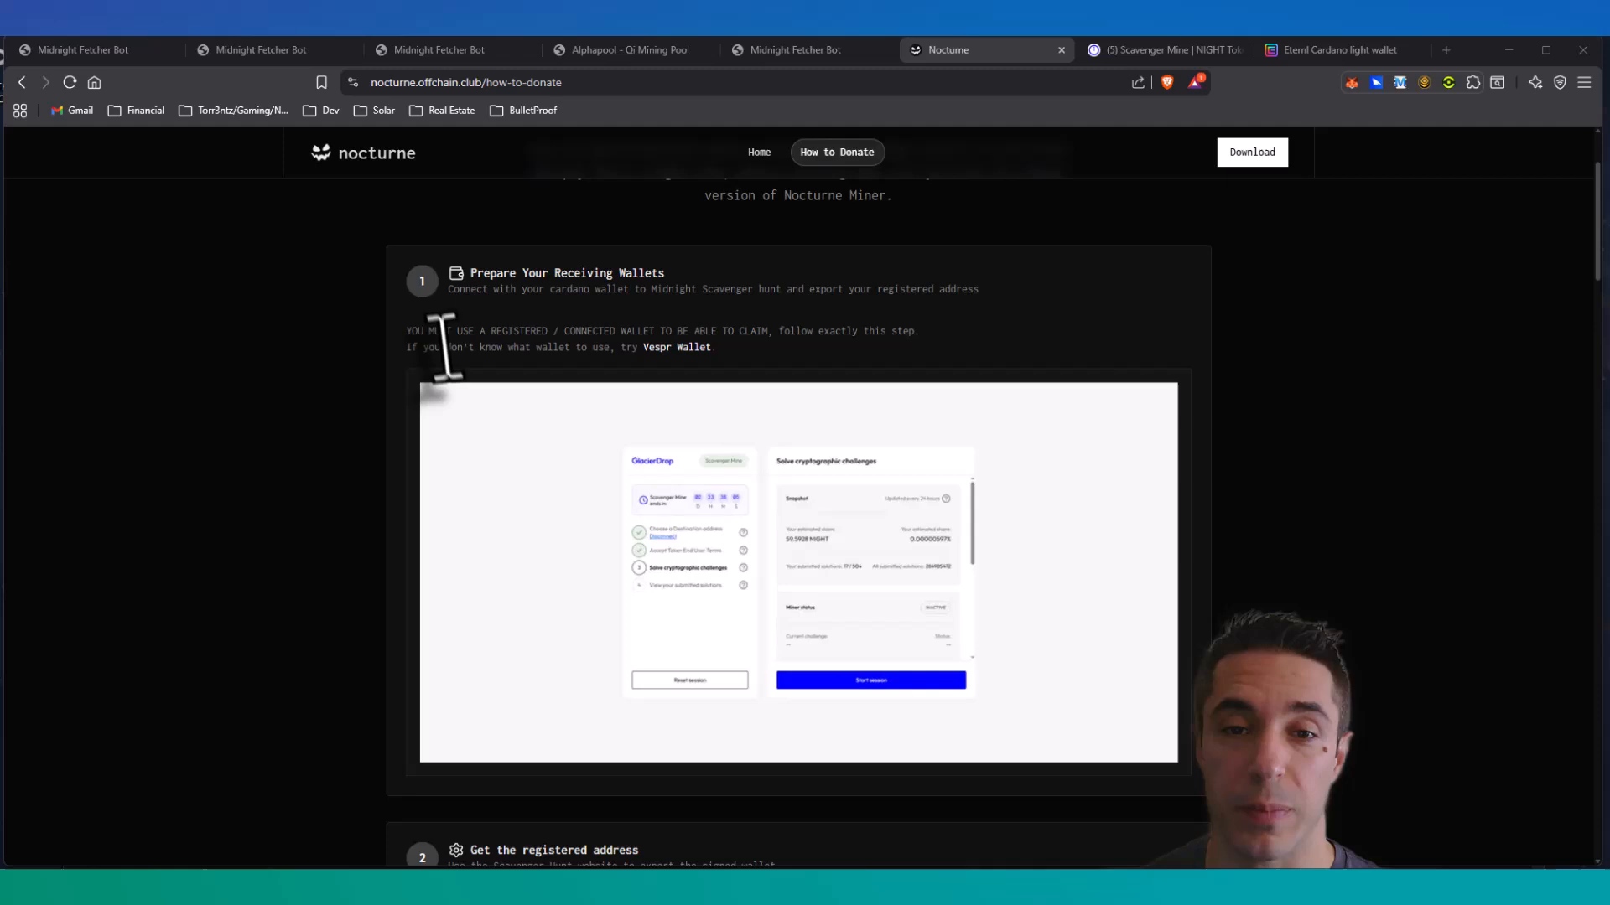
left_click_drag(408, 330, 549, 330)
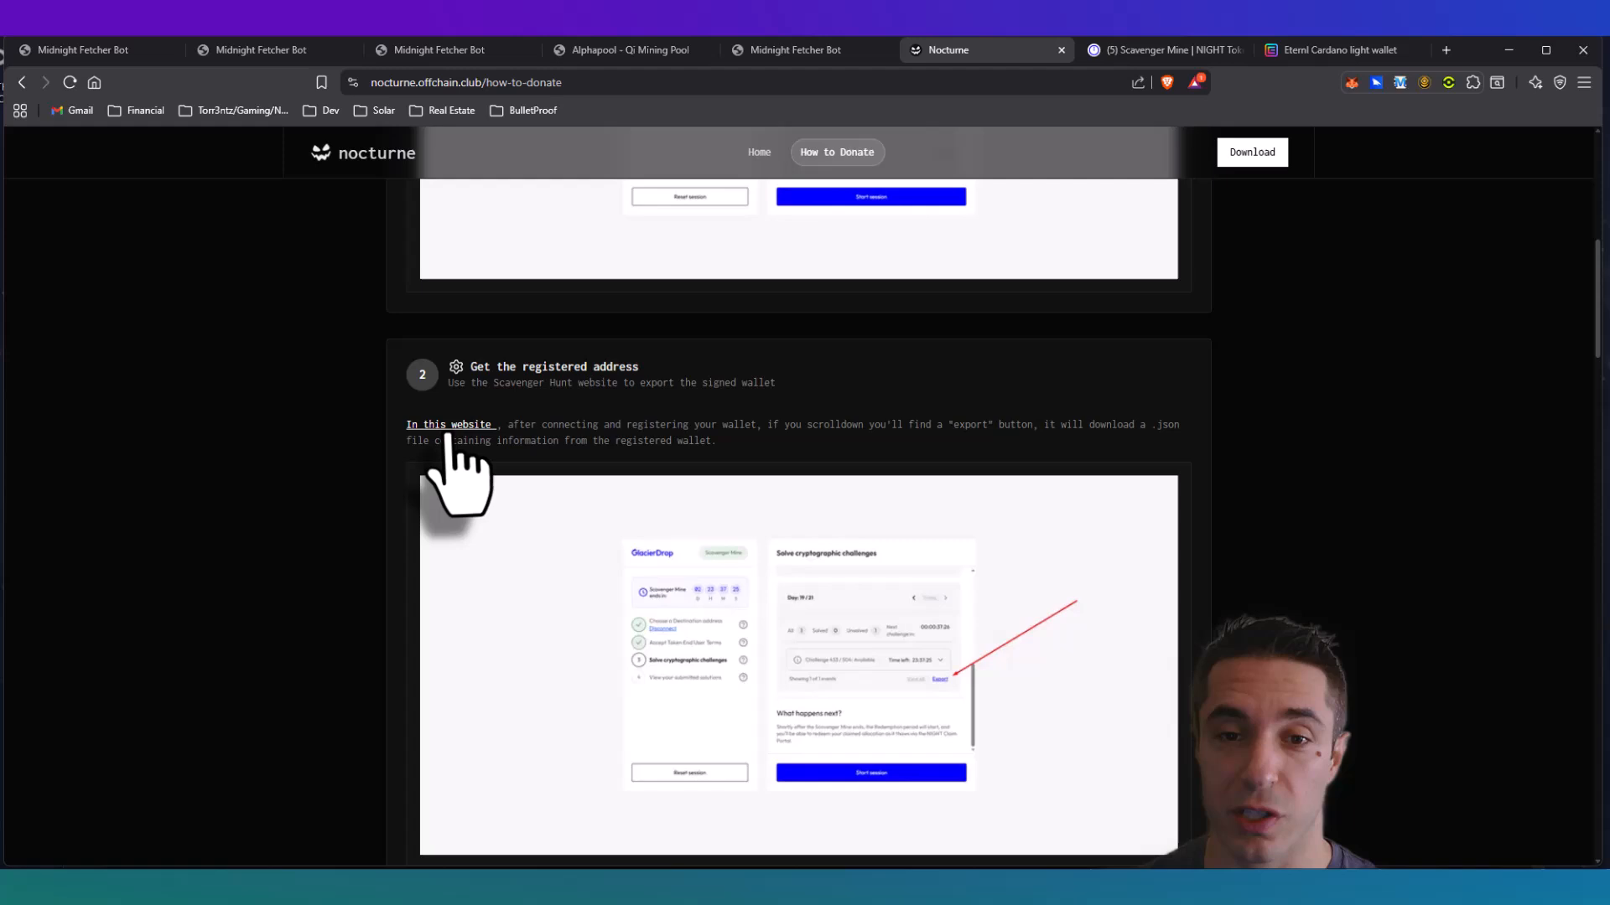
mouse_move(449, 424)
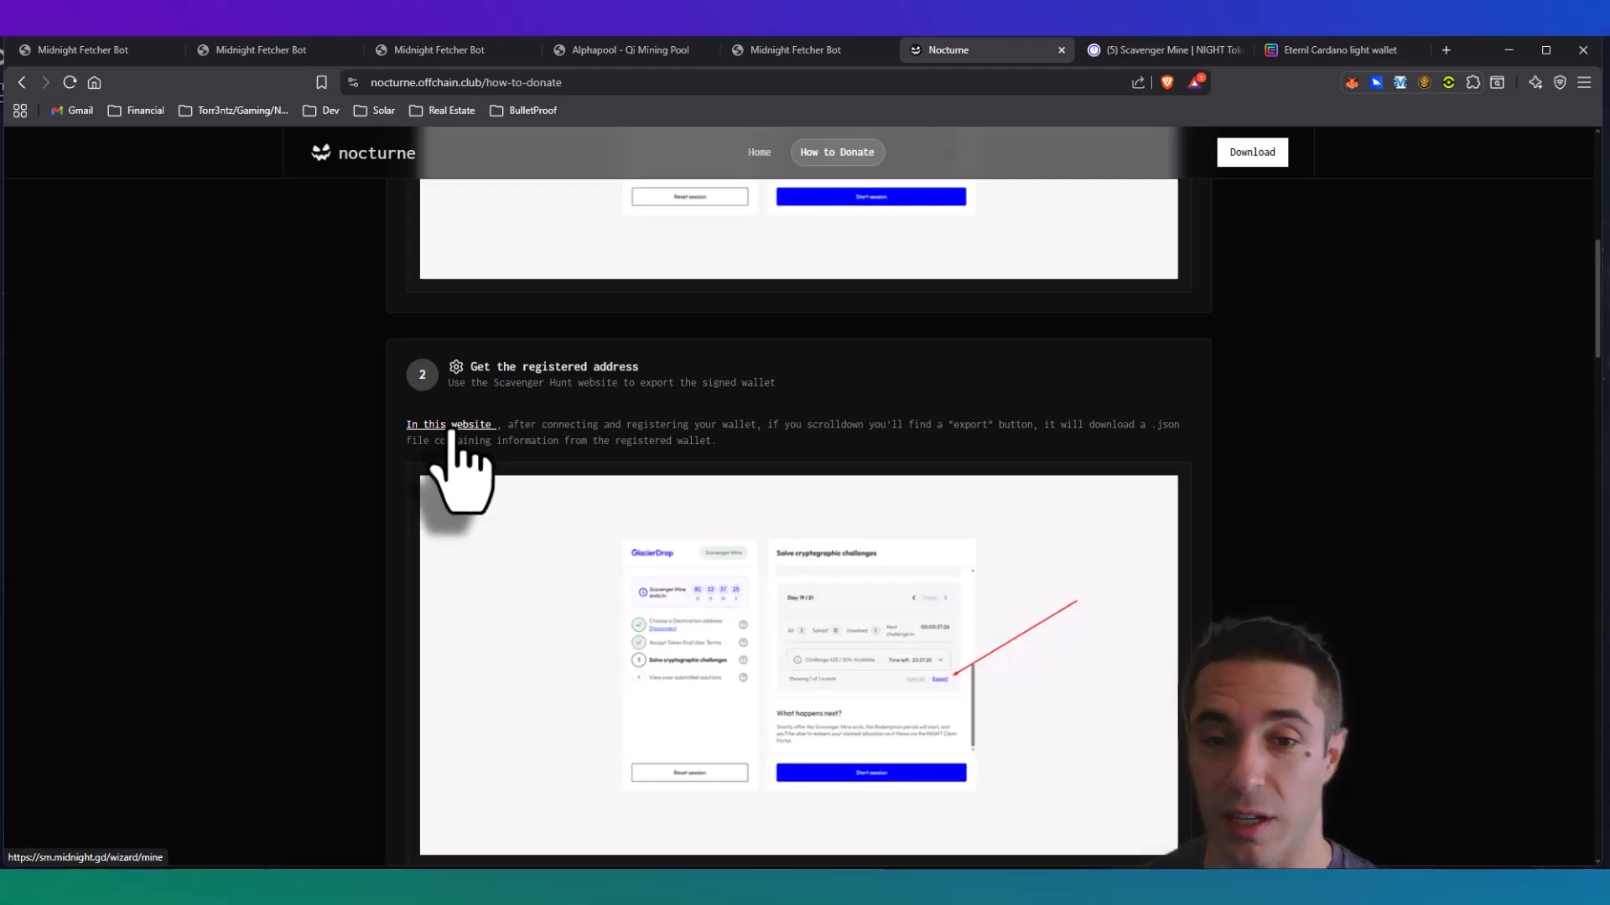
mouse_move(493, 154)
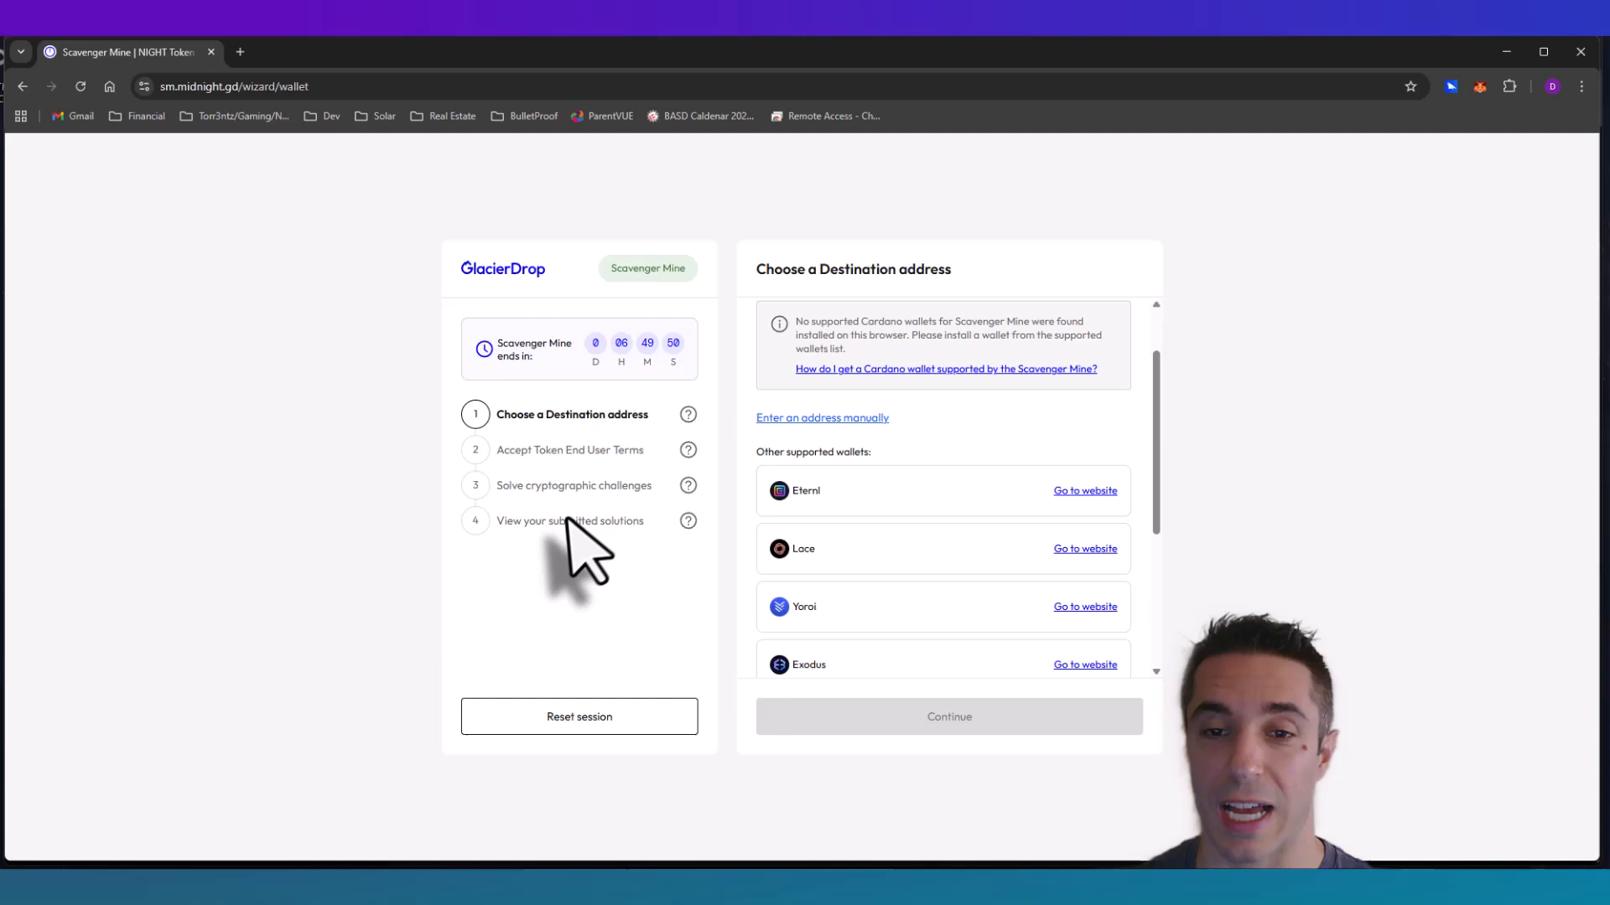
Set a manually entered, unused Cardano address as destination and advance to the terms
scroll("down", 3)
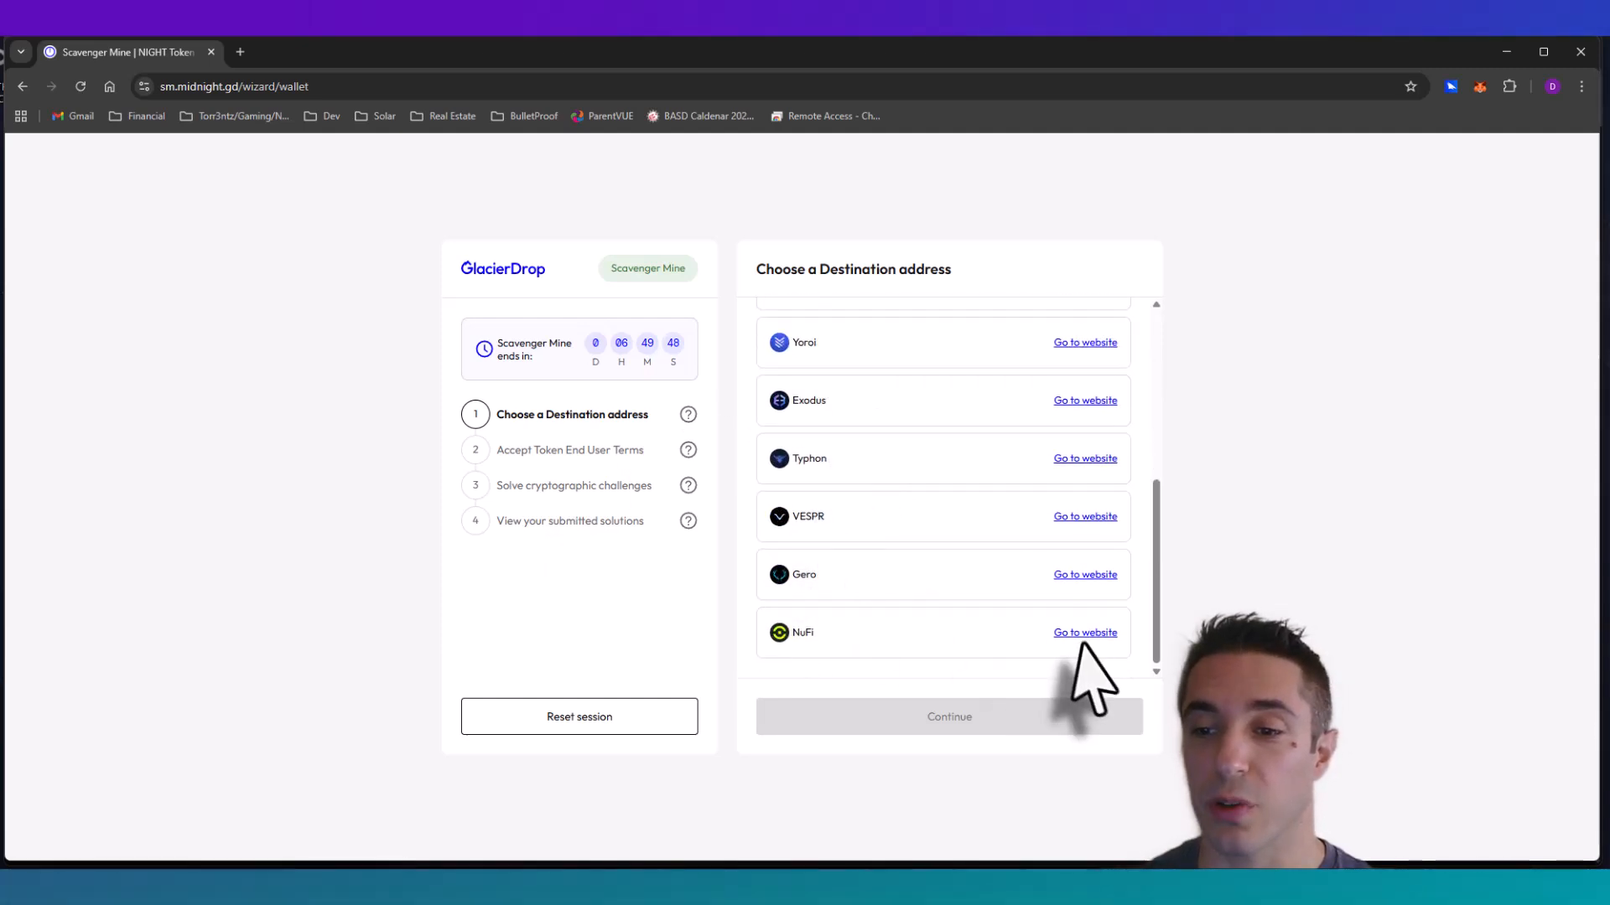
mouse_move(1093, 277)
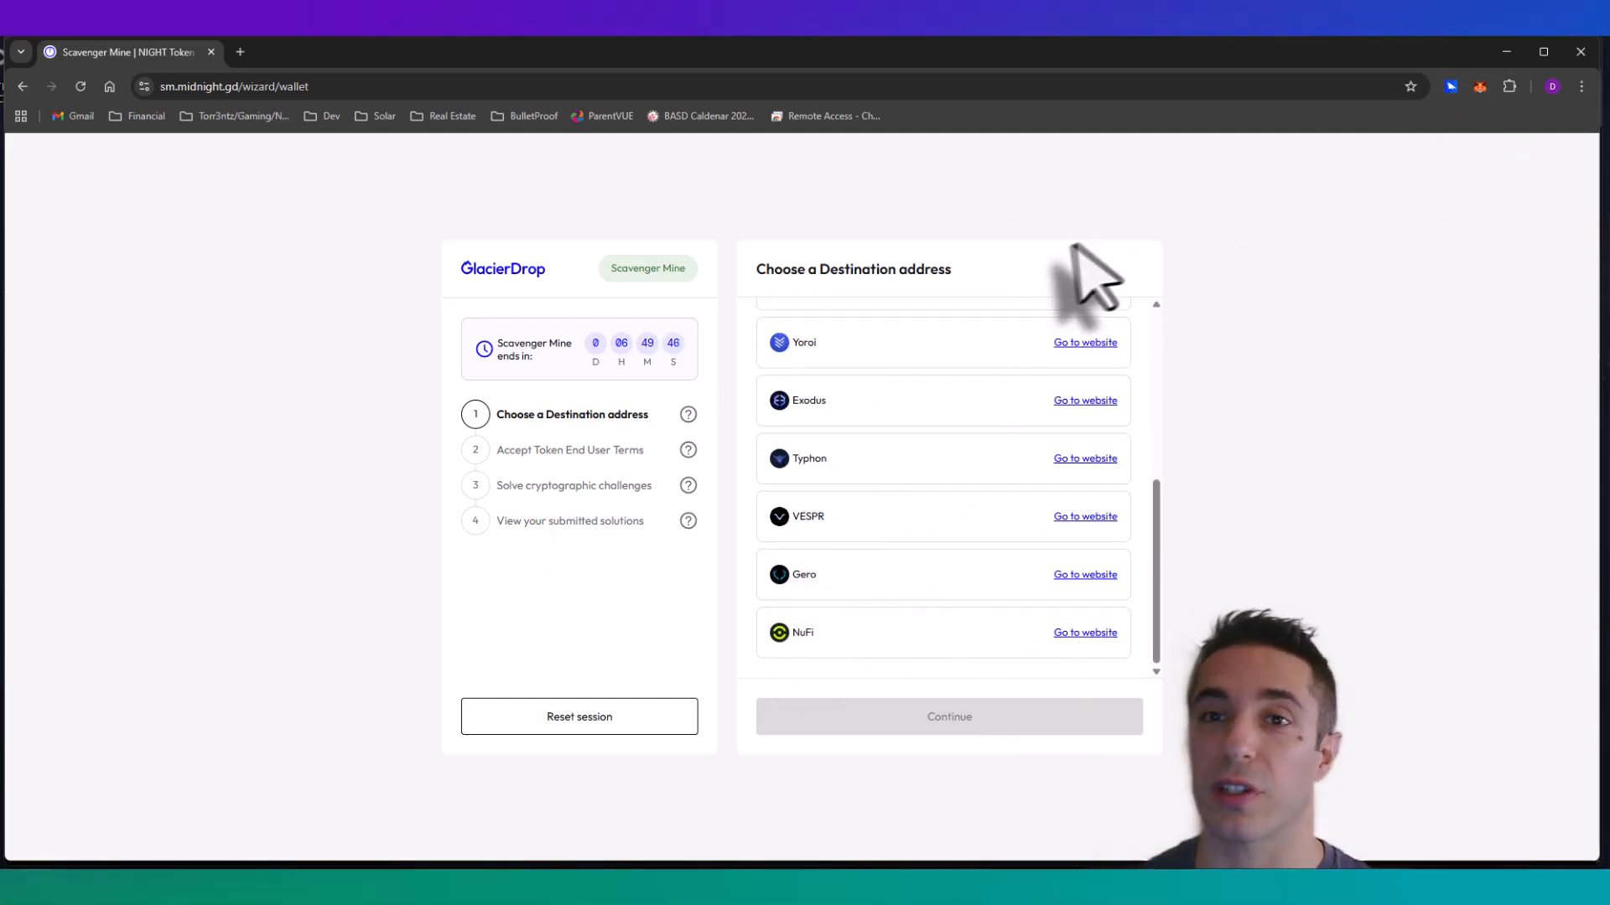
left_click(945, 50)
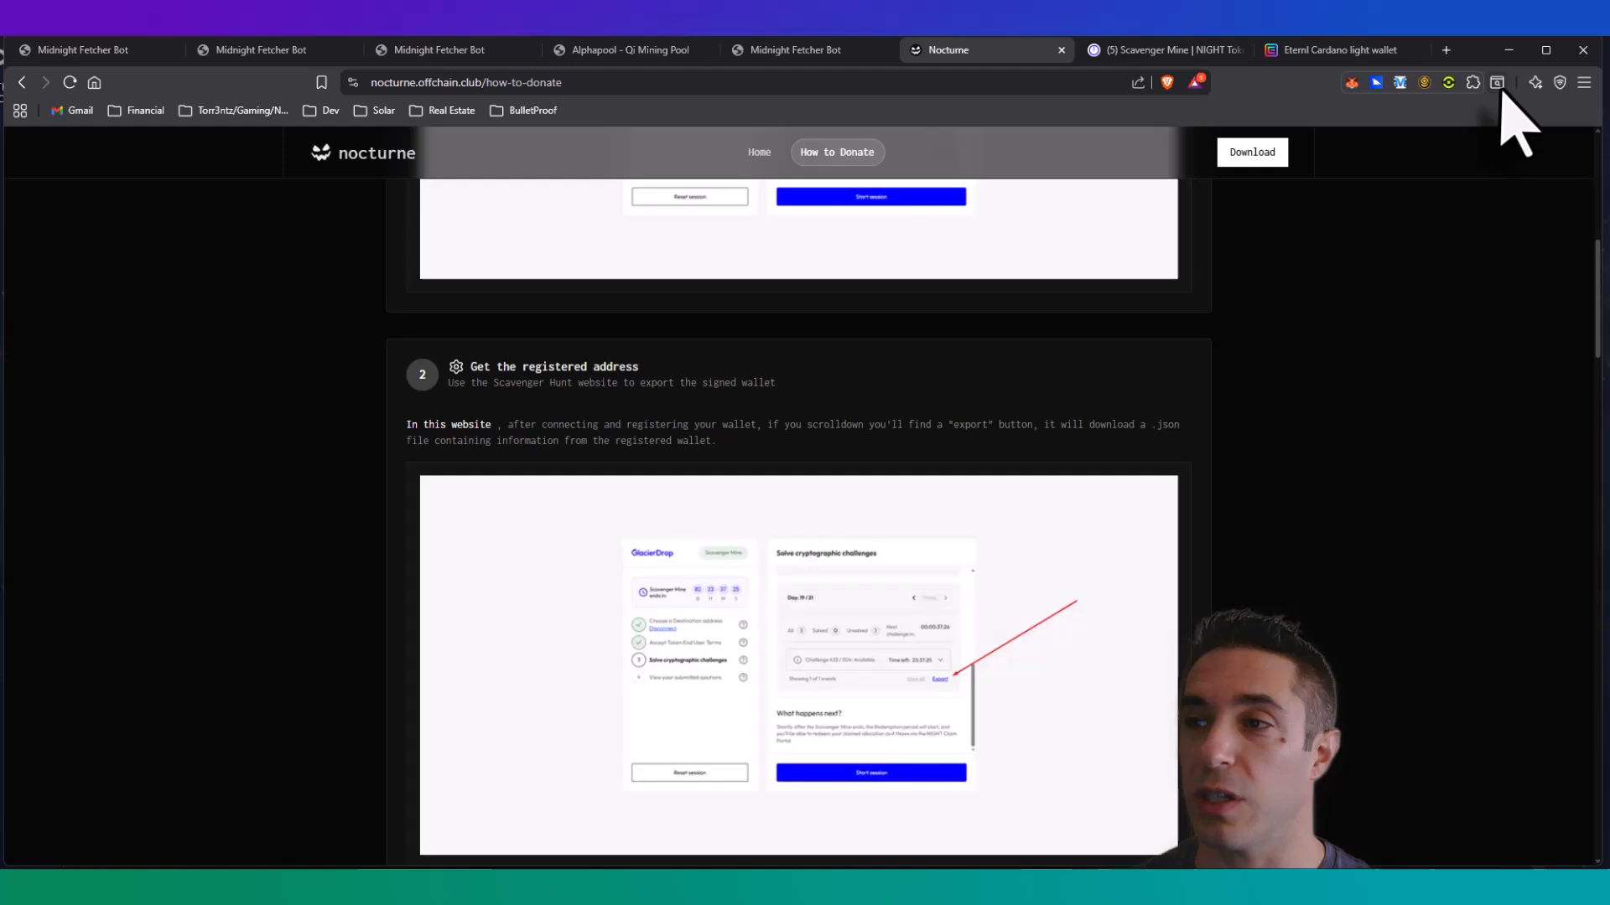
left_click(1160, 49)
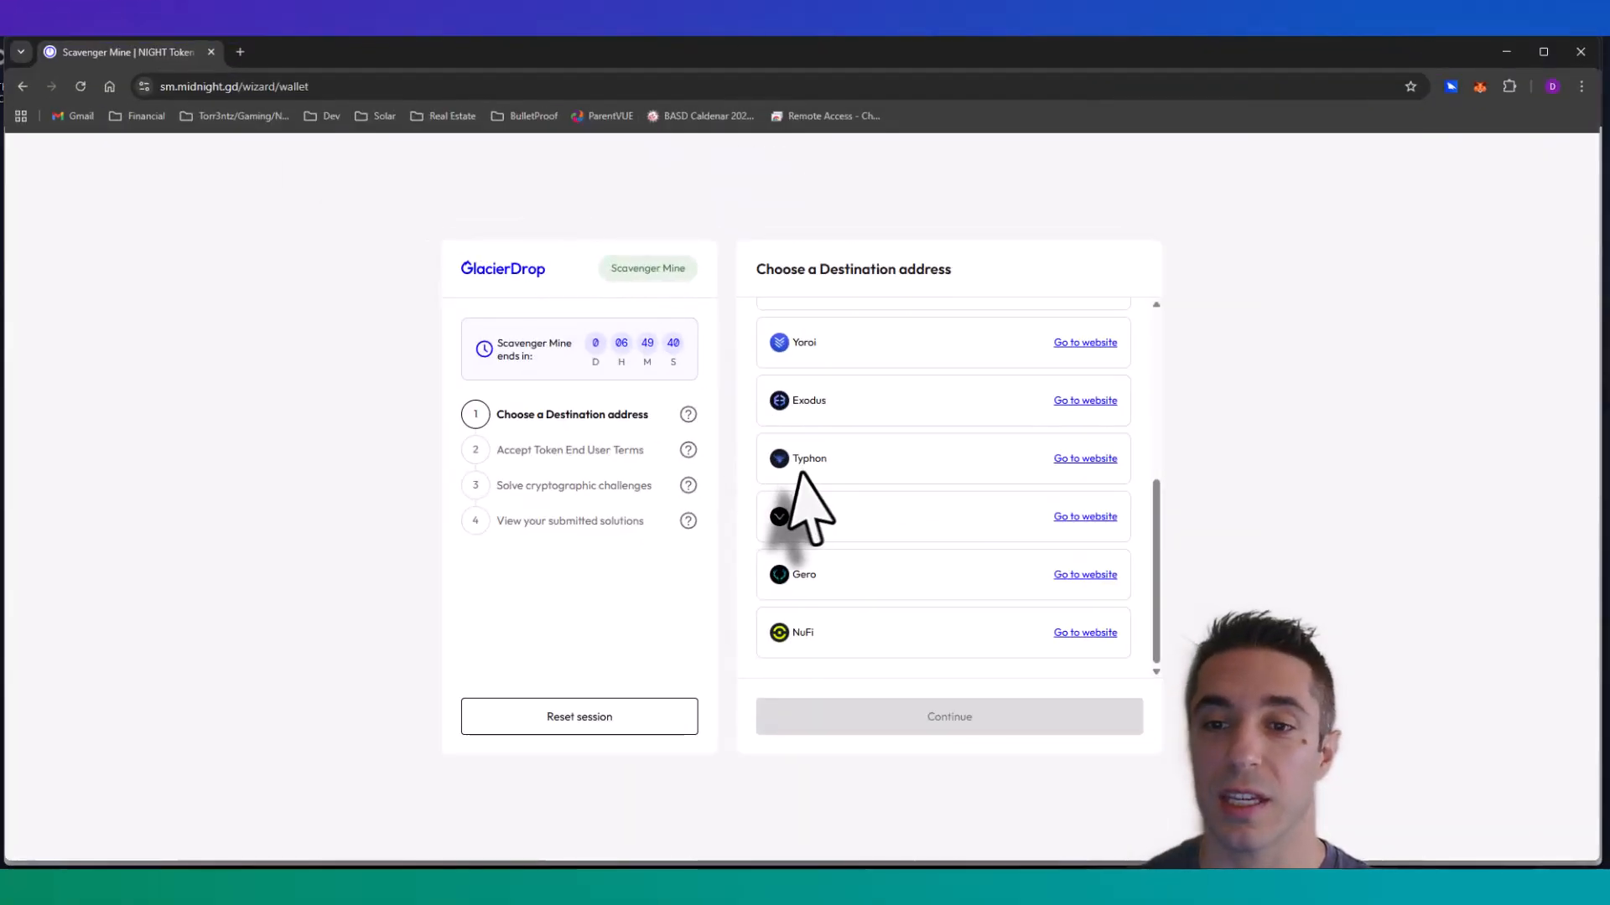
left_click(809, 517)
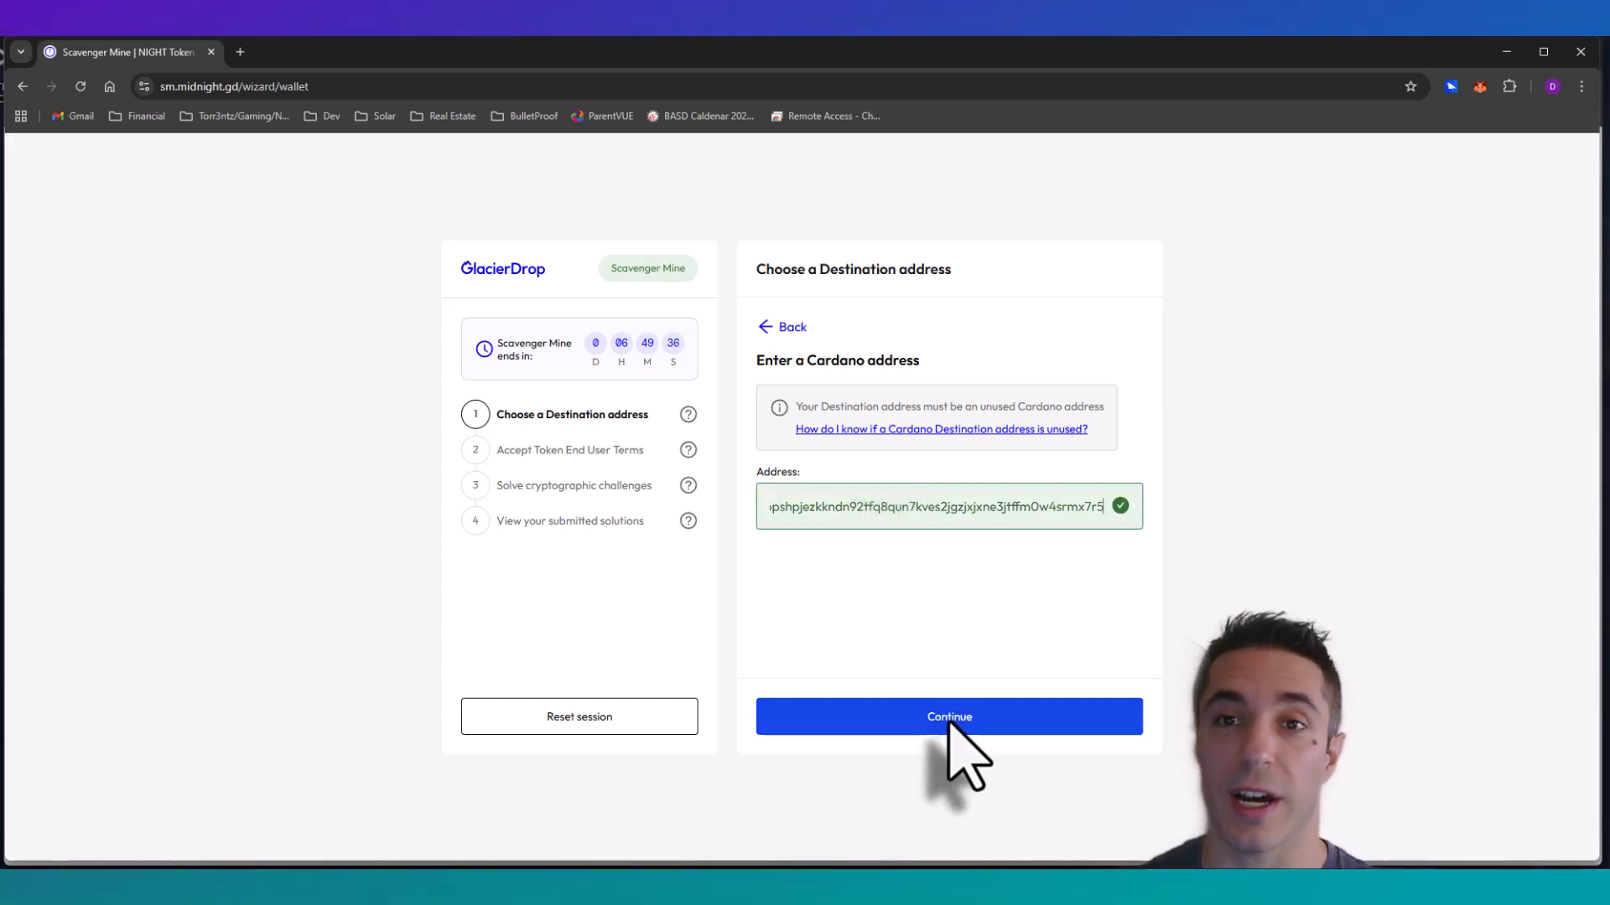
left_click(947, 717)
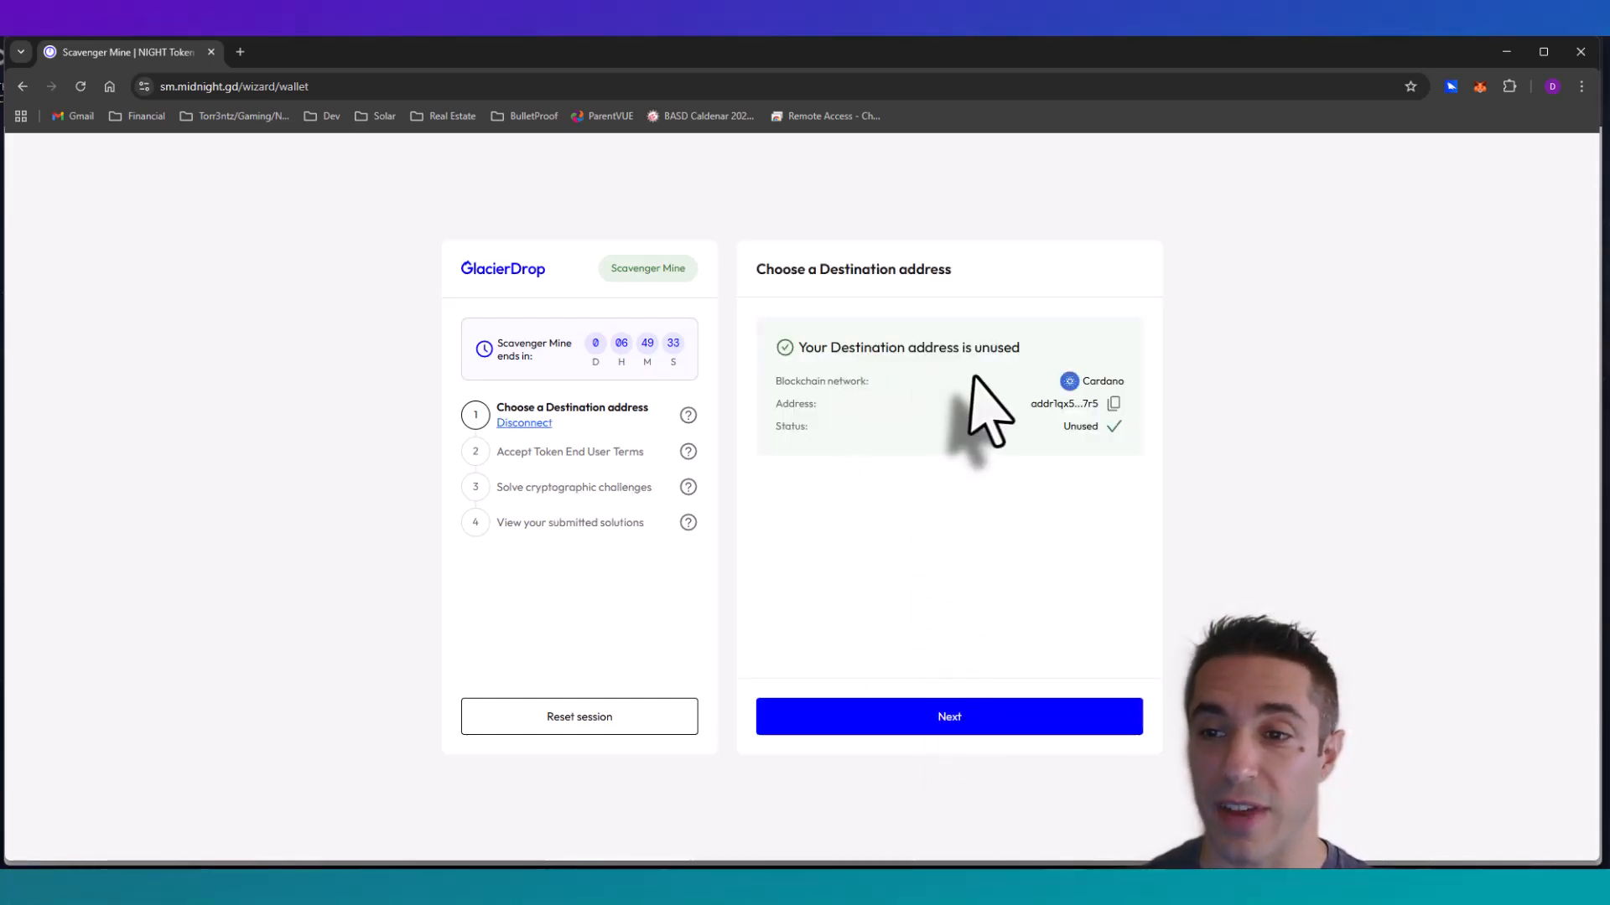
left_click(946, 717)
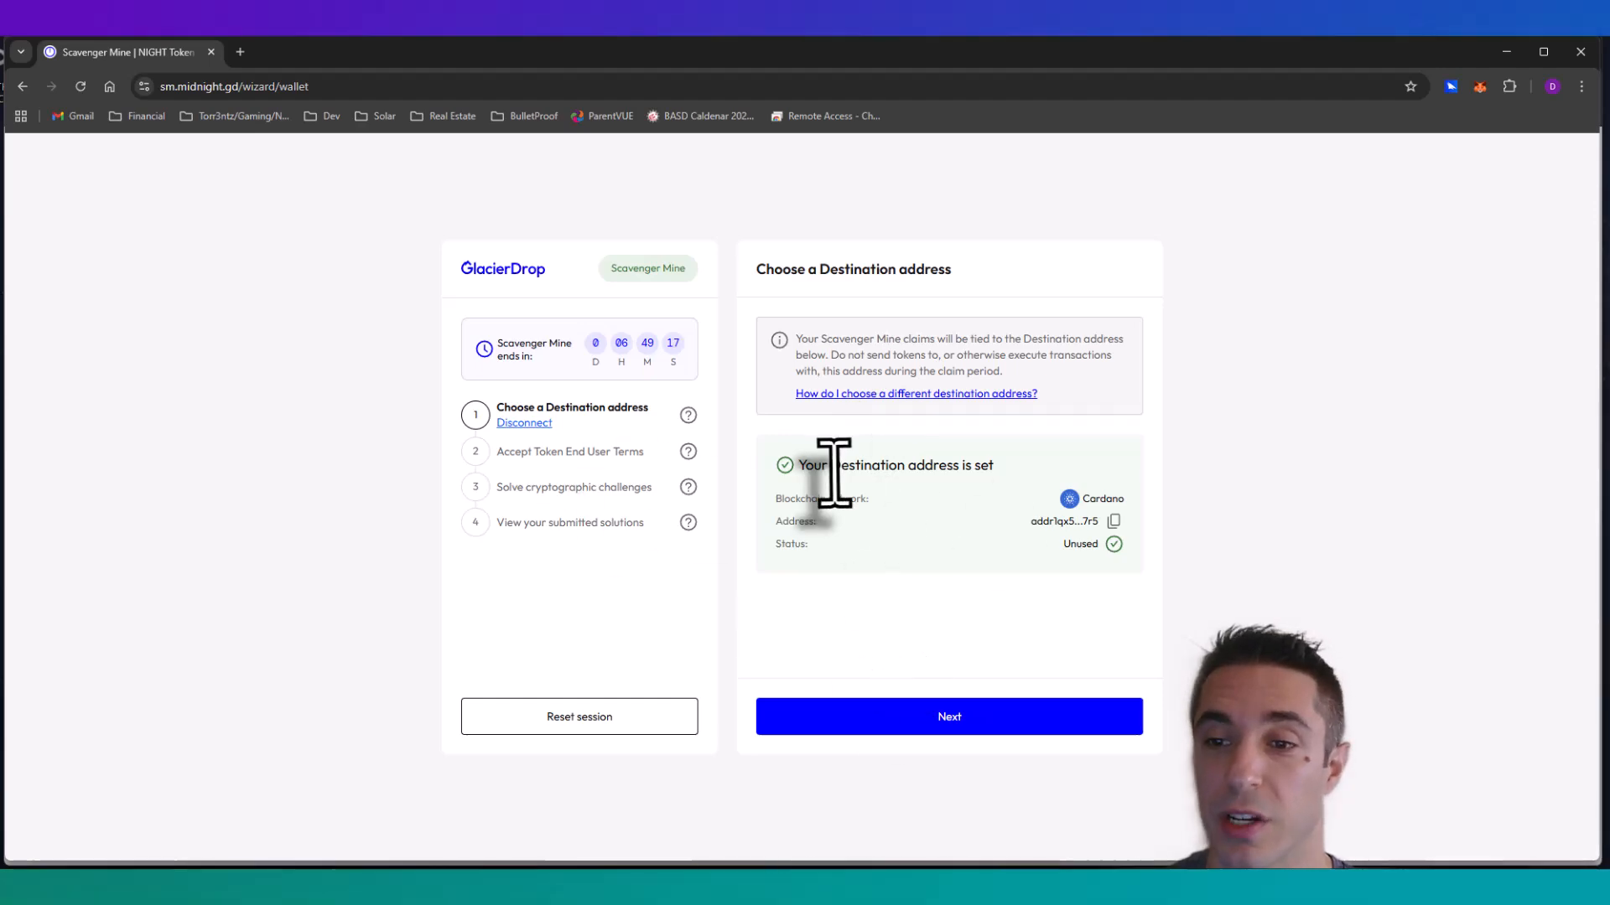
left_click(947, 716)
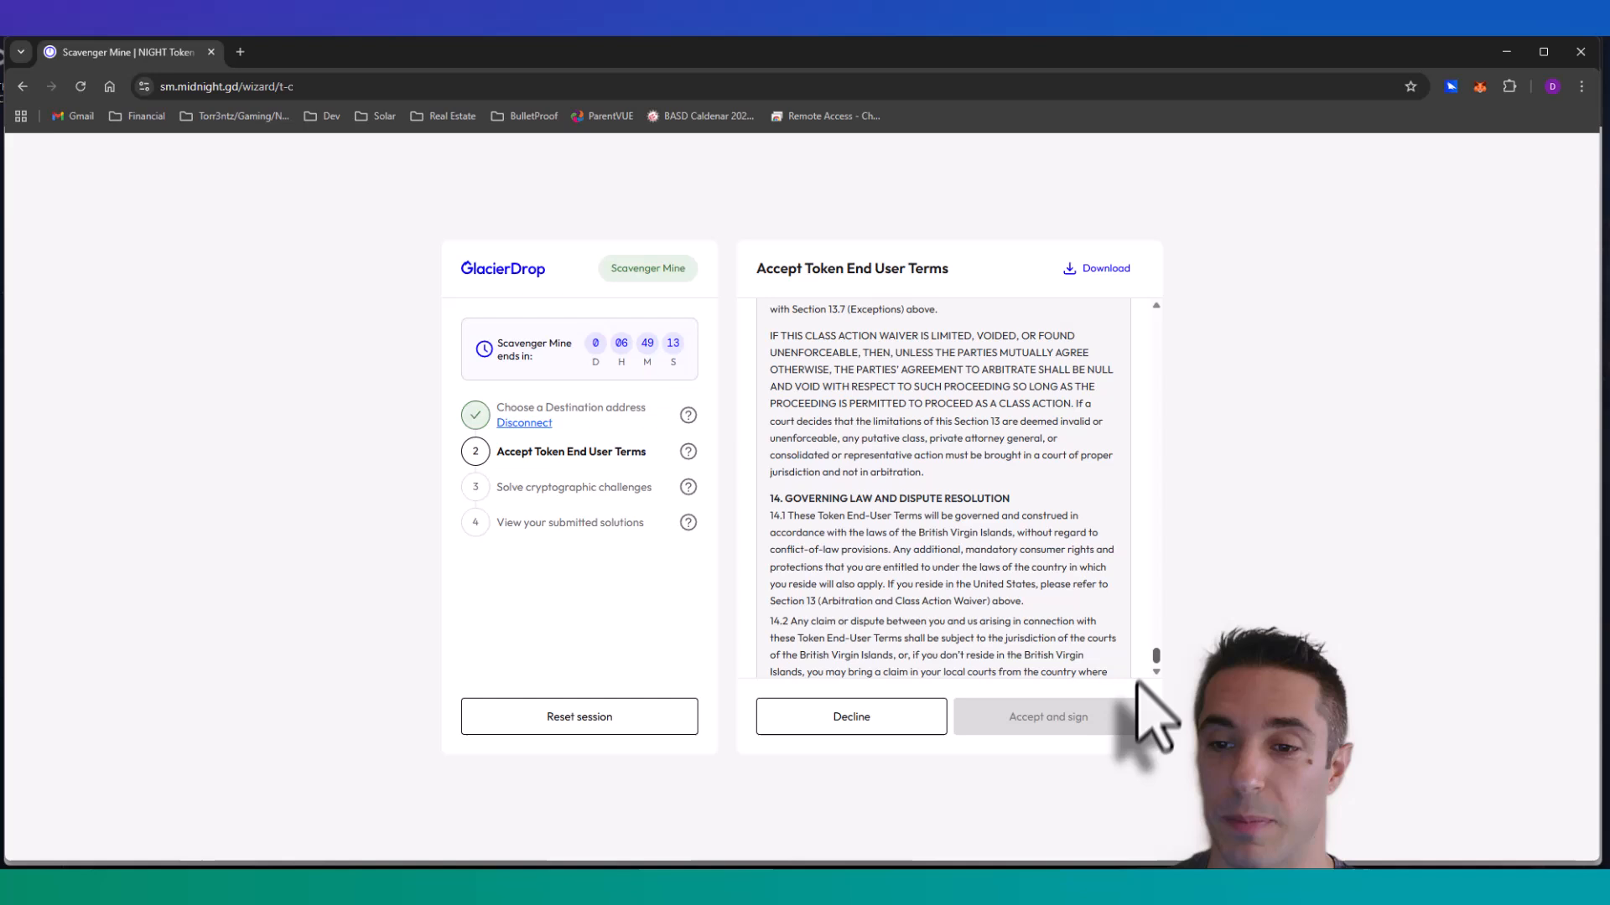
Accept the Token End User Terms and focus the wallet signature field
left_click(1047, 716)
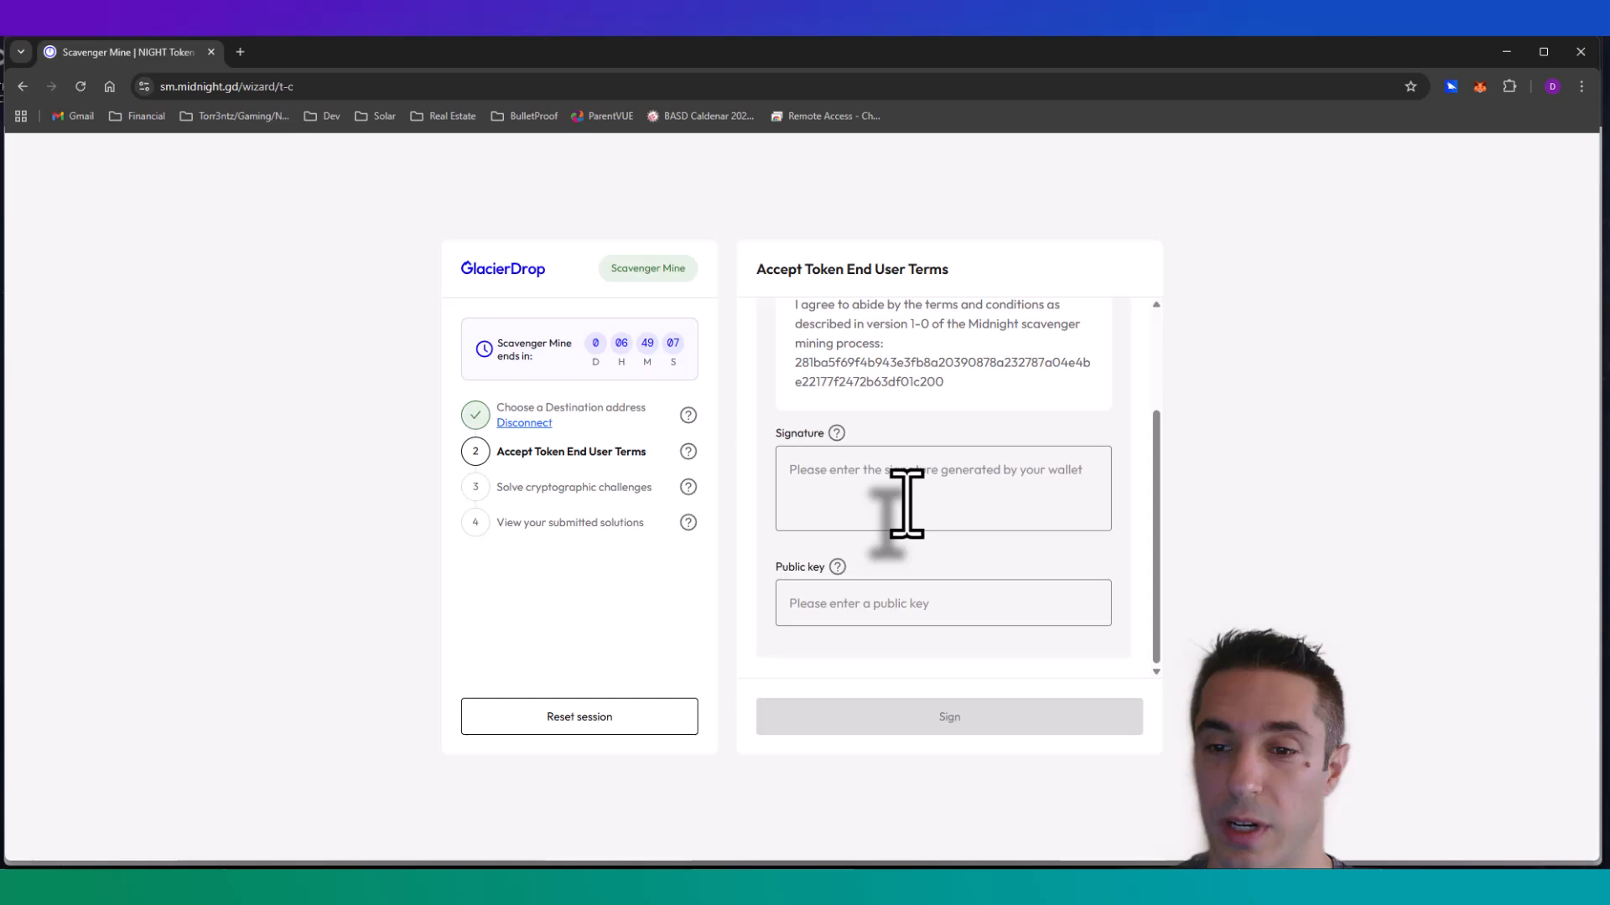
left_click(941, 489)
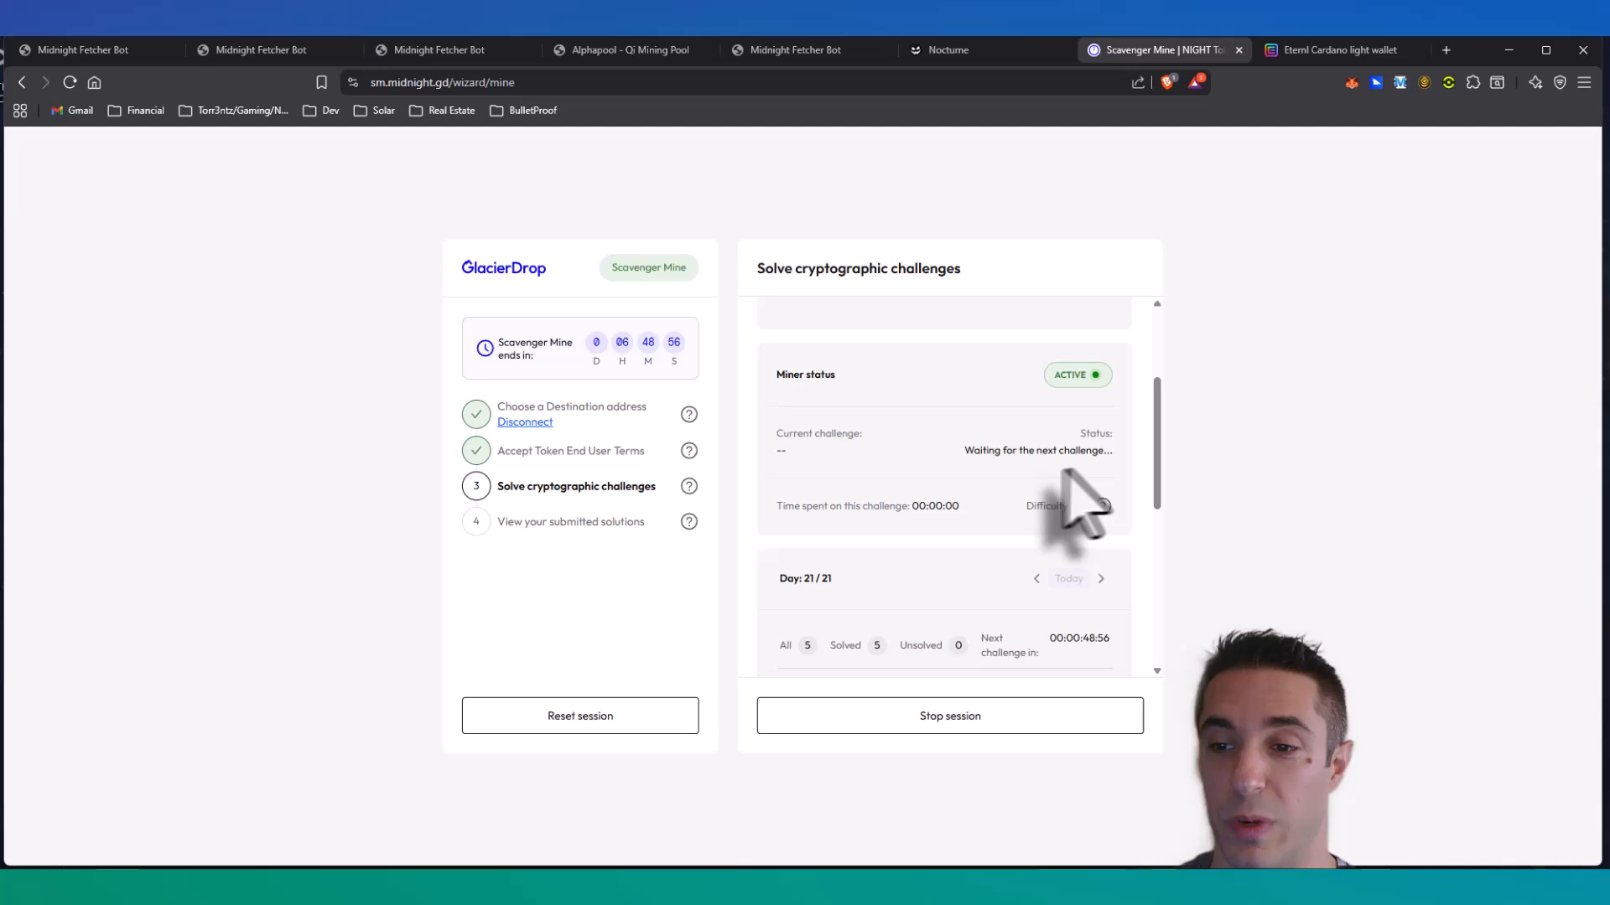
Check the guide's step 2, then export the registered wallet JSON into Downloads
left_click(970, 49)
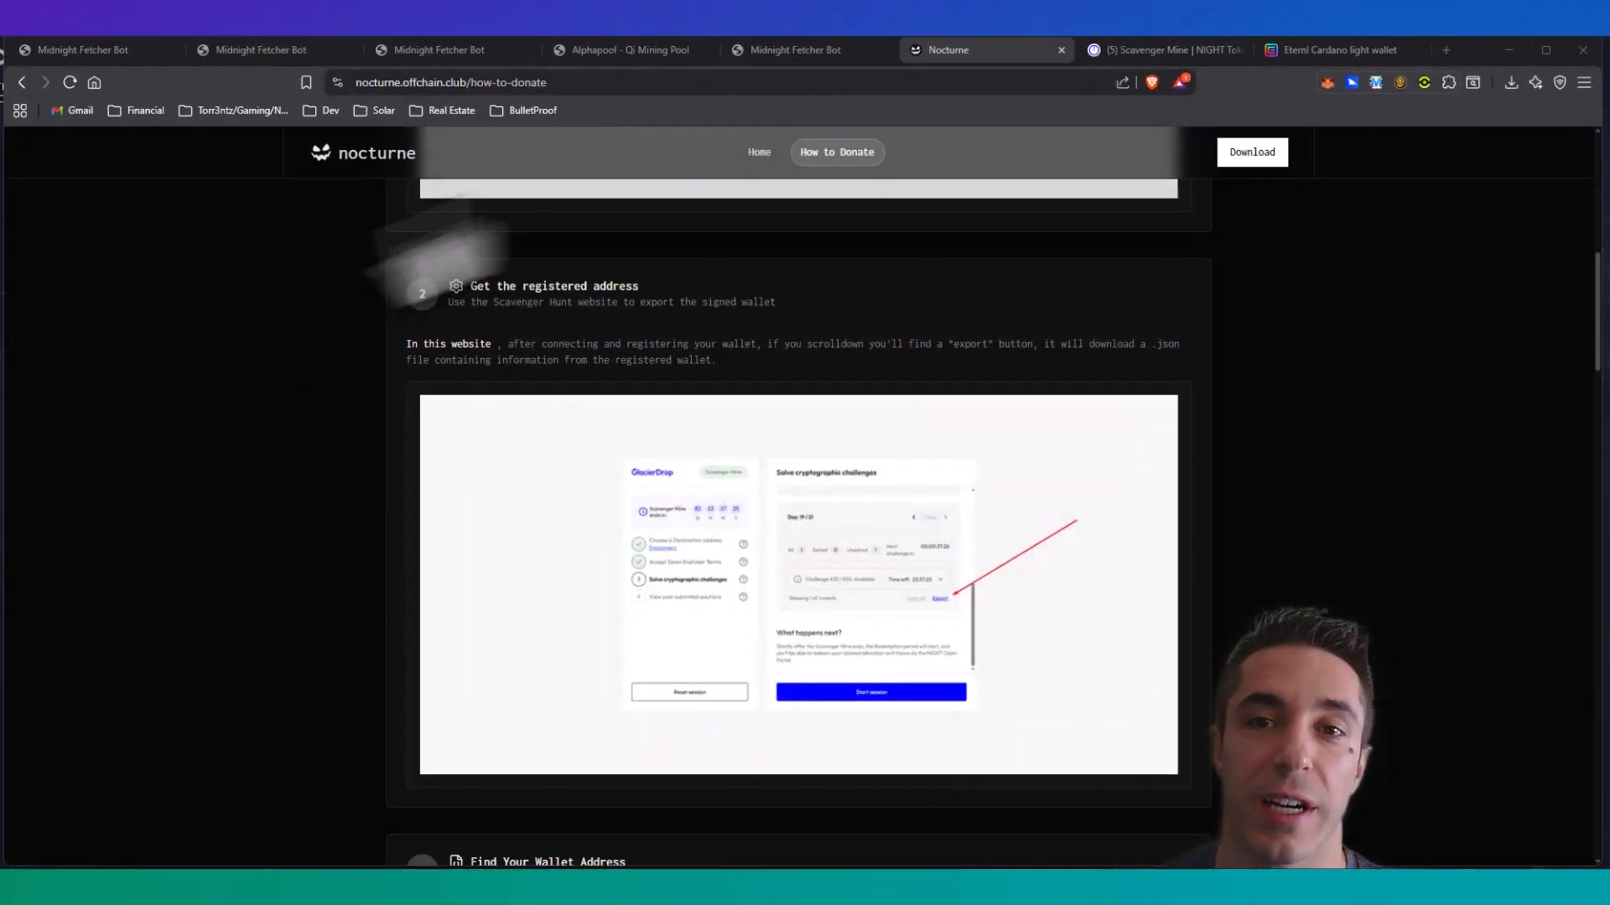
scroll("down", 3)
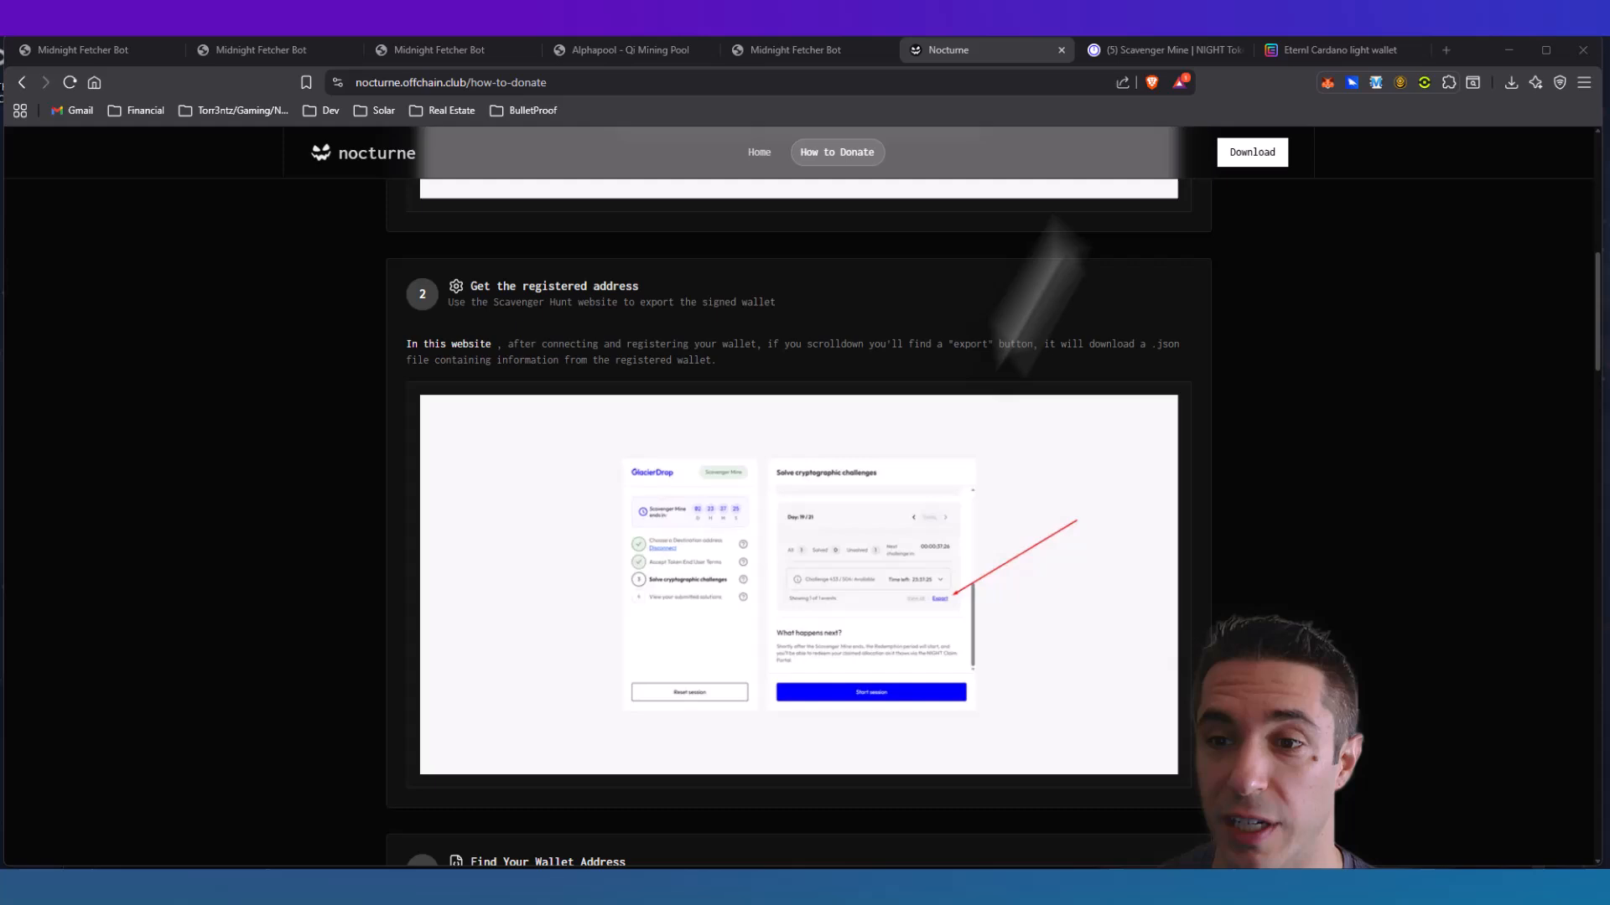
left_click(1160, 50)
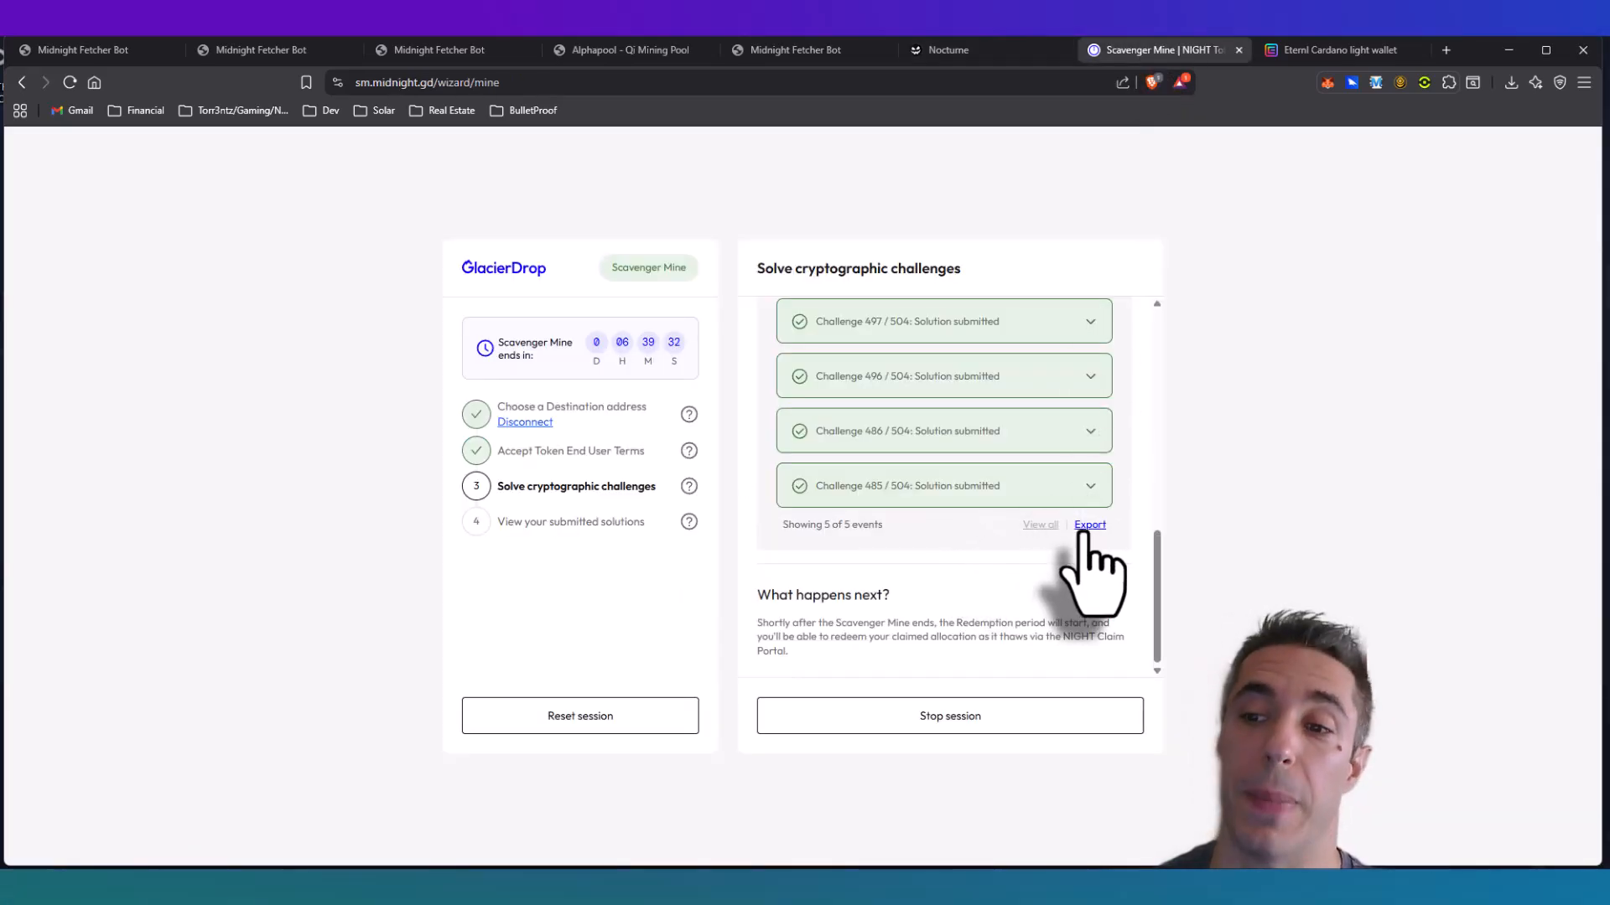
left_click(1089, 525)
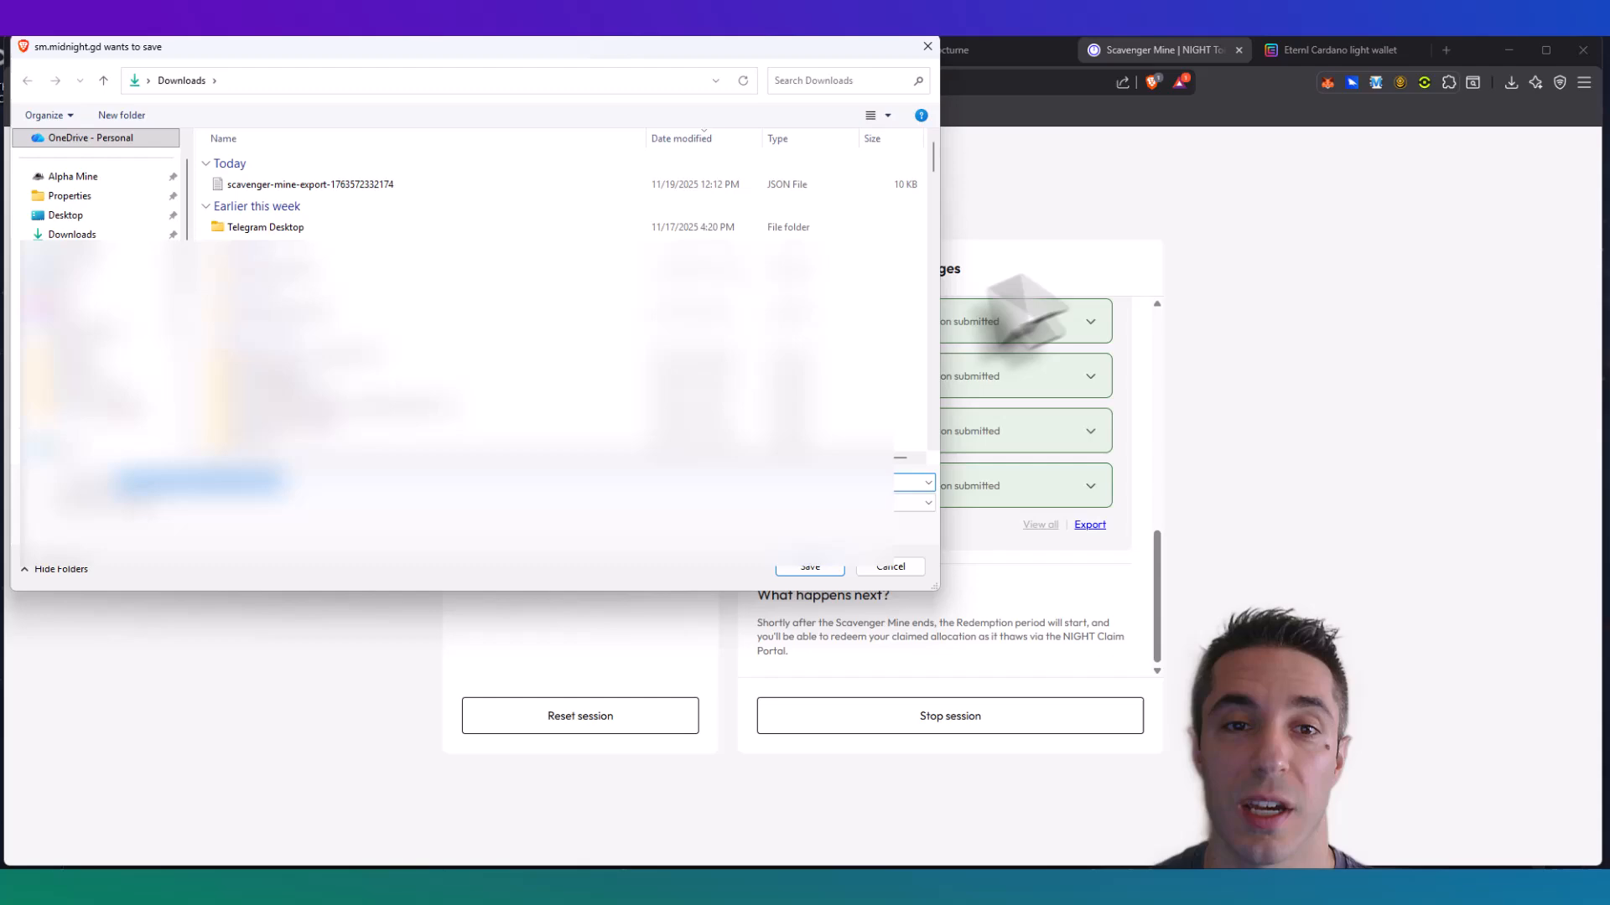
left_click(809, 567)
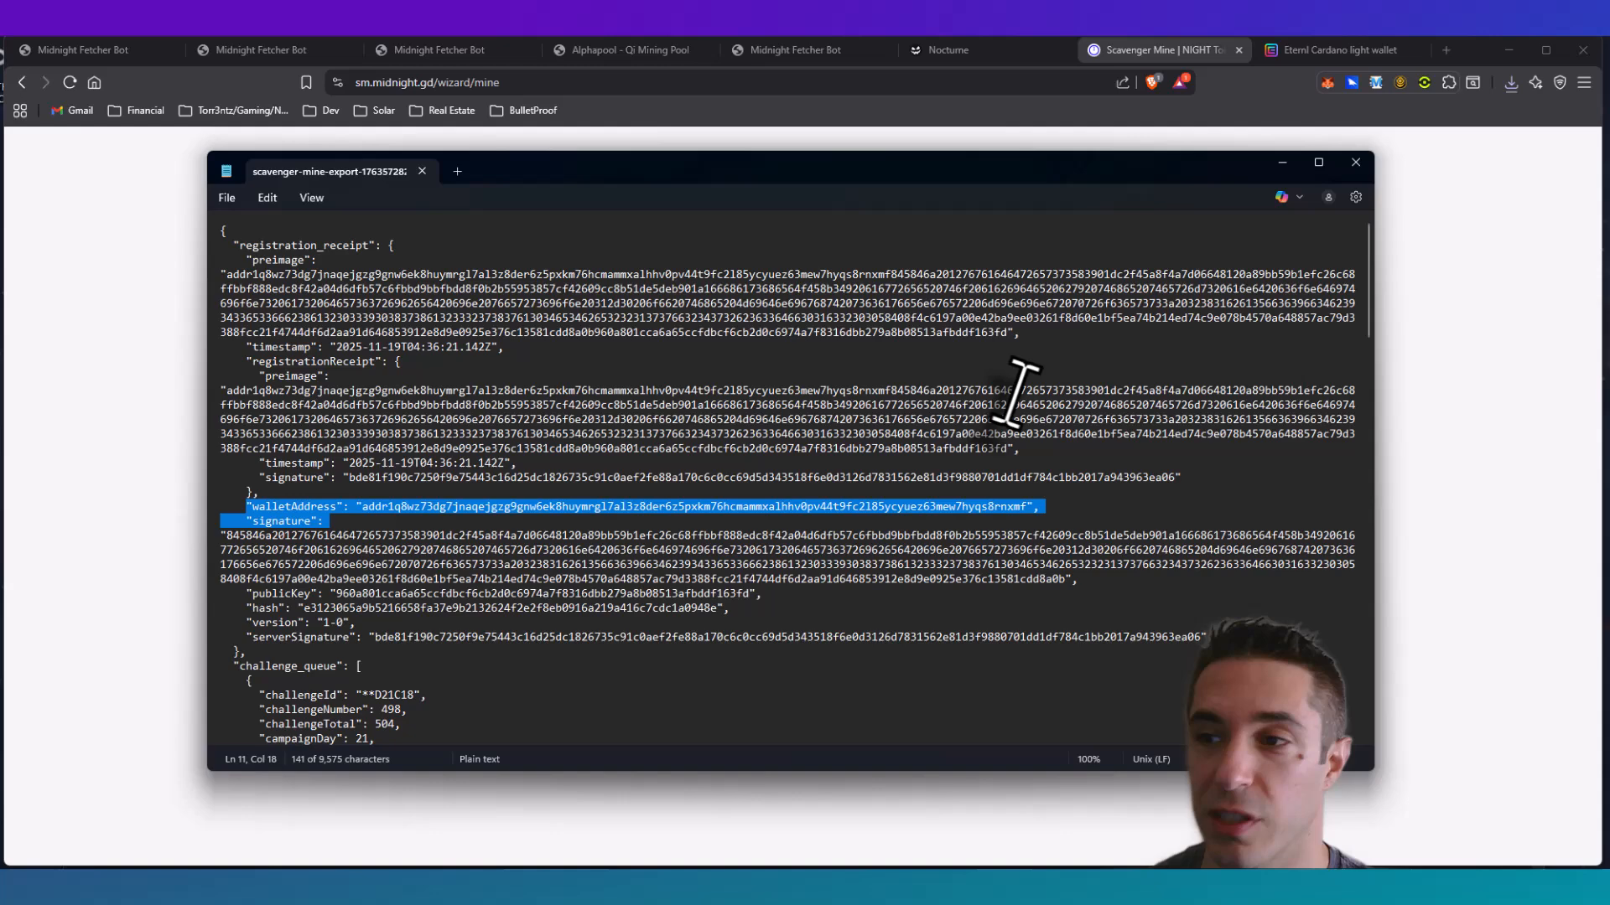
Select the walletAddress value in Notepad and return to the Nocturne guide
double_click(617, 506)
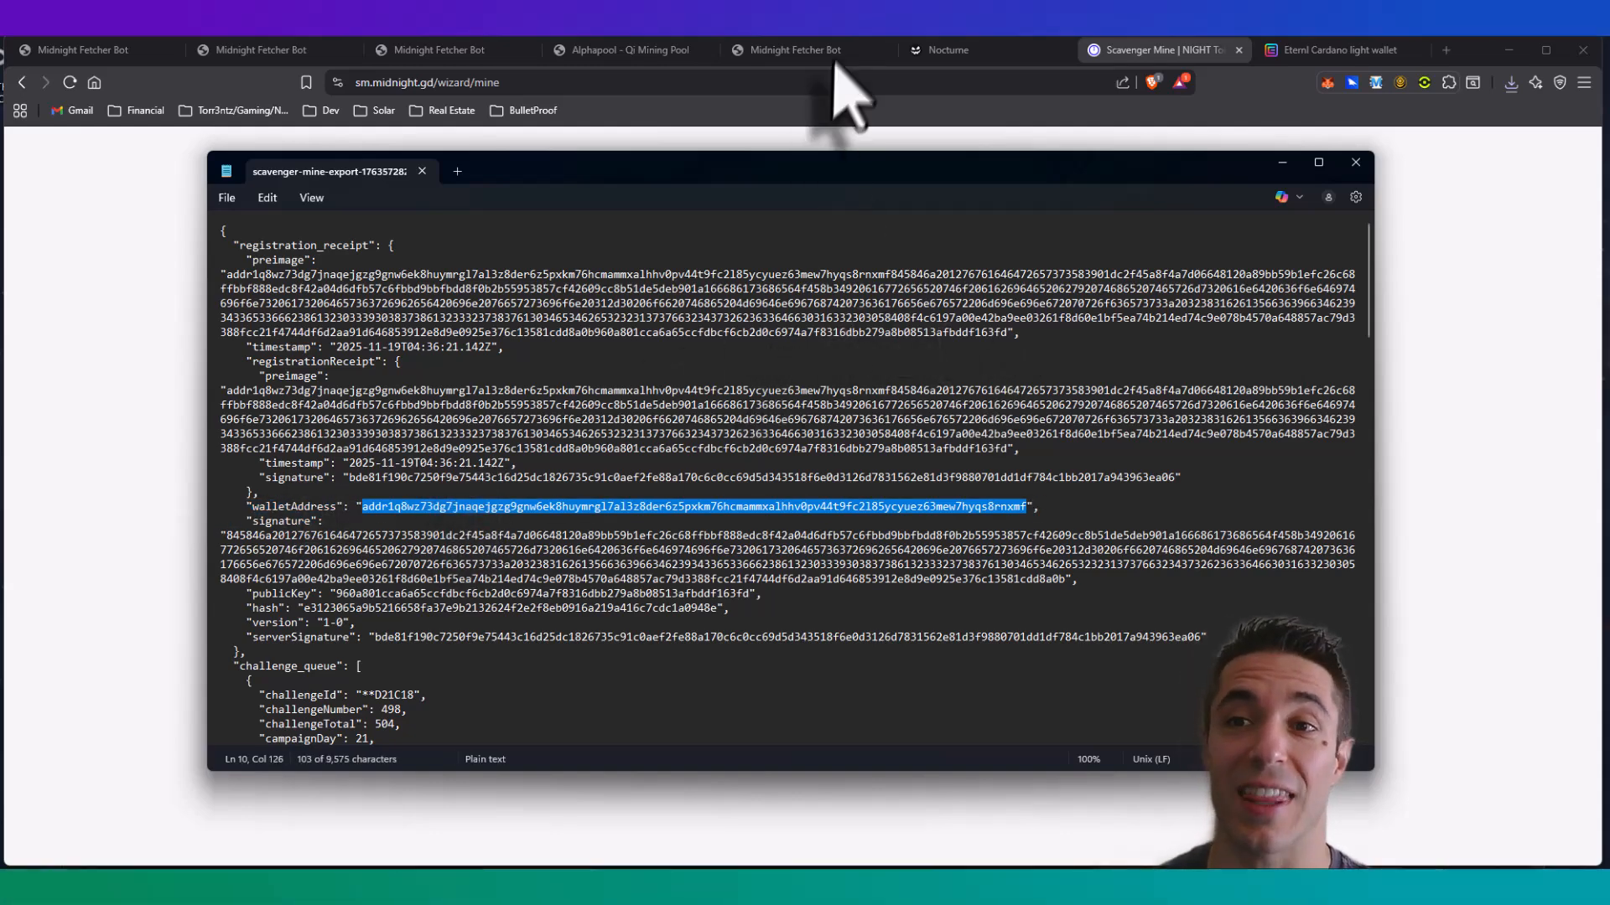
left_click(946, 49)
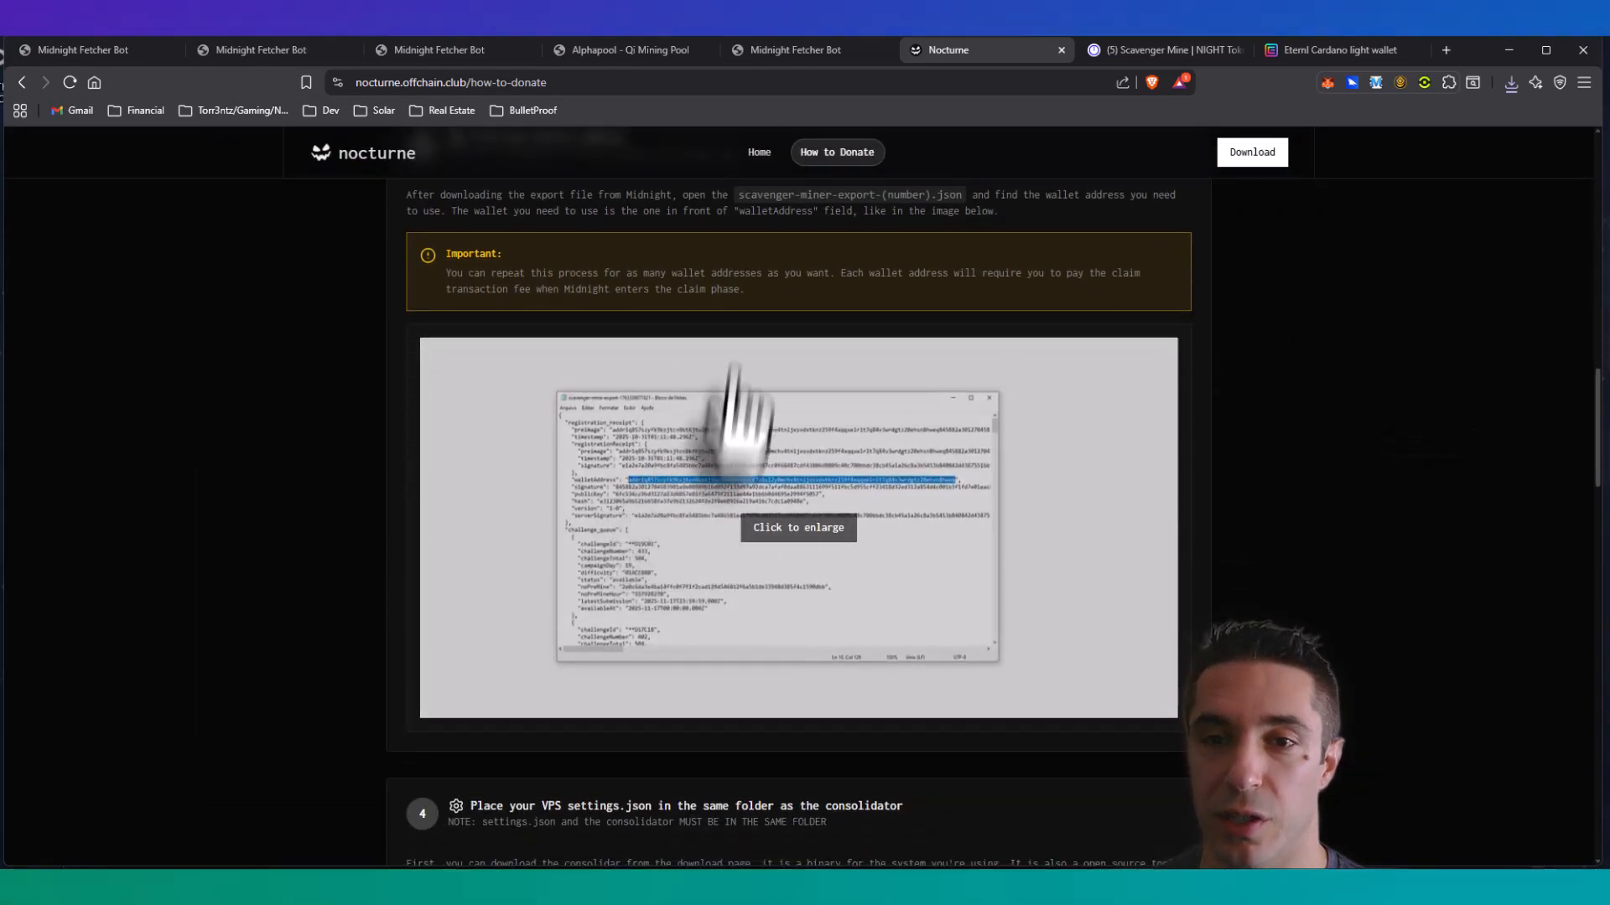
Scroll the How to Donate guide through steps 3 and 4 on settings.json
scroll("down", 3)
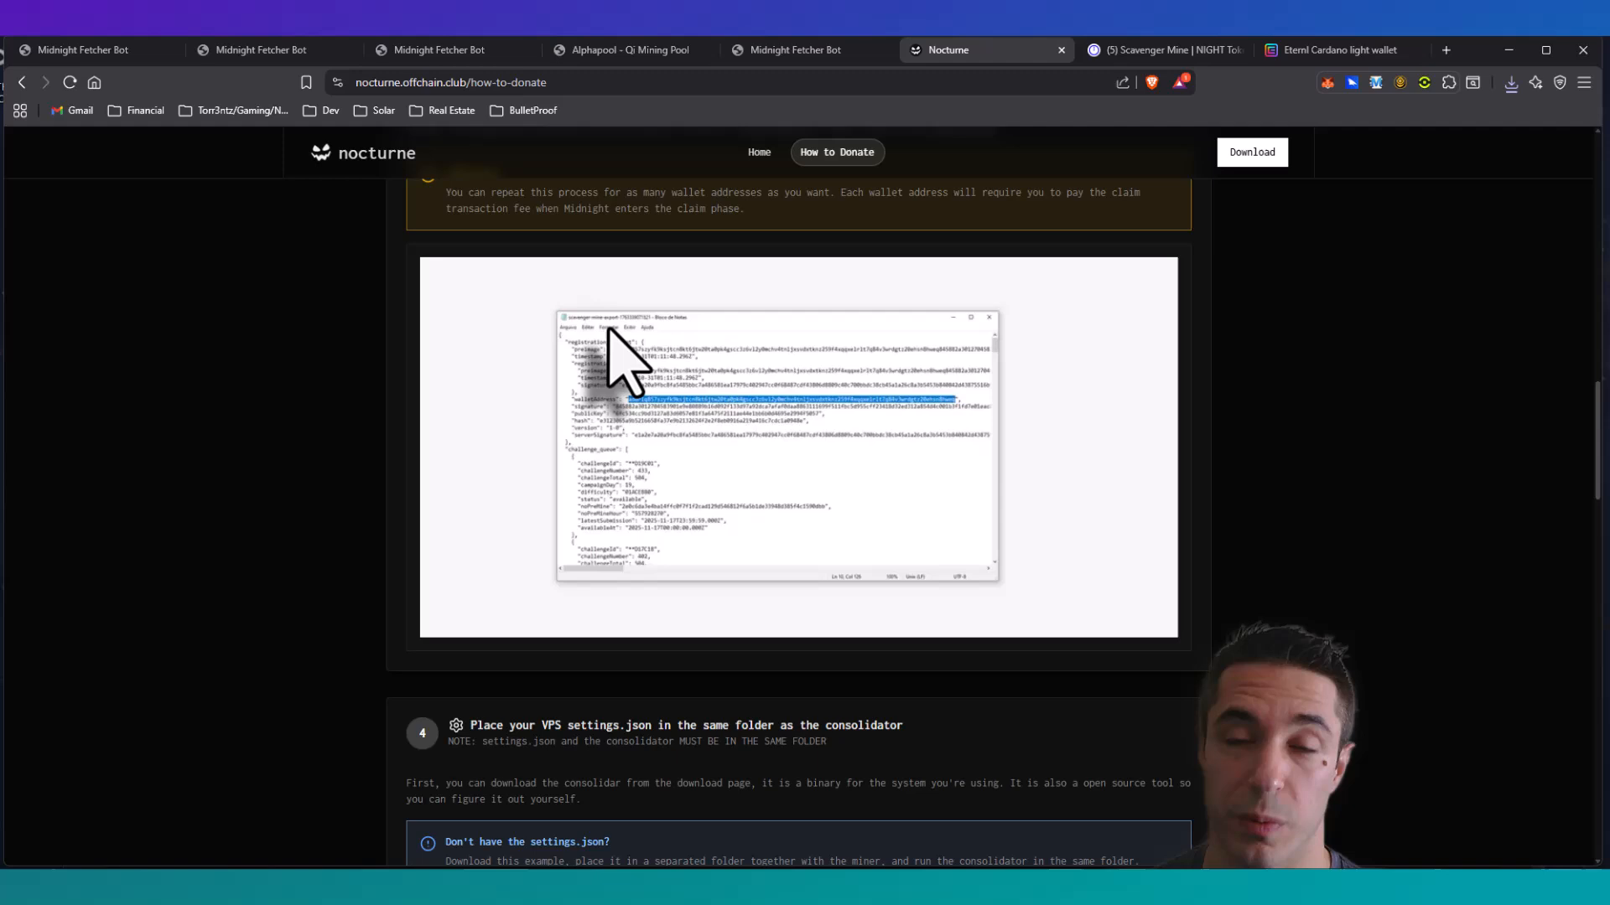
scroll("down", 3)
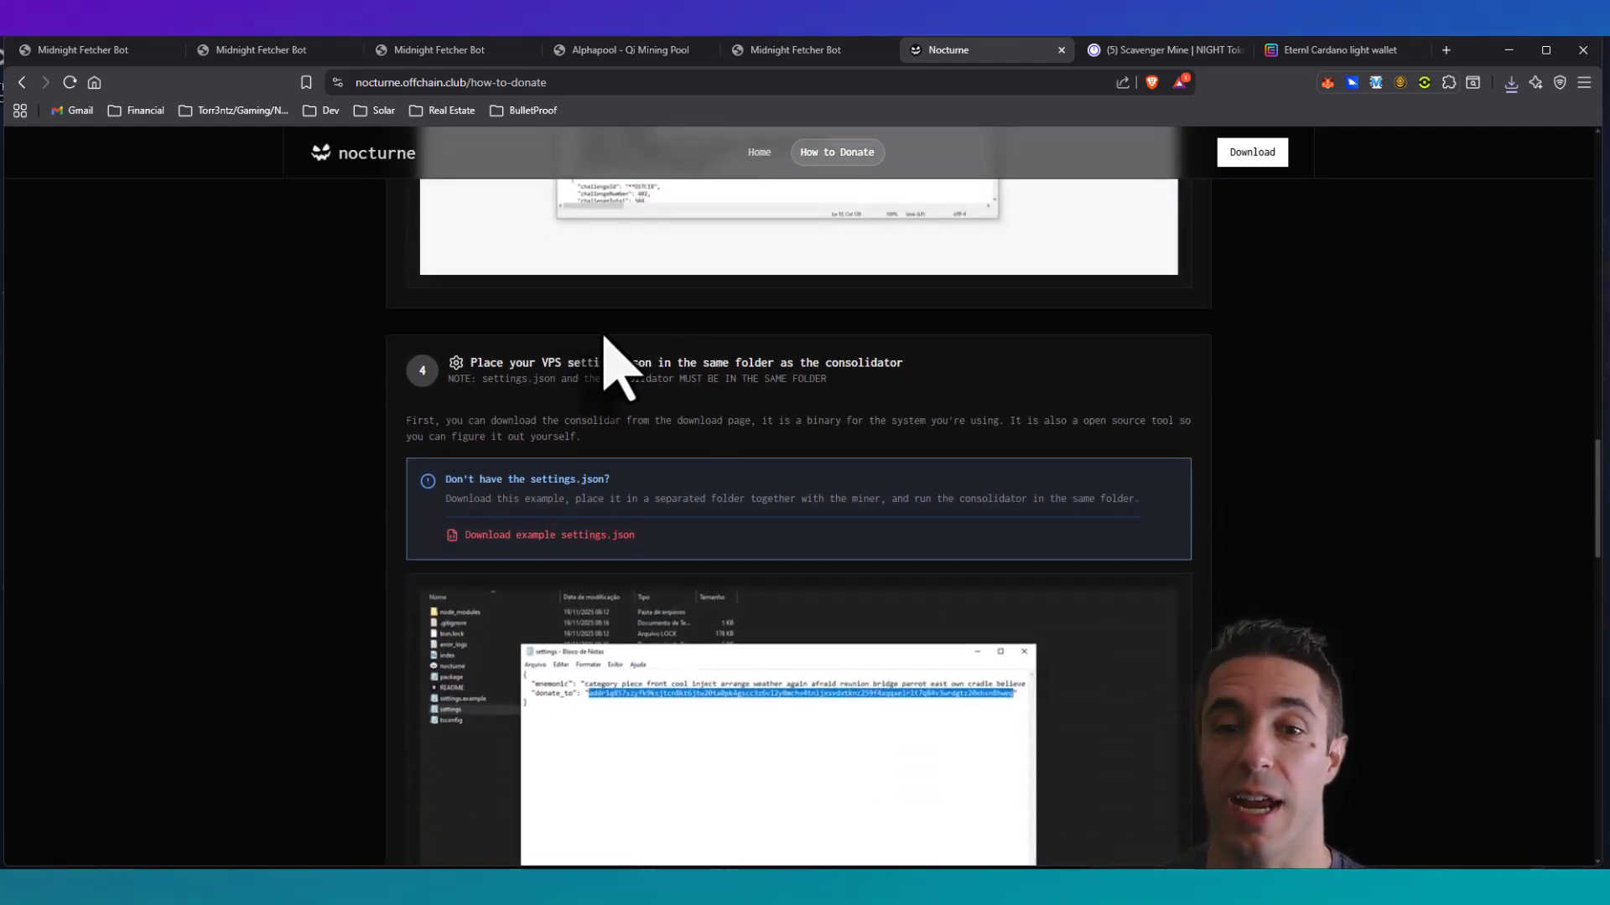
scroll("down", 3)
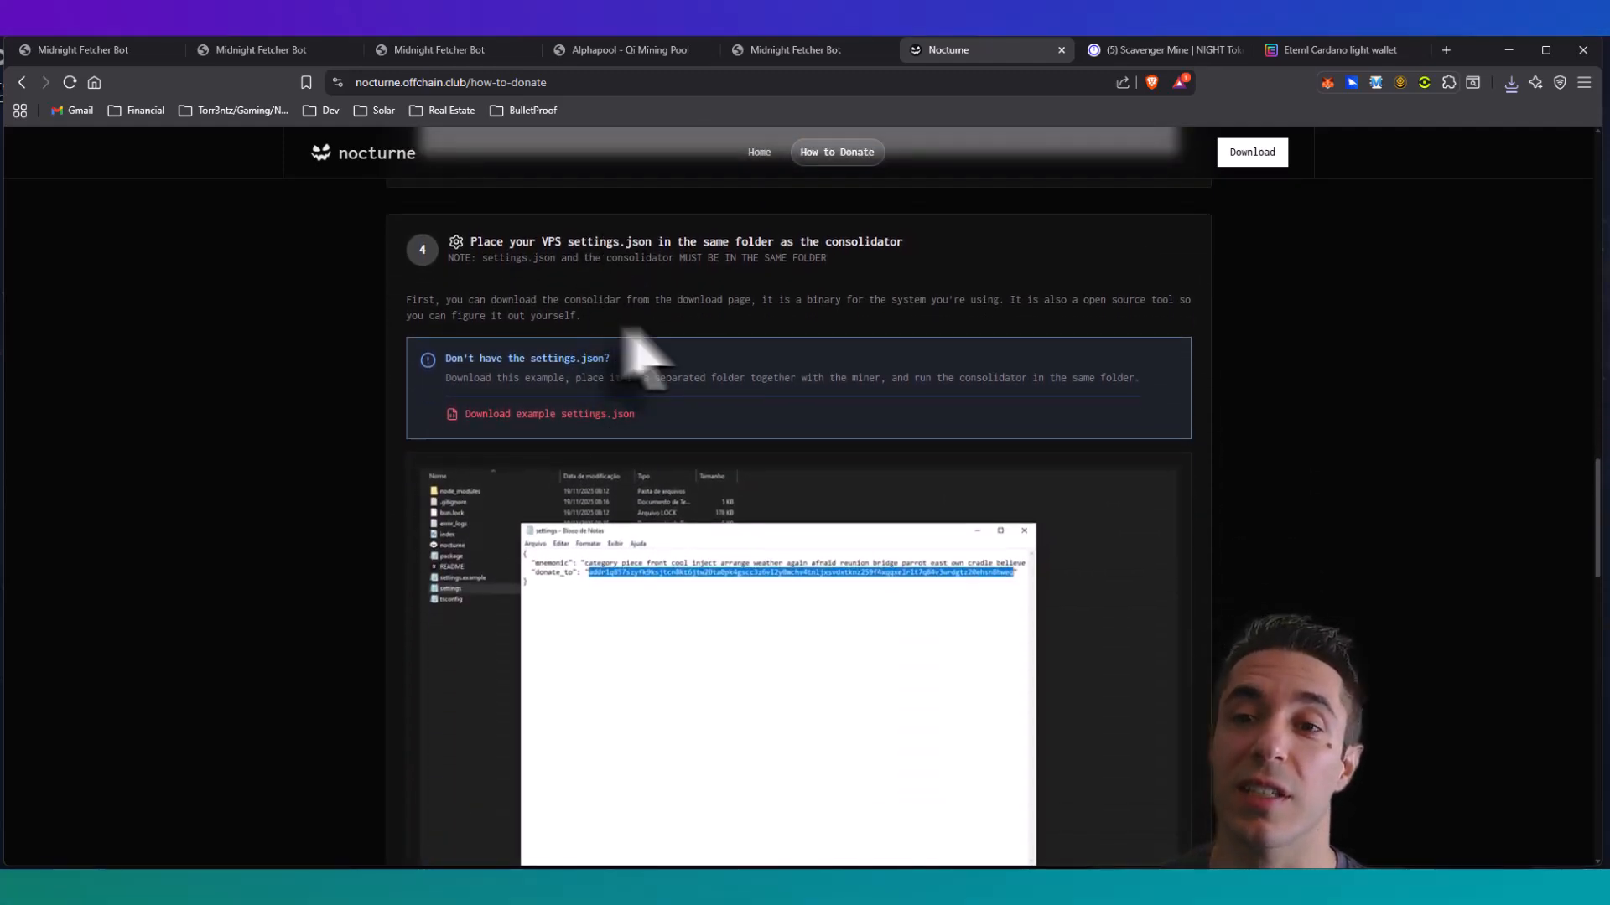
mouse_move(688, 360)
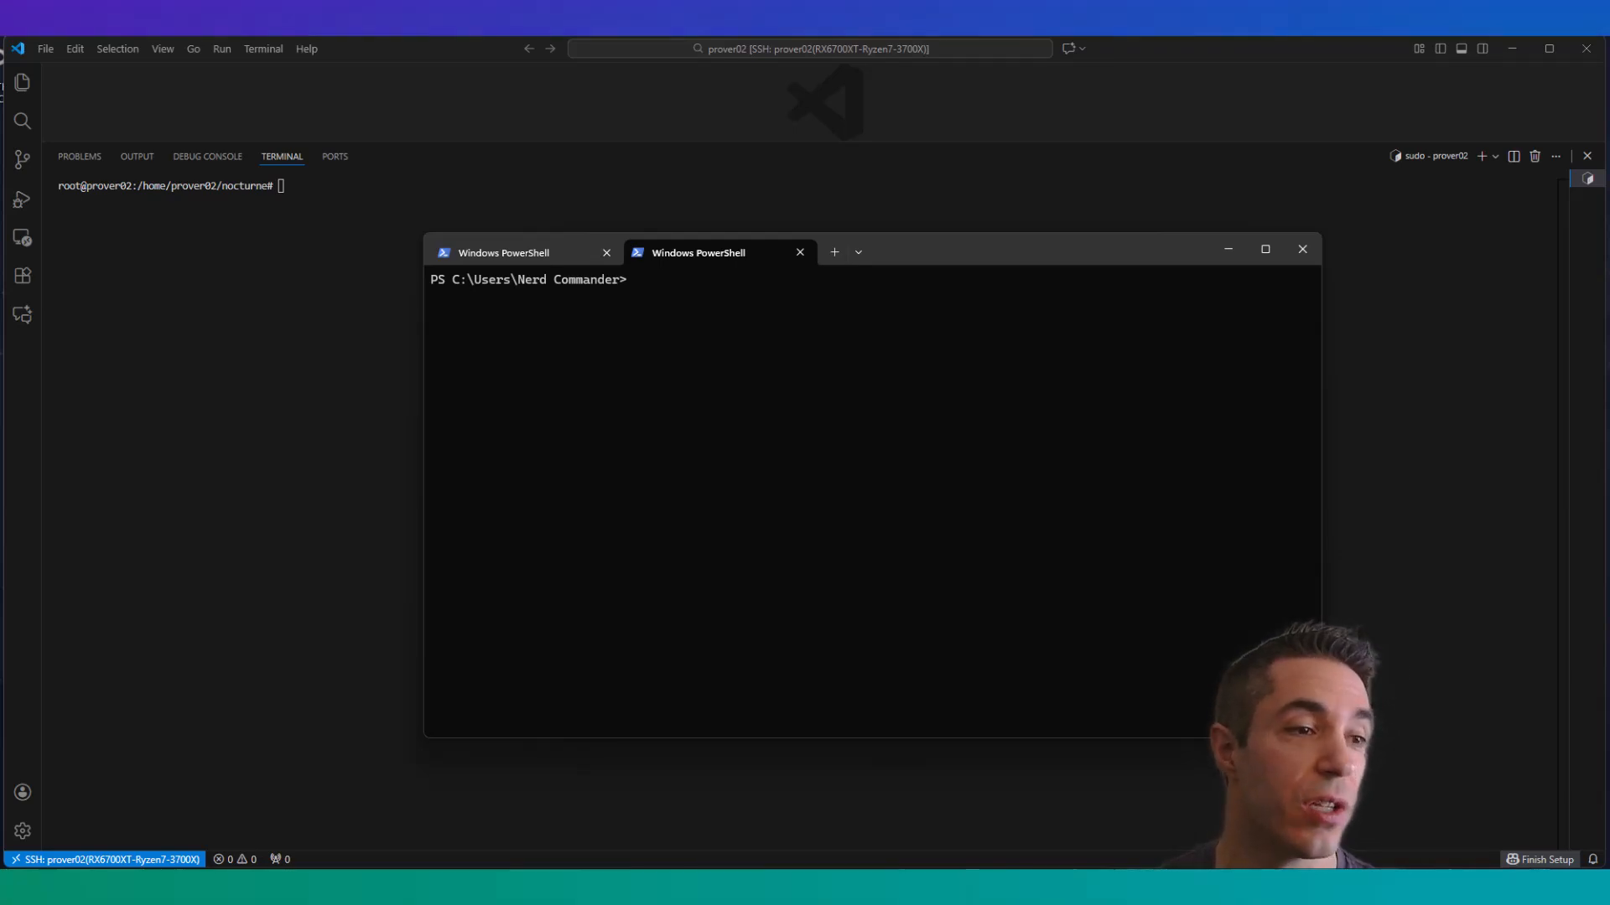
Enter 'pip install magic-wormhole' at the PowerShell prompt
type("pip install magic-wormhole")
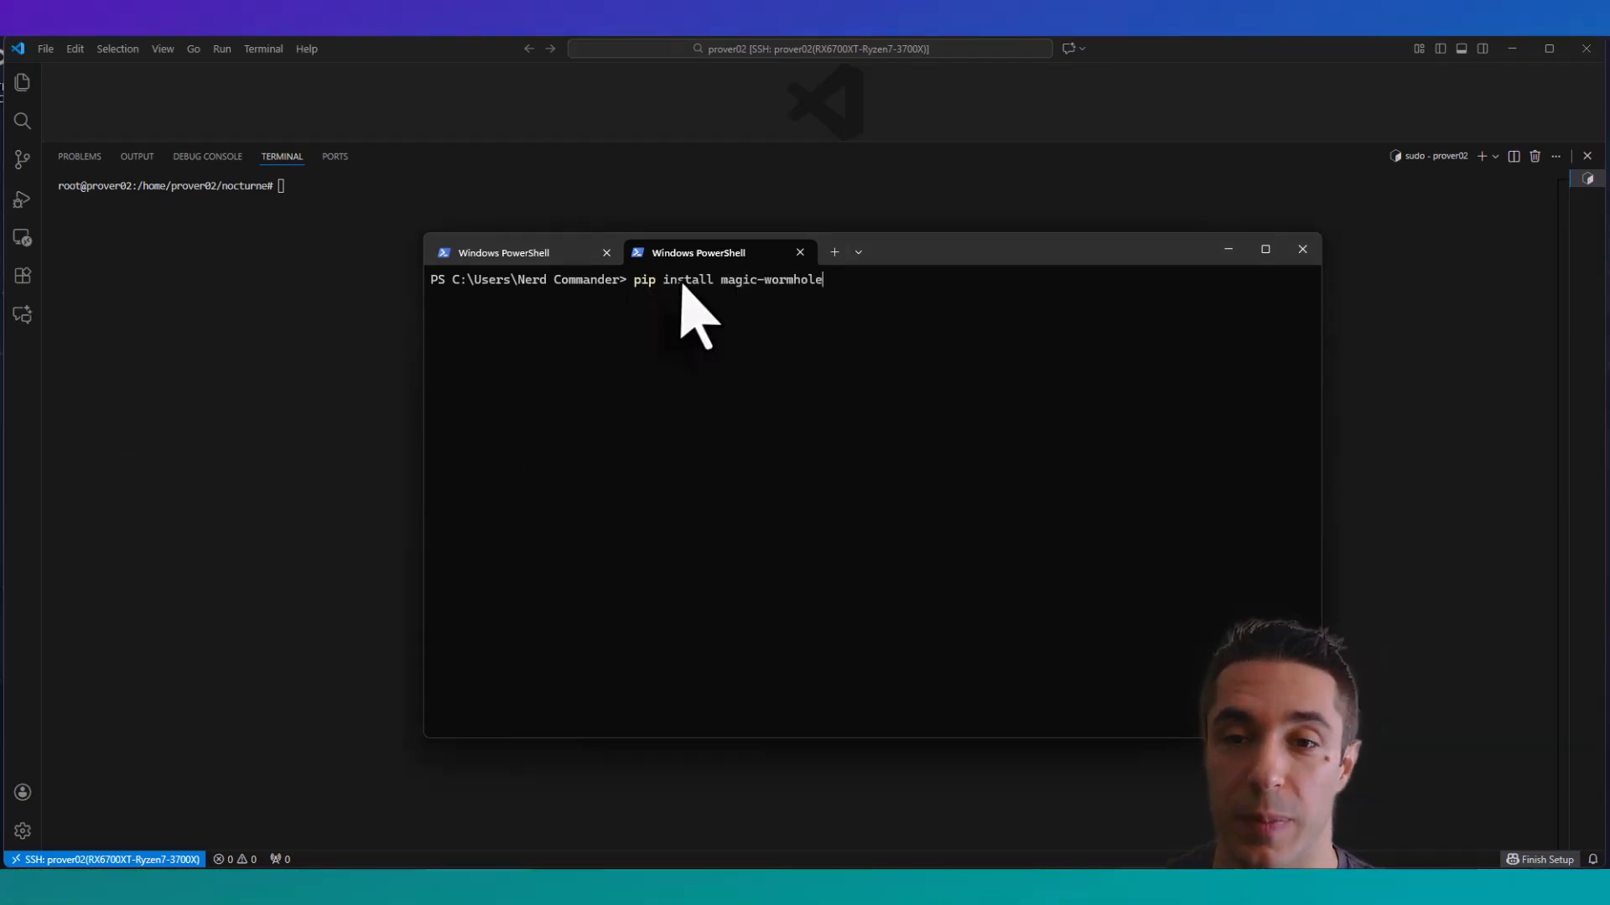
mouse_move(765, 333)
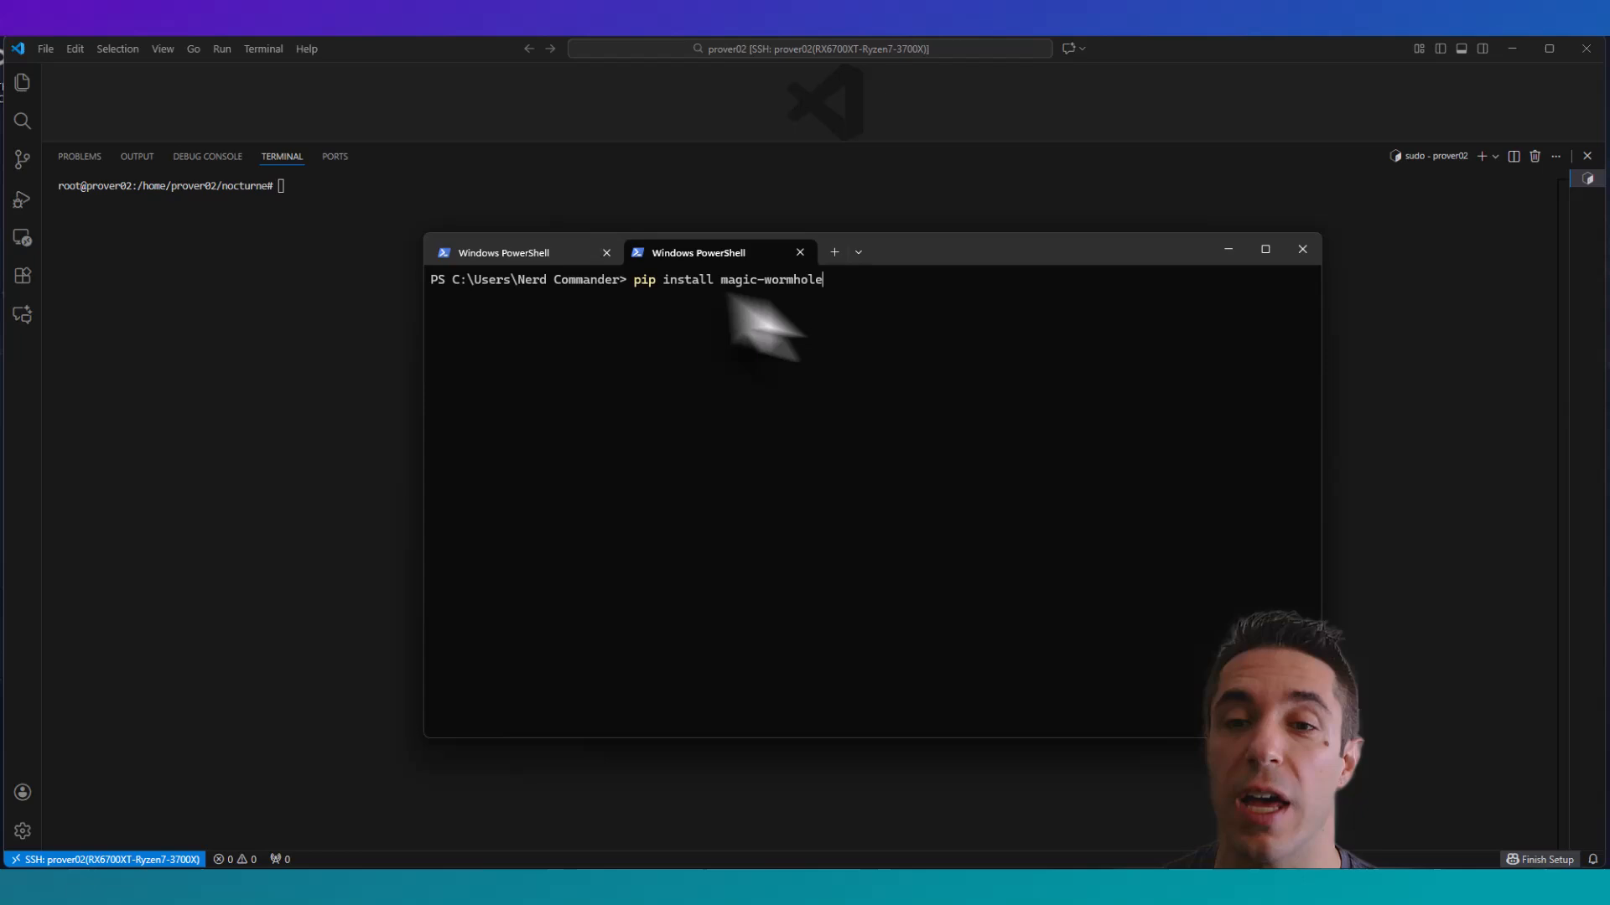
mouse_move(842, 349)
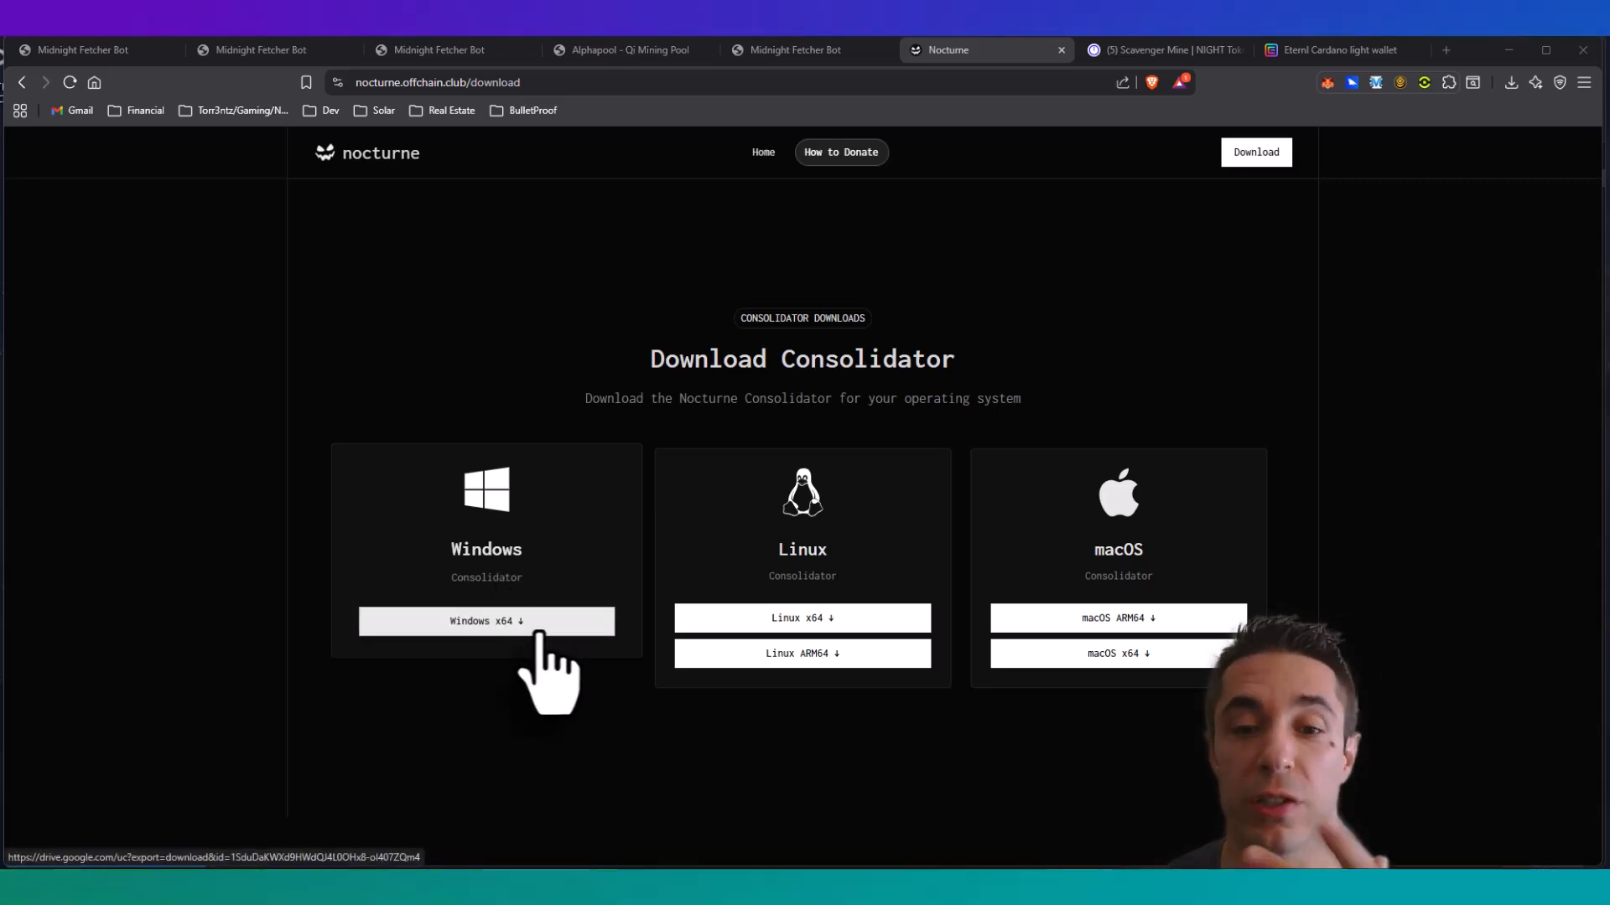
Start the Windows x64 consolidator download from Nocturne's download page
left_click(485, 621)
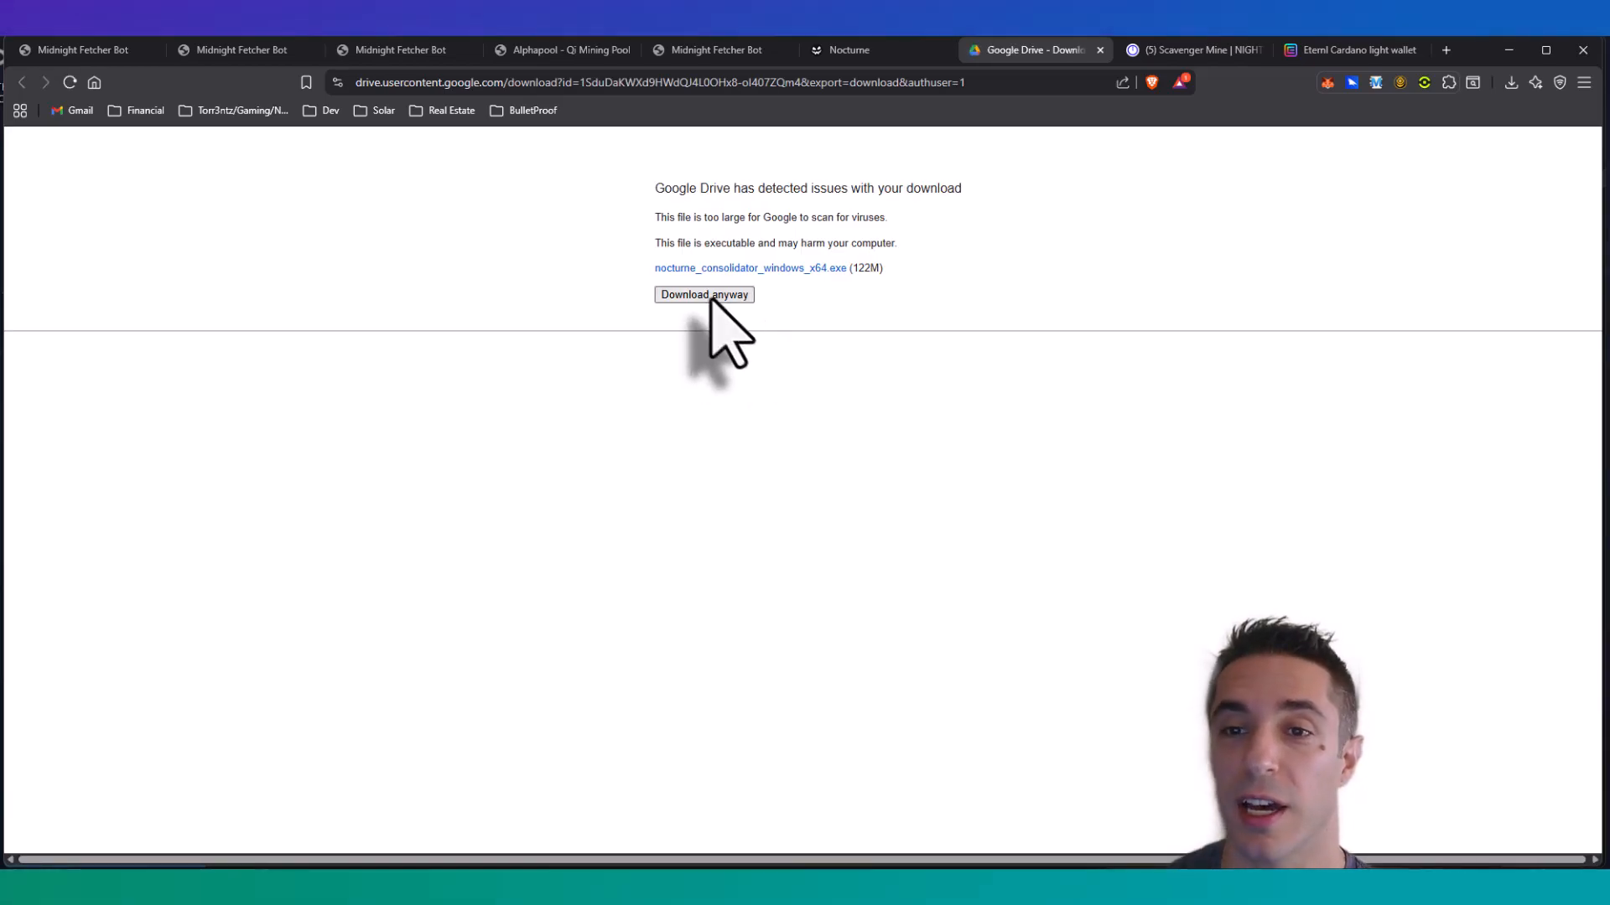
mouse_move(1098, 49)
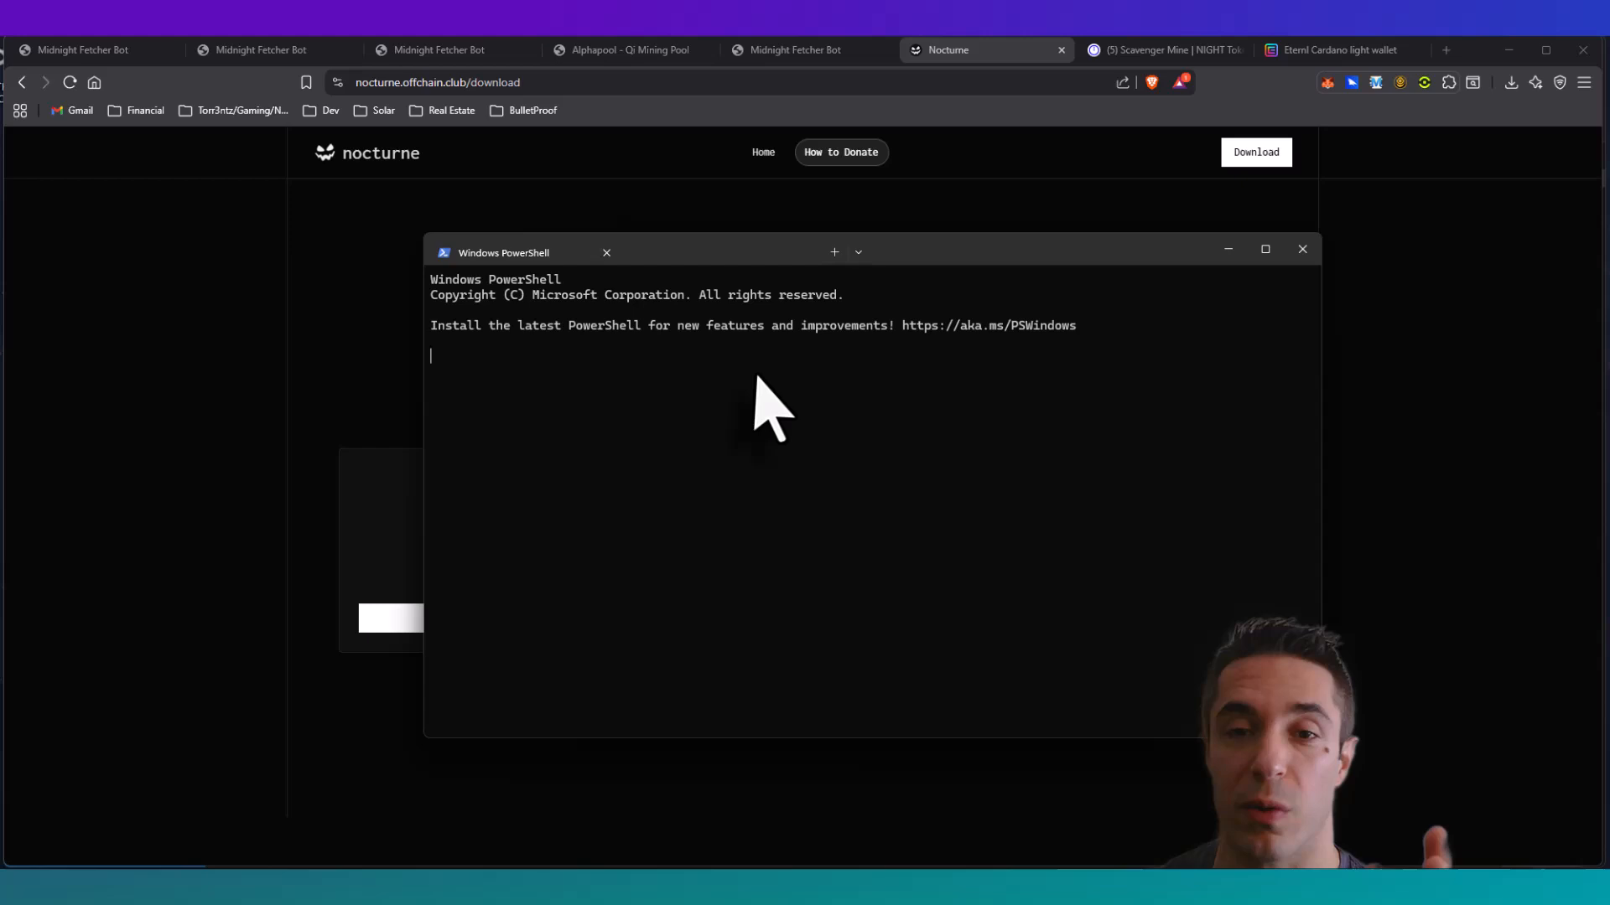
In a second PowerShell session, cd into Documents\Alpha Mine\night\nocturne_consolidator and run ls
left_click(835, 252)
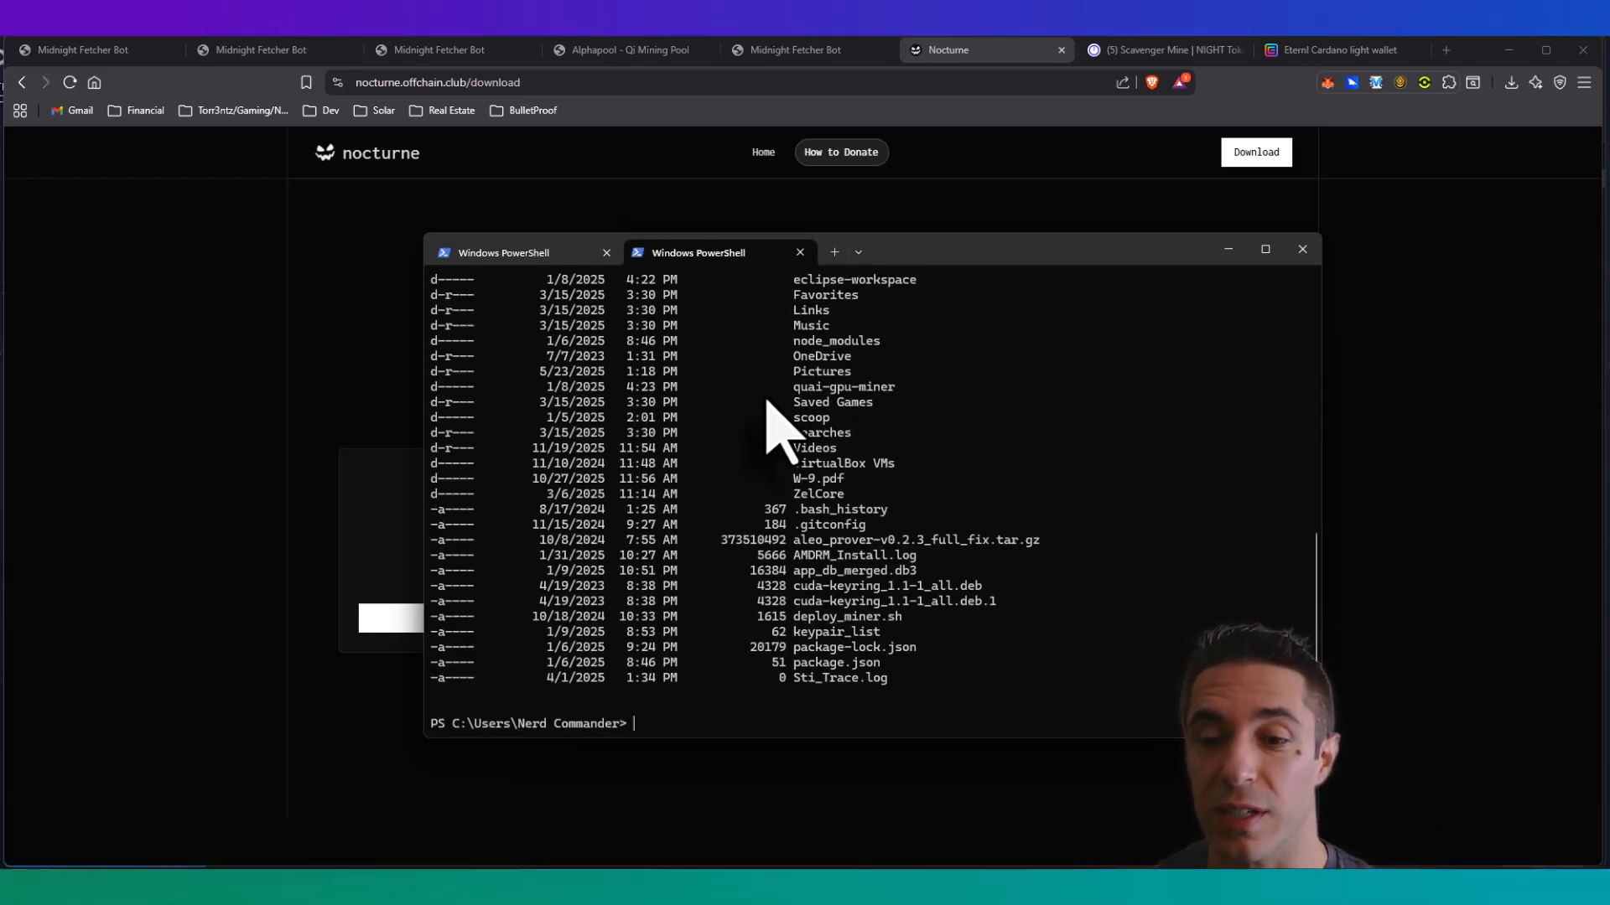
type("cd")
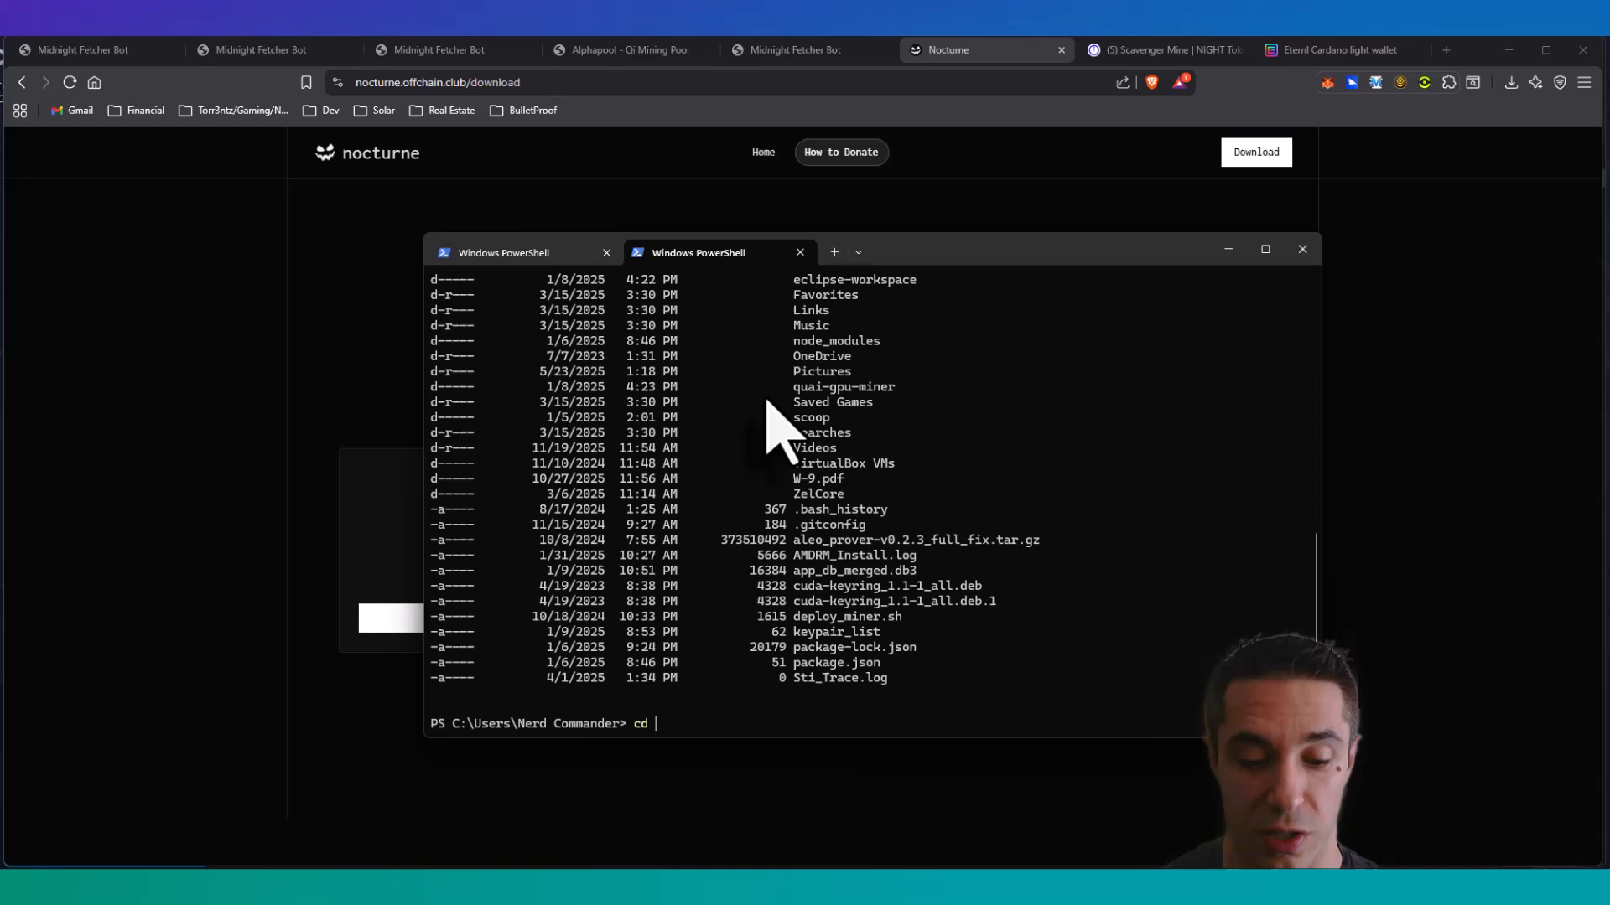
type("Do")
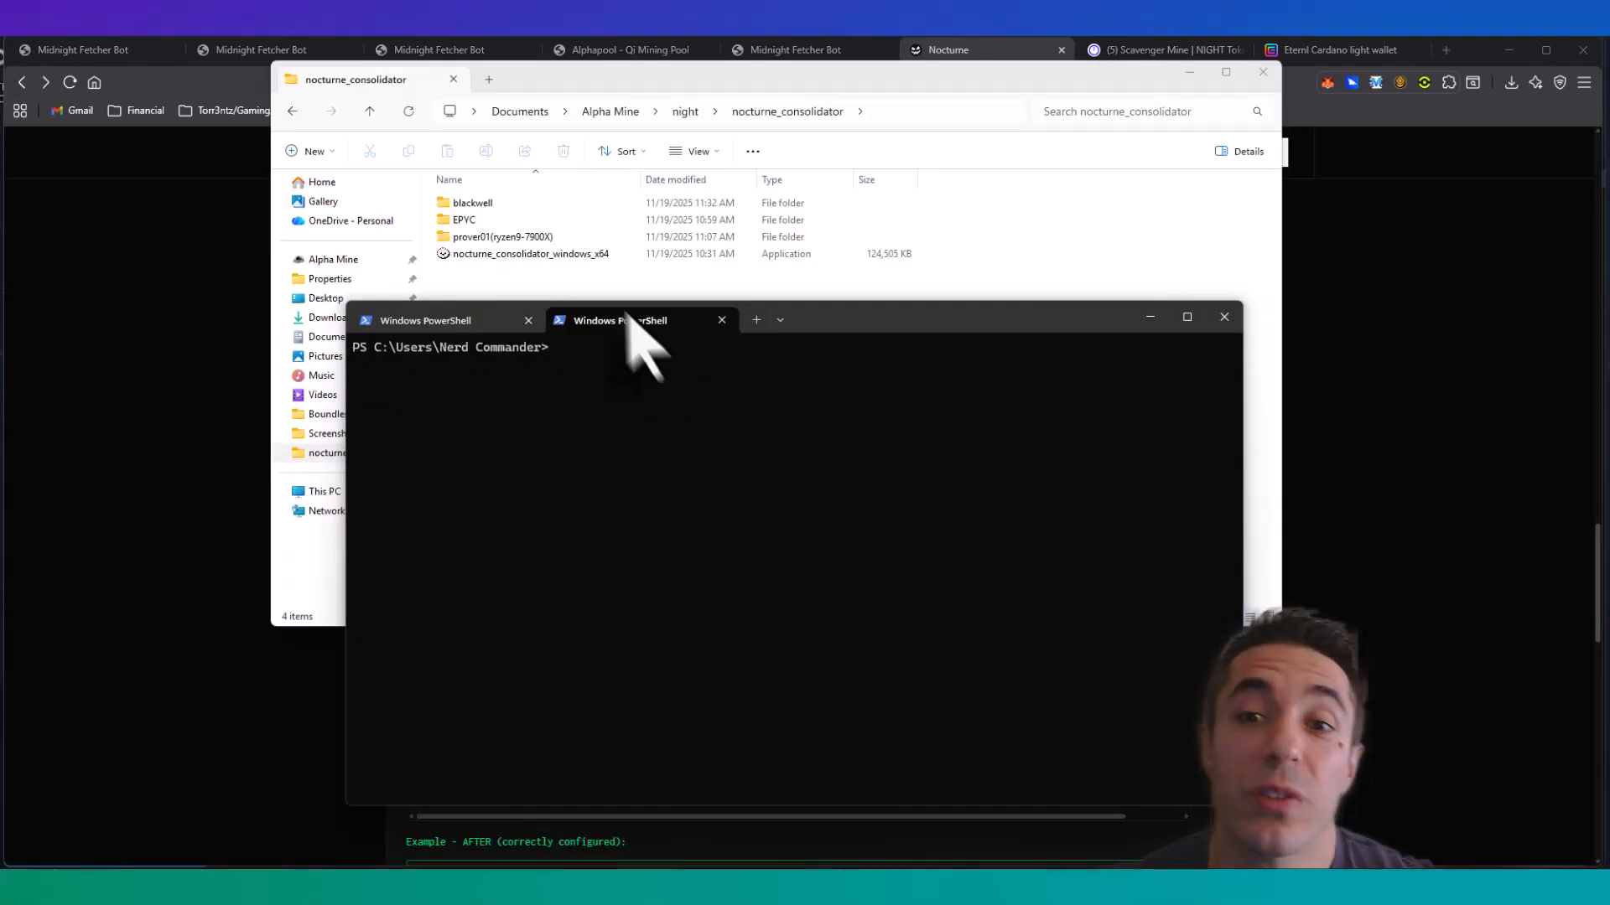
left_click(531, 254)
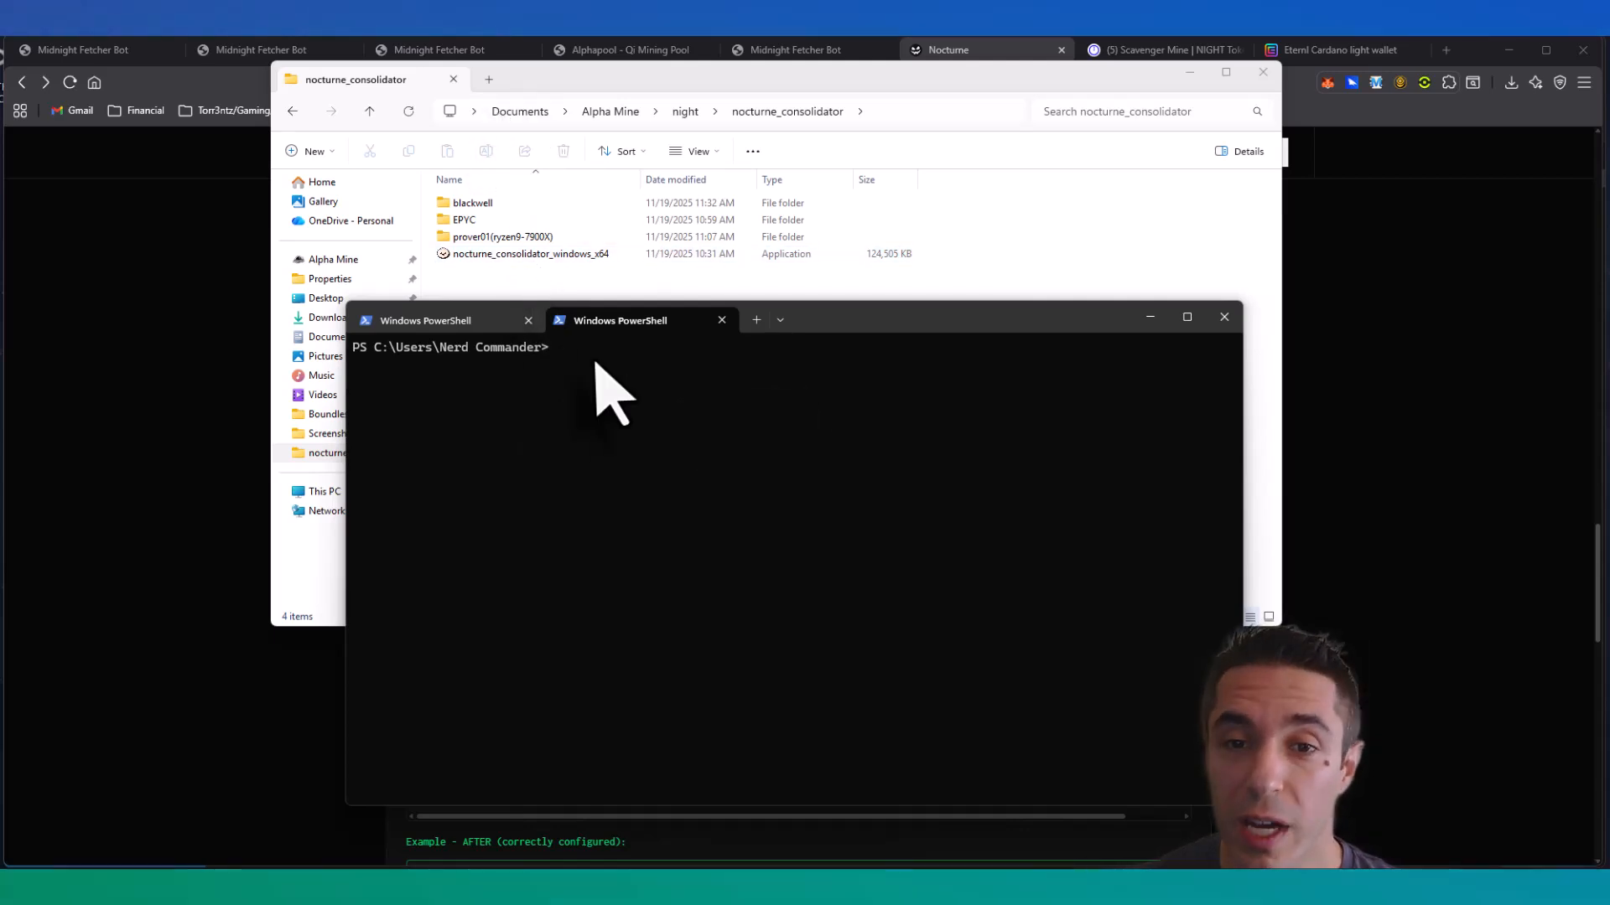
type("cd")
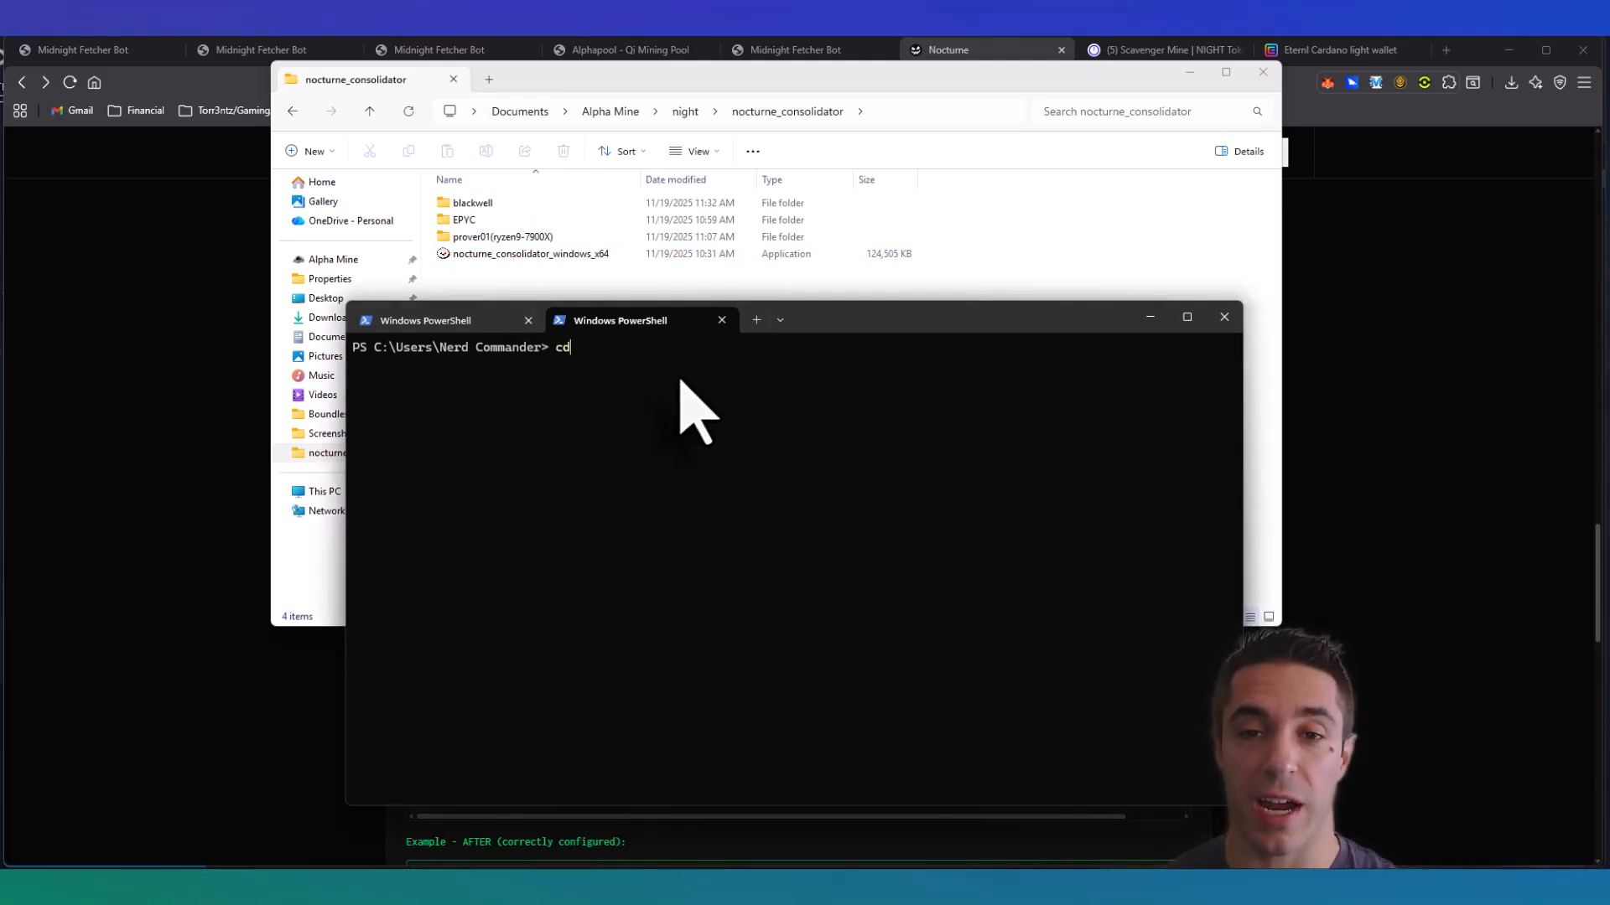
type("Do")
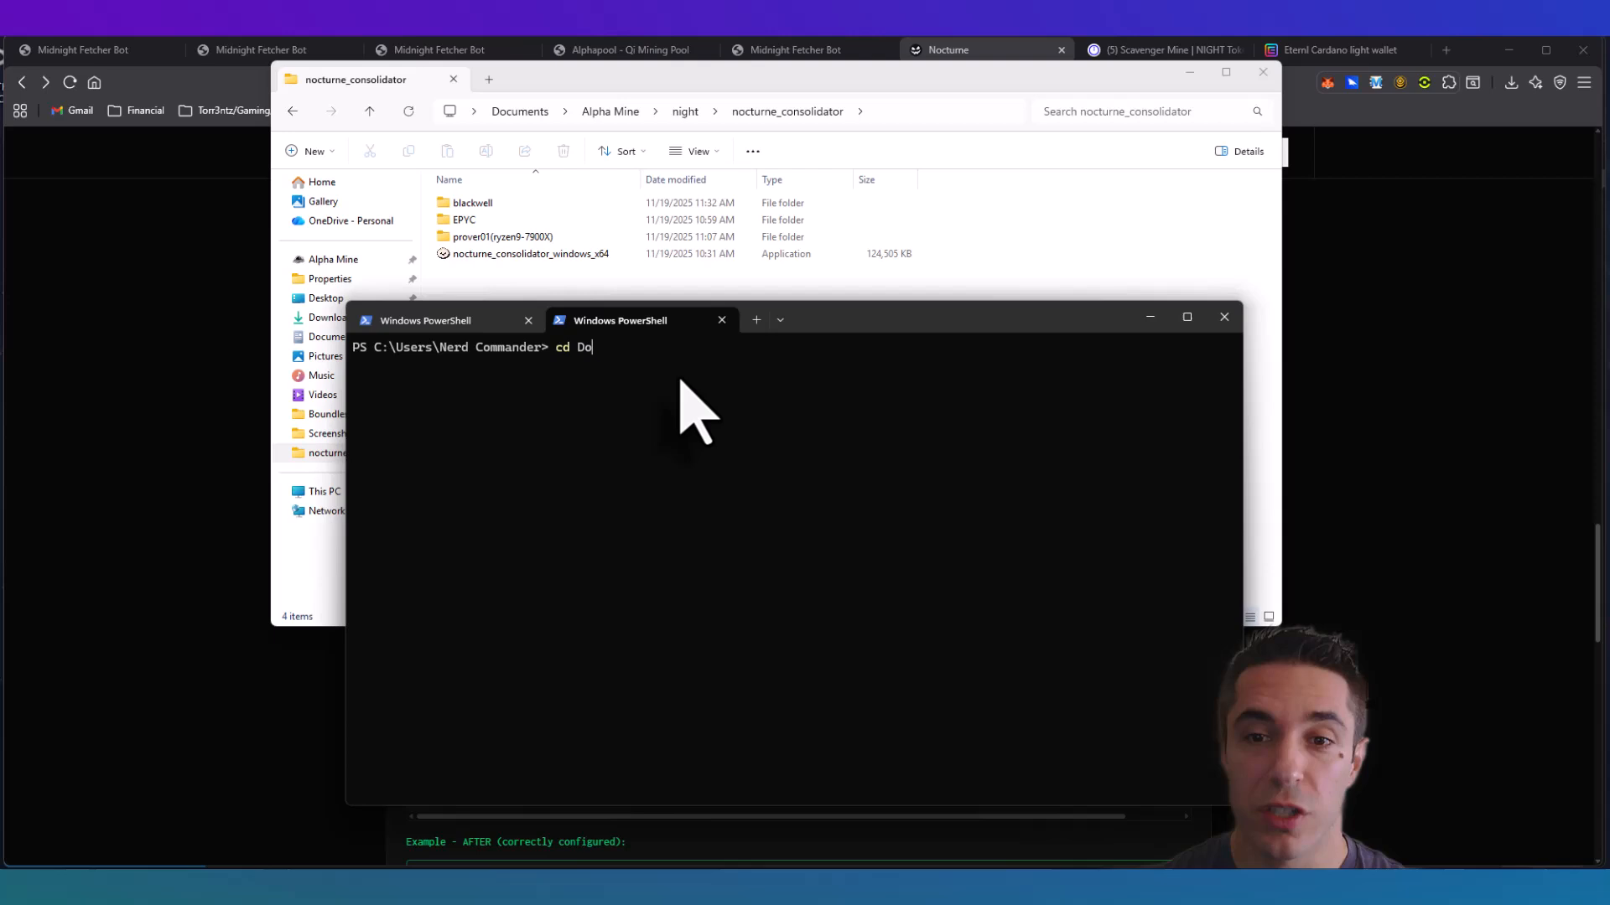
type(".\\Documents\\a")
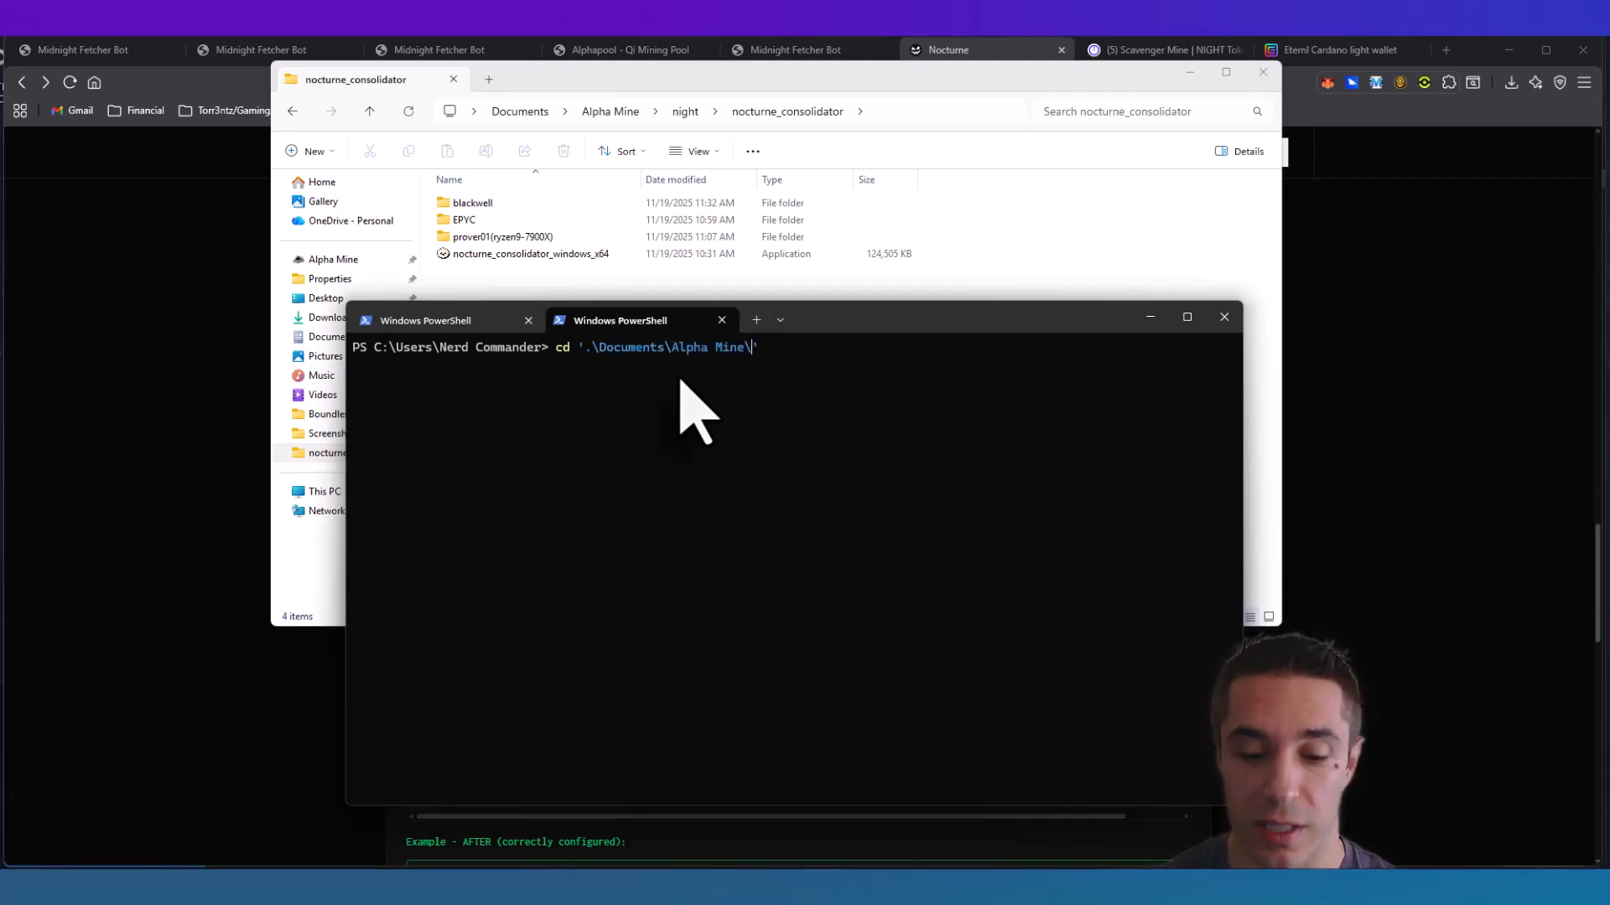
type("night\\nocturne_consolidator\\")
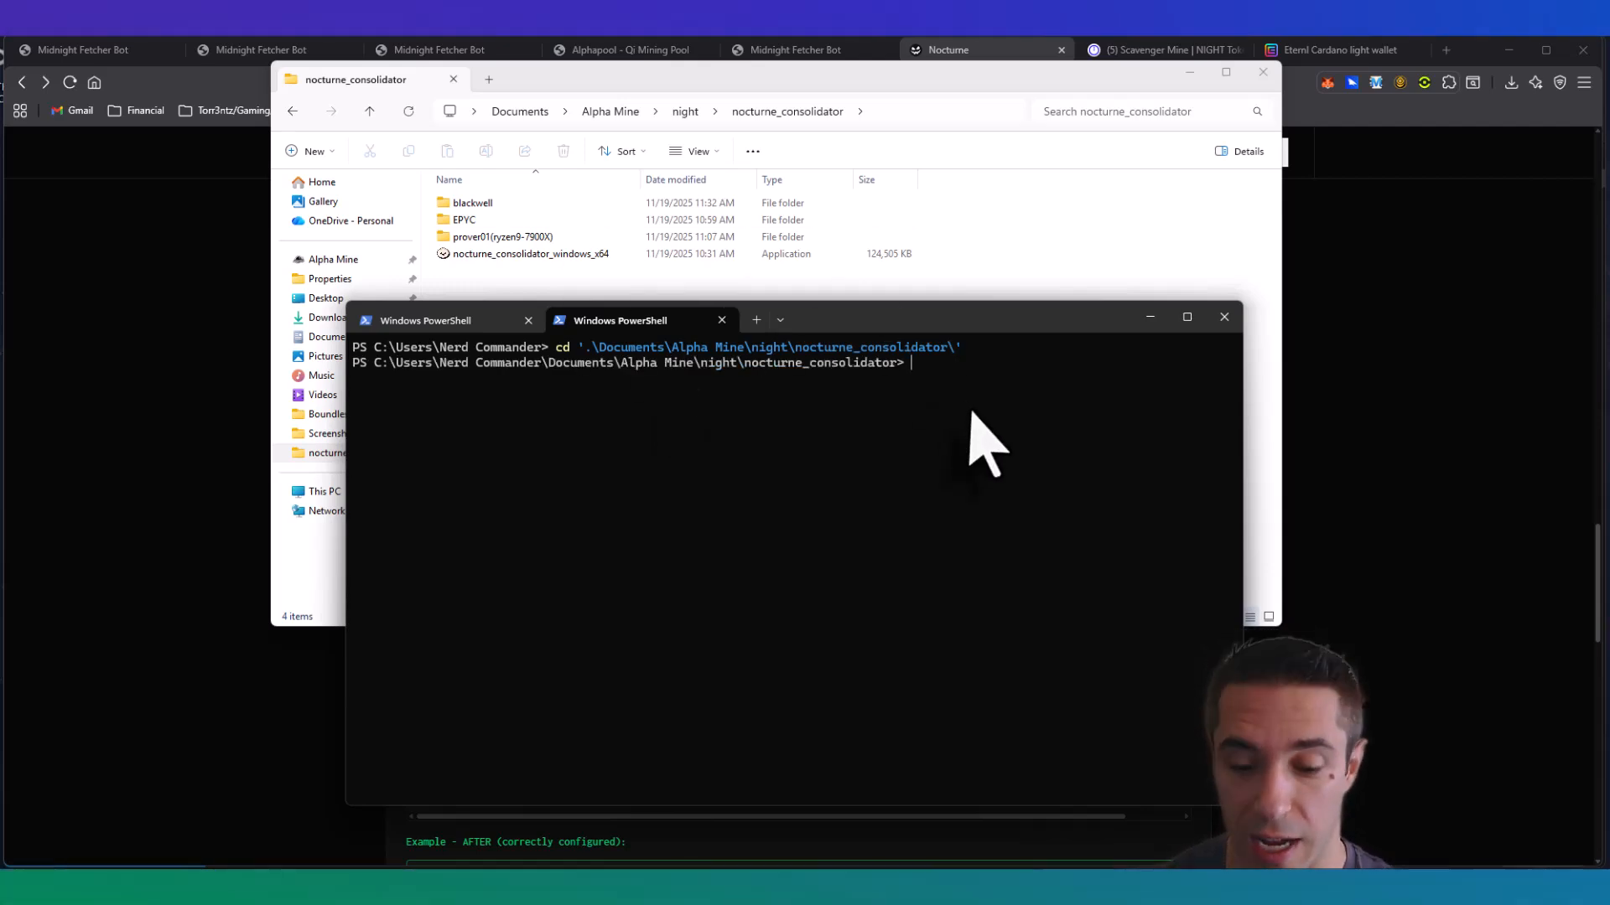
type("ls")
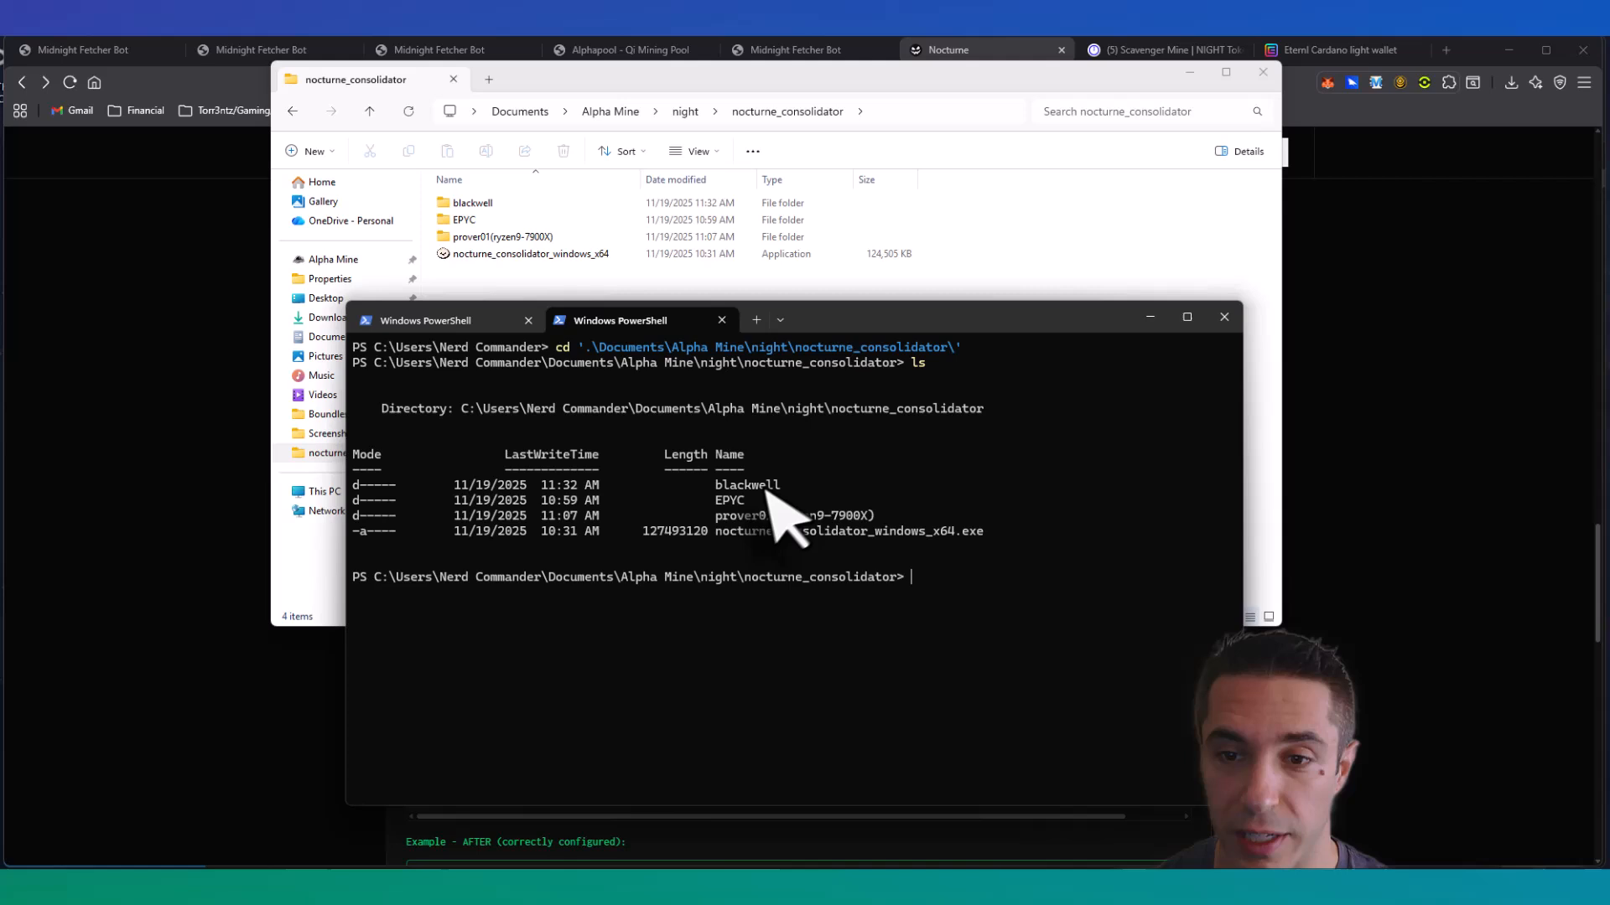
mouse_move(810, 590)
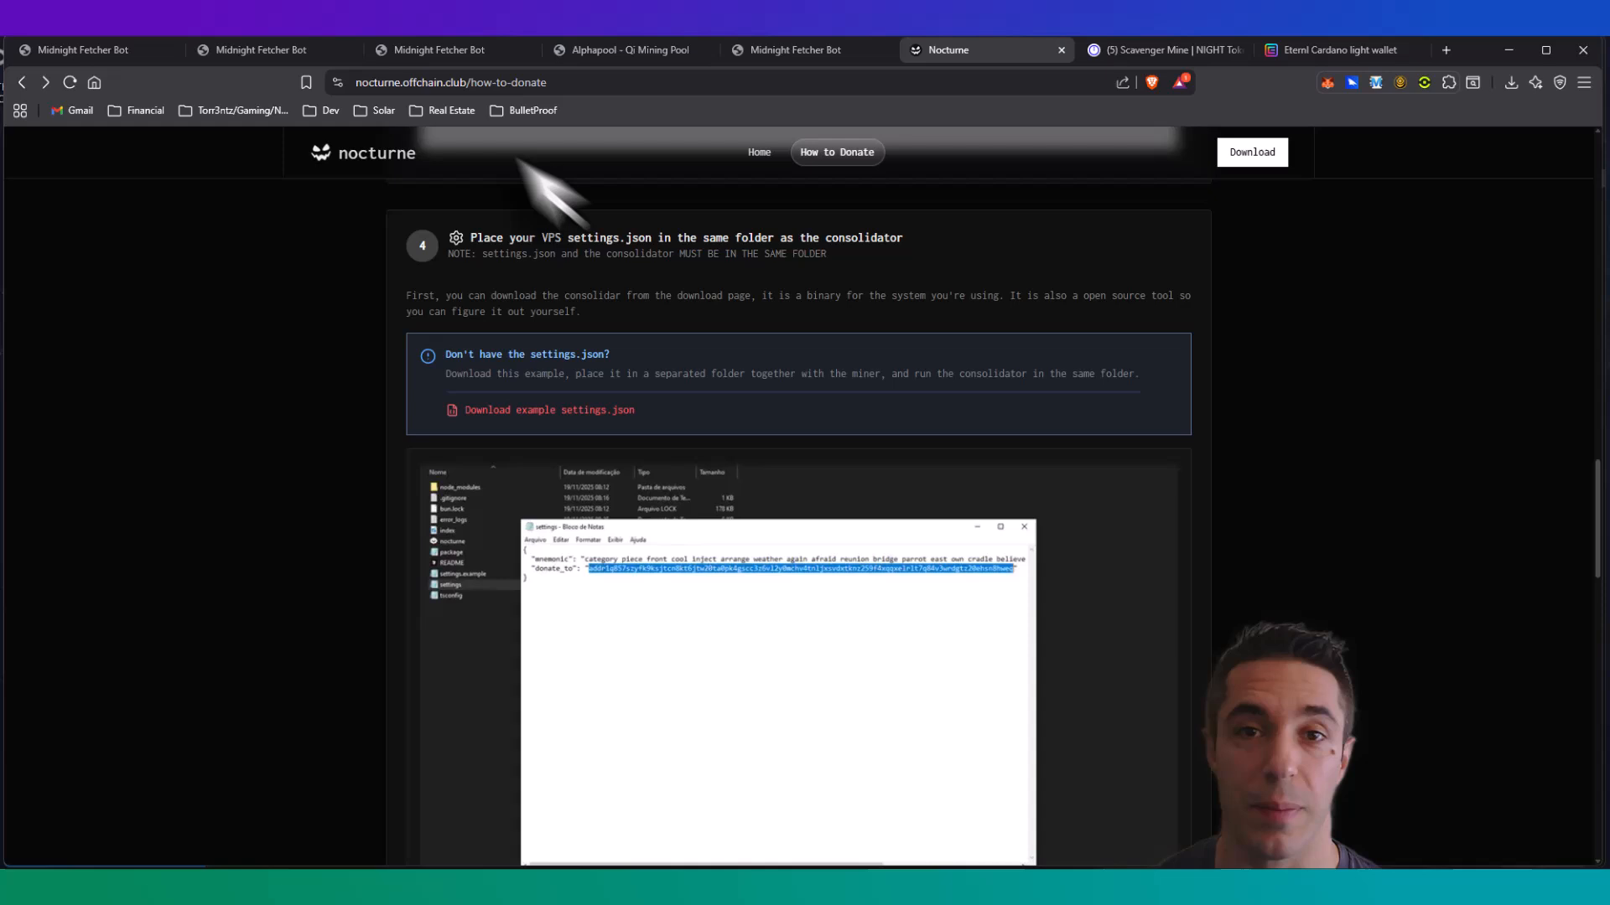
mouse_move(815, 77)
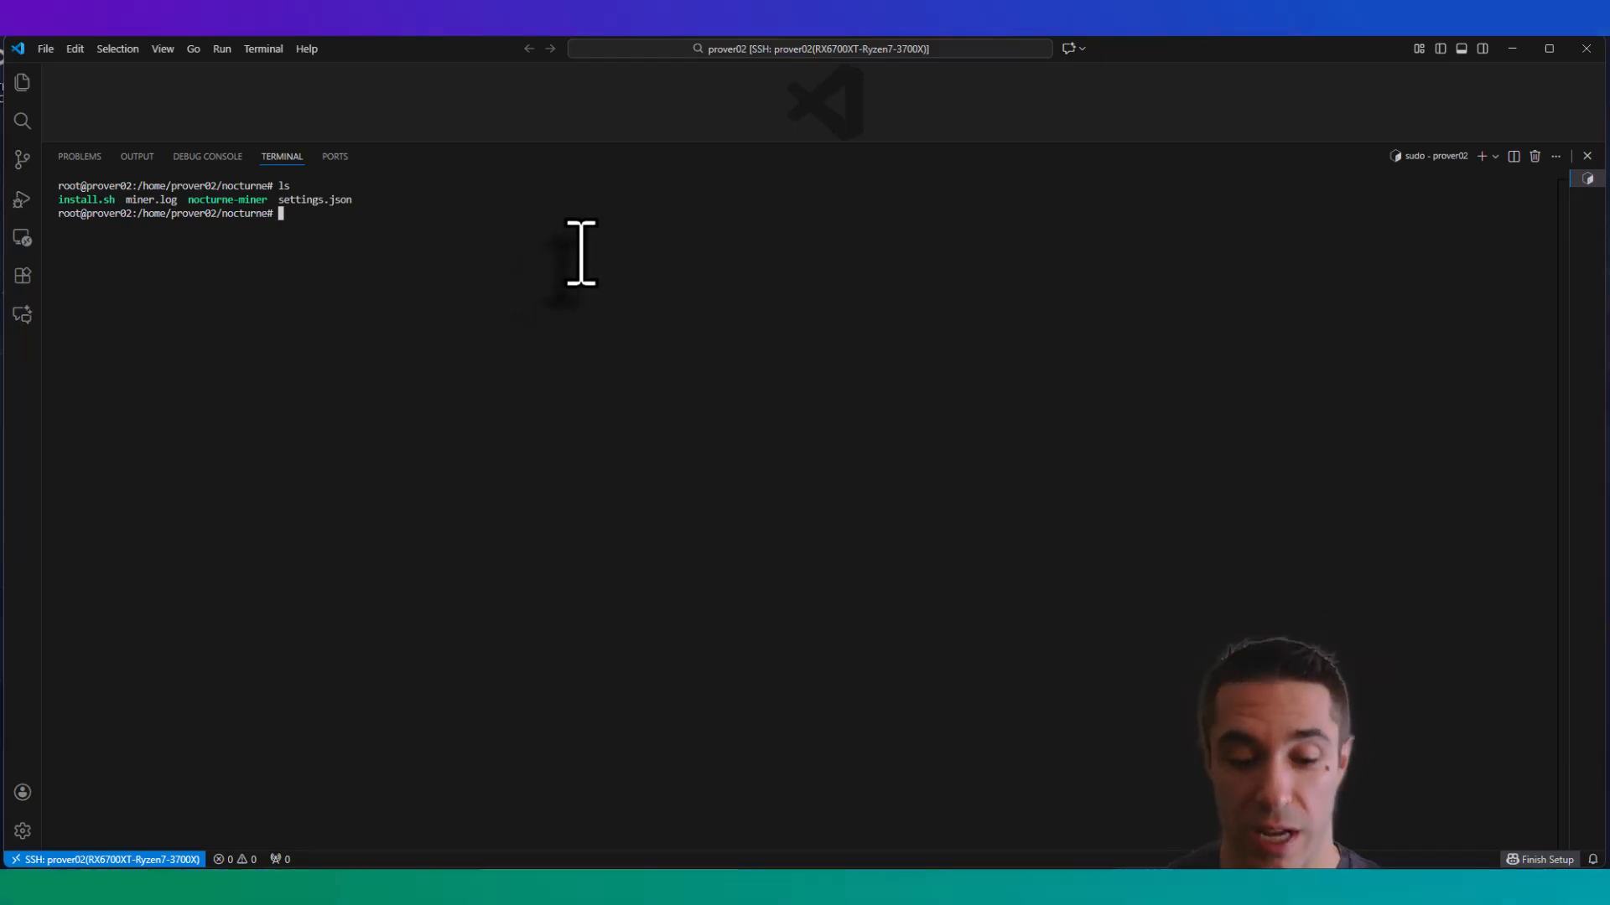
Install magic-wormhole with apt install in the VS Code remote terminal
type("apt install")
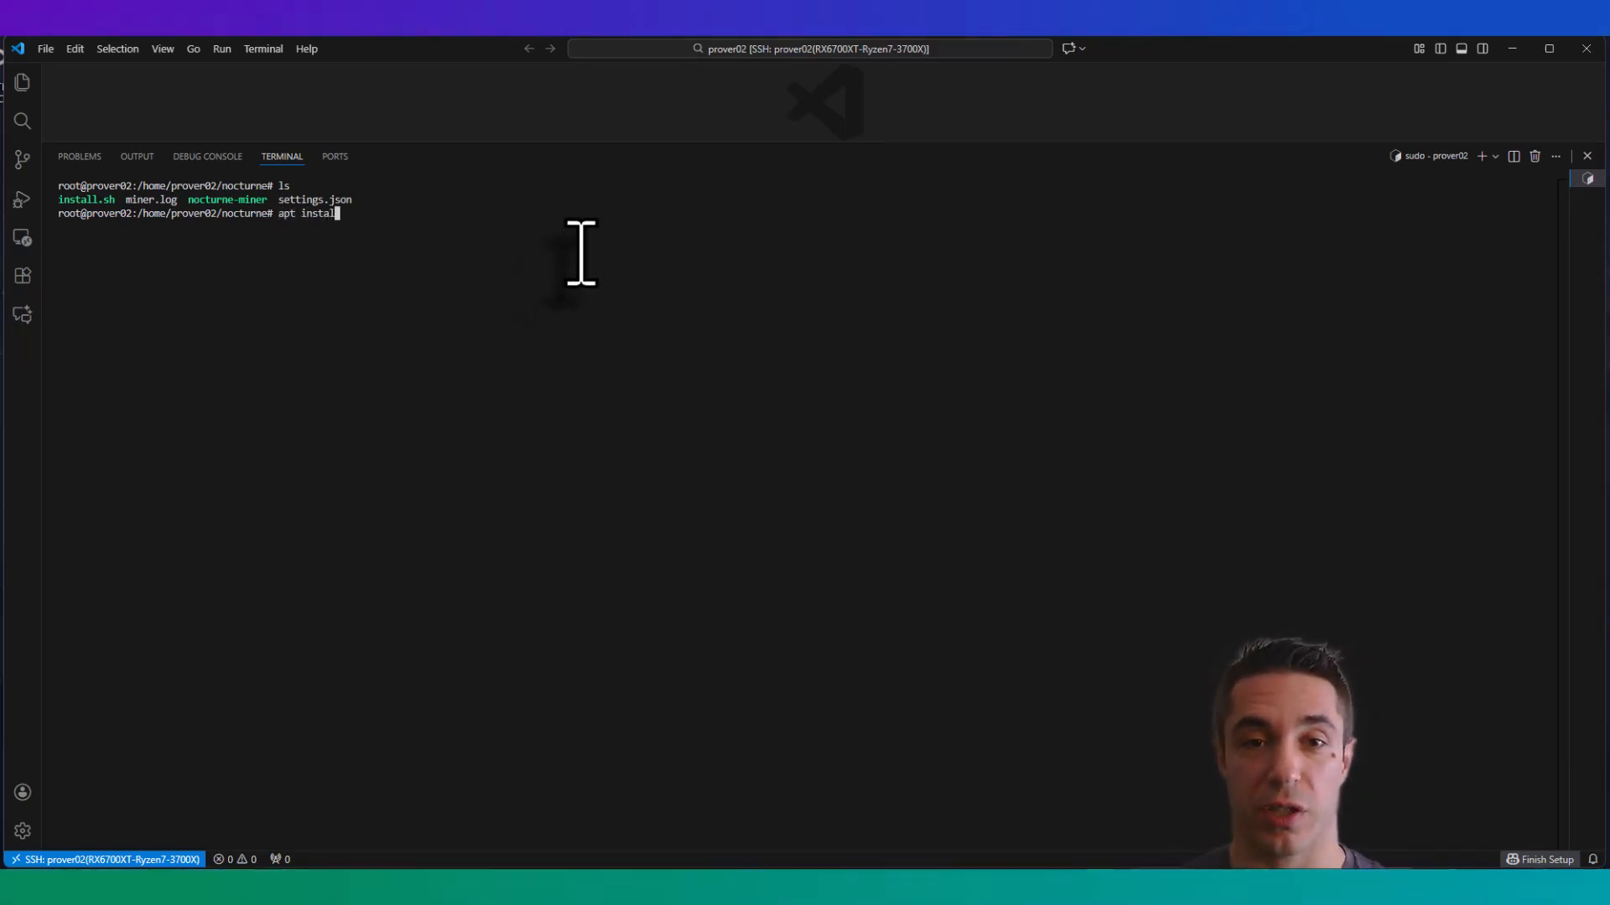
type("magi")
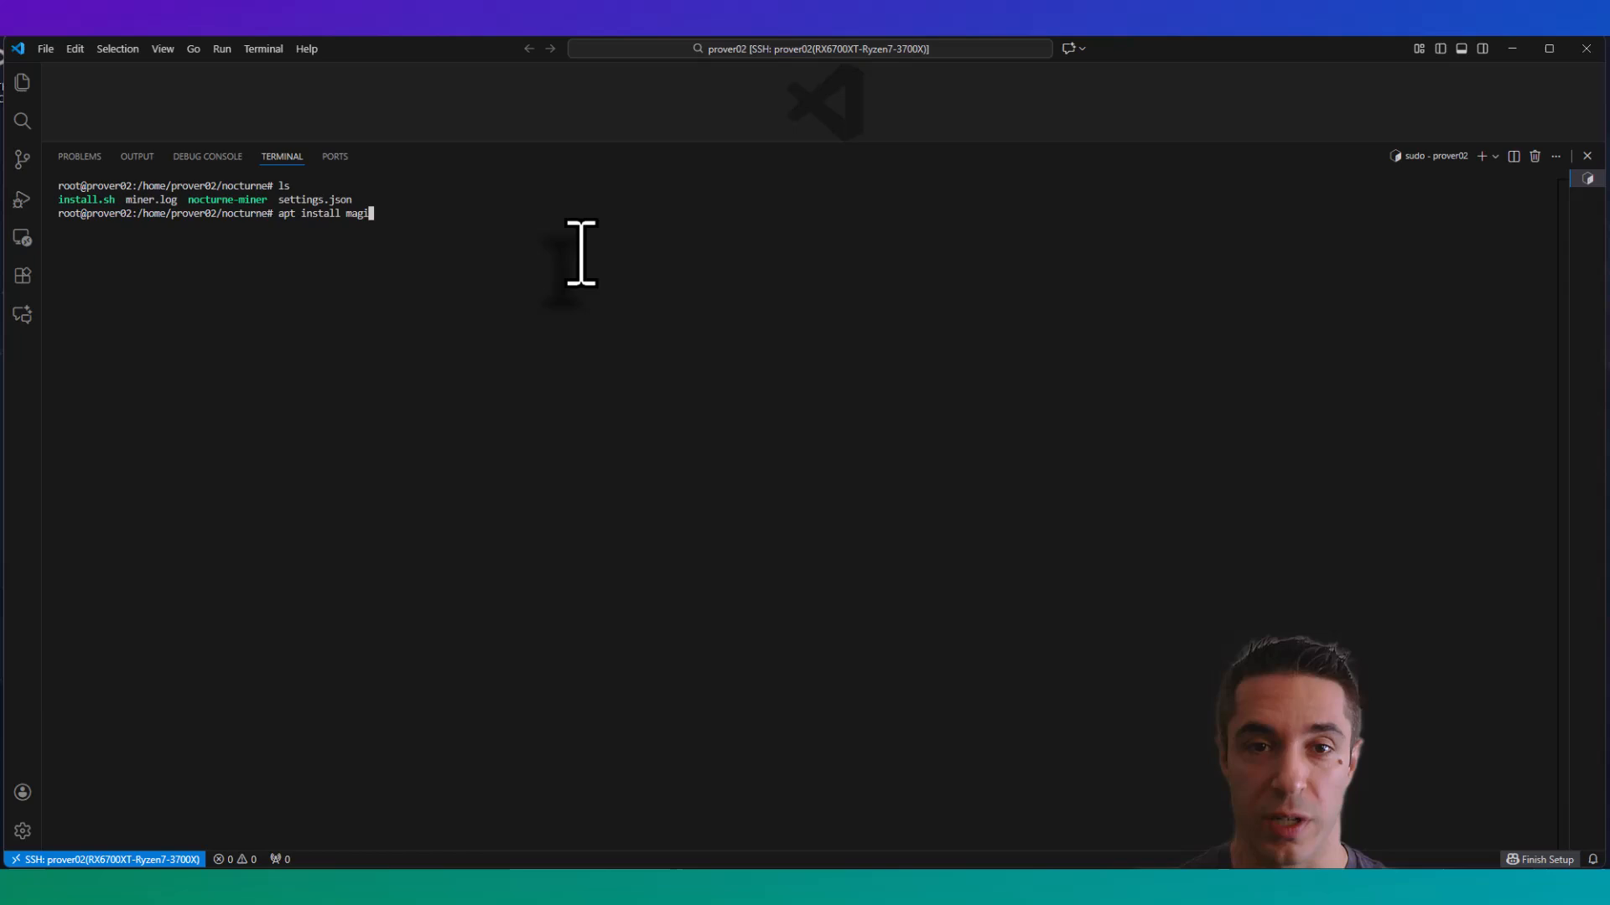
type("c-wormh")
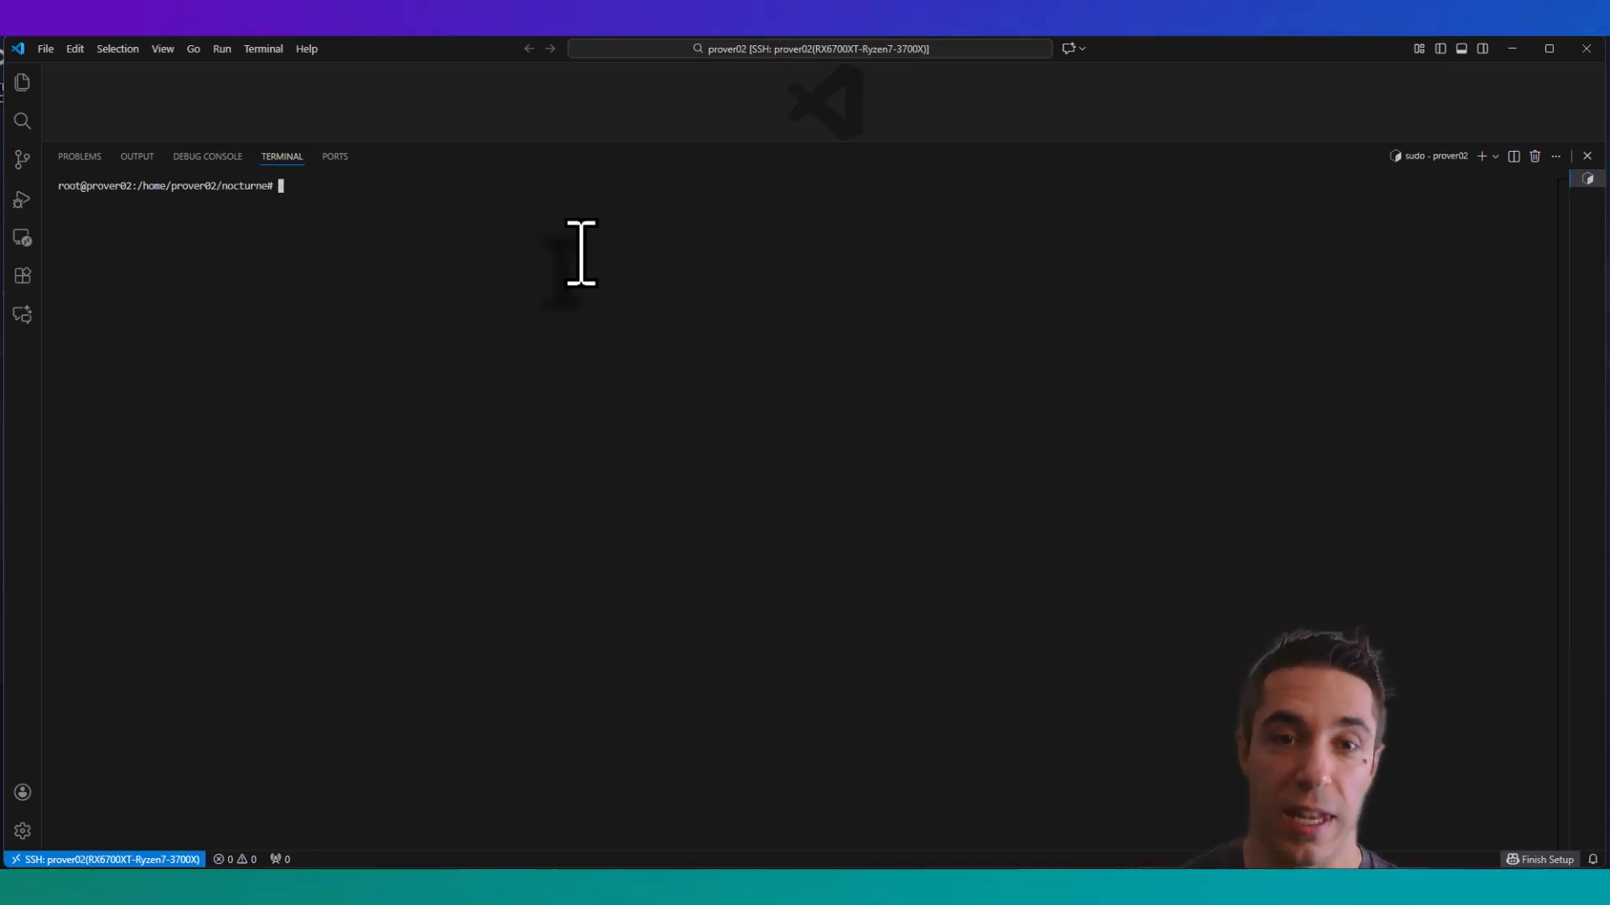
List the nocturne folder and start sending settings.json over wormhole
type("ls")
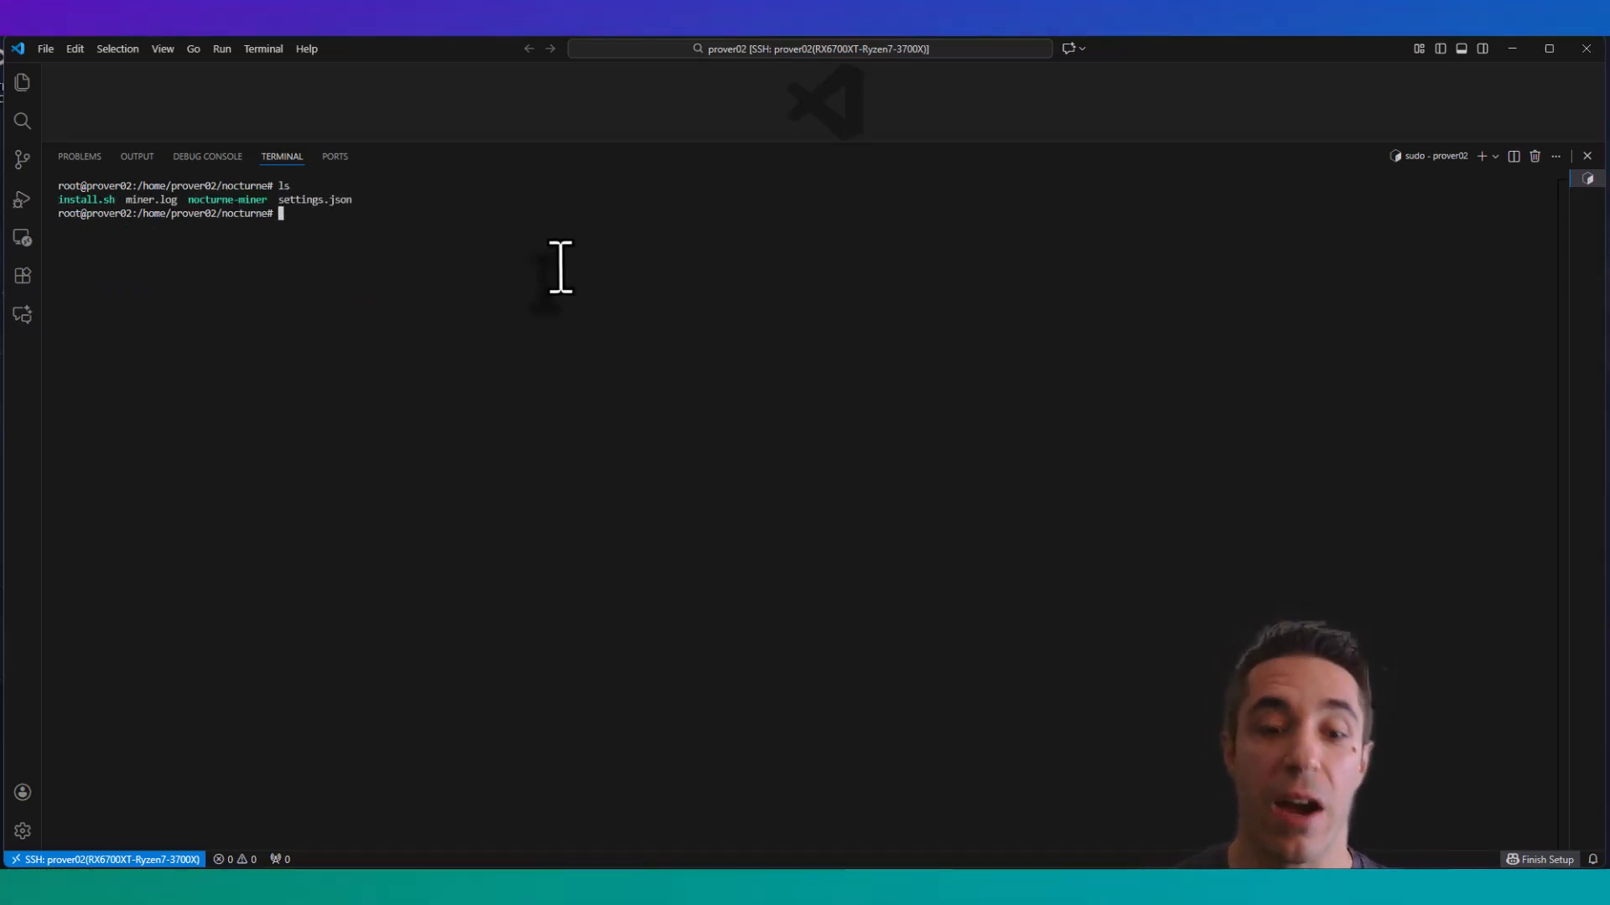
type("wormhole send")
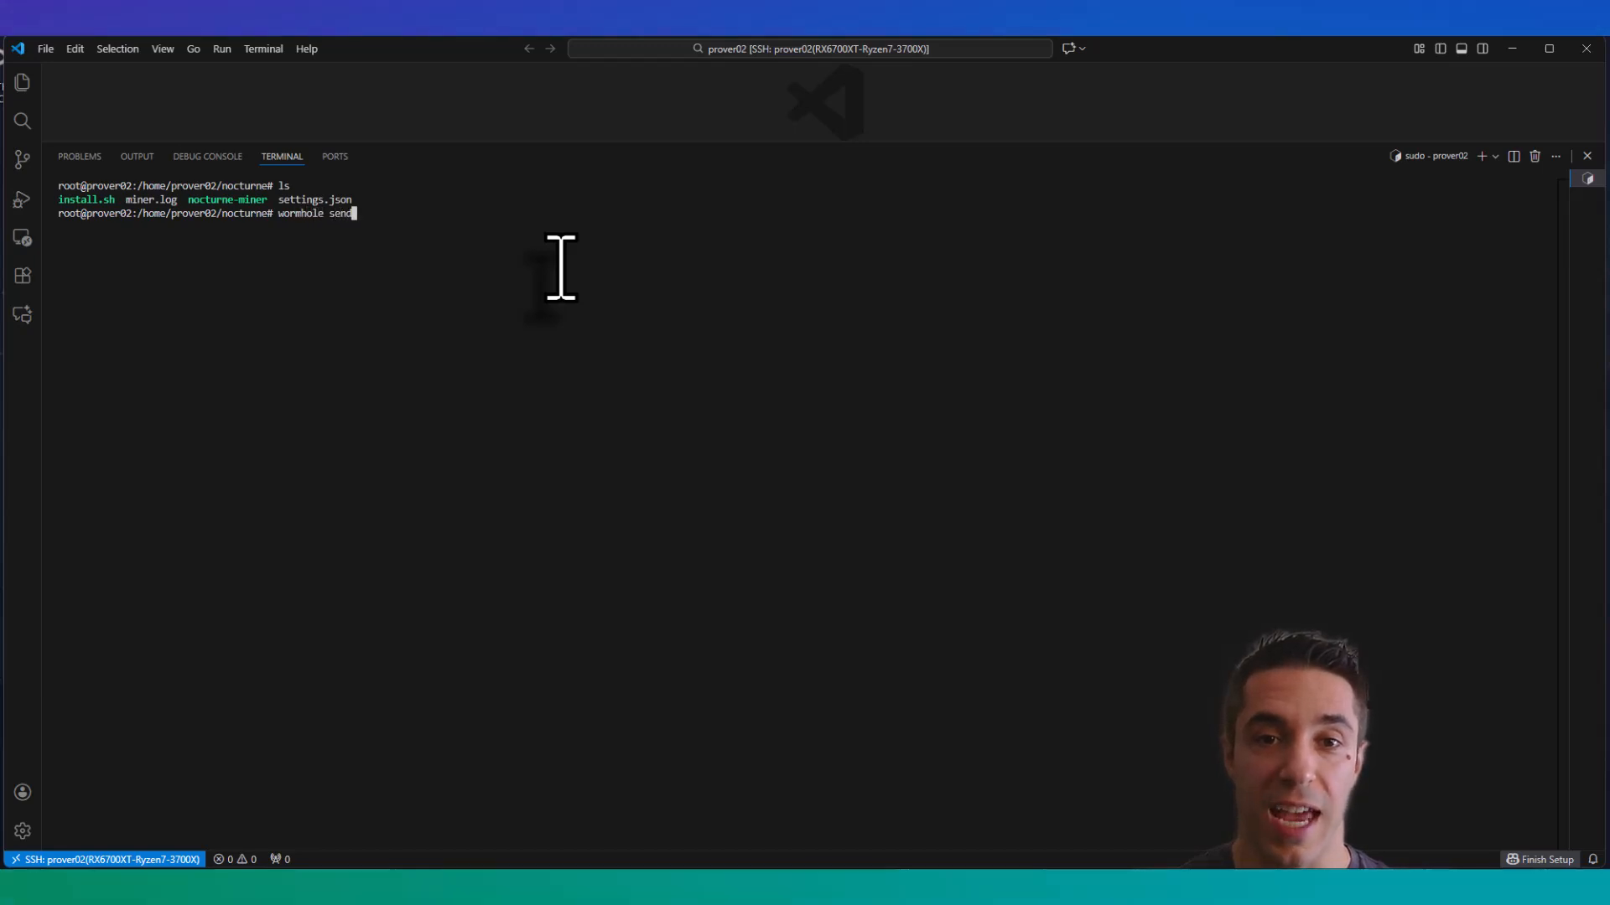
key("enter")
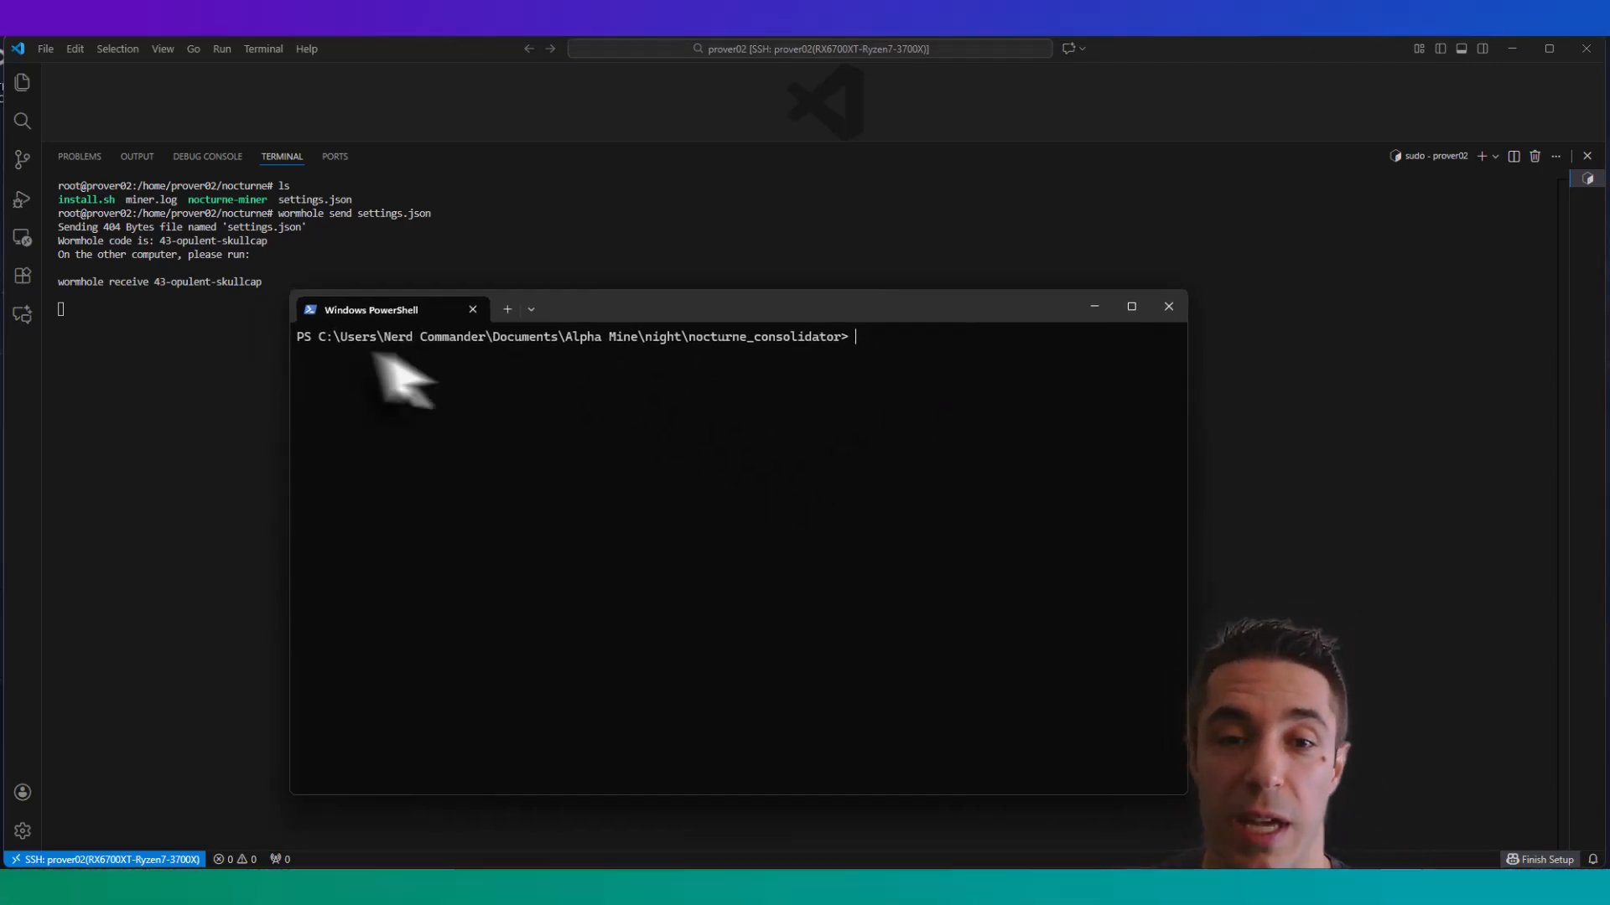
mouse_move(838, 380)
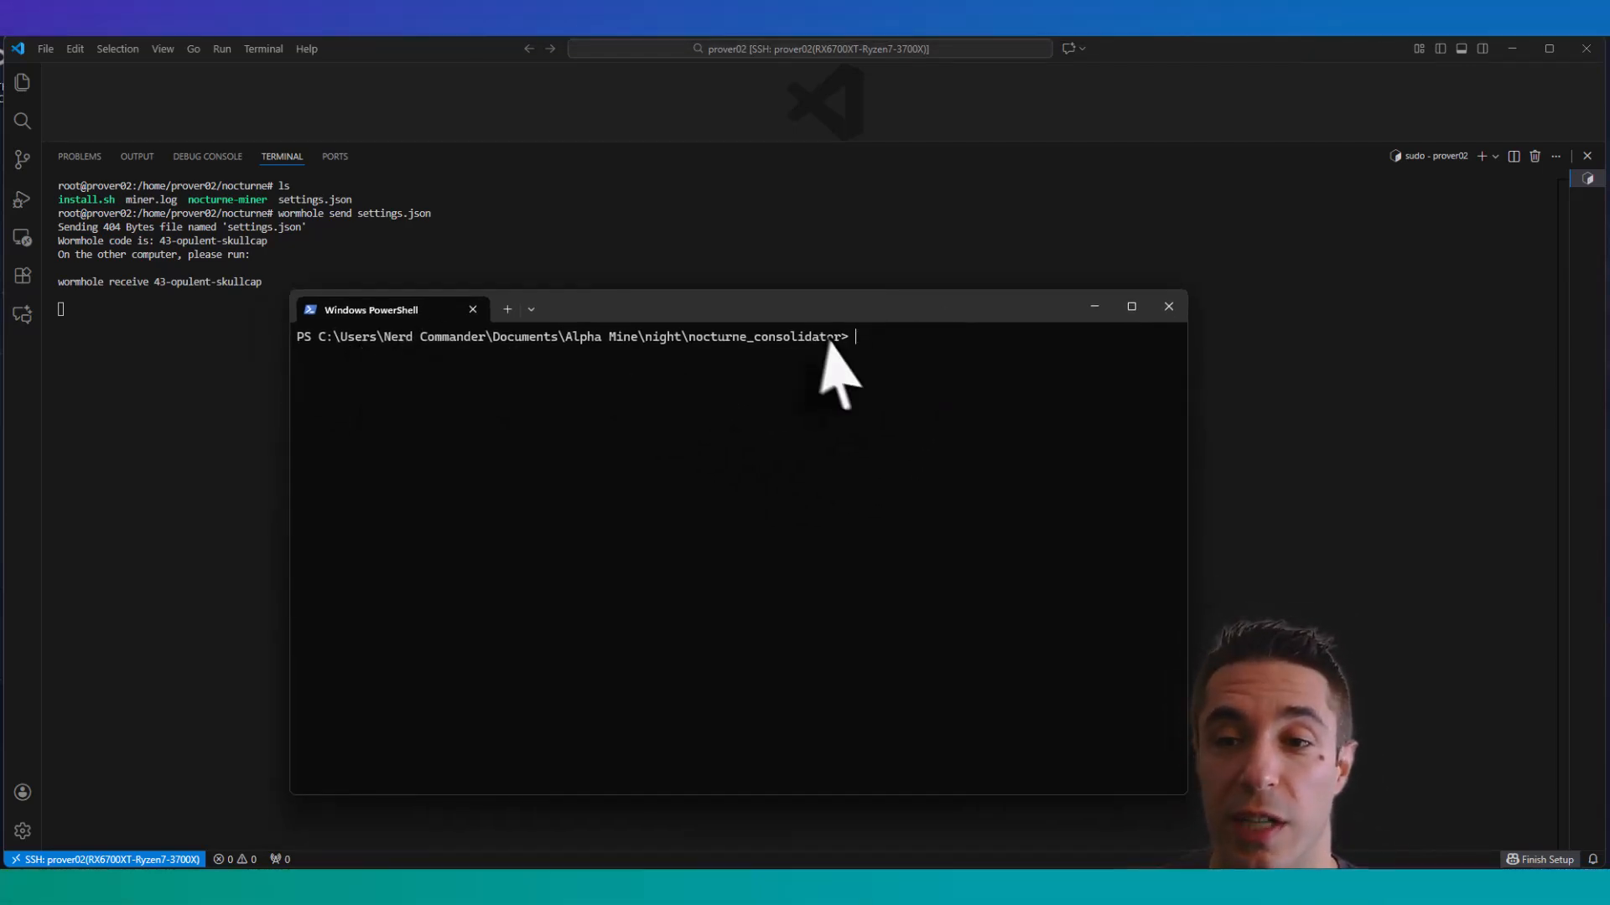
mouse_move(72, 72)
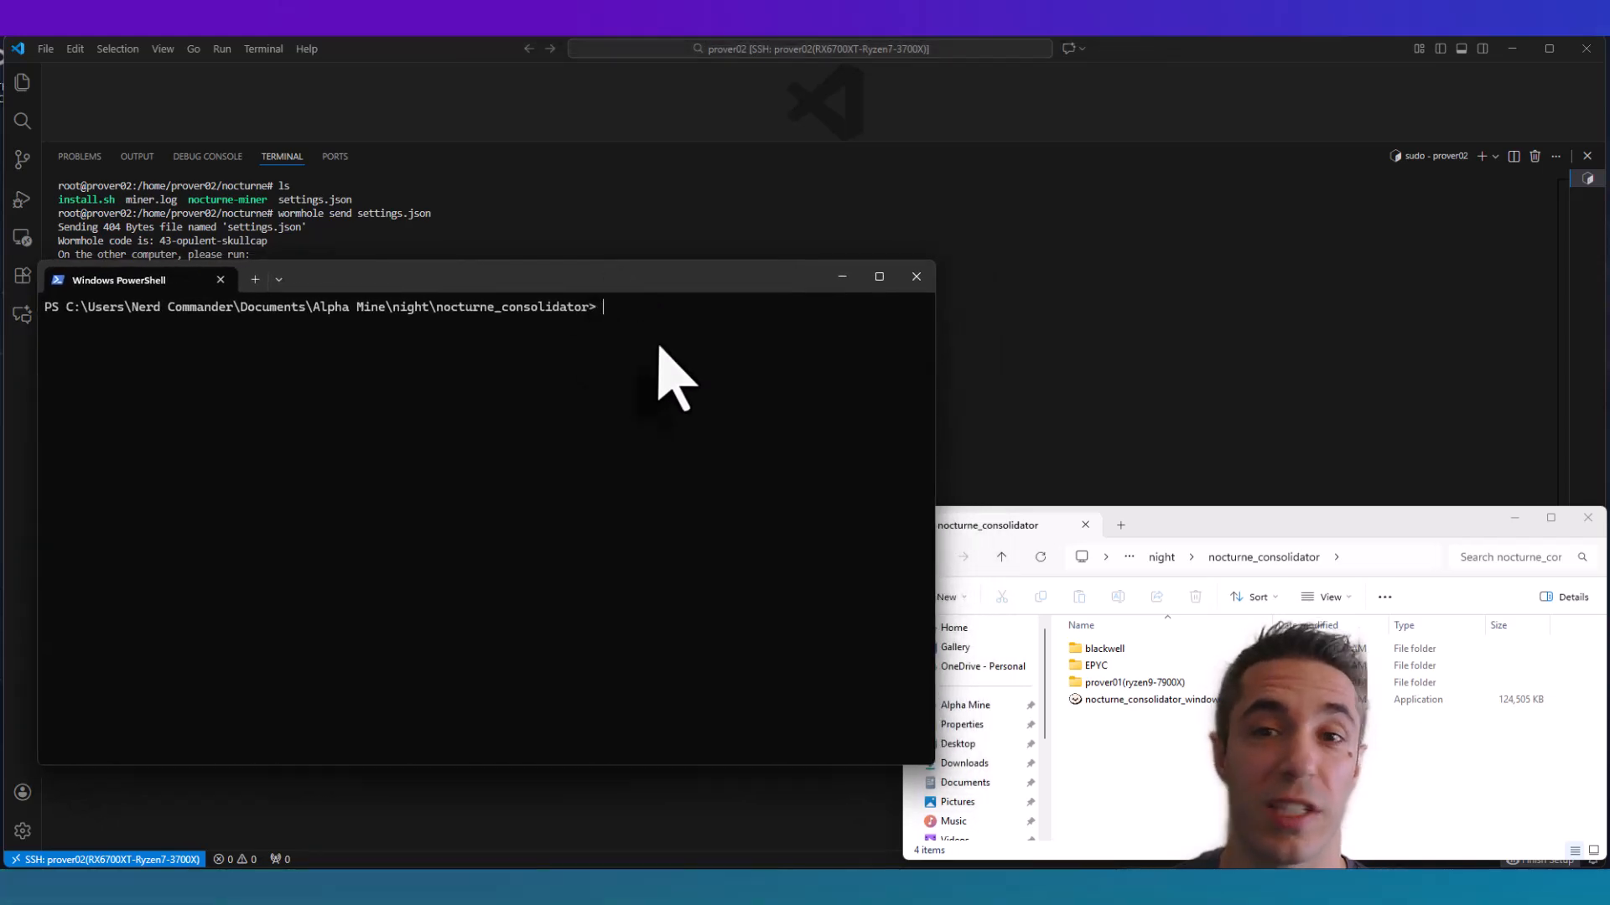
type("wormhole receive 43-opulent-skullcap")
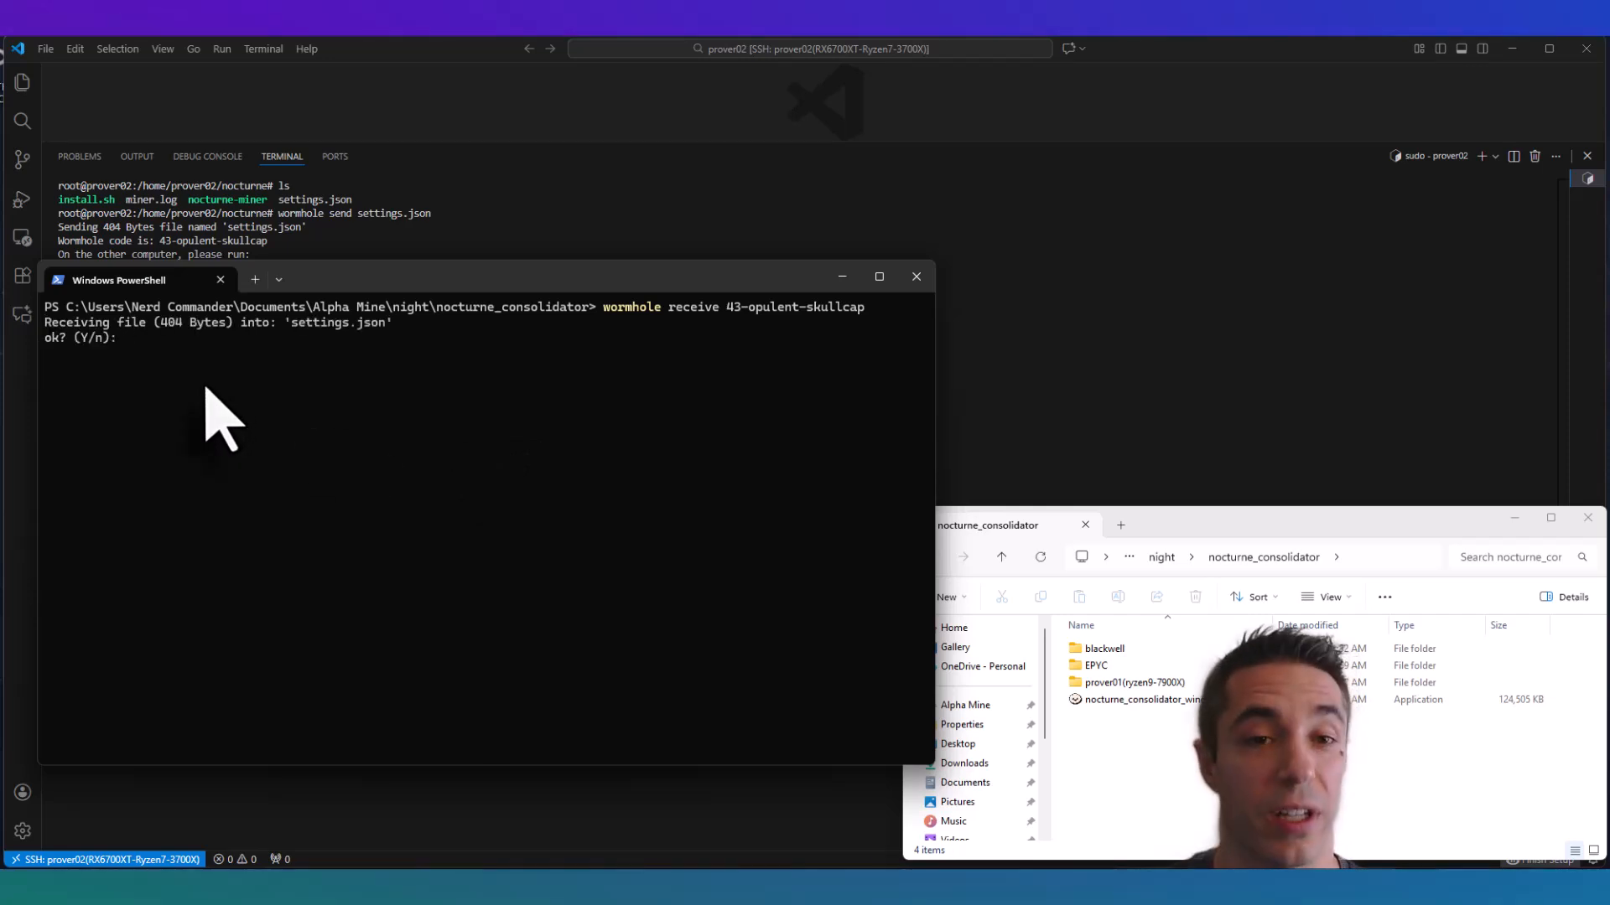
type("y")
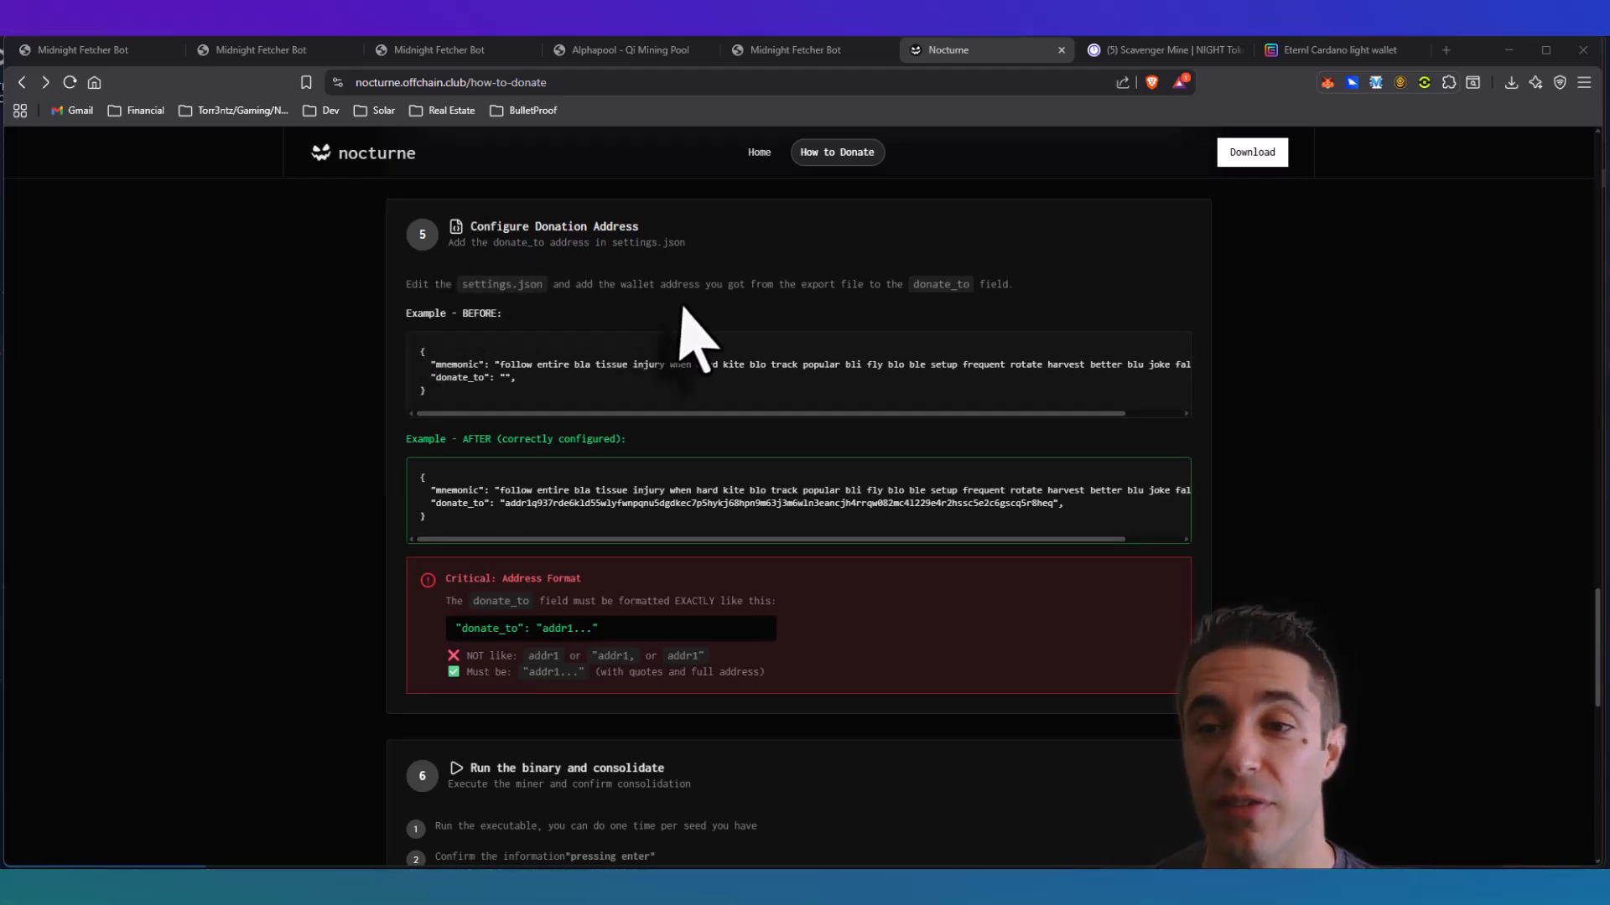
Open the nocturne_consolidator folder and the Scavenger Mine export file at walletAddress
double_click(938, 285)
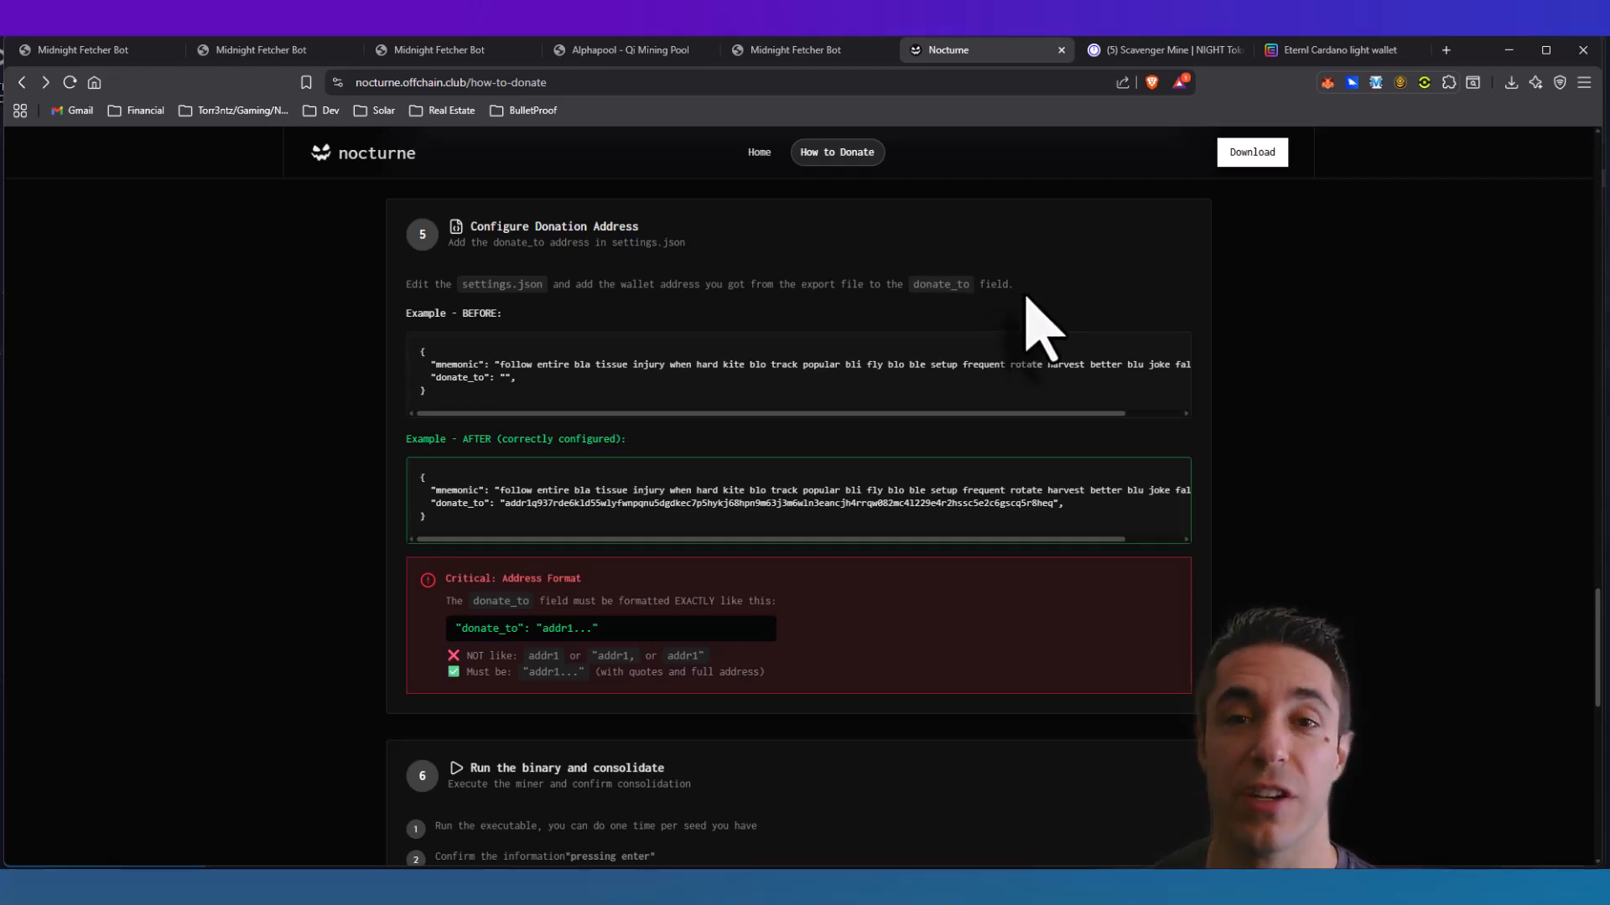
mouse_move(257, 133)
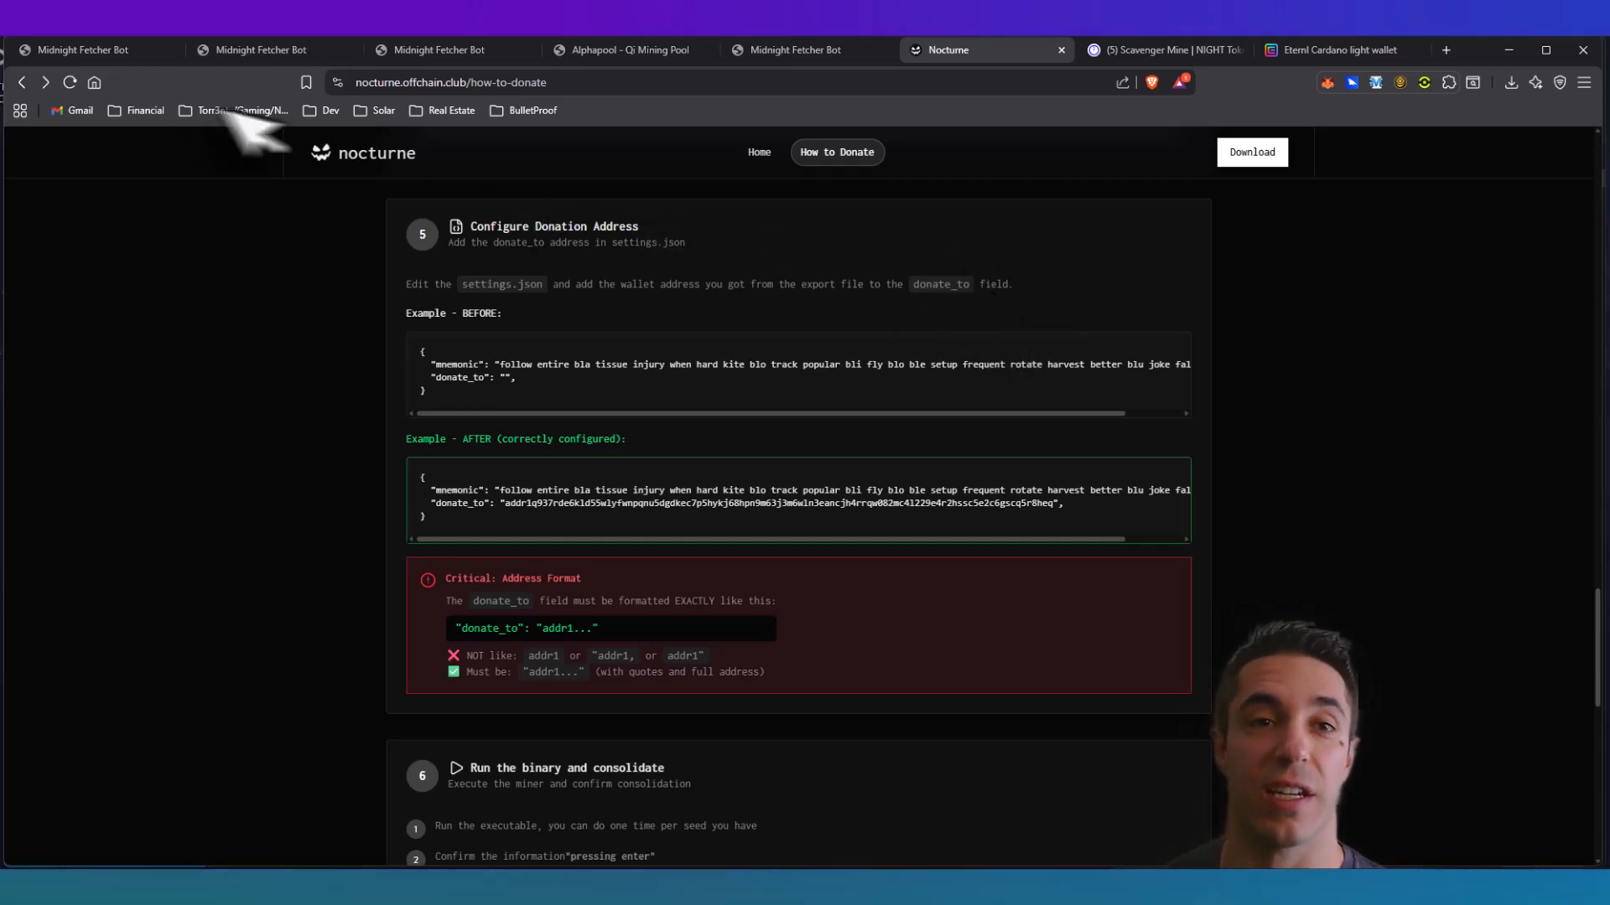
double_click(472, 376)
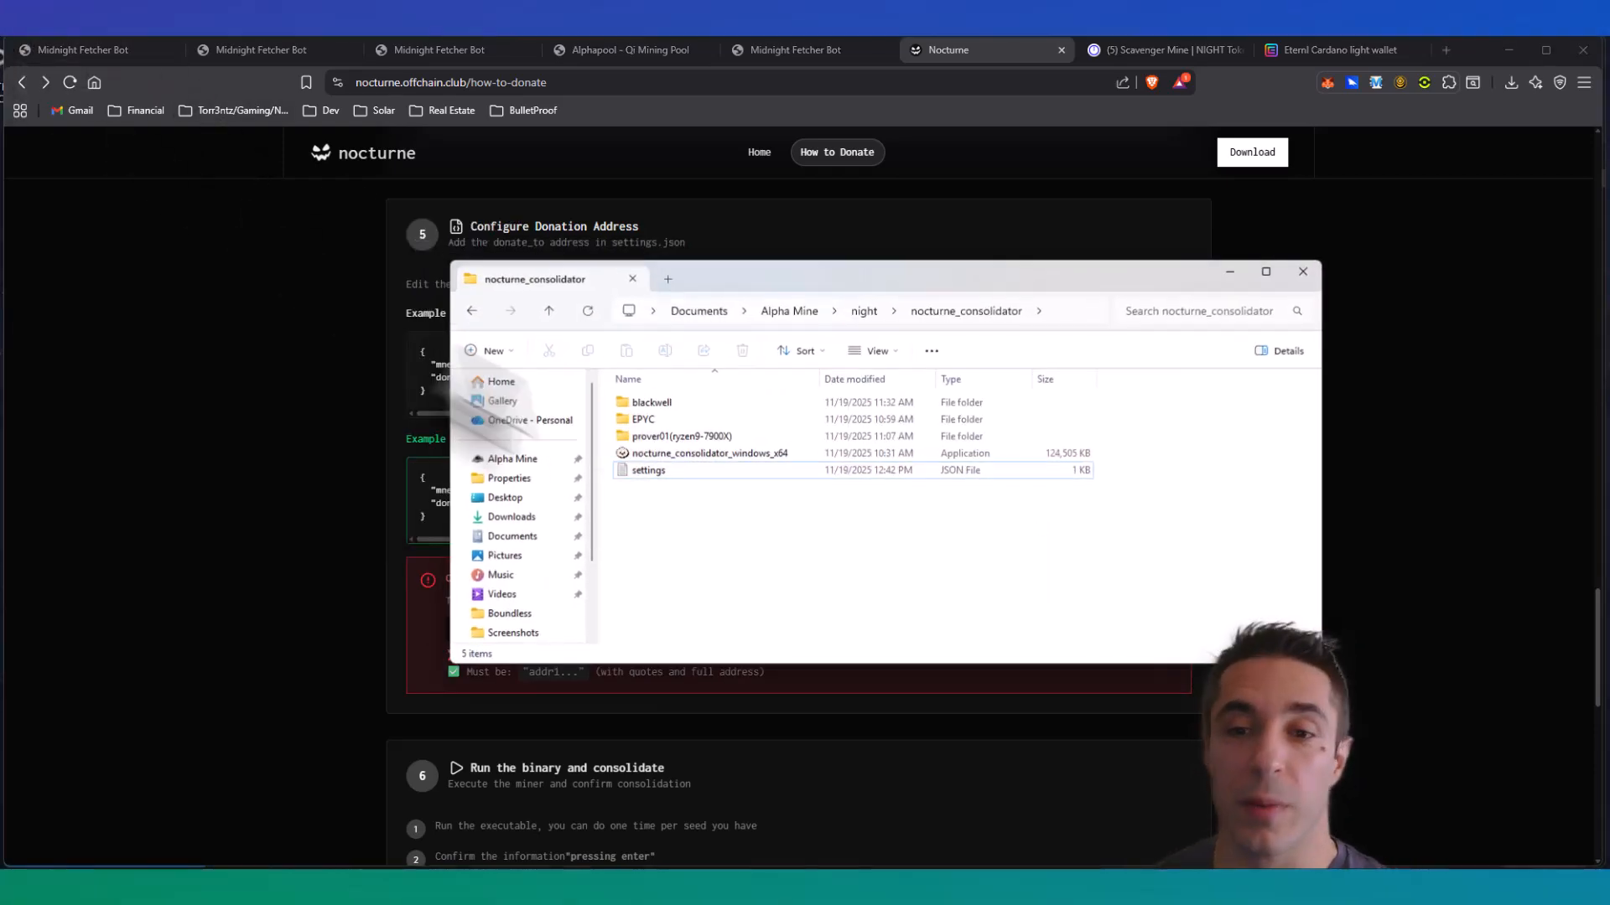
left_click(709, 452)
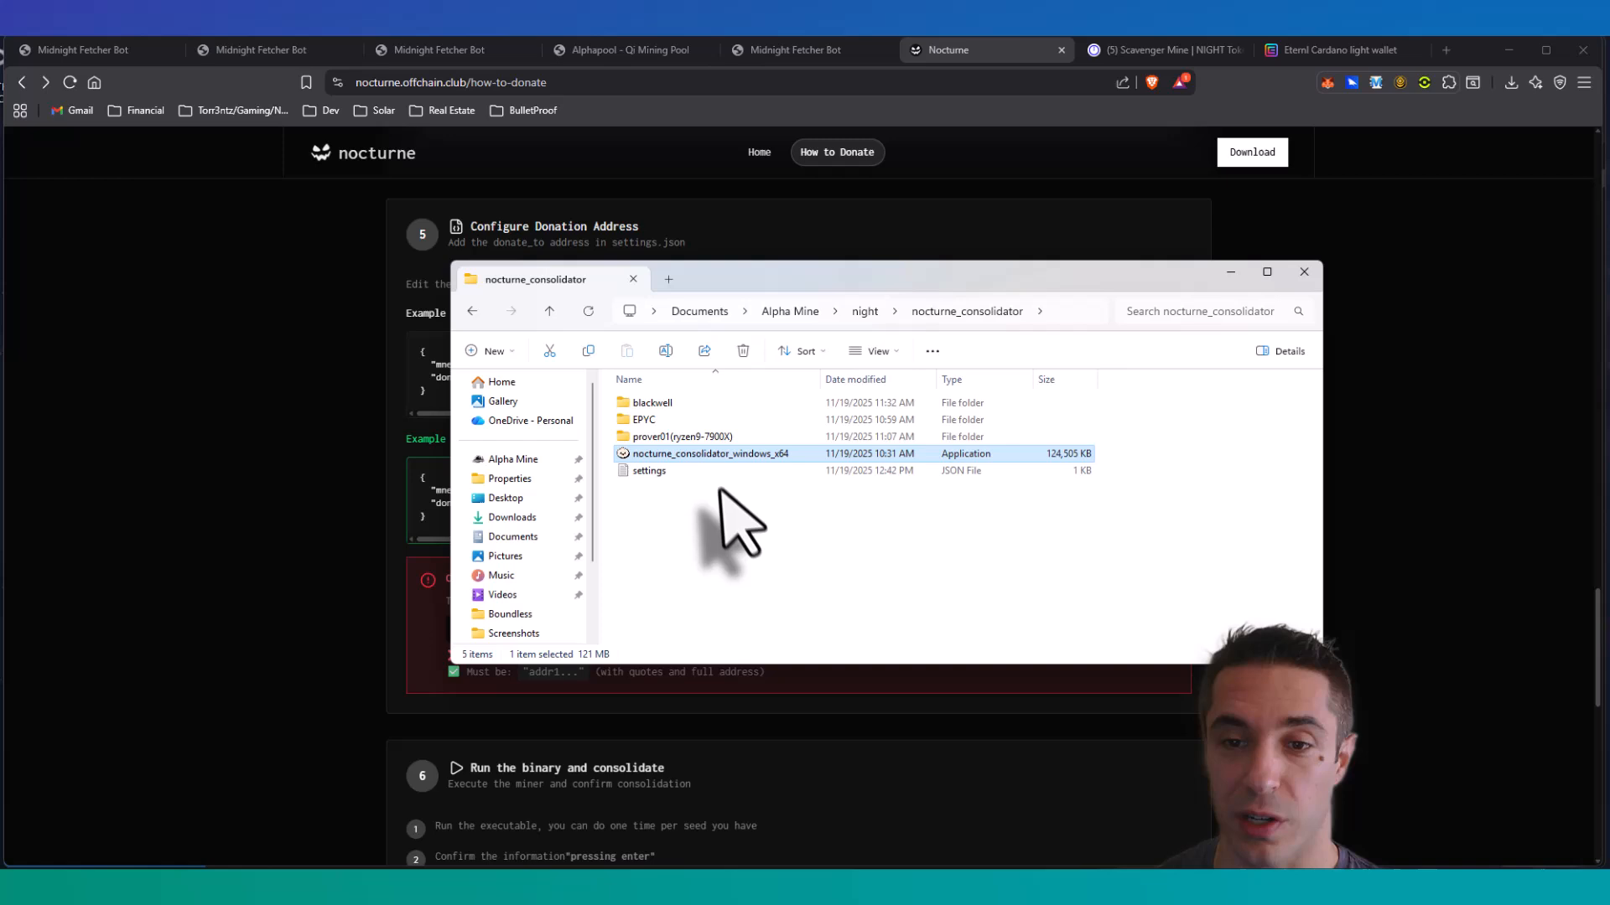
left_click(649, 470)
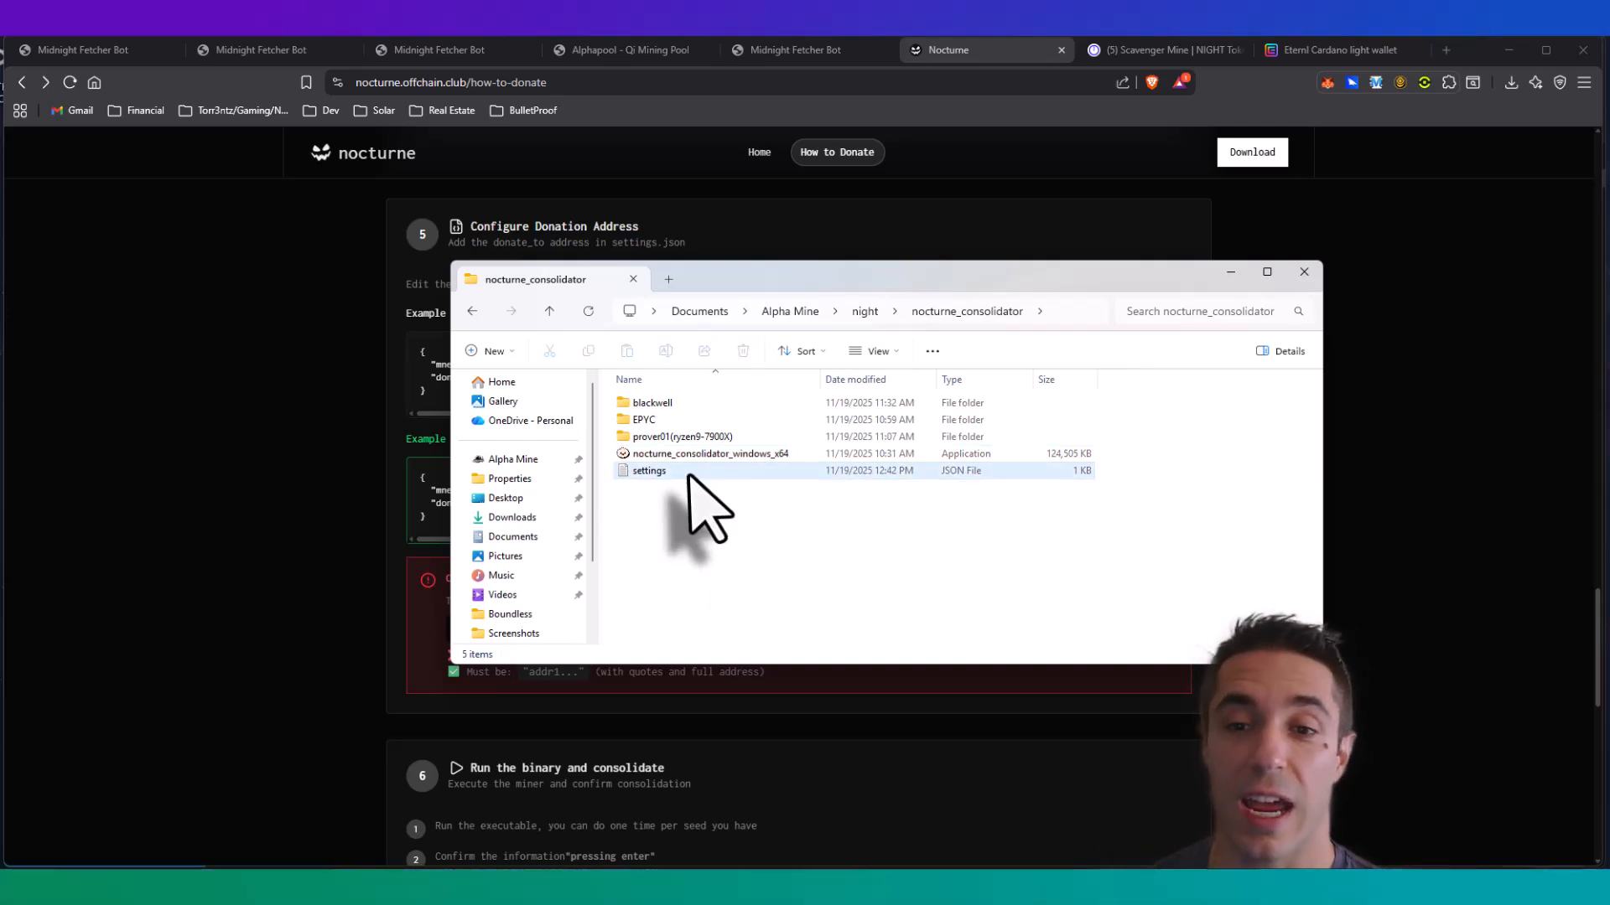
left_click(648, 470)
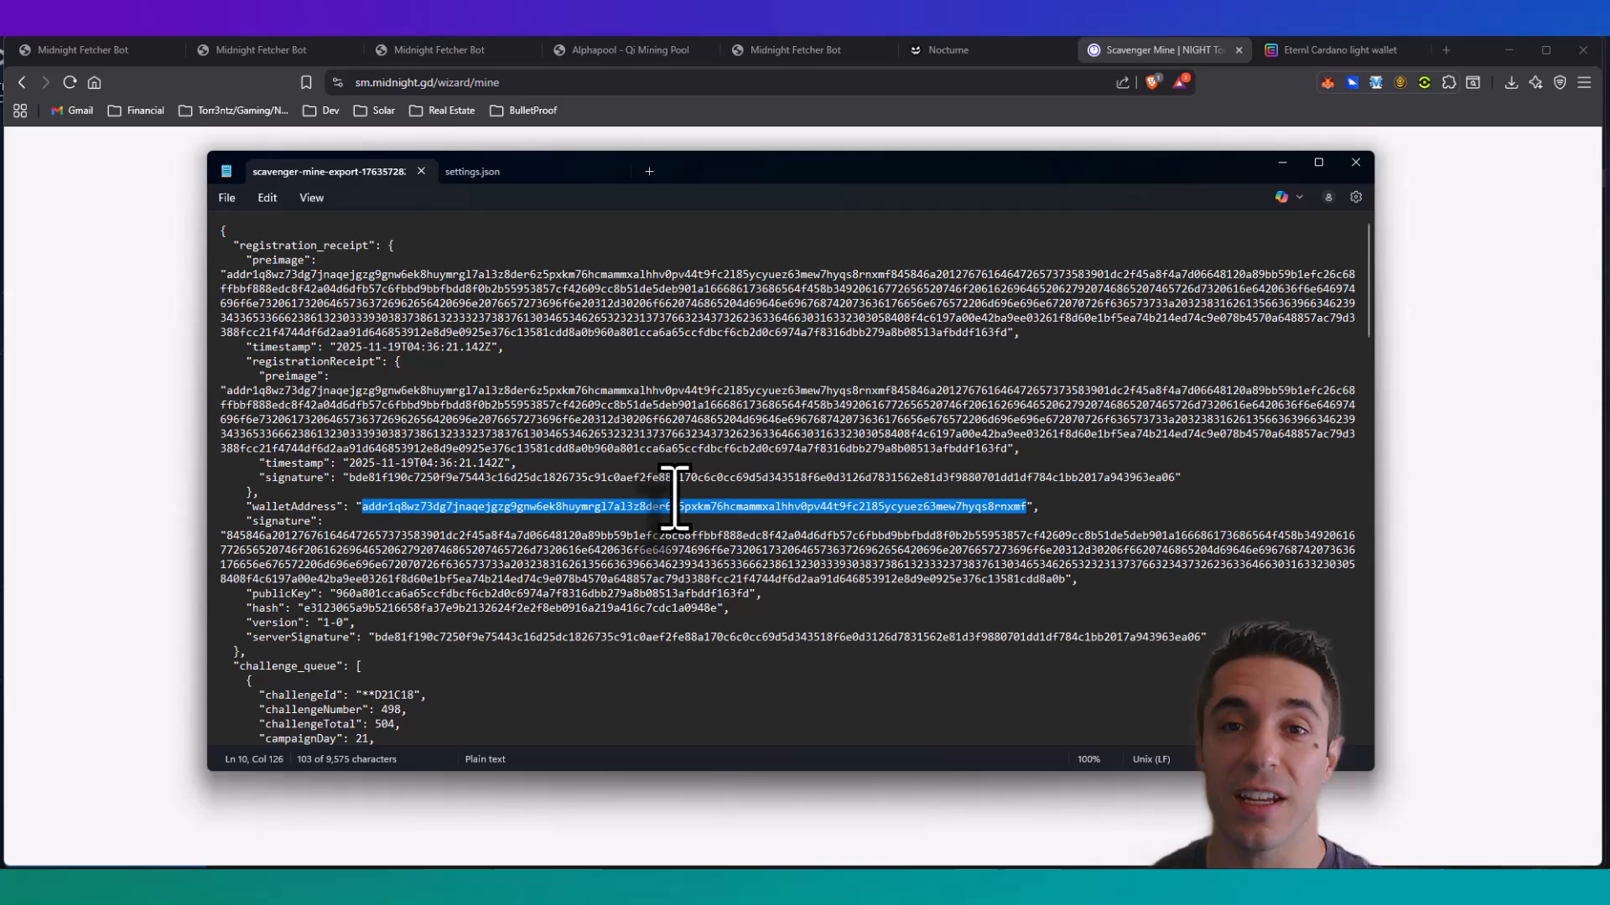
left_click(473, 171)
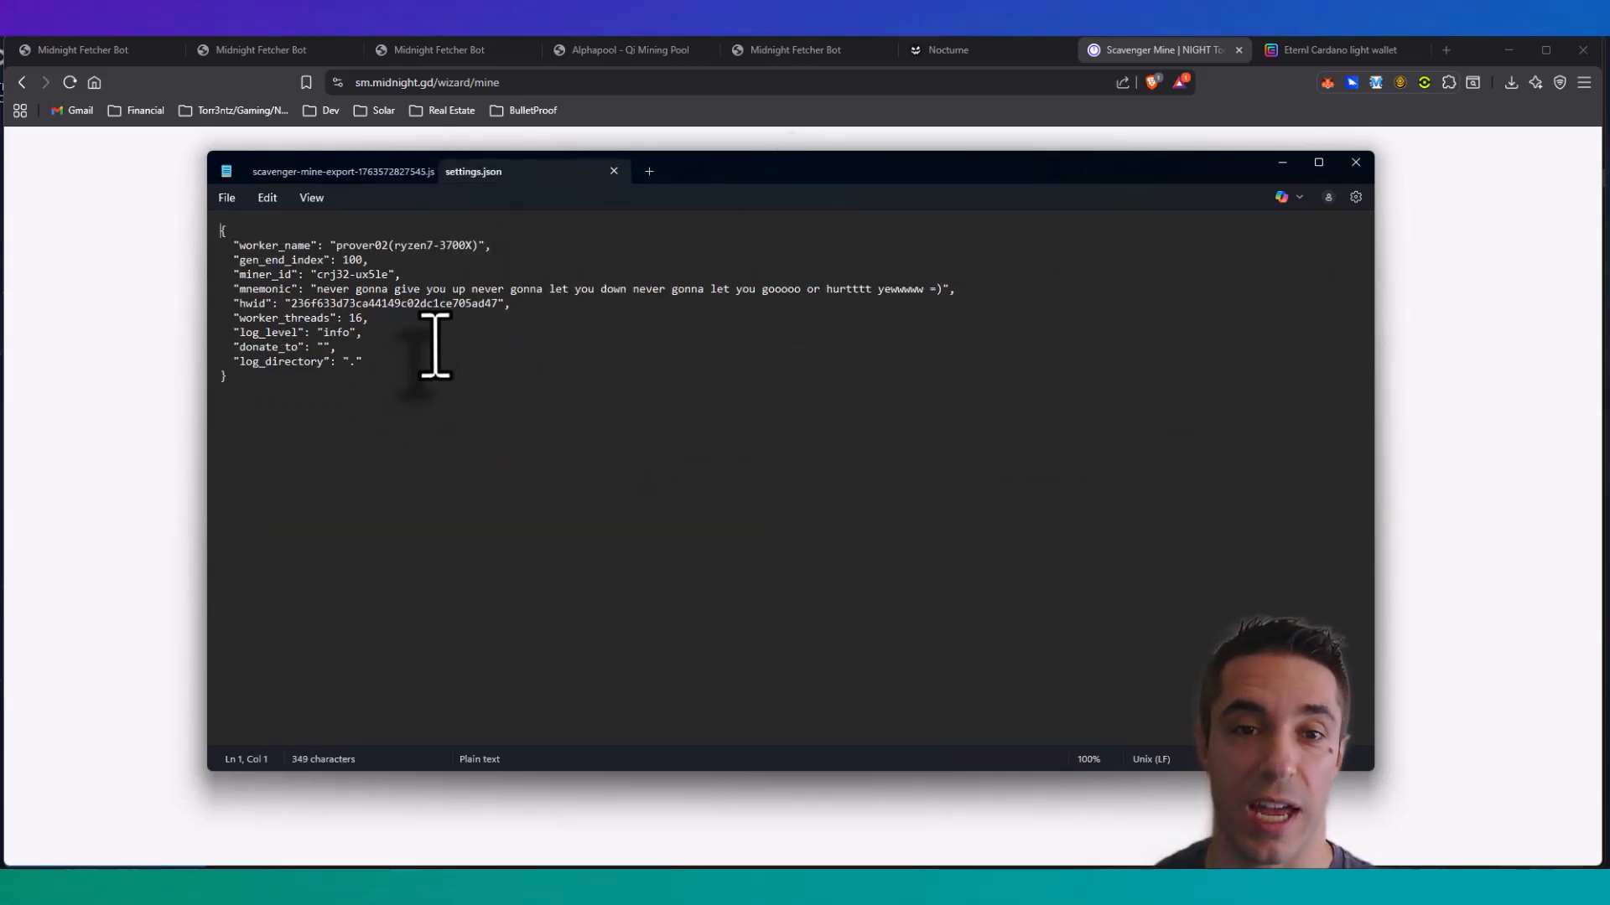
double_click(260, 348)
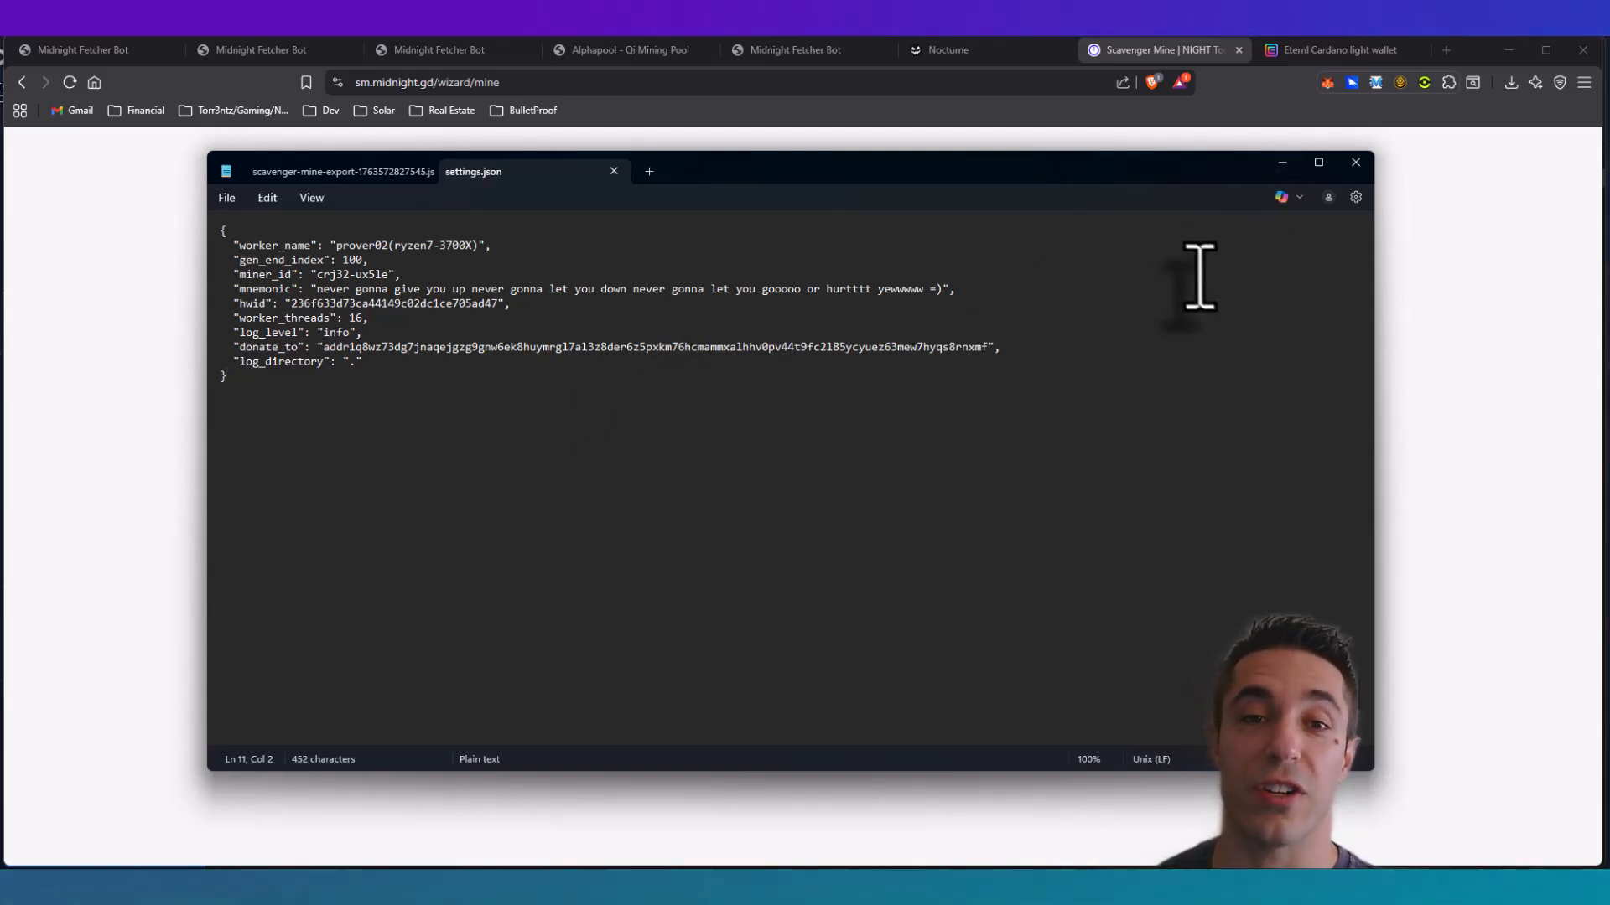
mouse_move(1297, 210)
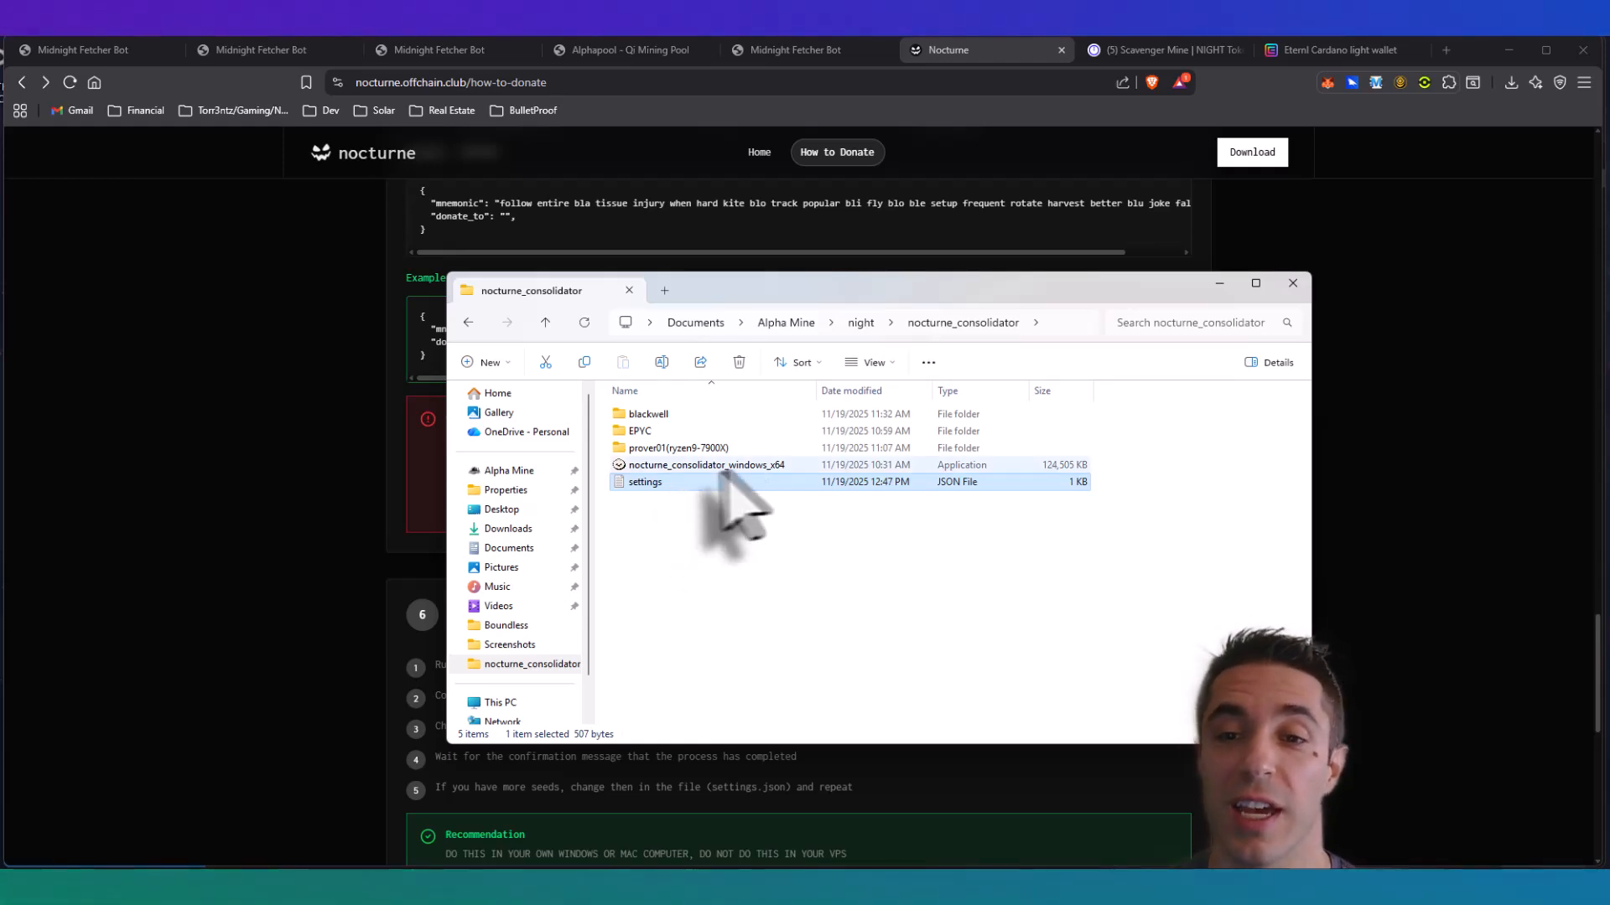
mouse_move(747, 503)
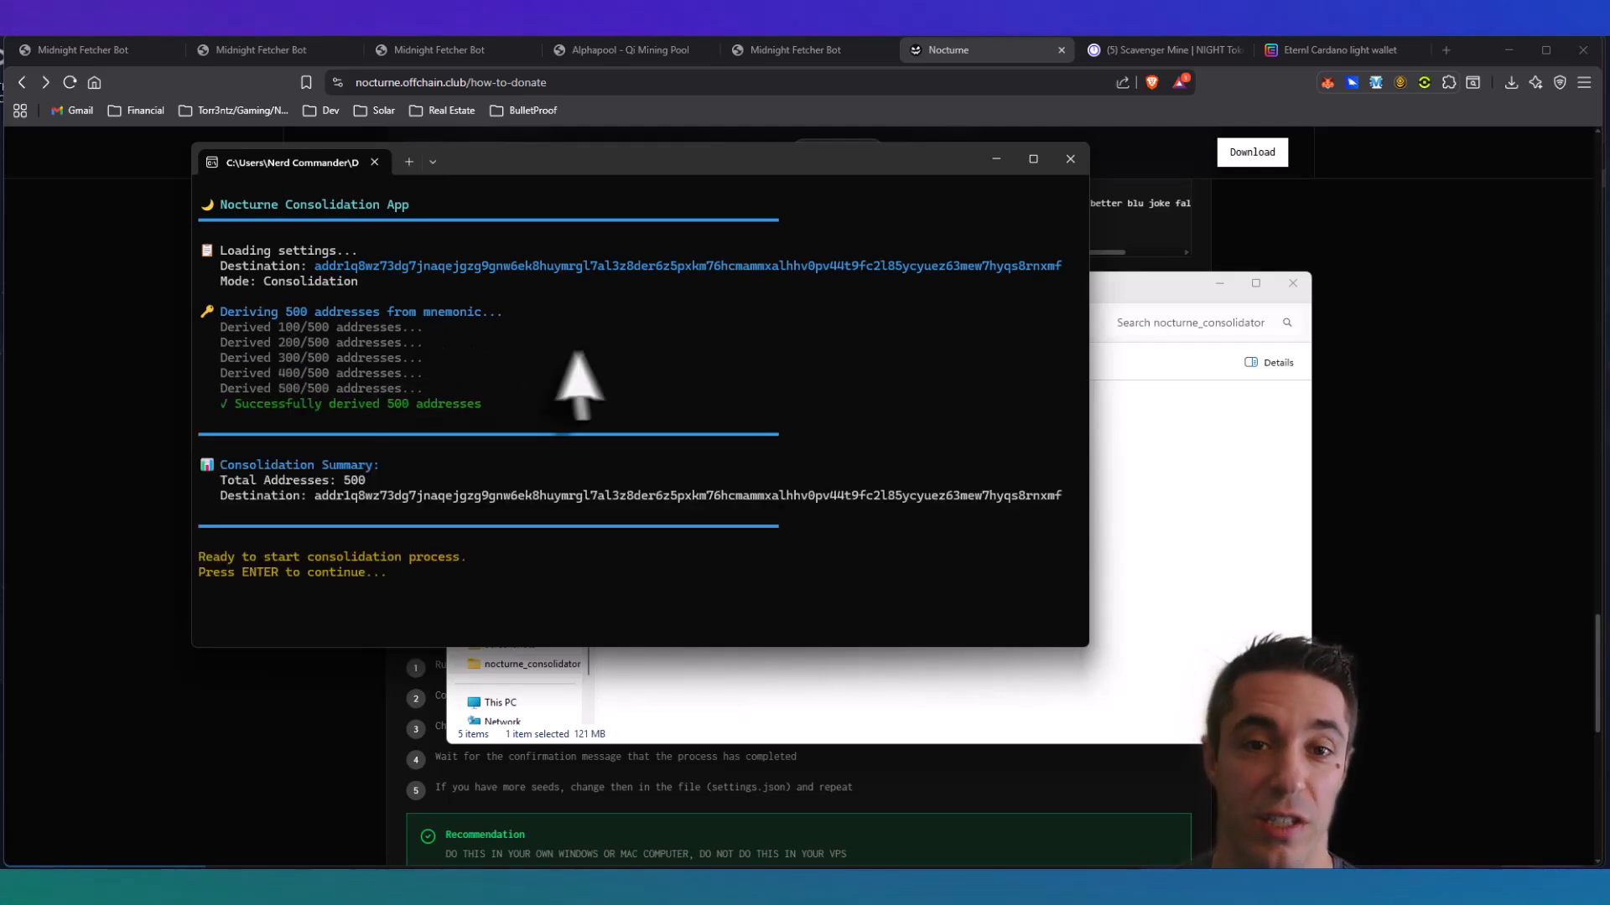
mouse_move(360, 616)
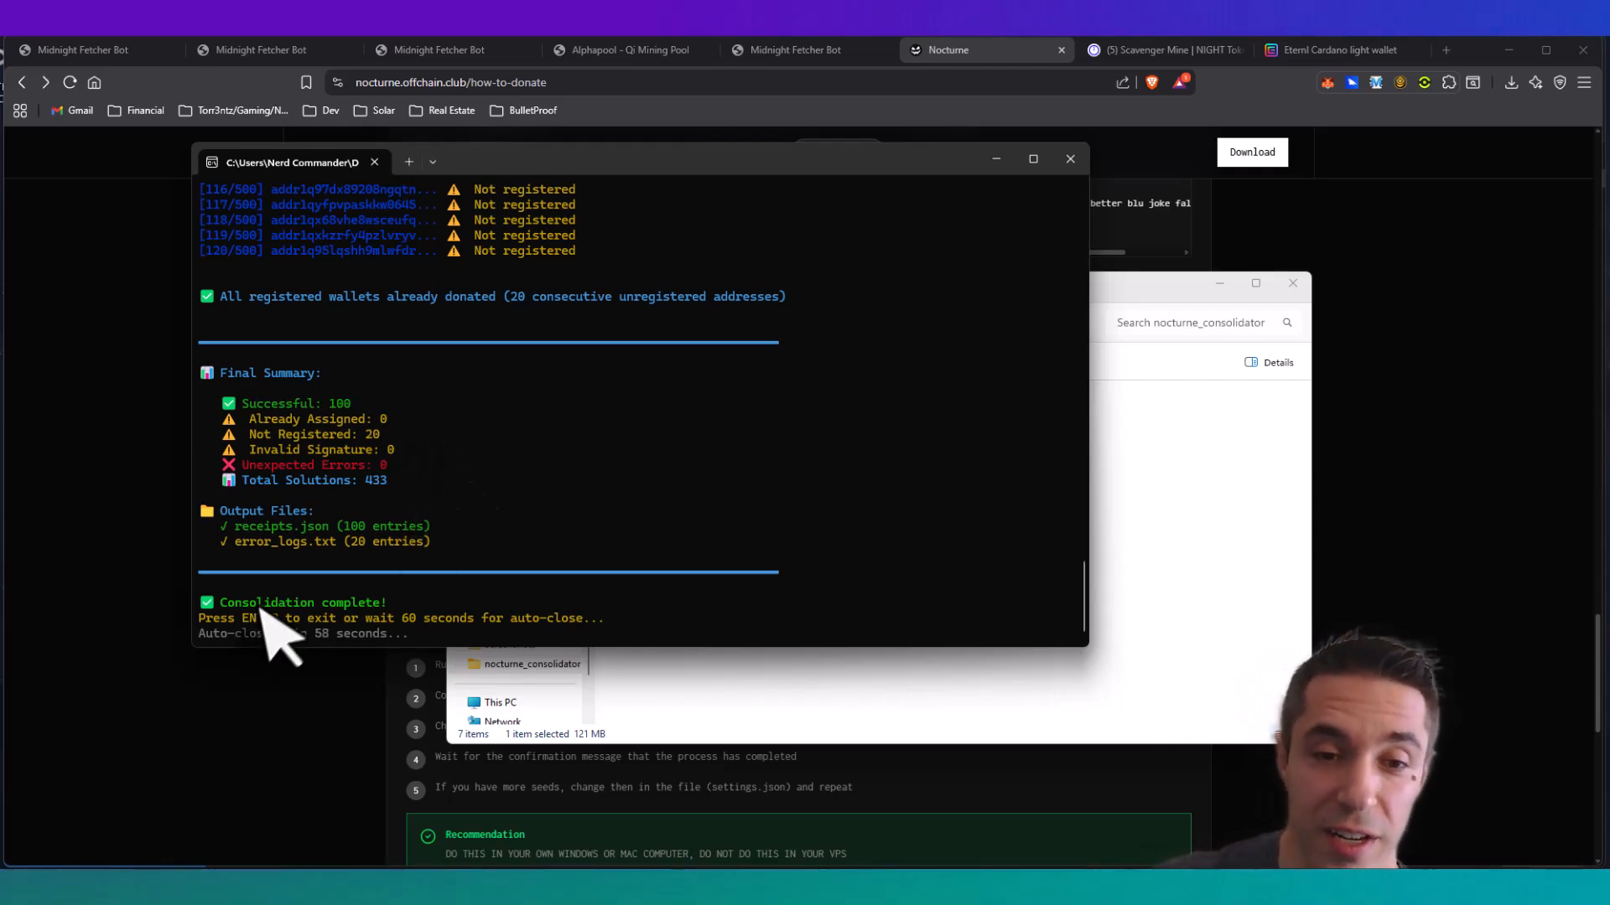
mouse_move(493, 590)
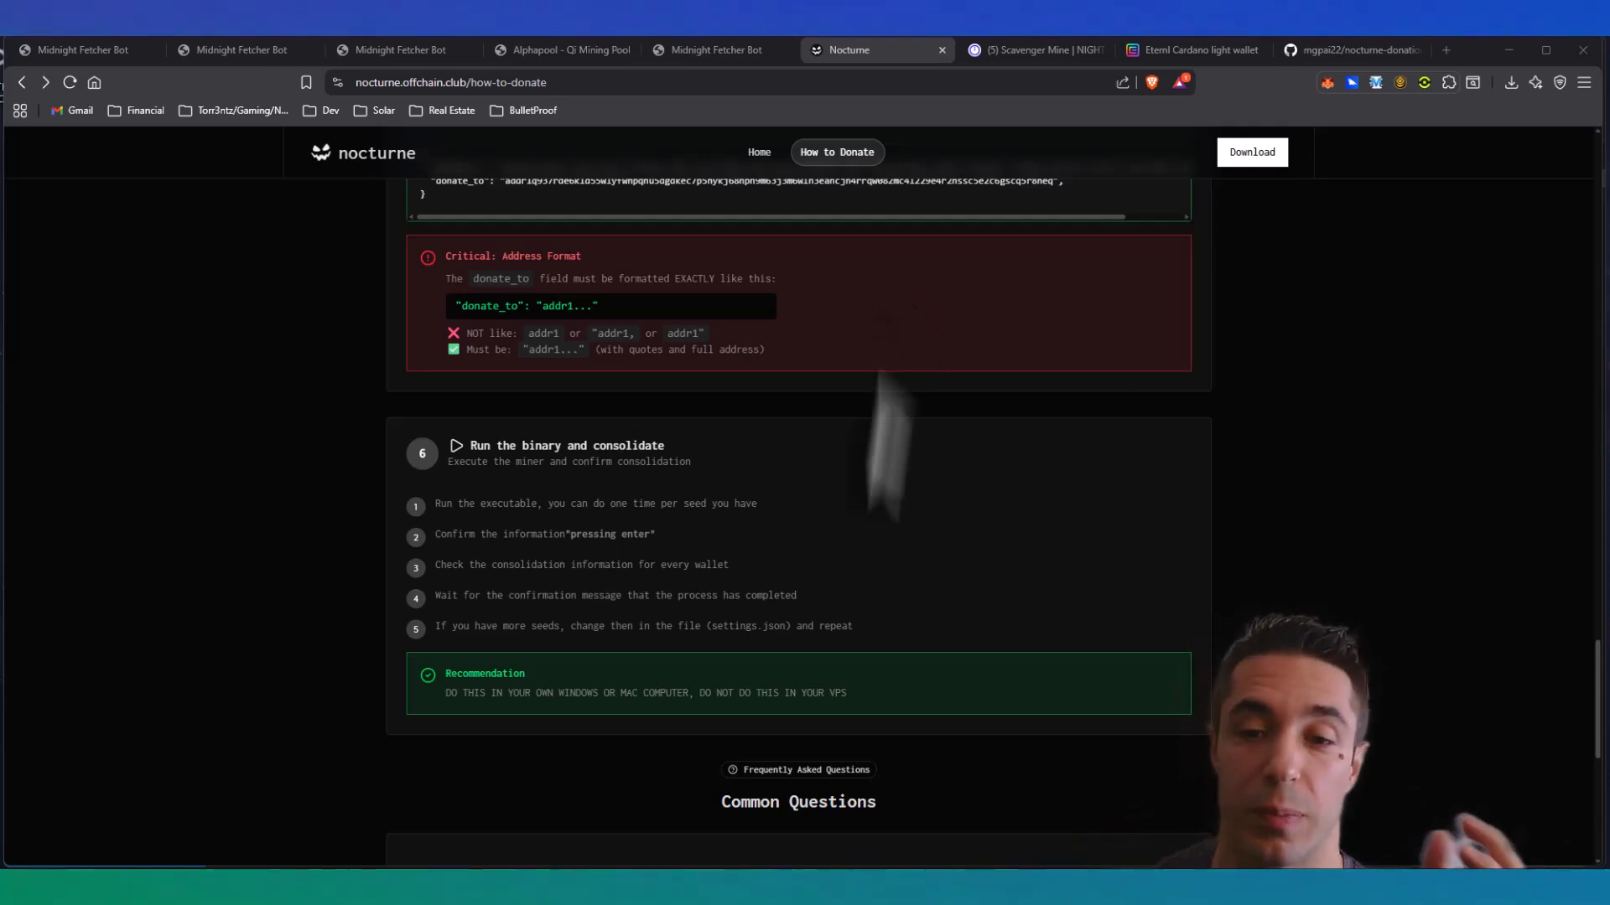
mouse_move(559, 626)
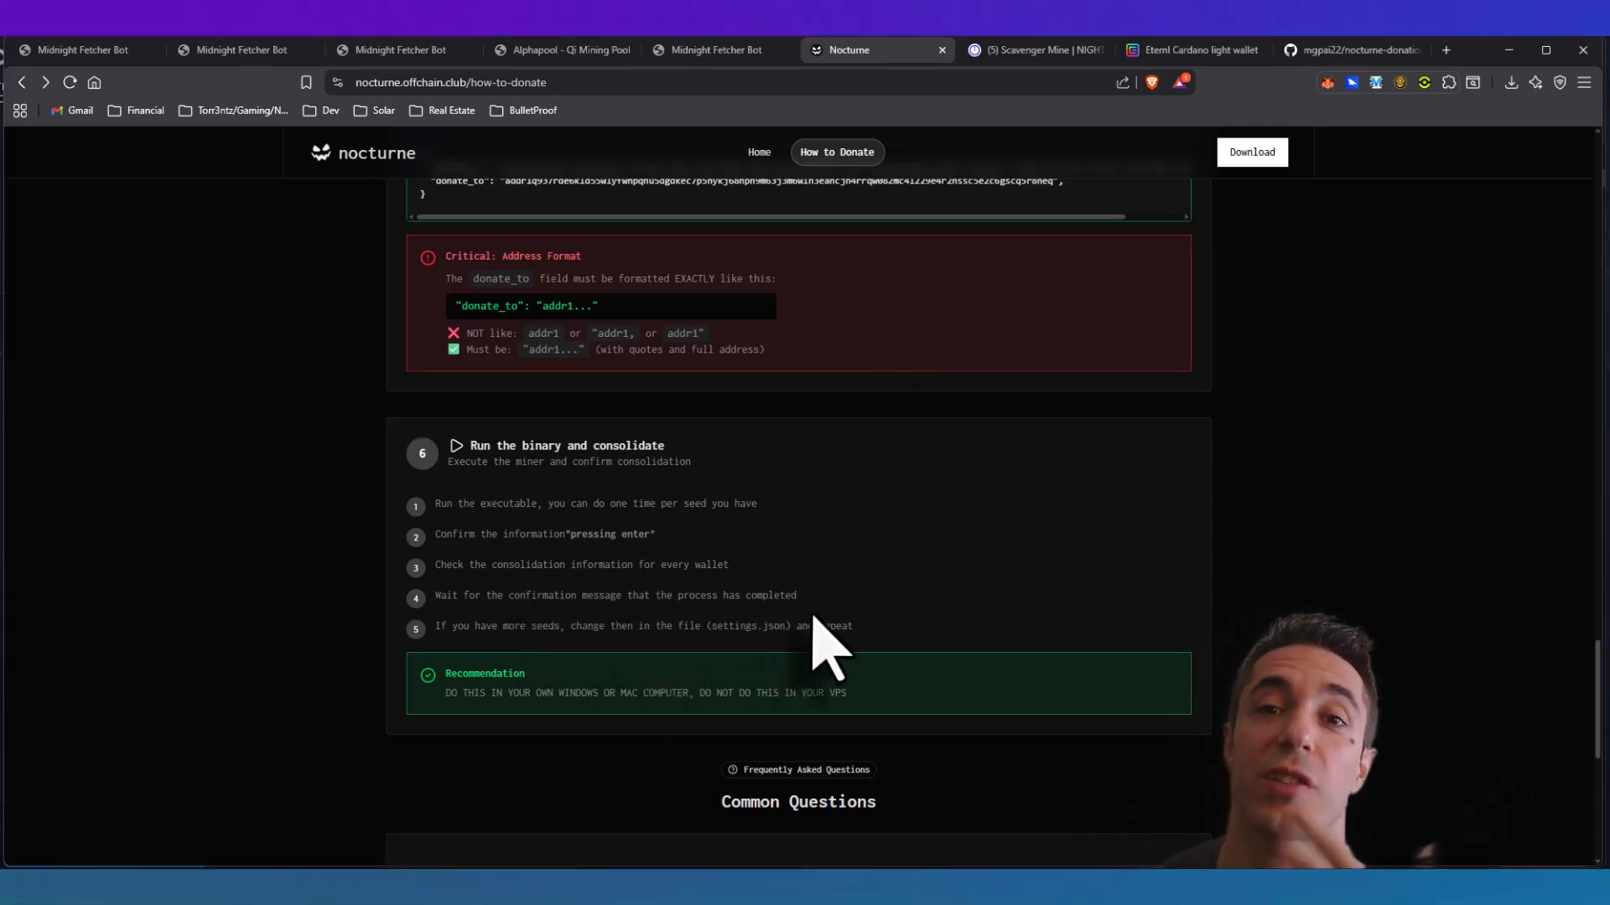
mouse_move(837, 113)
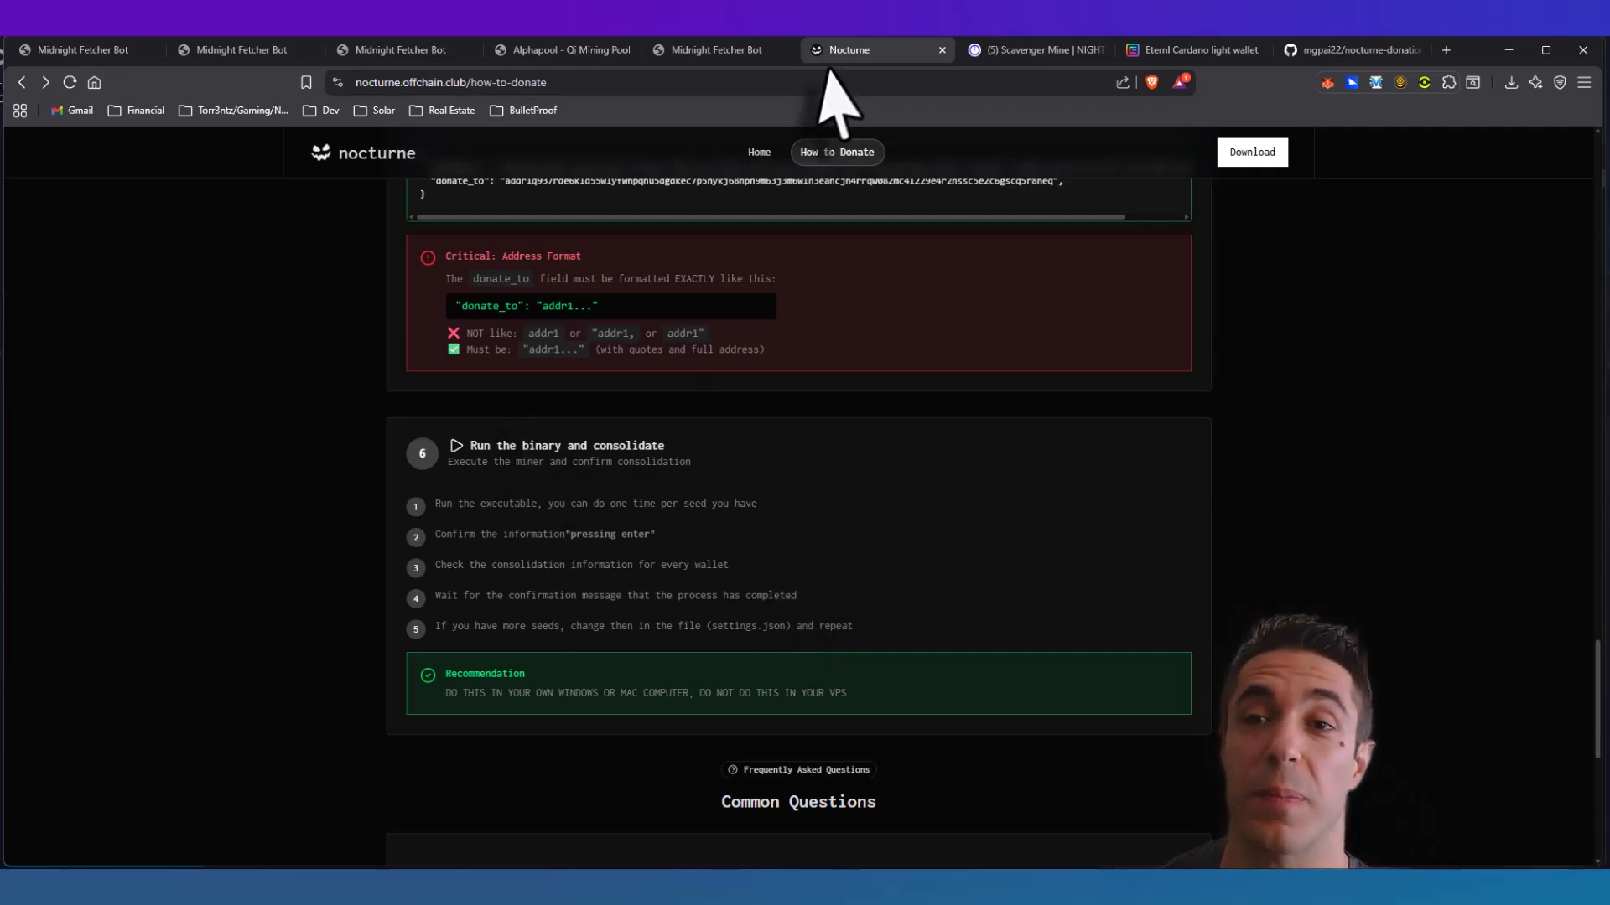
Switch to the Midnight Fetcher Bot dashboard showing mining stopped across 200 addresses
left_click(88, 50)
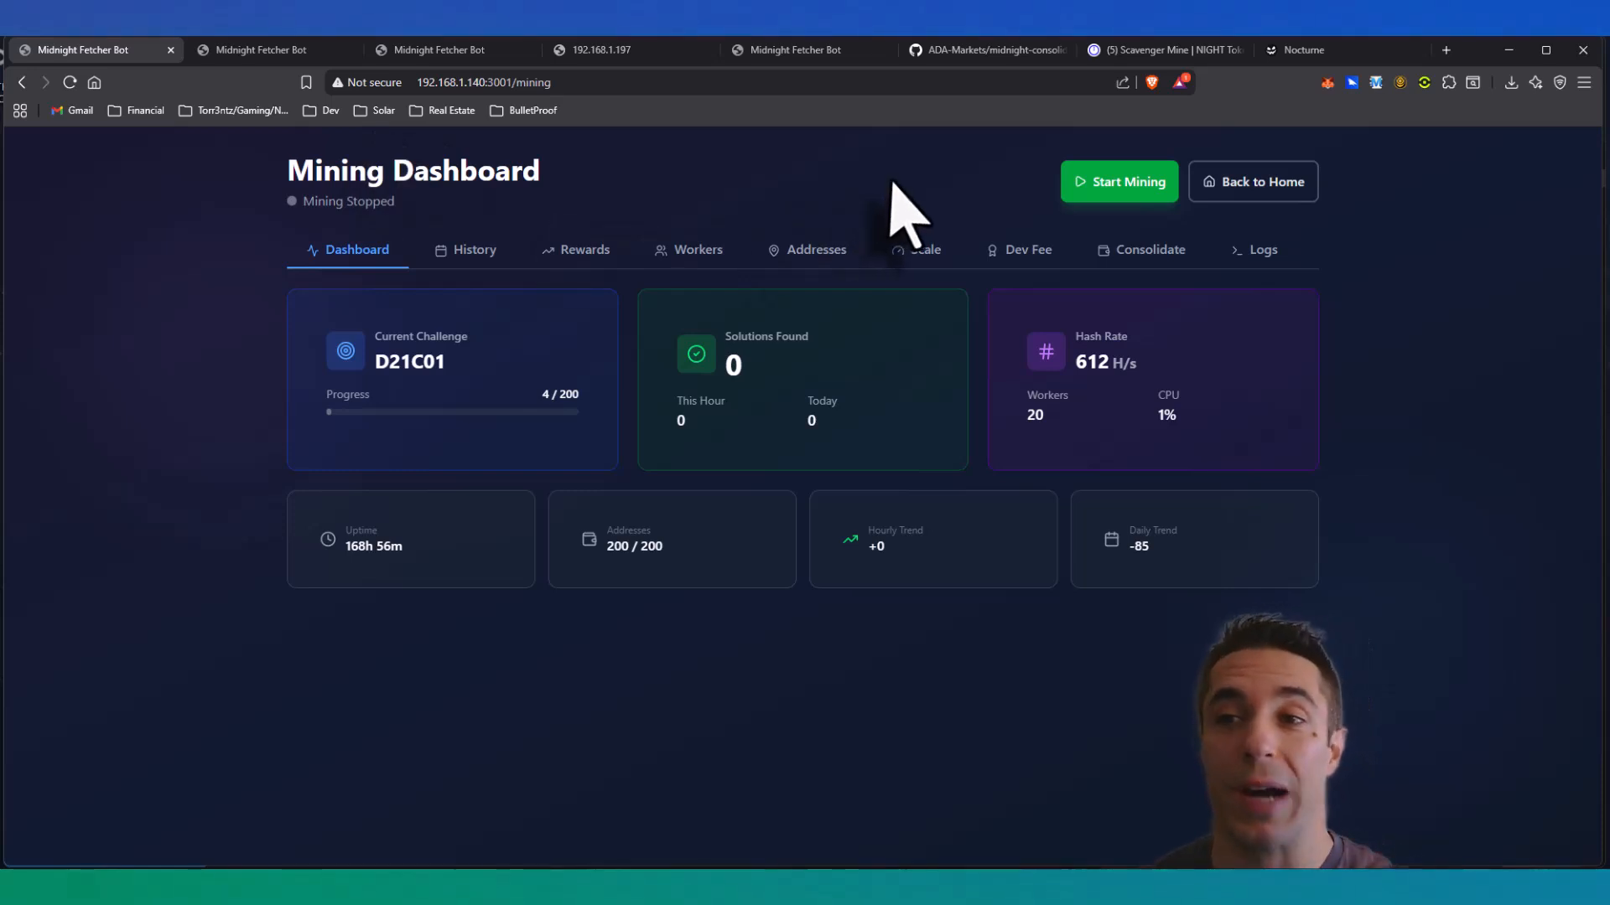
Download midnight-consolidation-tool as a ZIP from GitHub and confirm it in download history
left_click(983, 49)
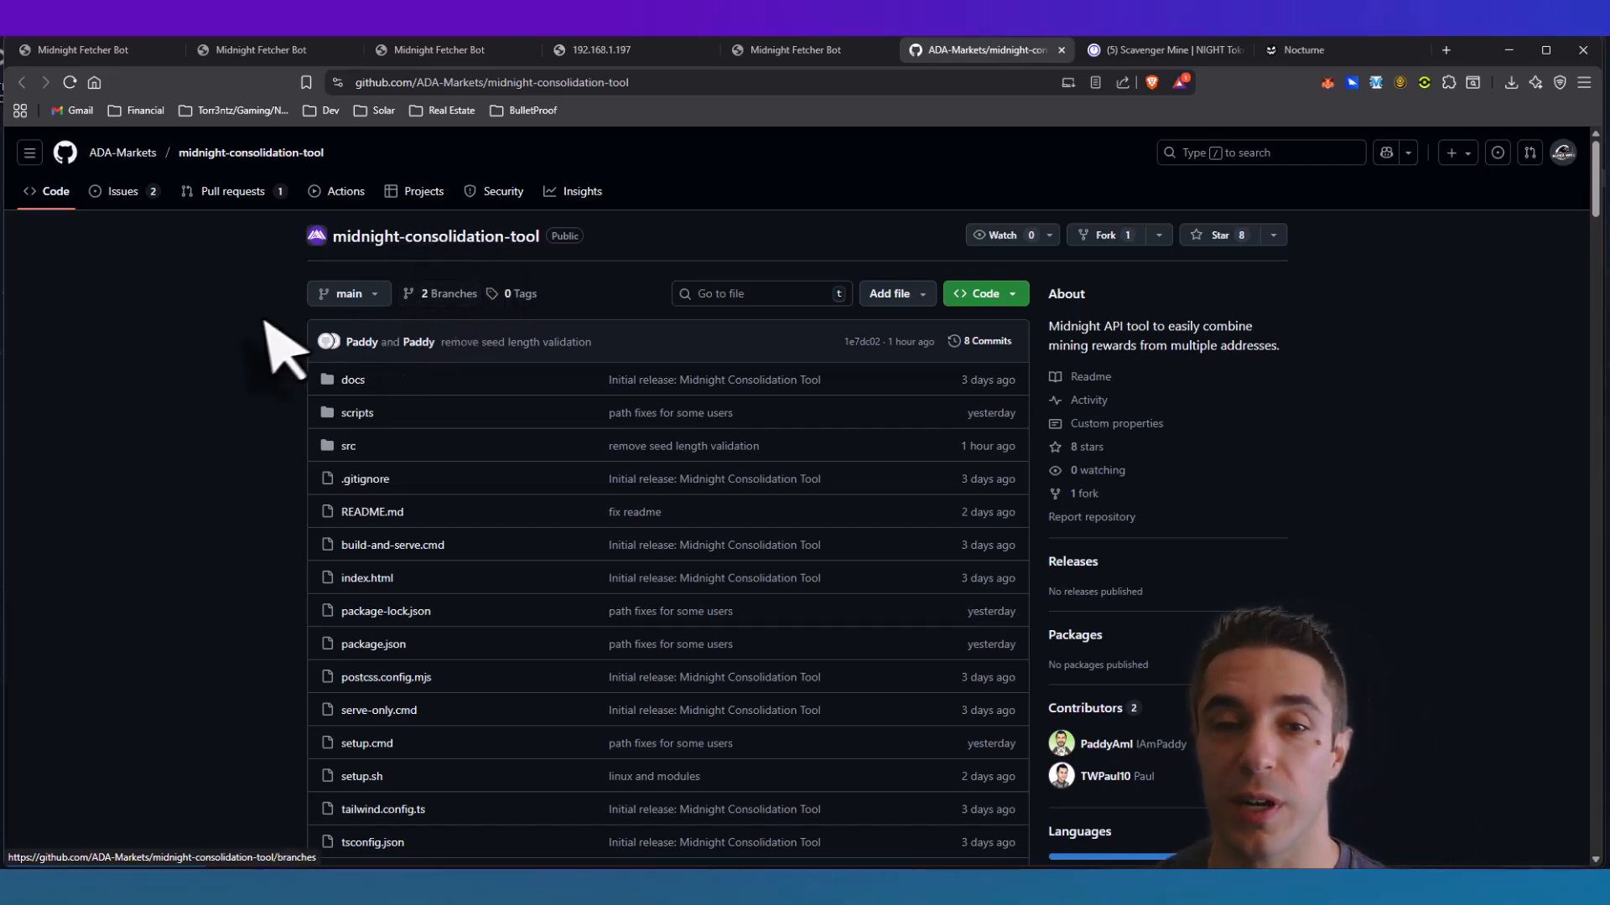
scroll("down", 3)
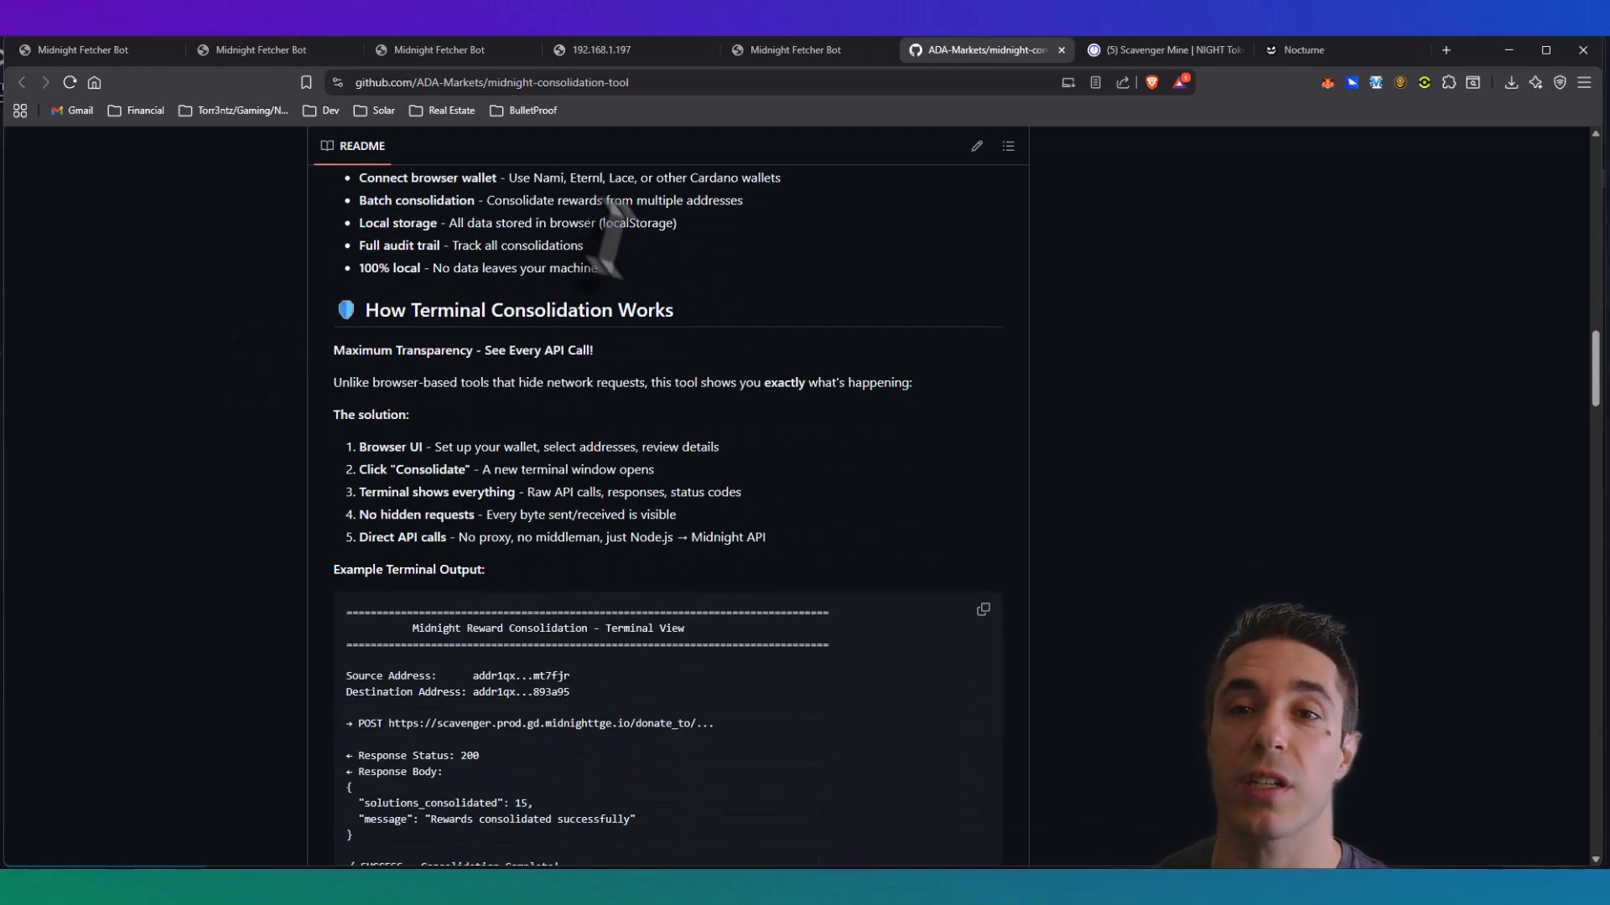
mouse_move(863, 92)
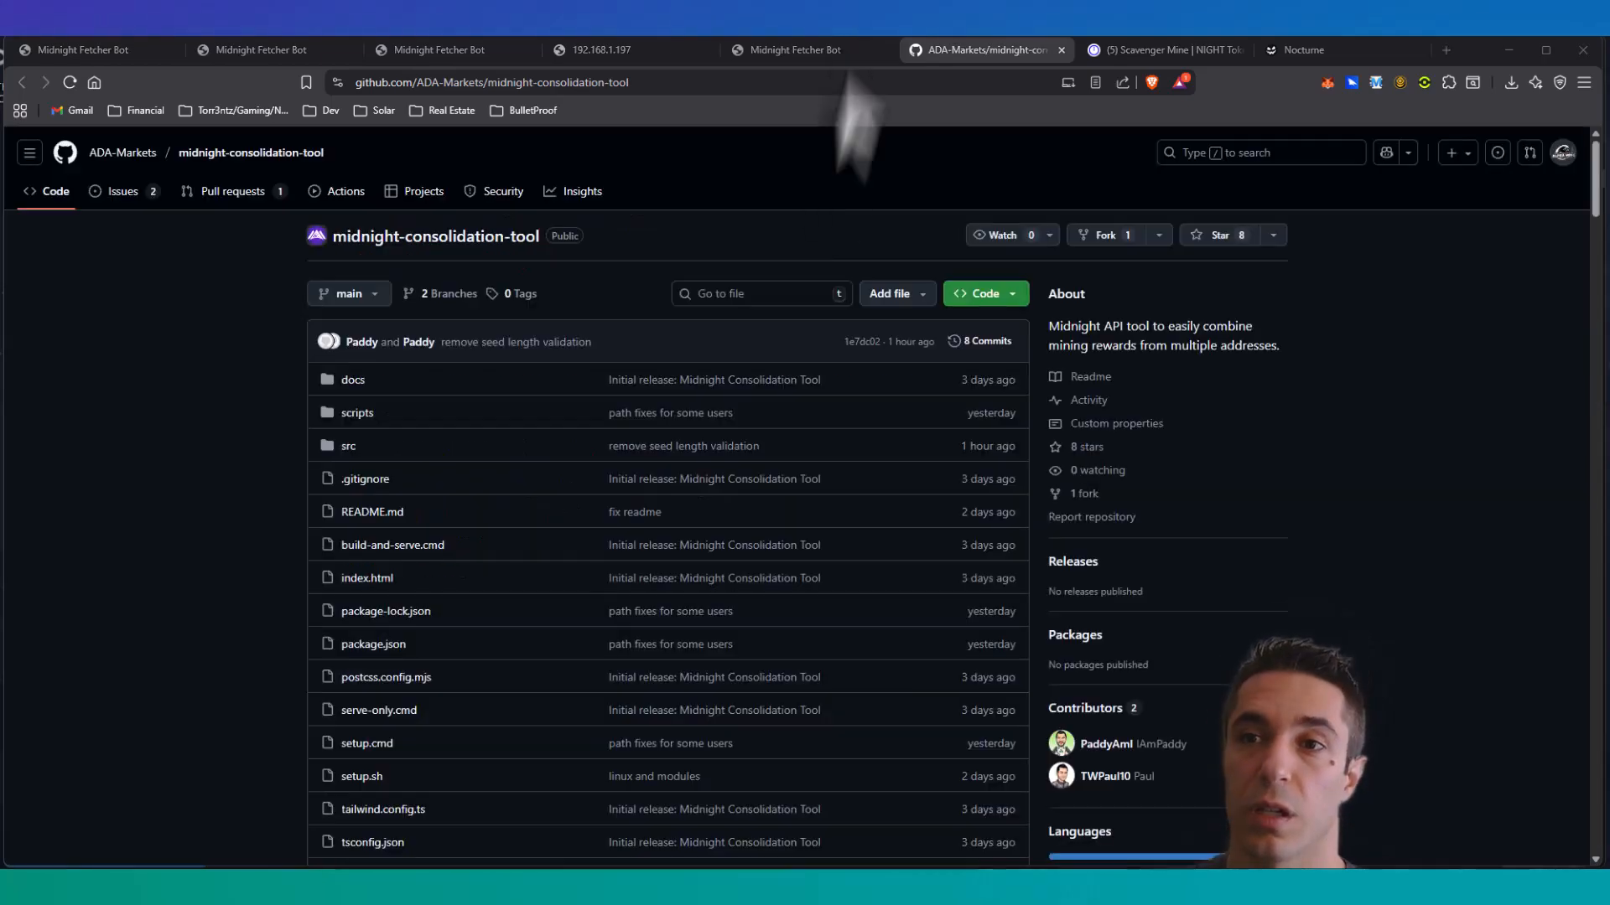
left_click(979, 294)
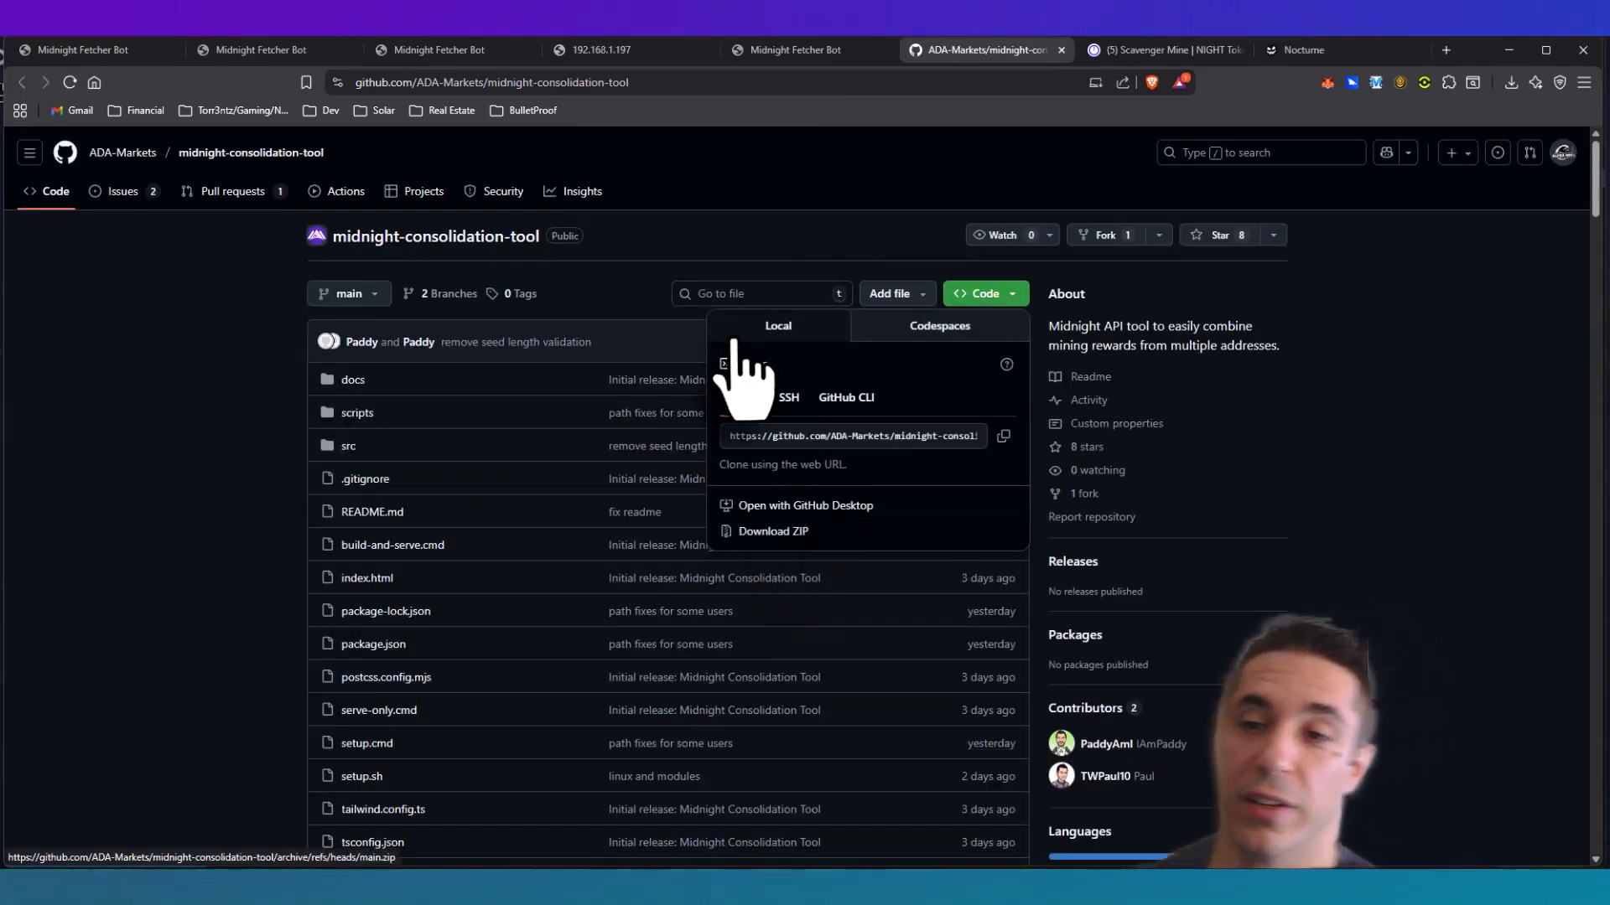
left_click(773, 531)
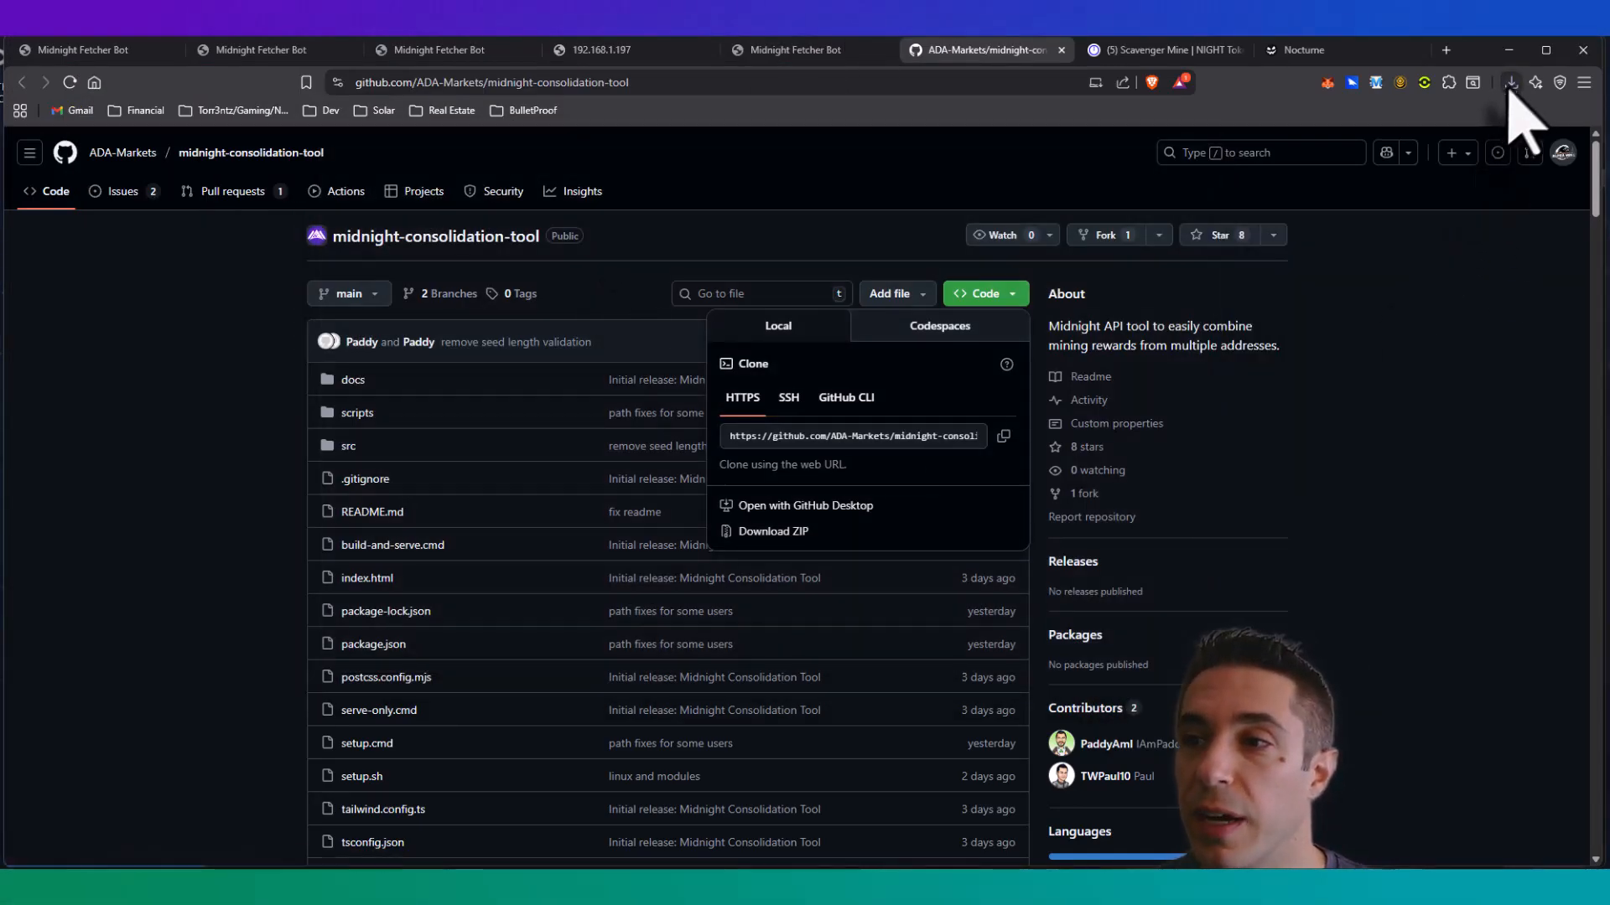
left_click(1510, 82)
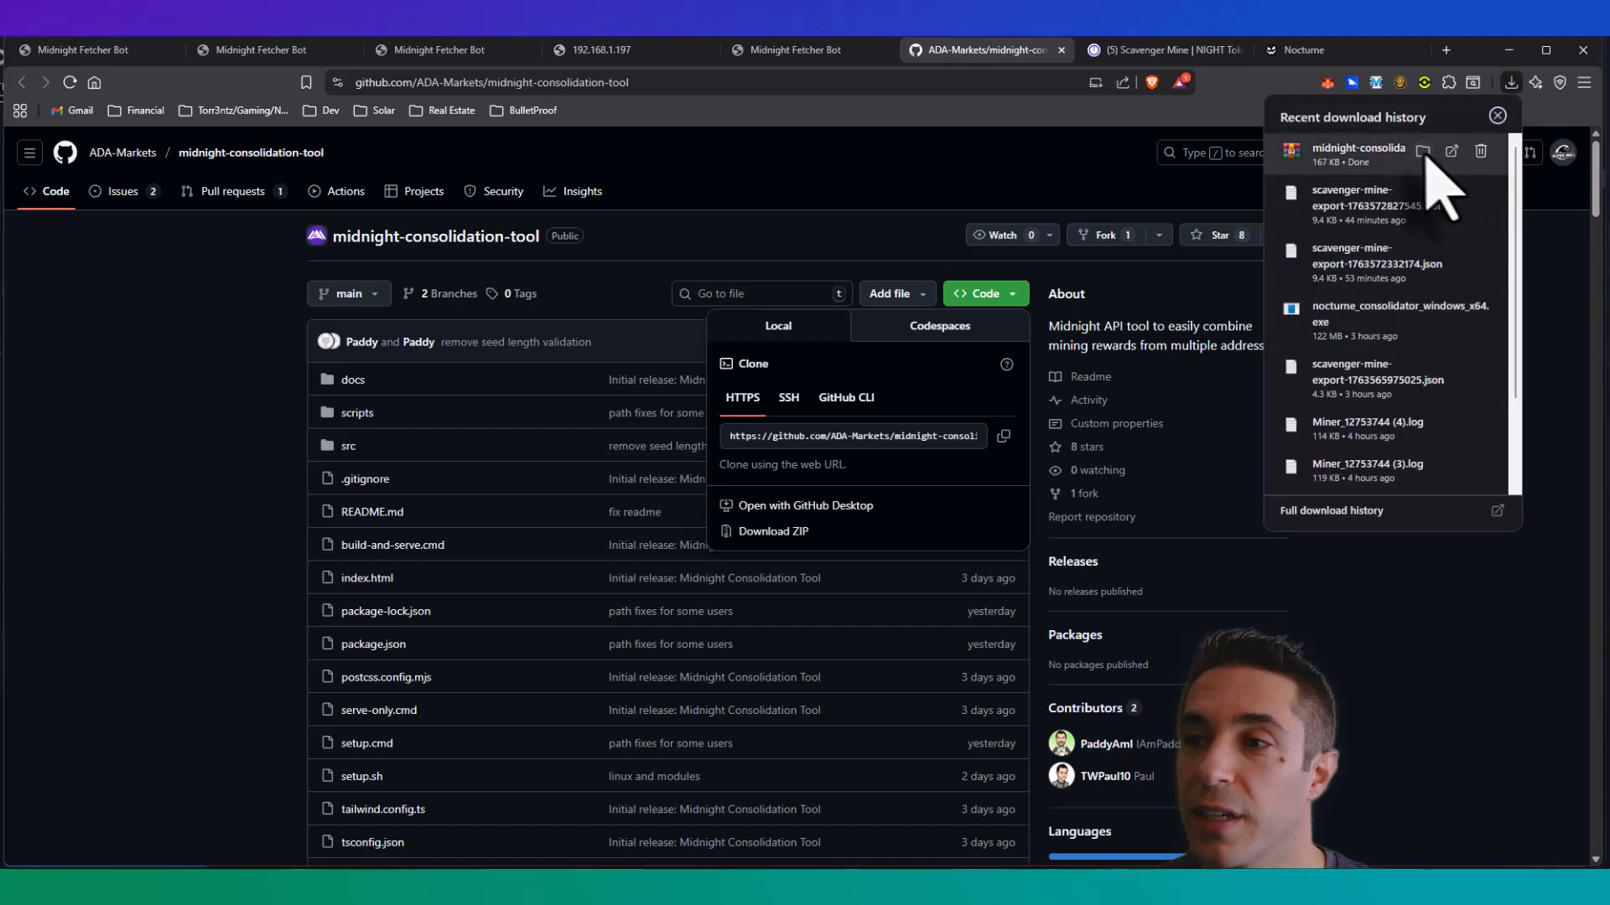
Extract the ZIP with WinRAR into midnight-consolidation-tool-main and open that folder
left_click(1425, 151)
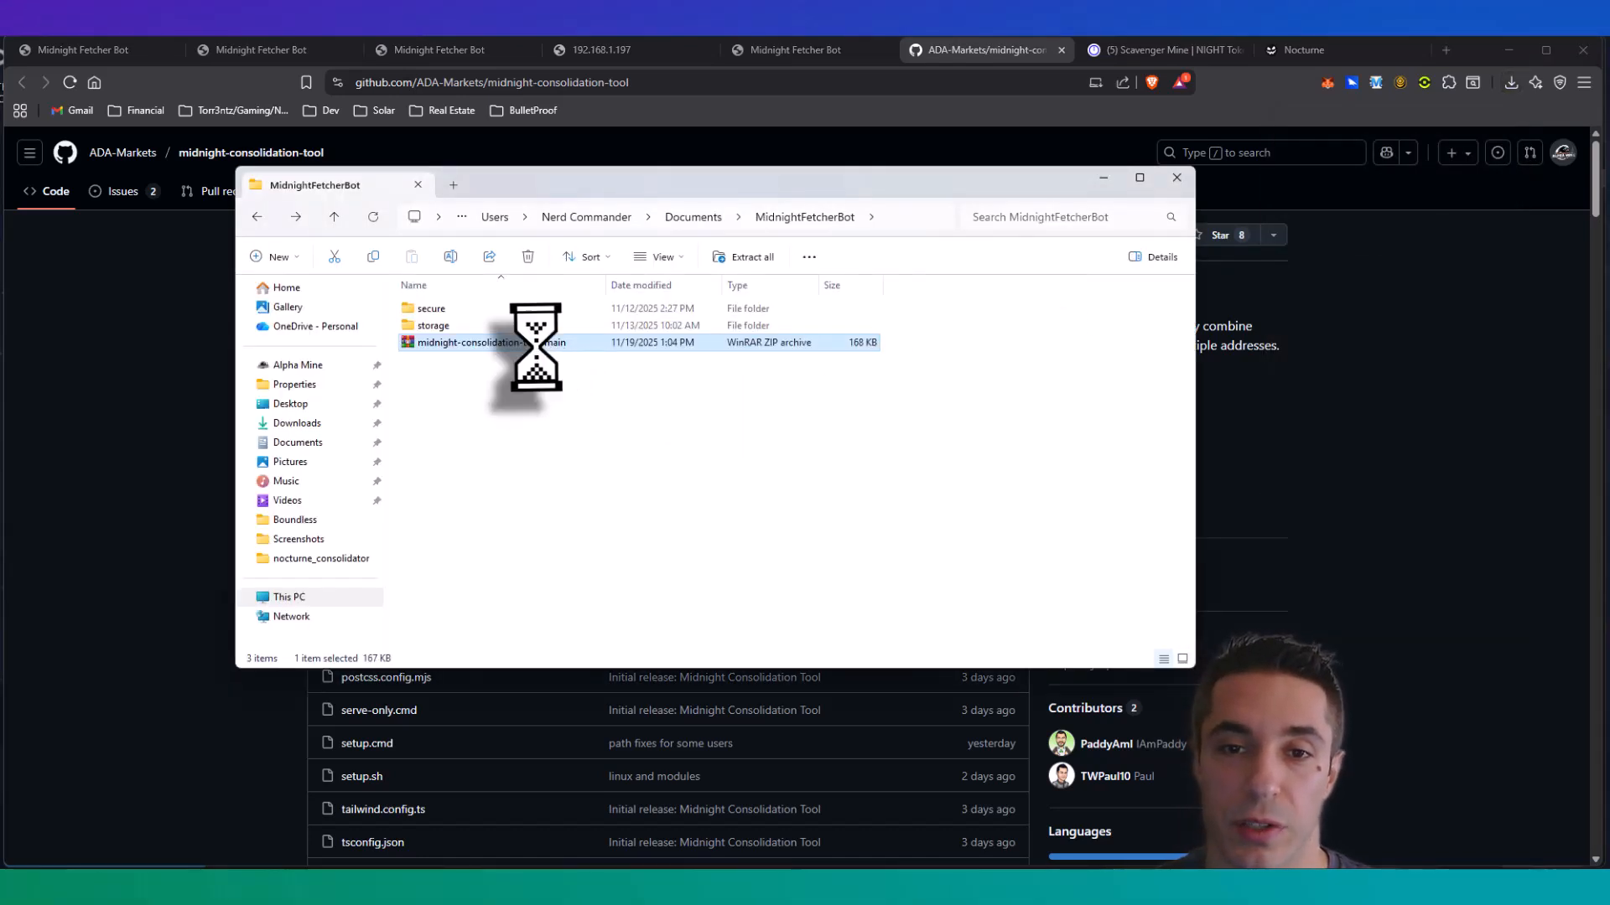
right_click(491, 342)
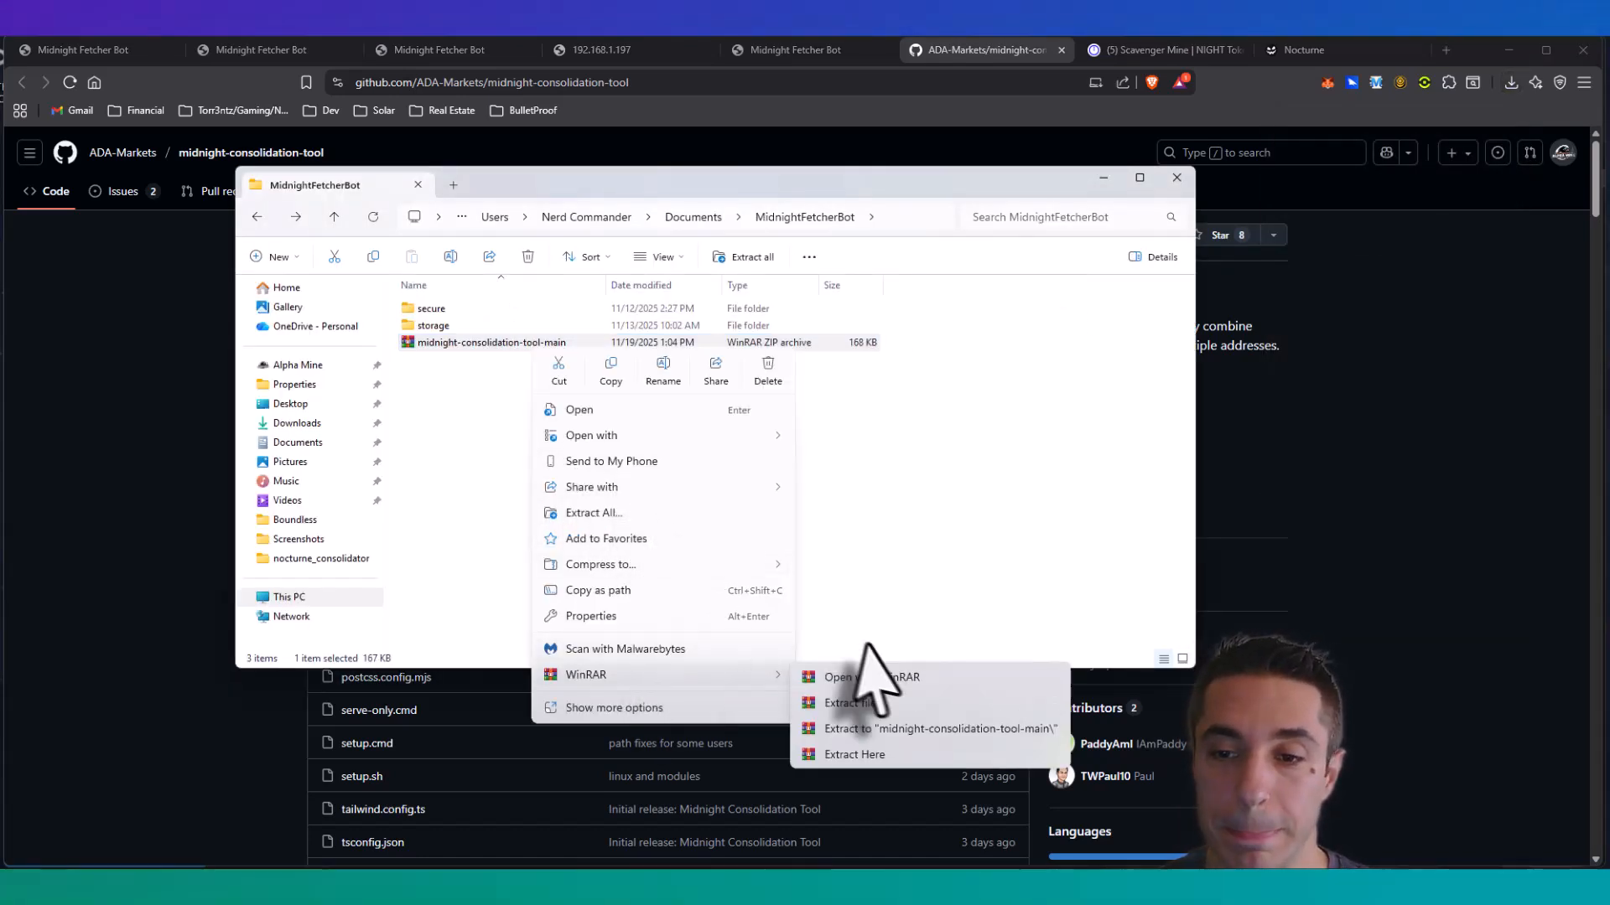
left_click(855, 755)
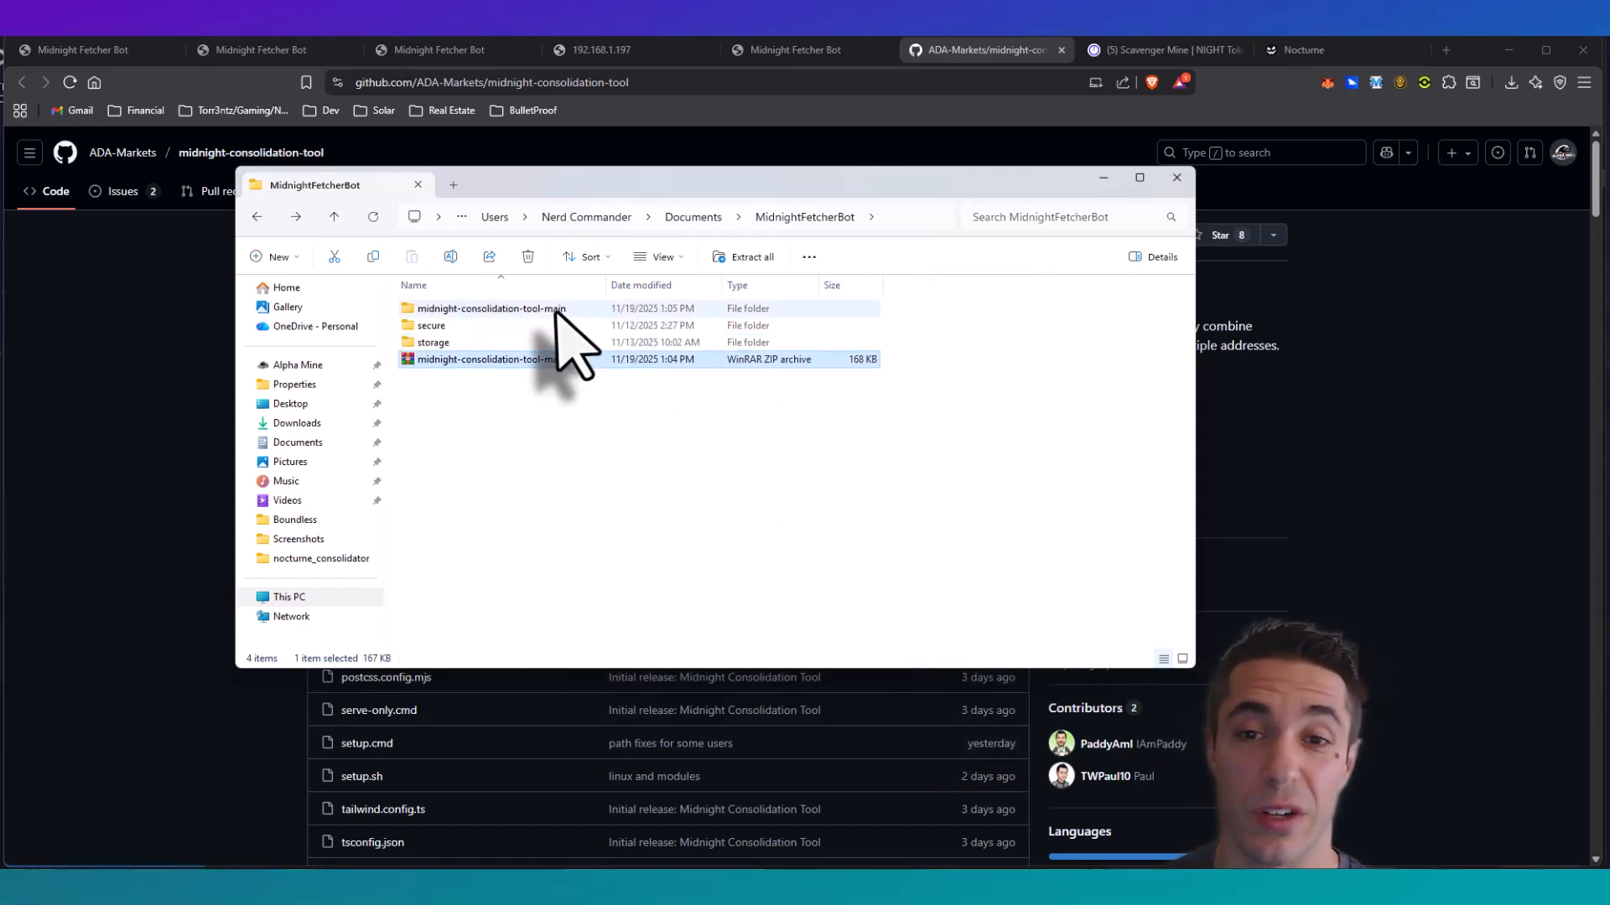
double_click(490, 308)
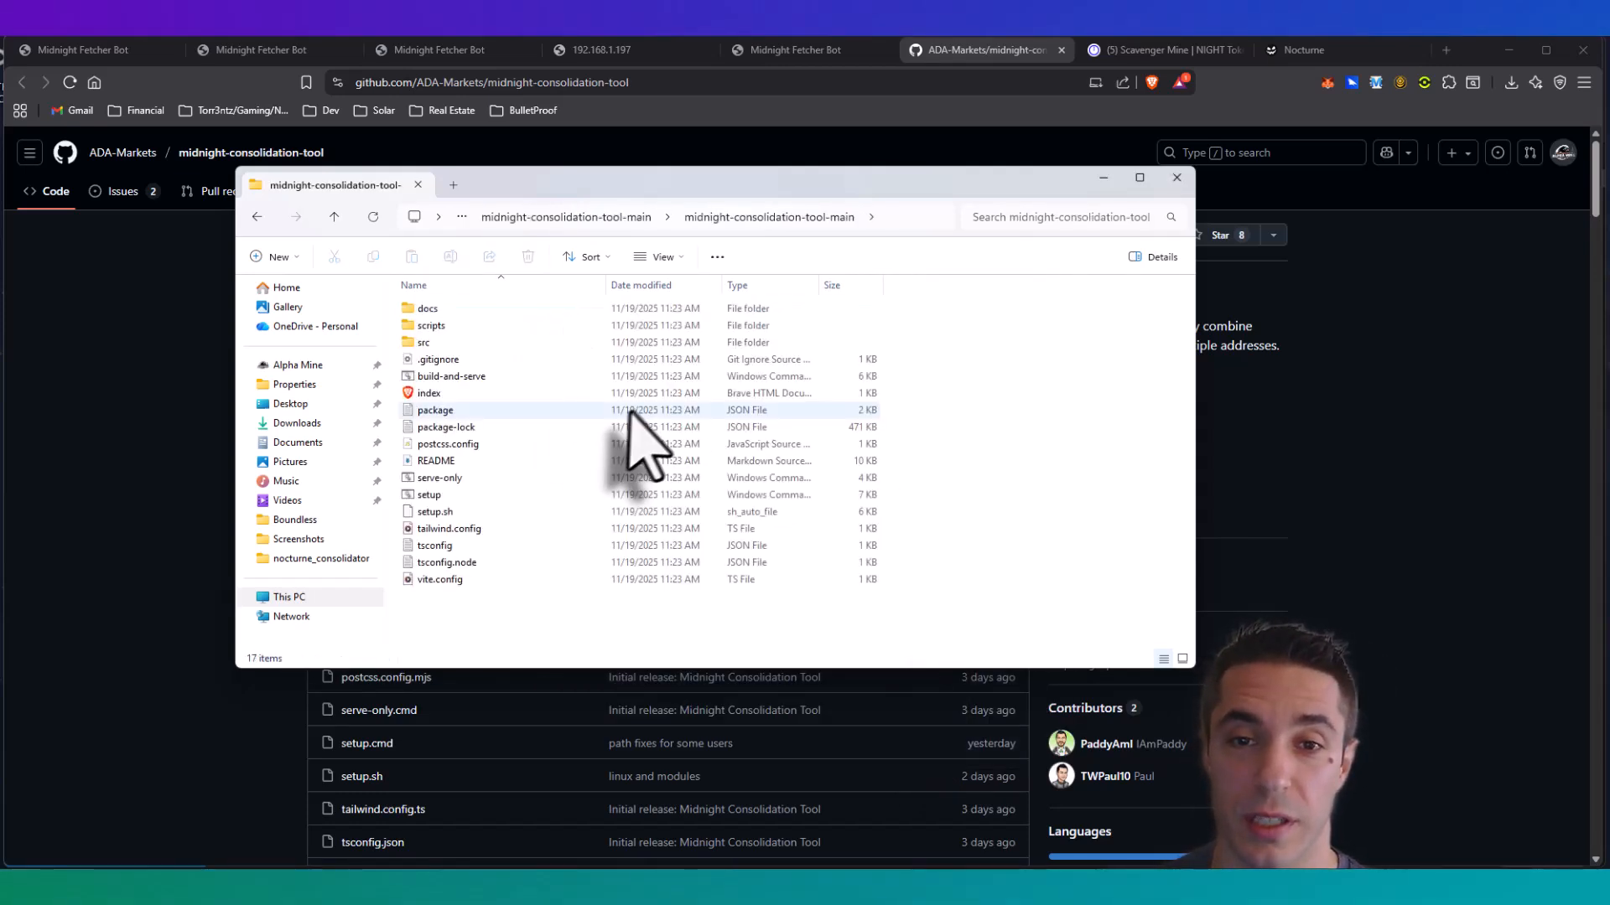
Check the repository instructions, then run setup.cmd to launch the tool locally
left_click(1177, 177)
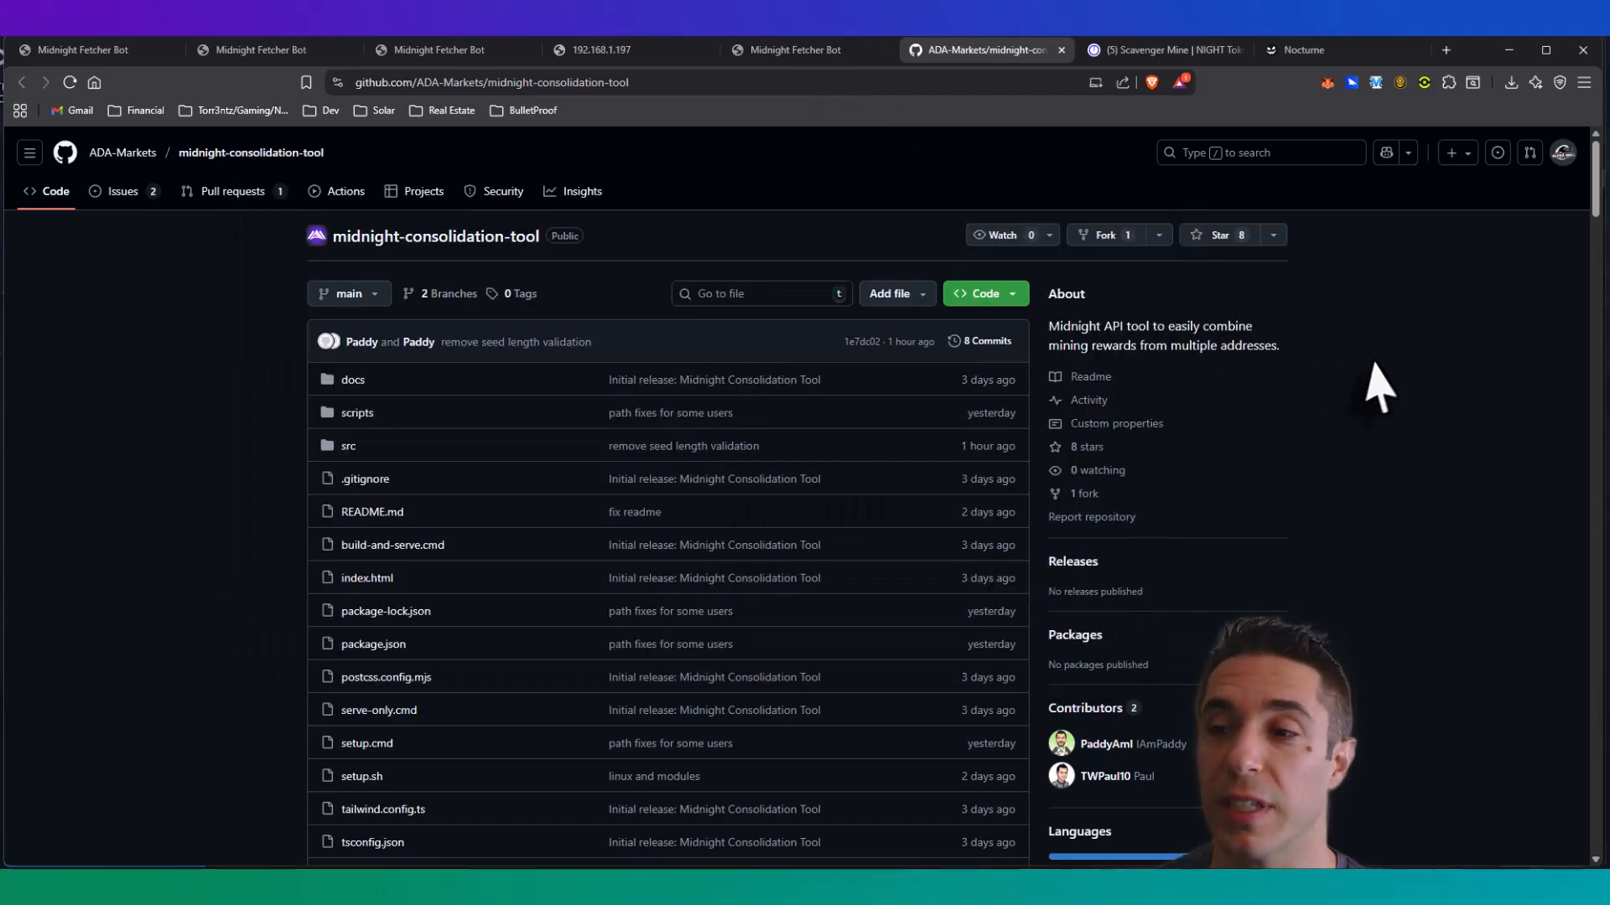
scroll("down", 3)
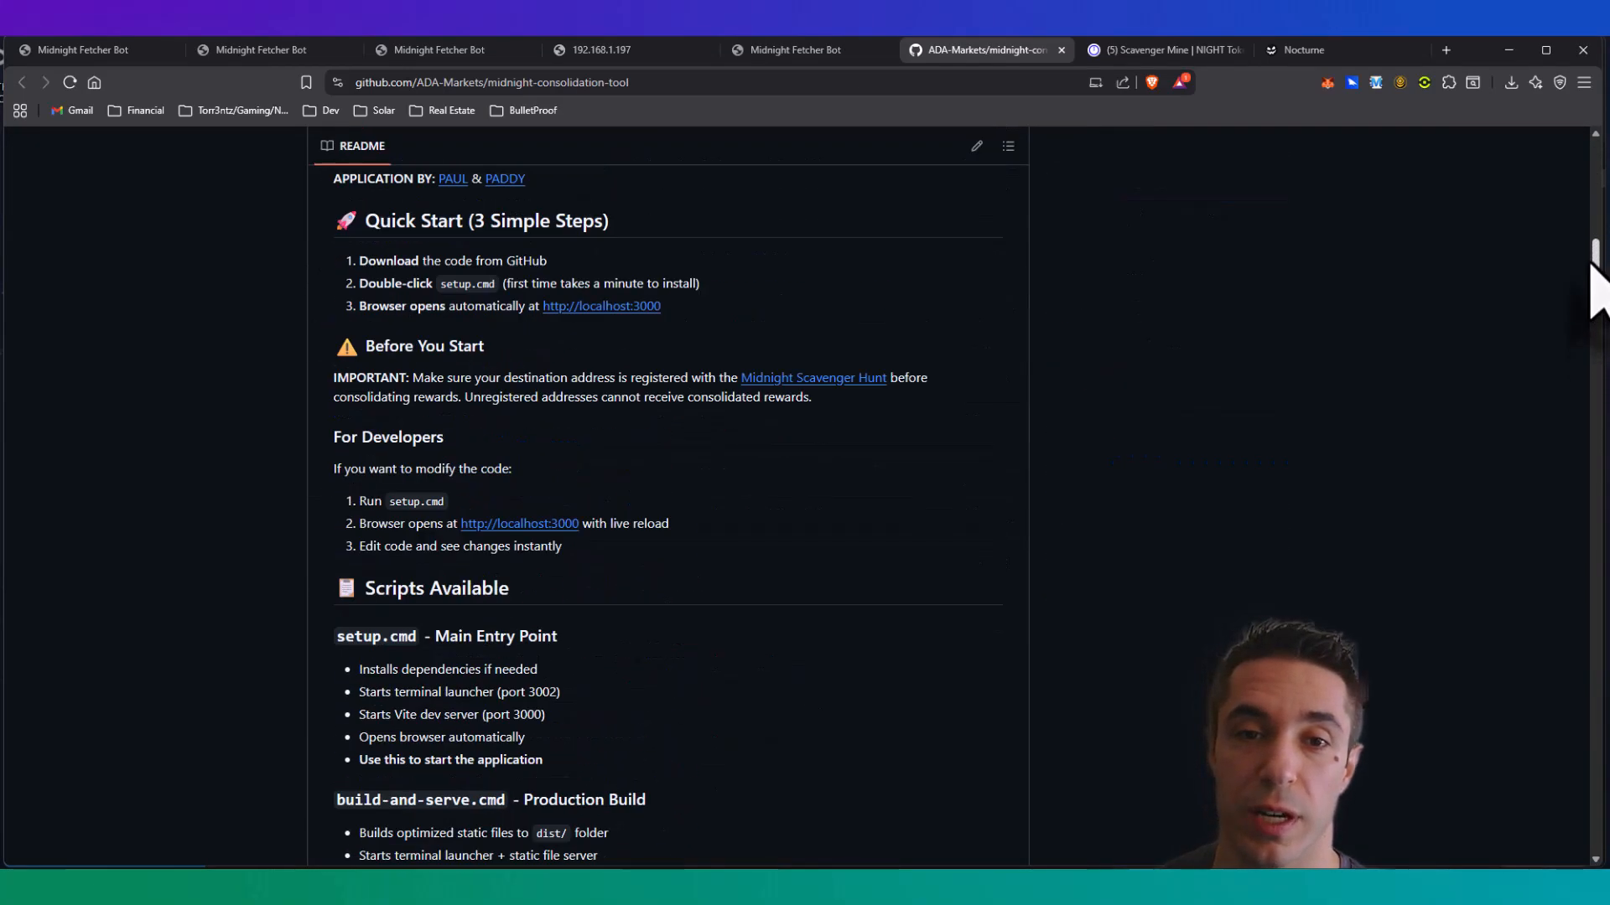
scroll("down", 3)
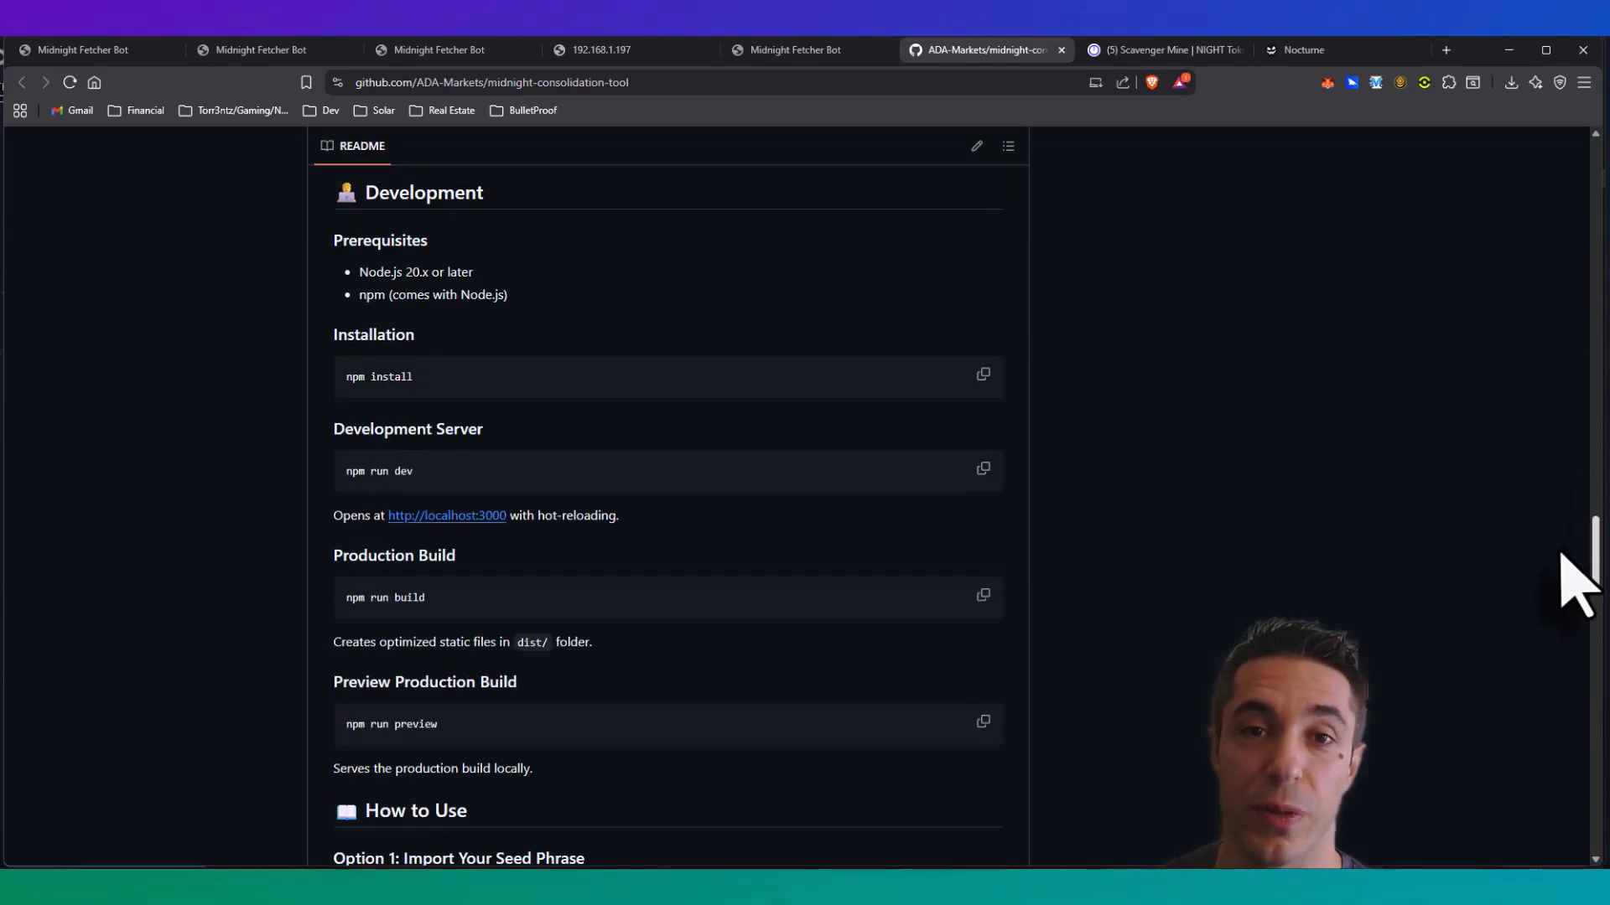
scroll("down", 3)
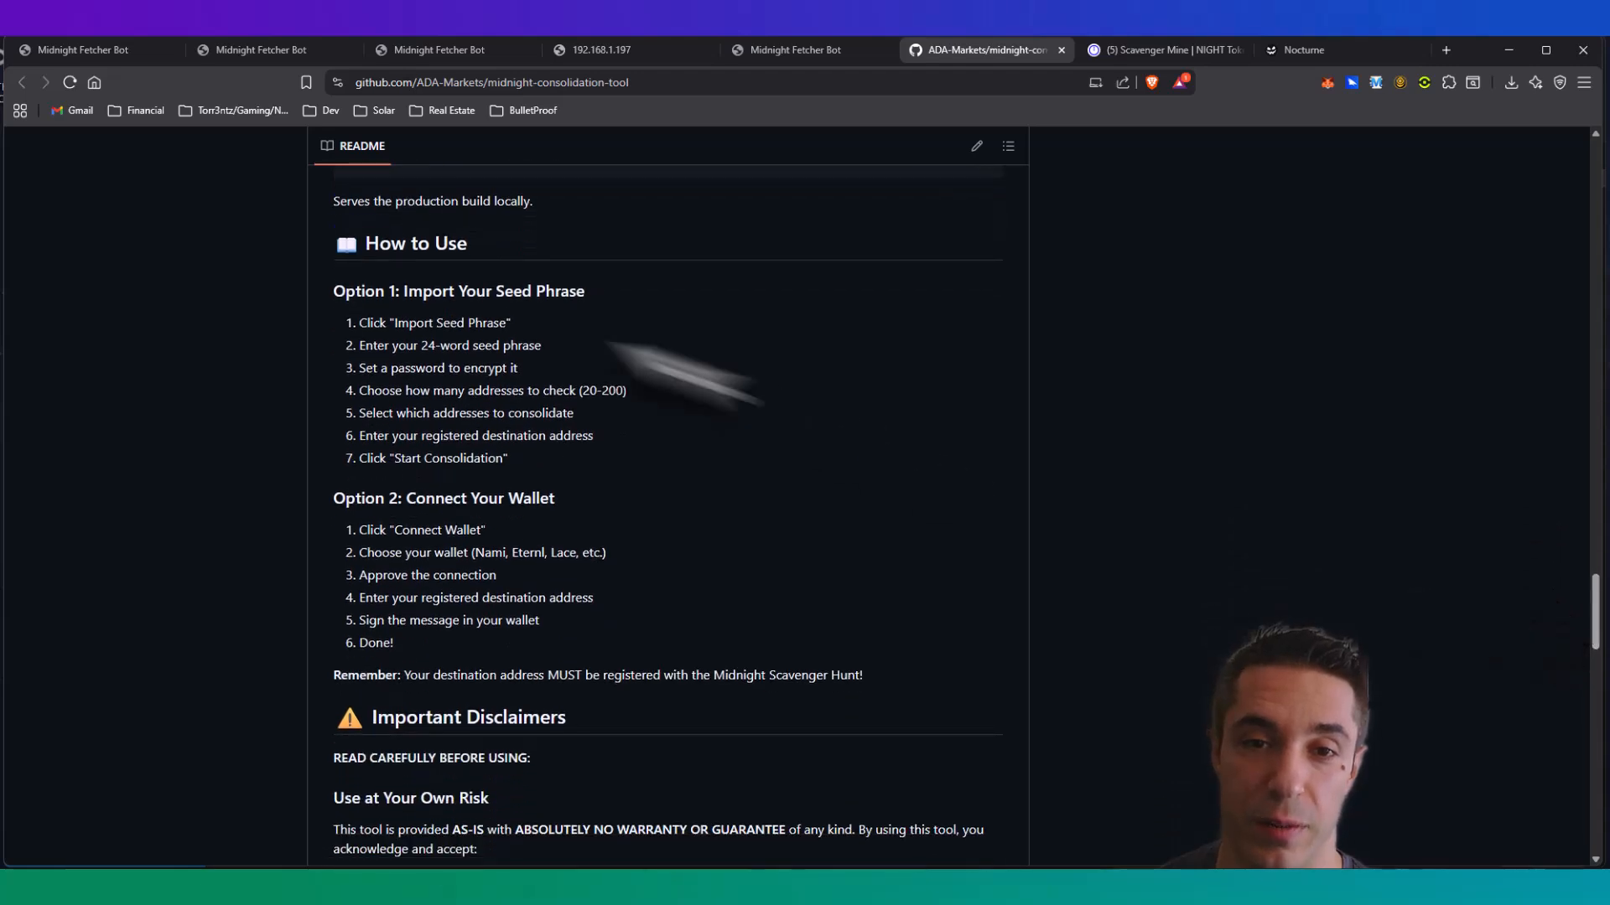
mouse_move(878, 72)
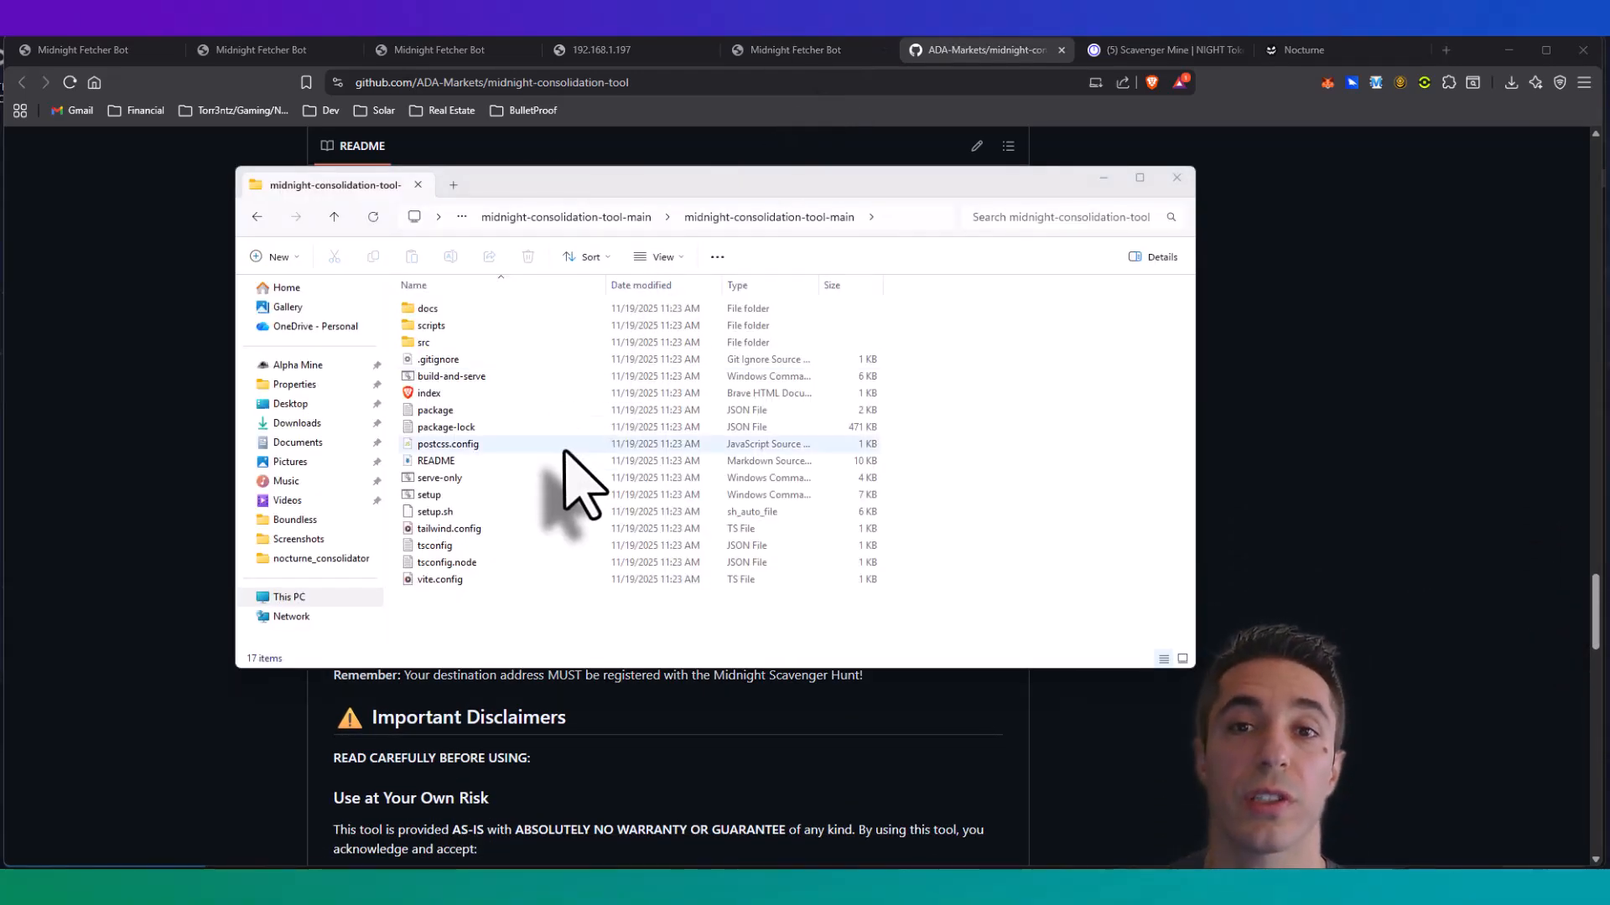
double_click(429, 495)
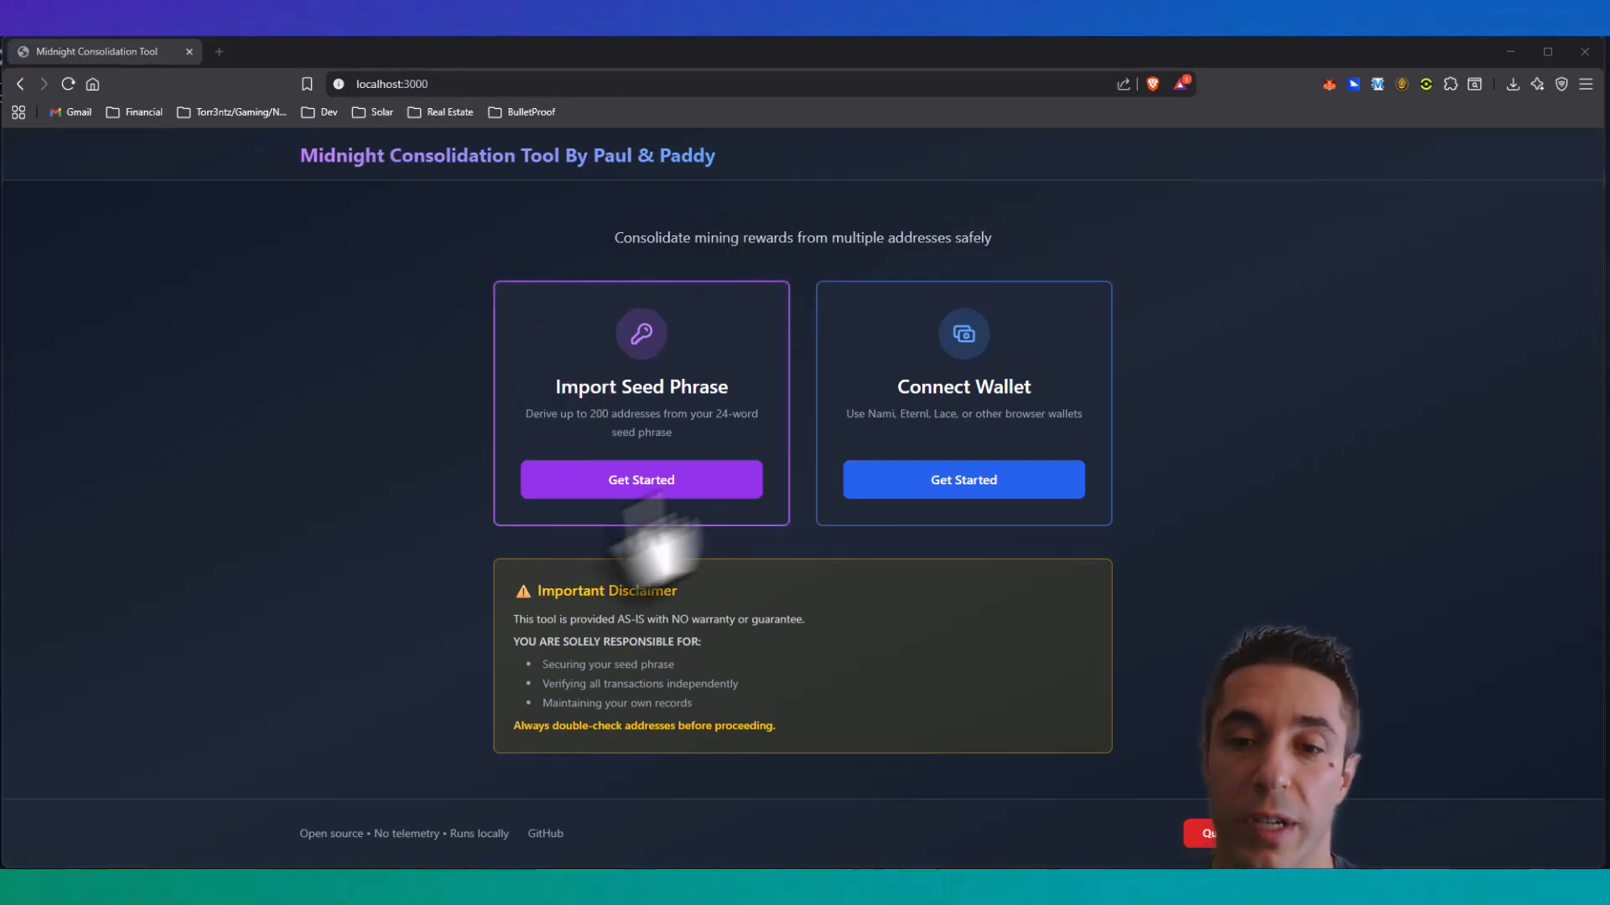
Import the wallet from its seed phrase and proceed to consolidation with 20 addresses
left_click(641, 480)
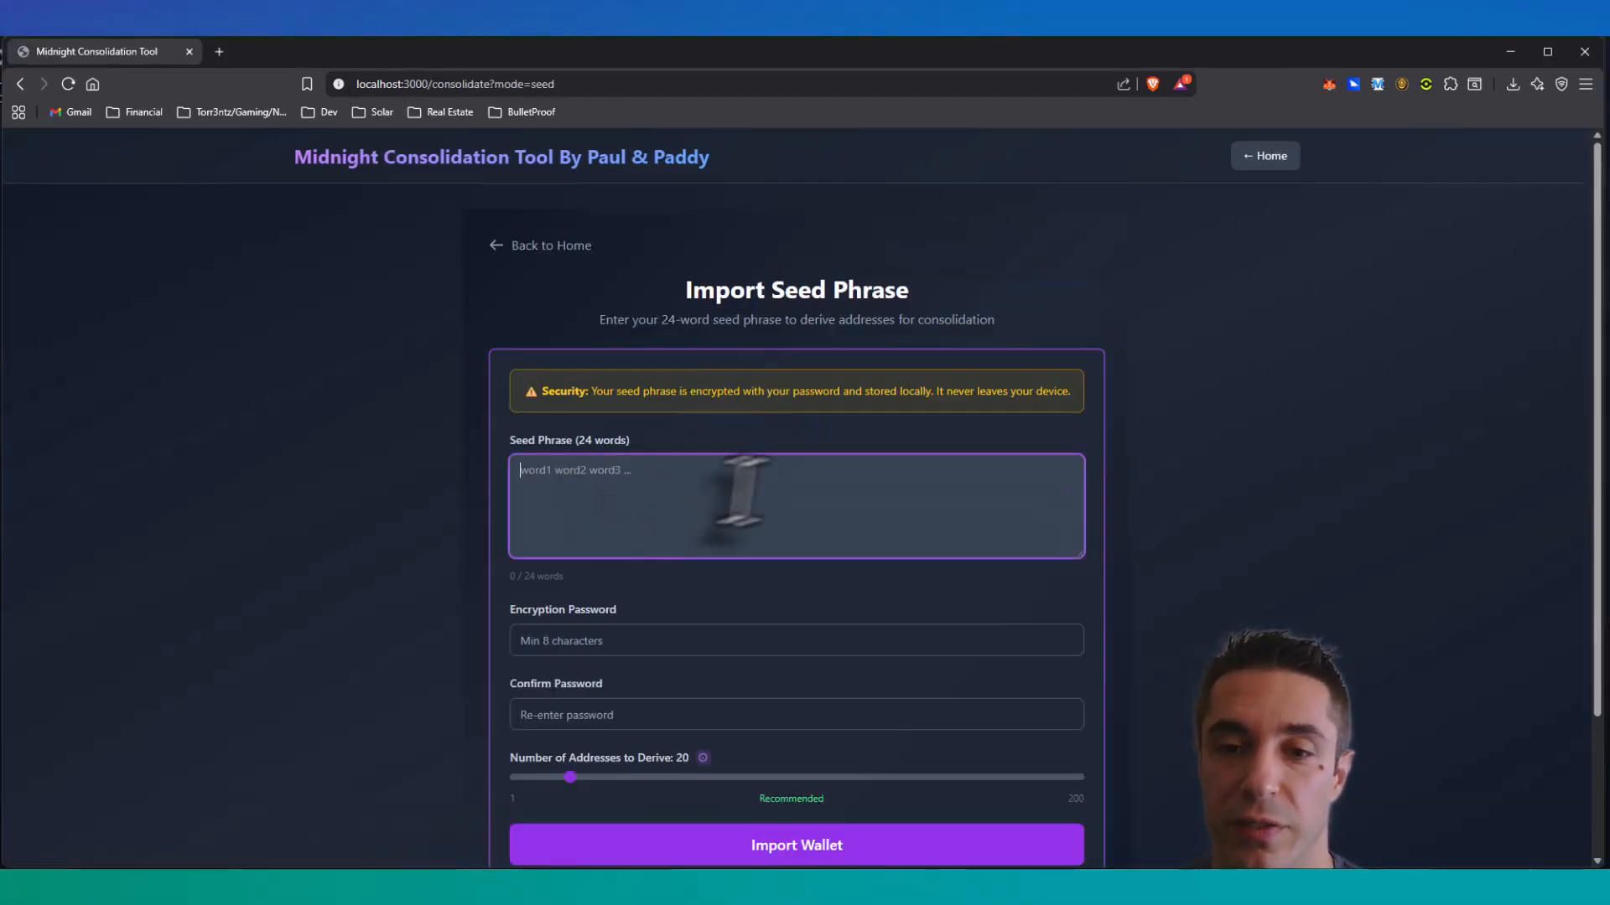
mouse_move(867, 77)
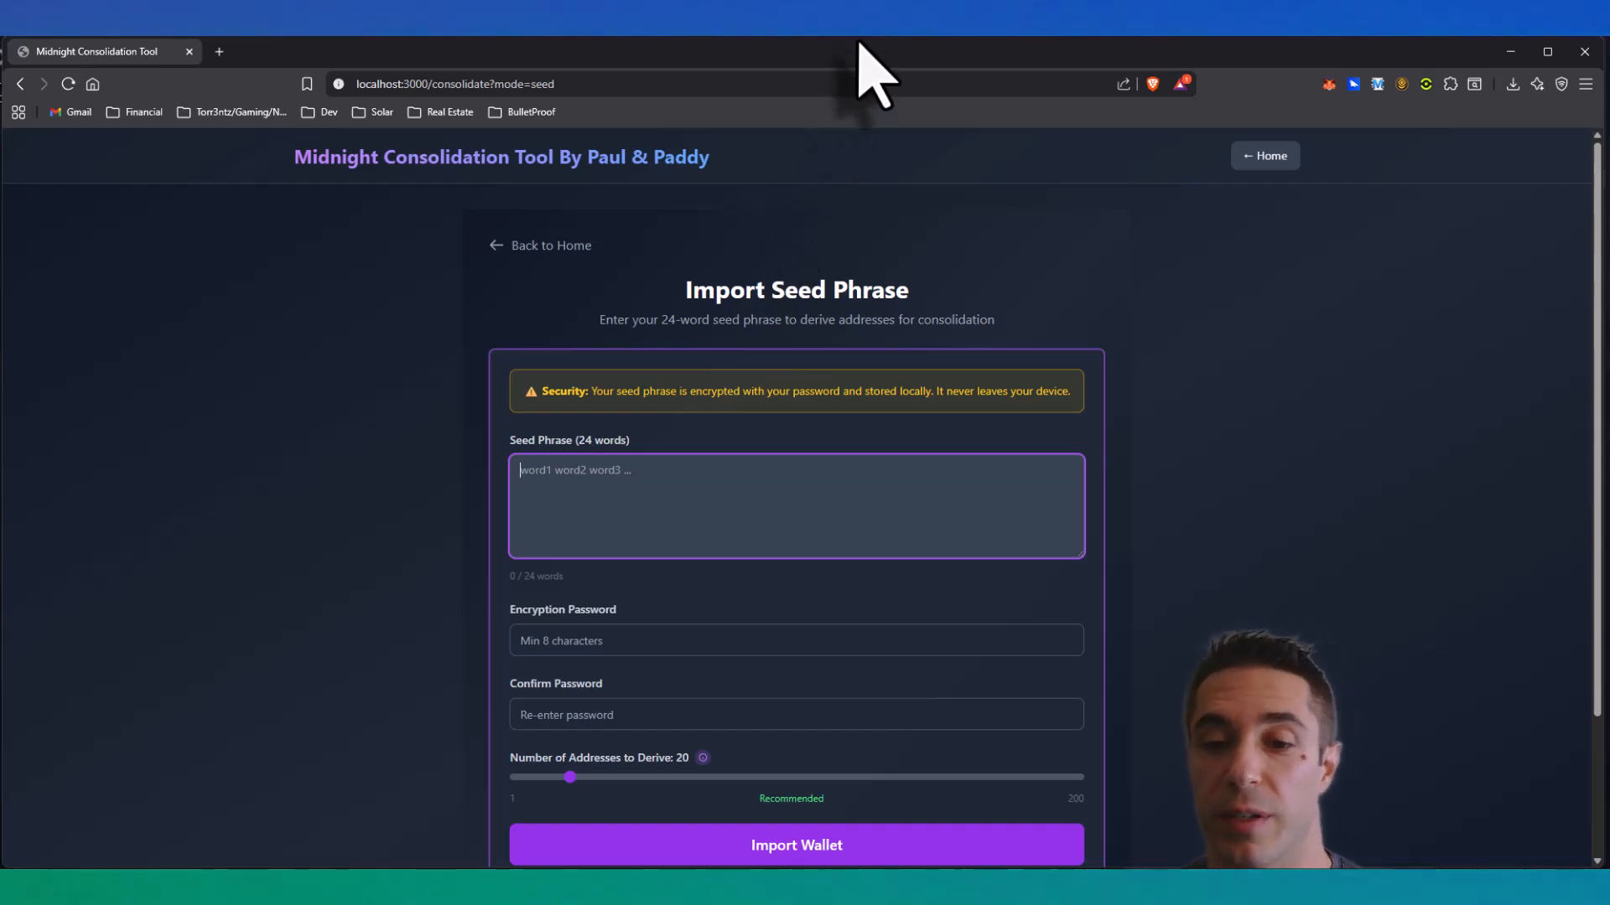
left_click(795, 845)
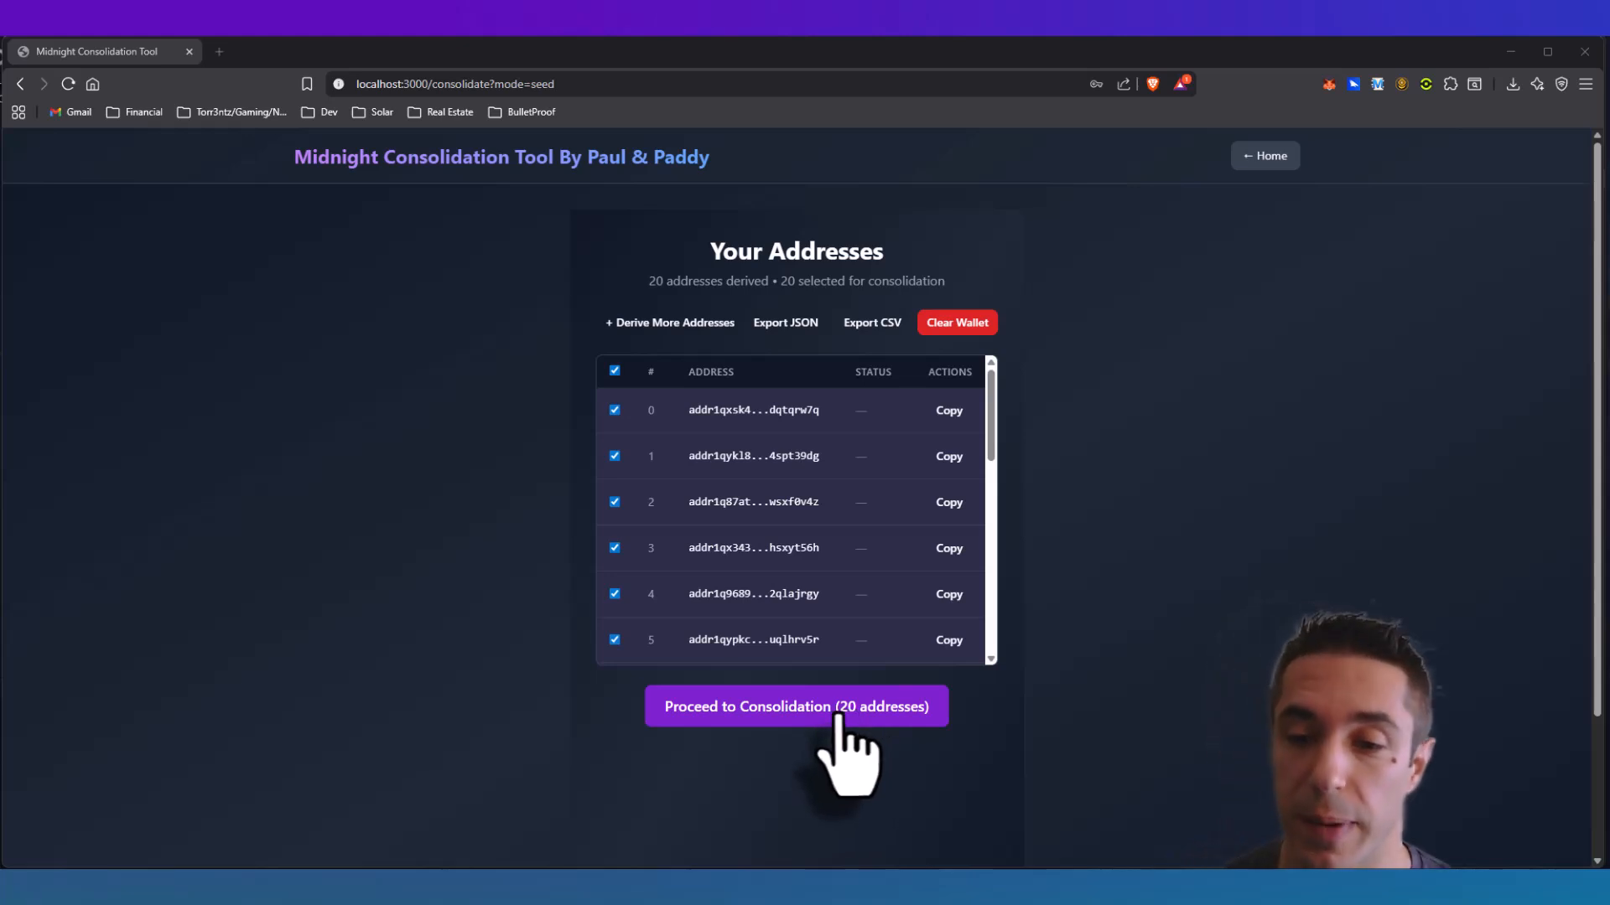
left_click(794, 706)
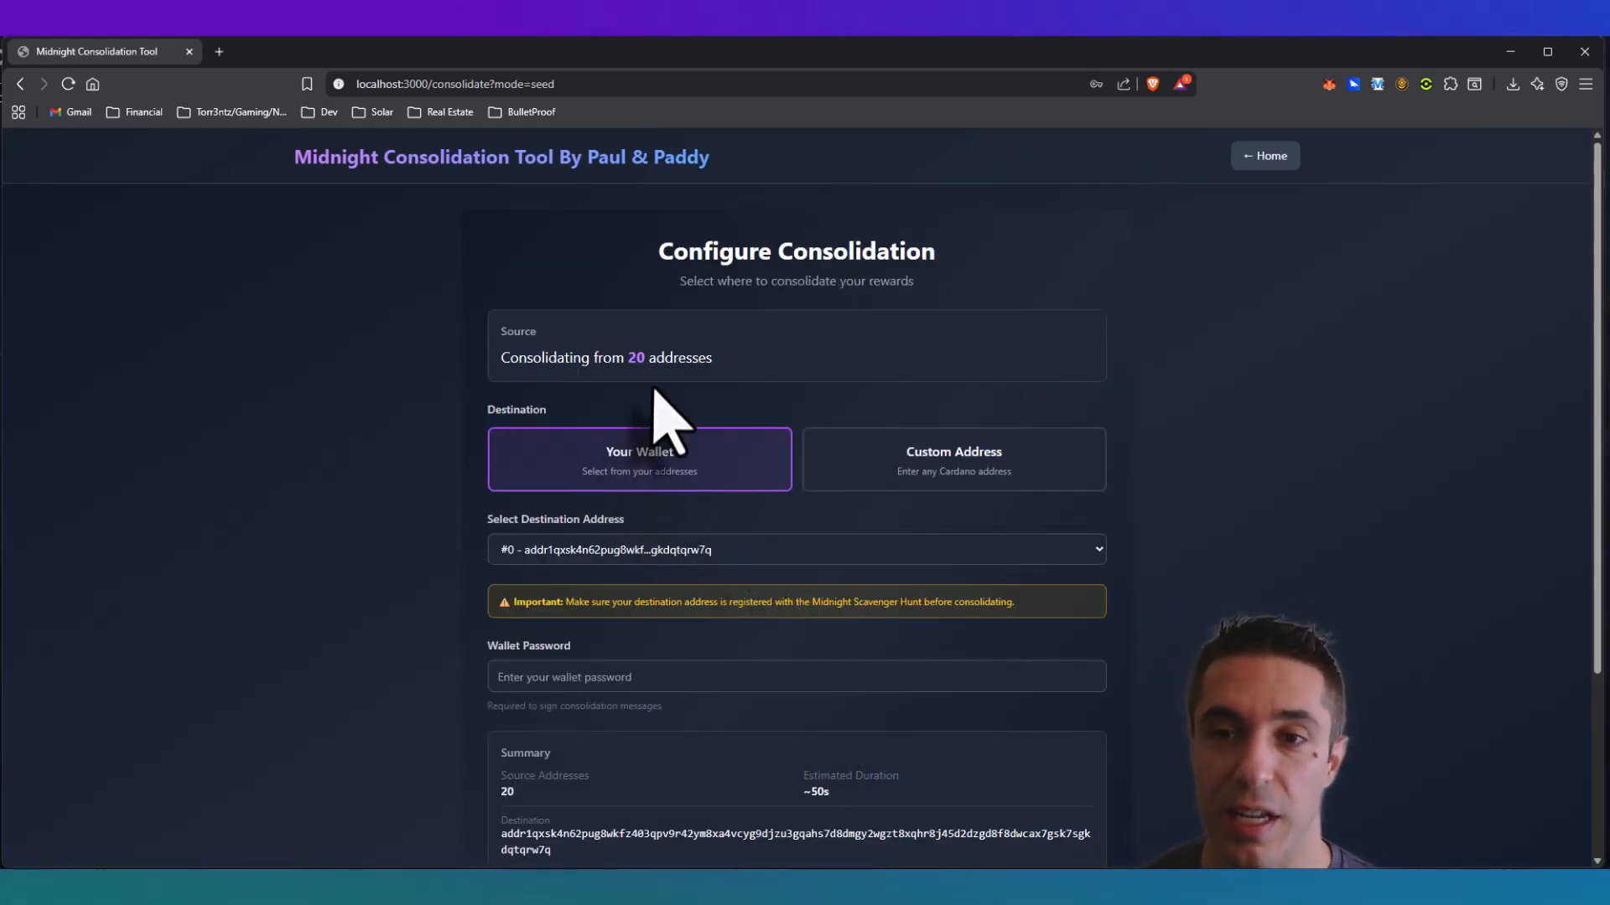
Set a custom destination address and password, and tick the verification acknowledgement
scroll("down", 3)
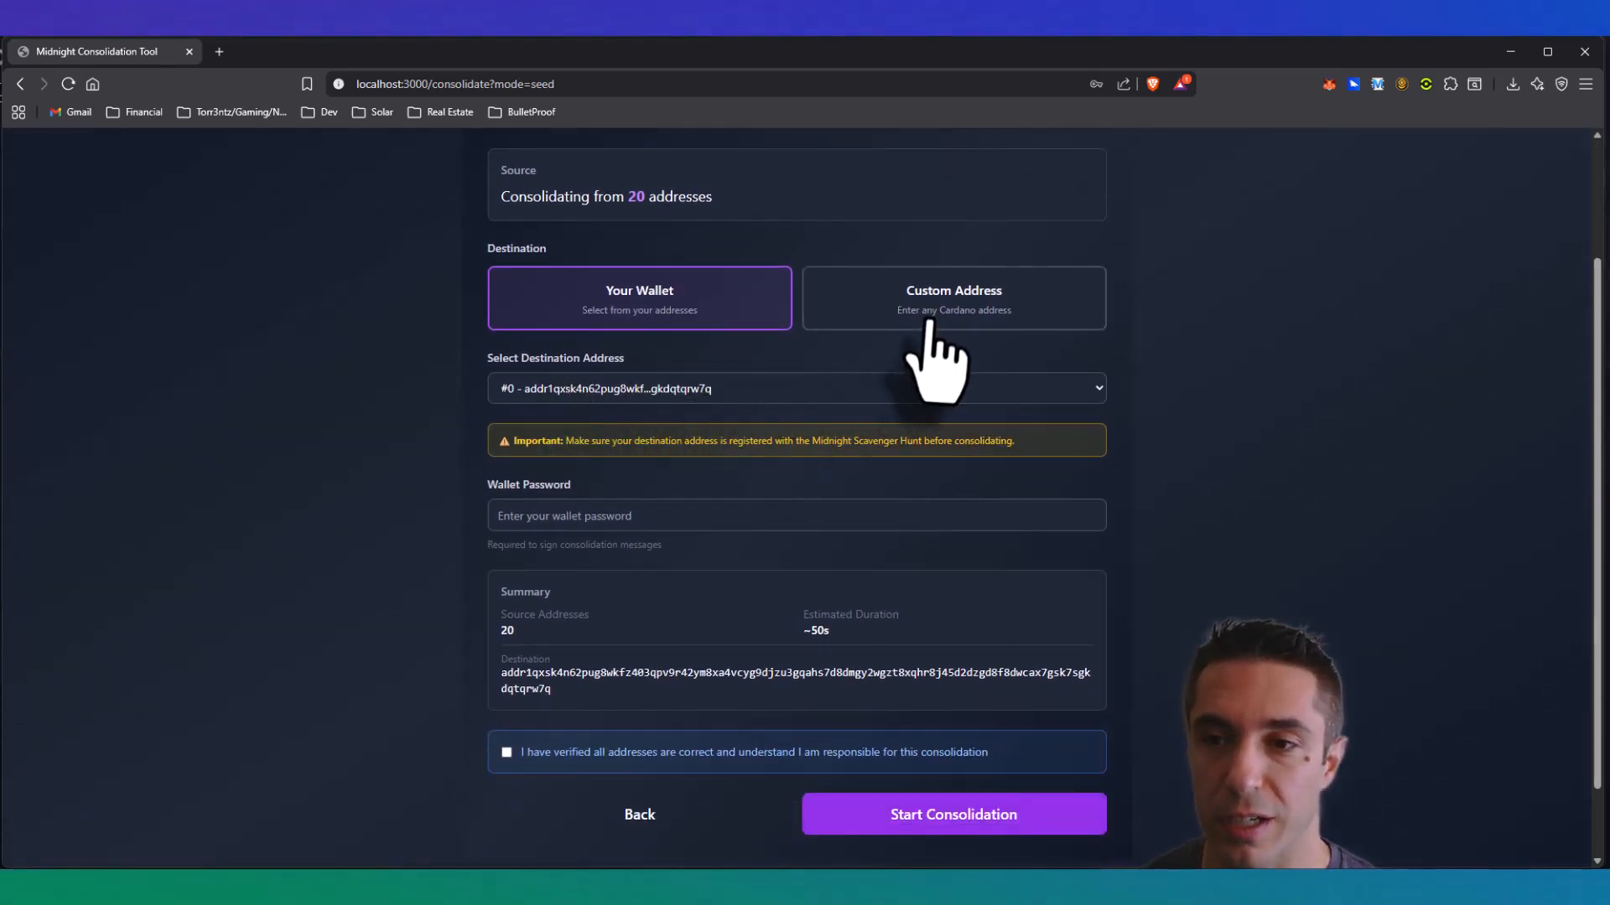
left_click(951, 297)
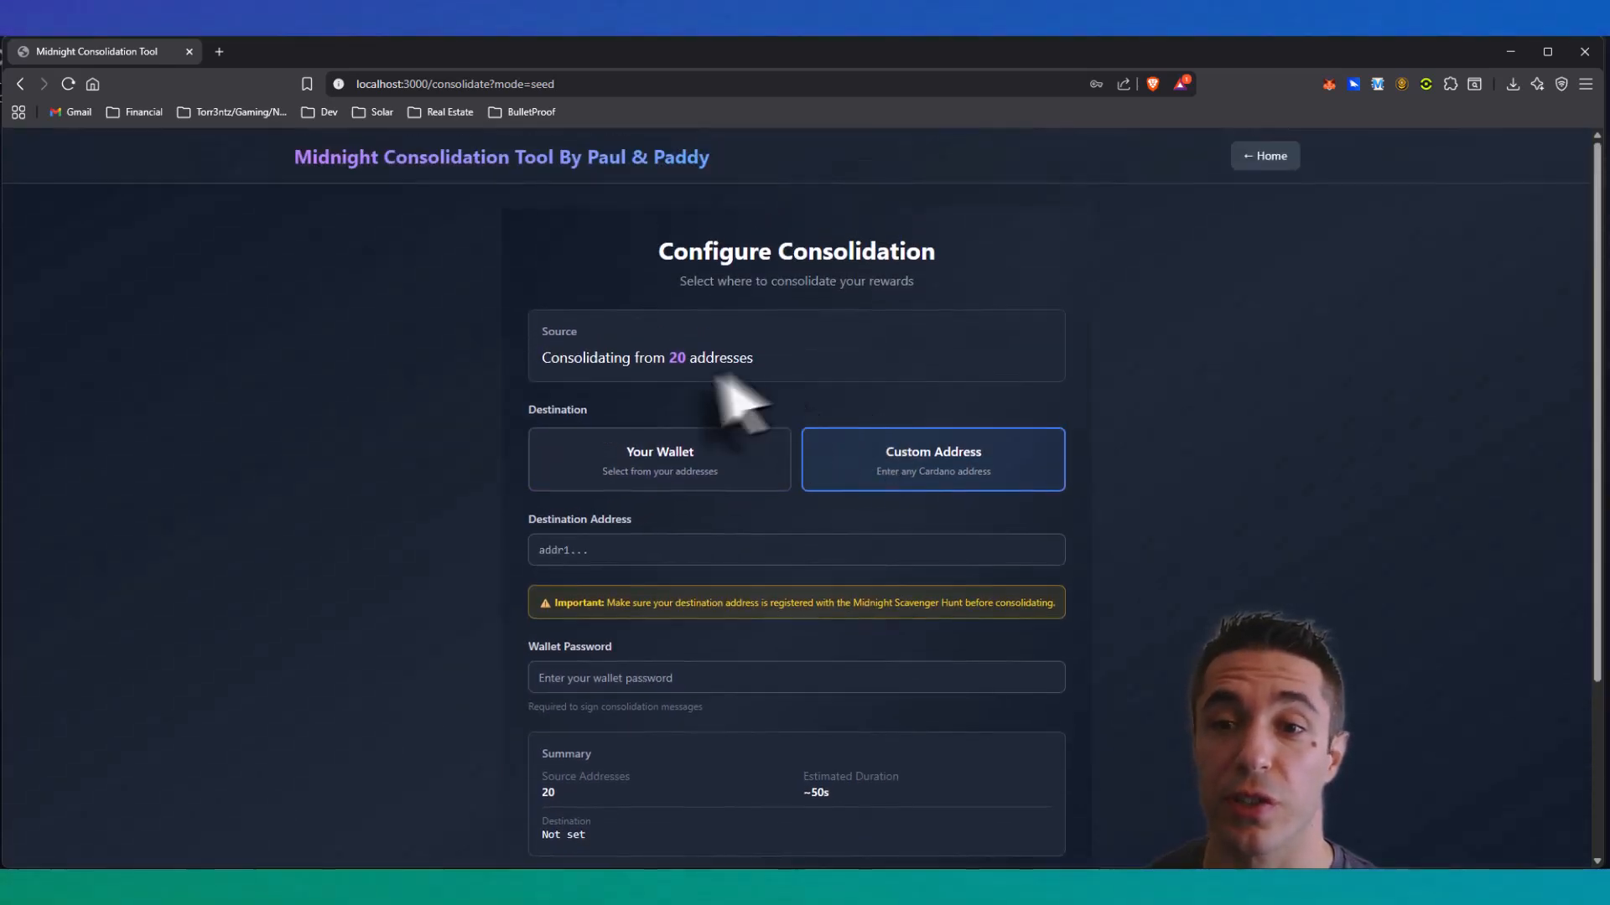
mouse_move(877, 92)
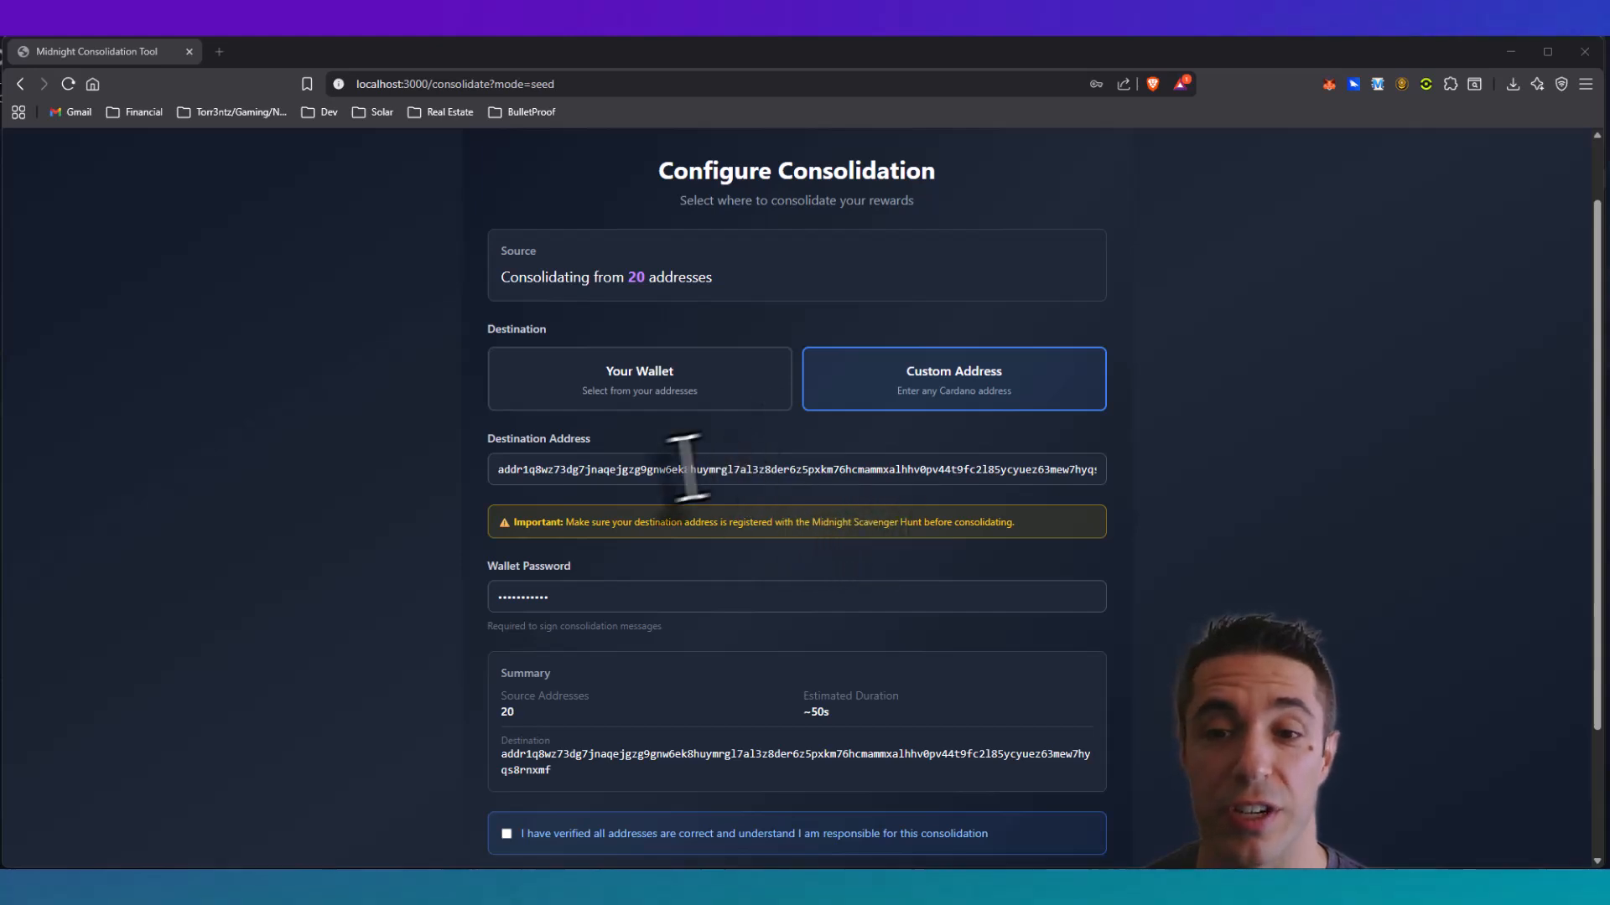
scroll("down", 3)
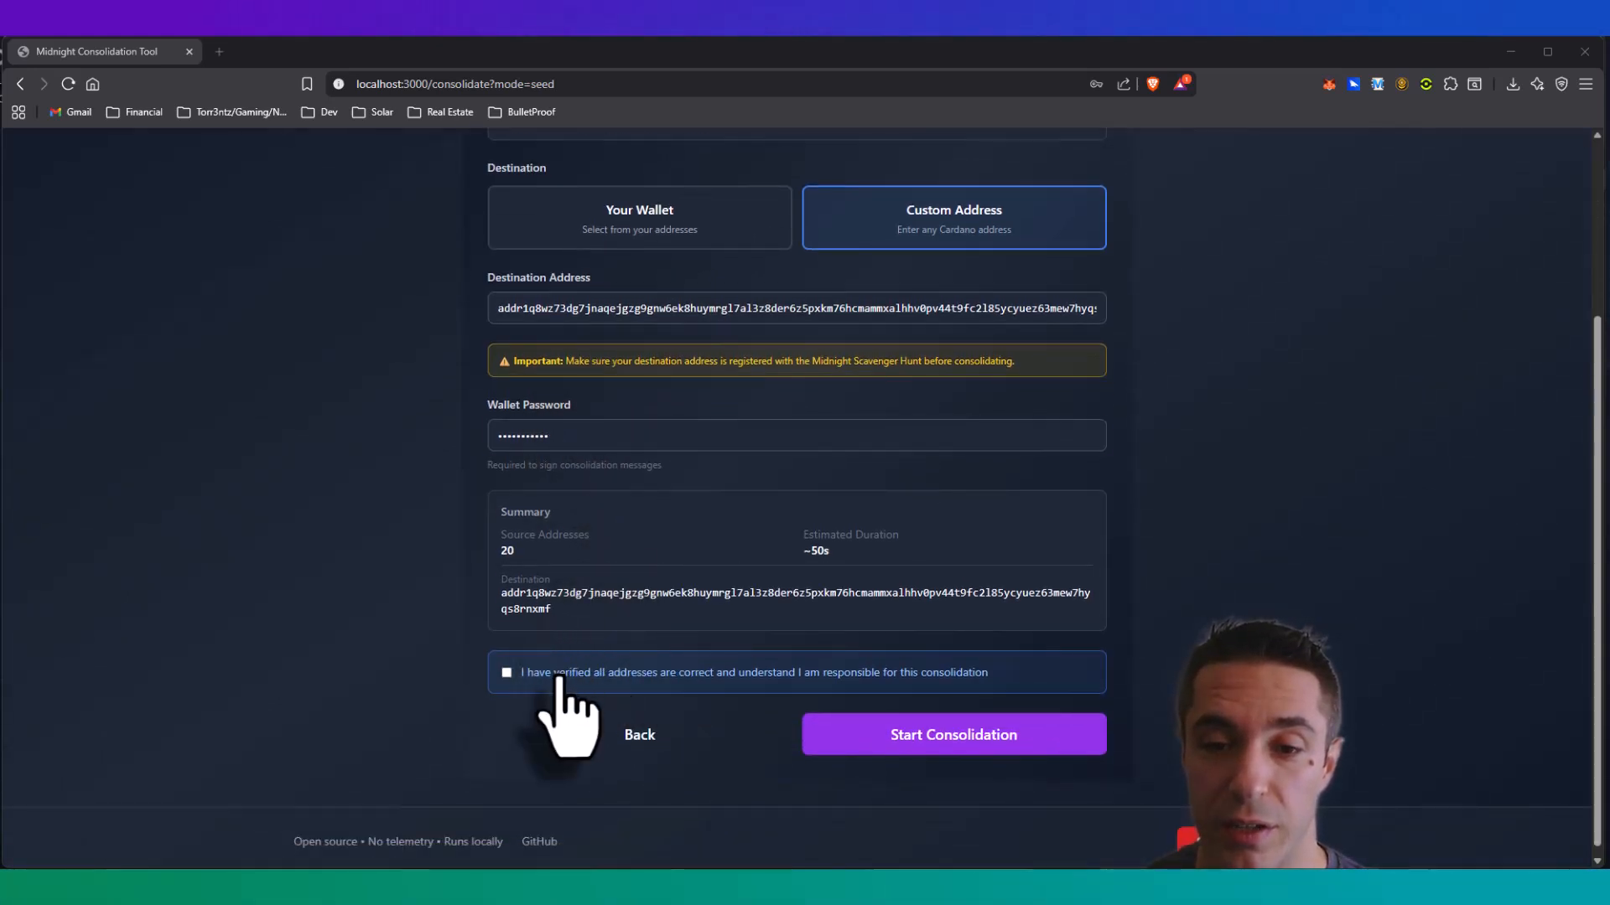
left_click(507, 673)
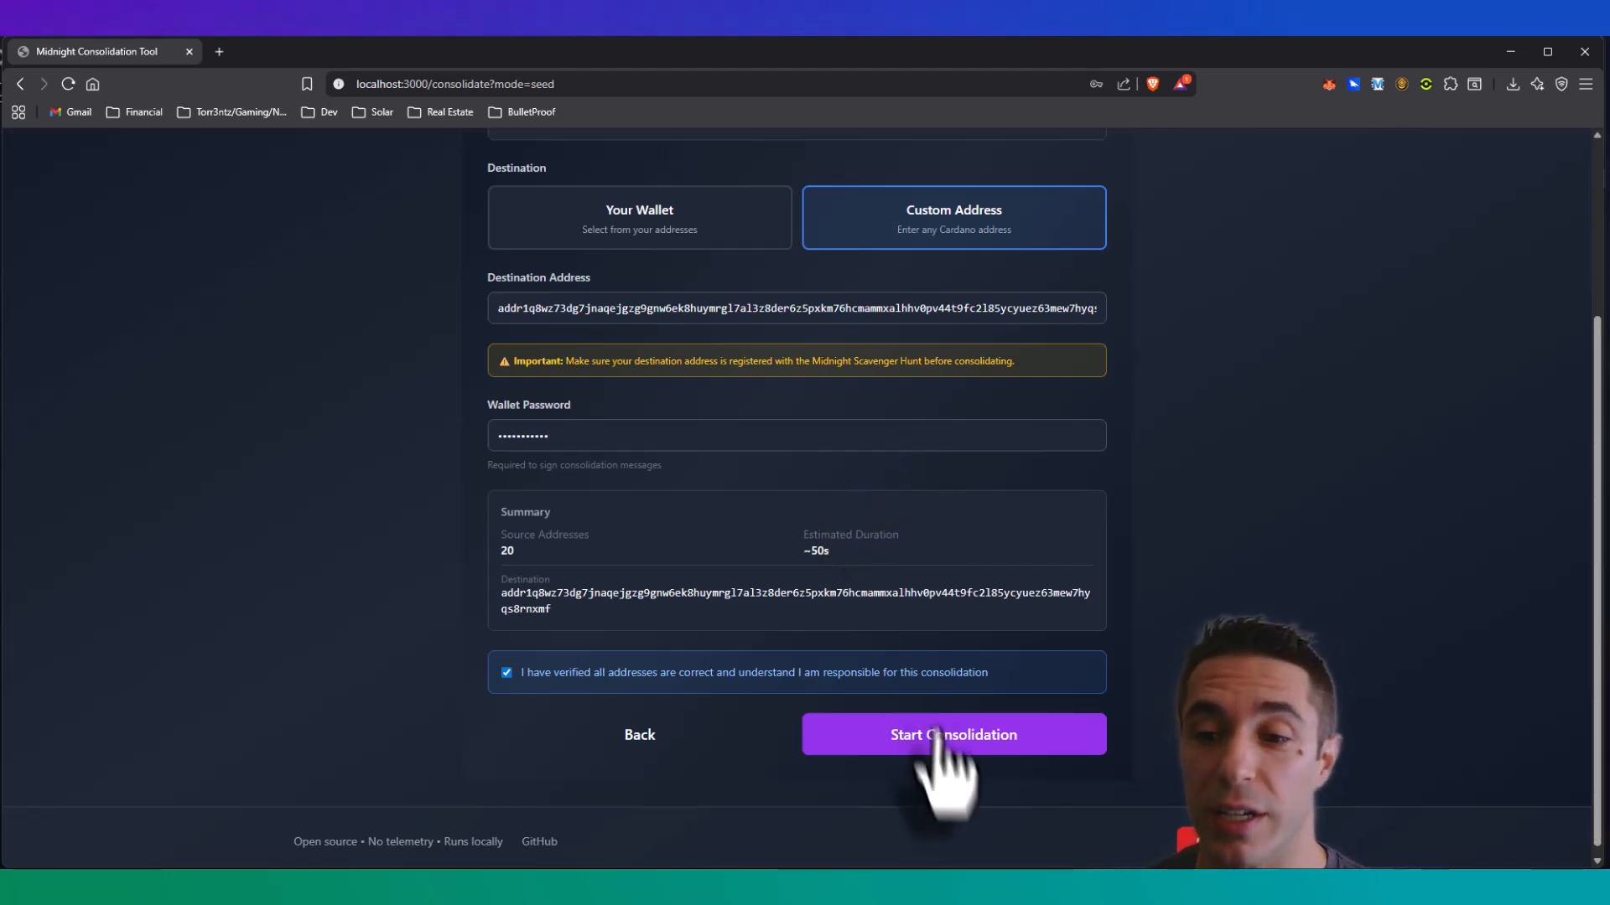
Start consolidation, see 20 addresses succeed with 1,056 solutions, and close the results
left_click(952, 734)
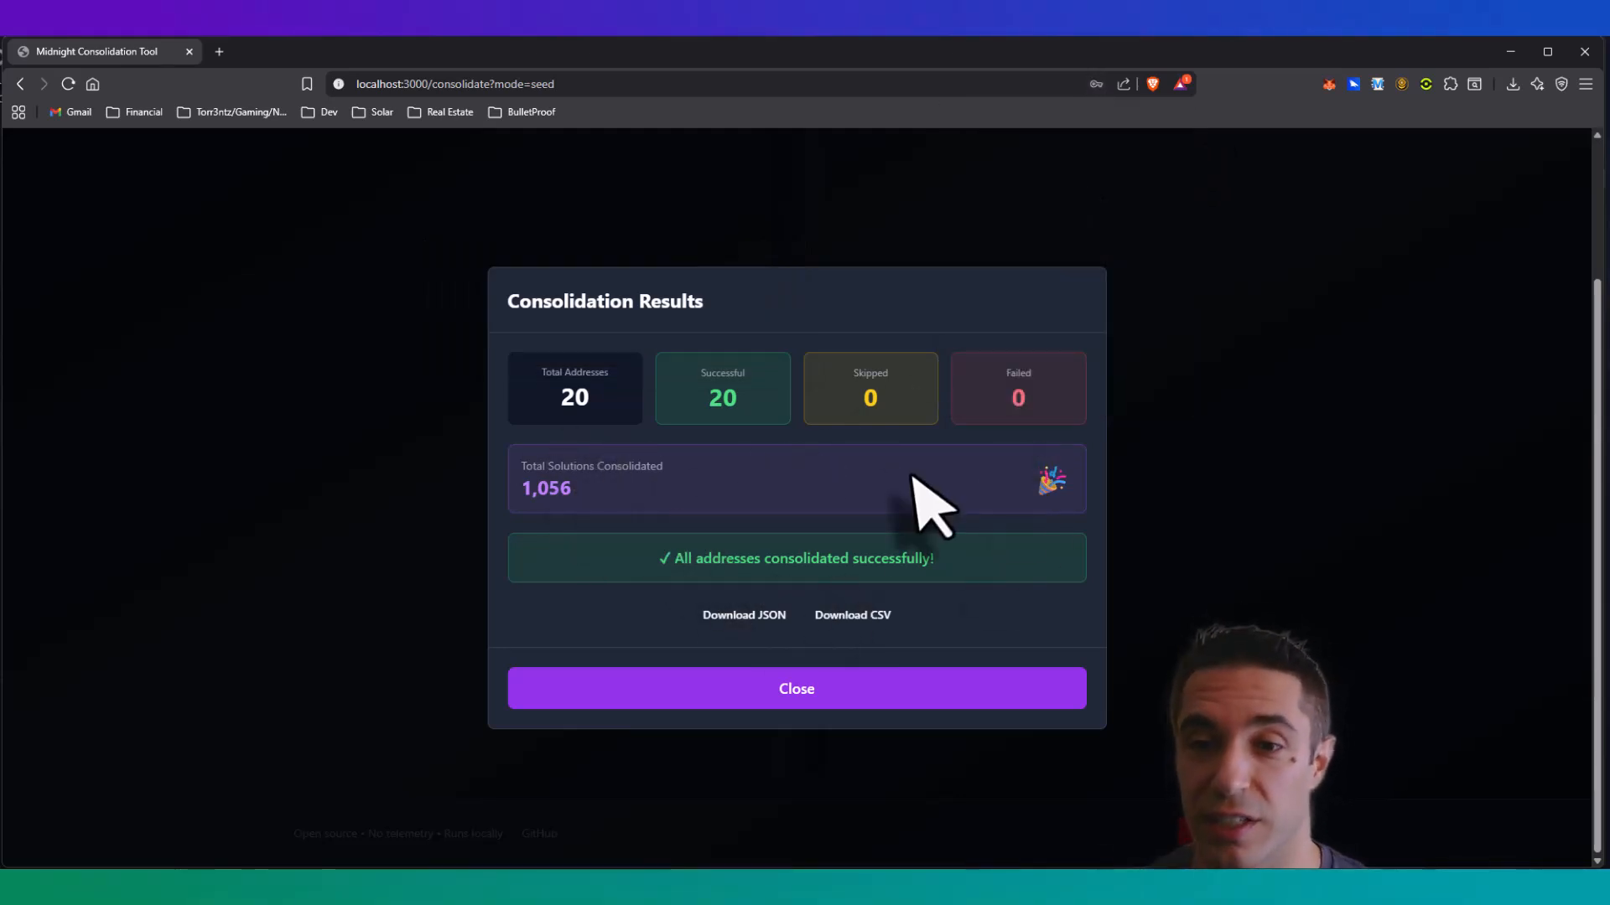
mouse_move(513, 266)
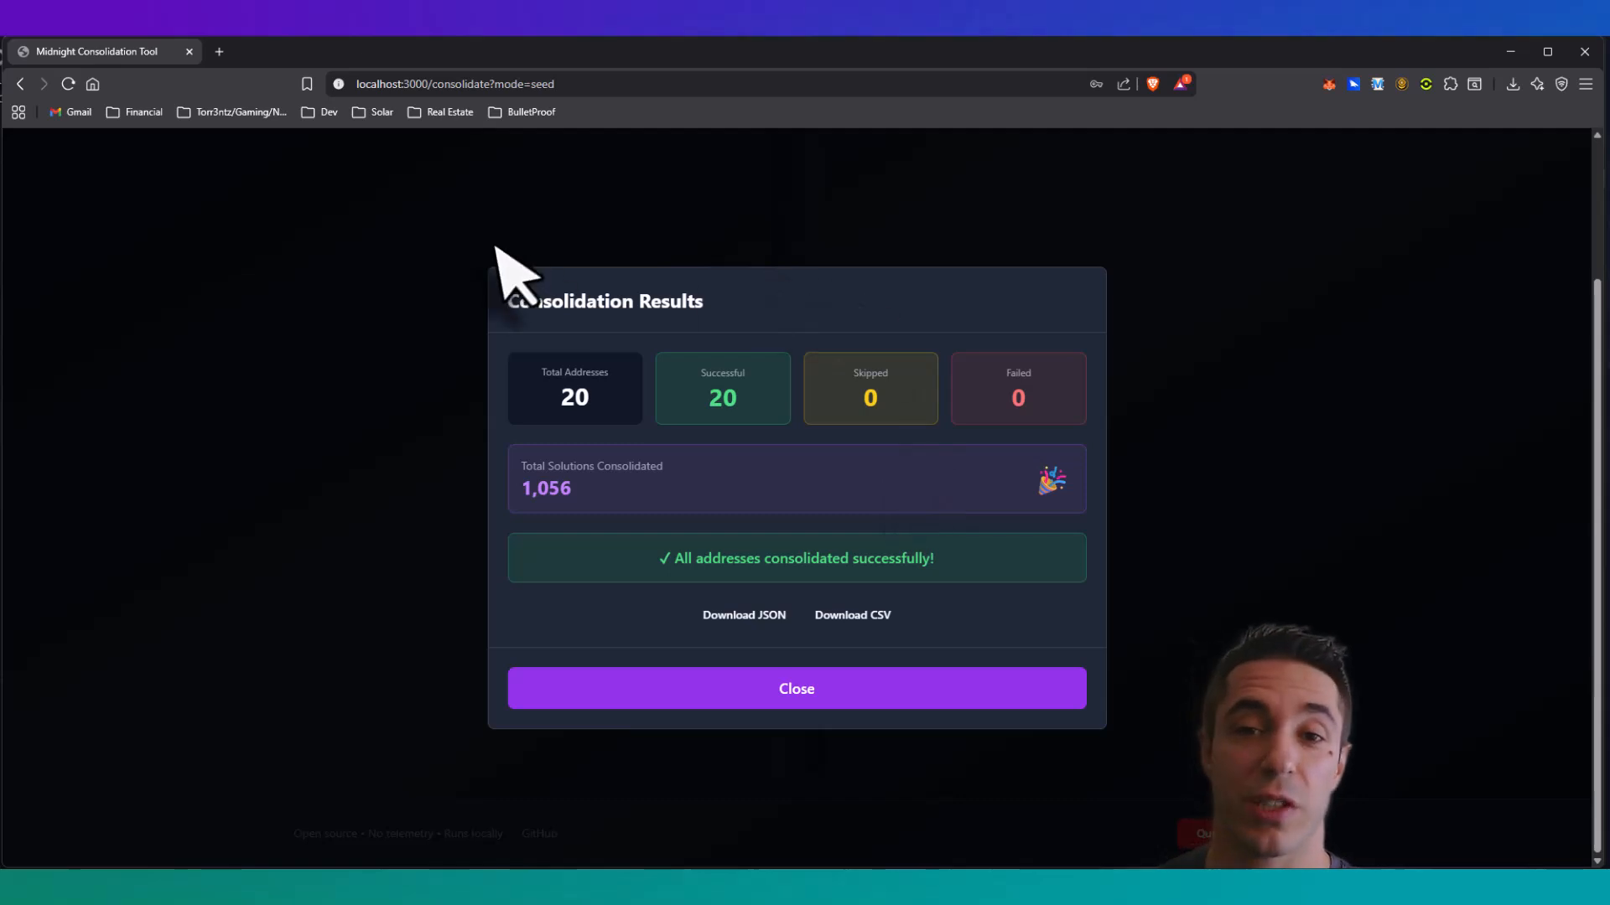
left_click(983, 50)
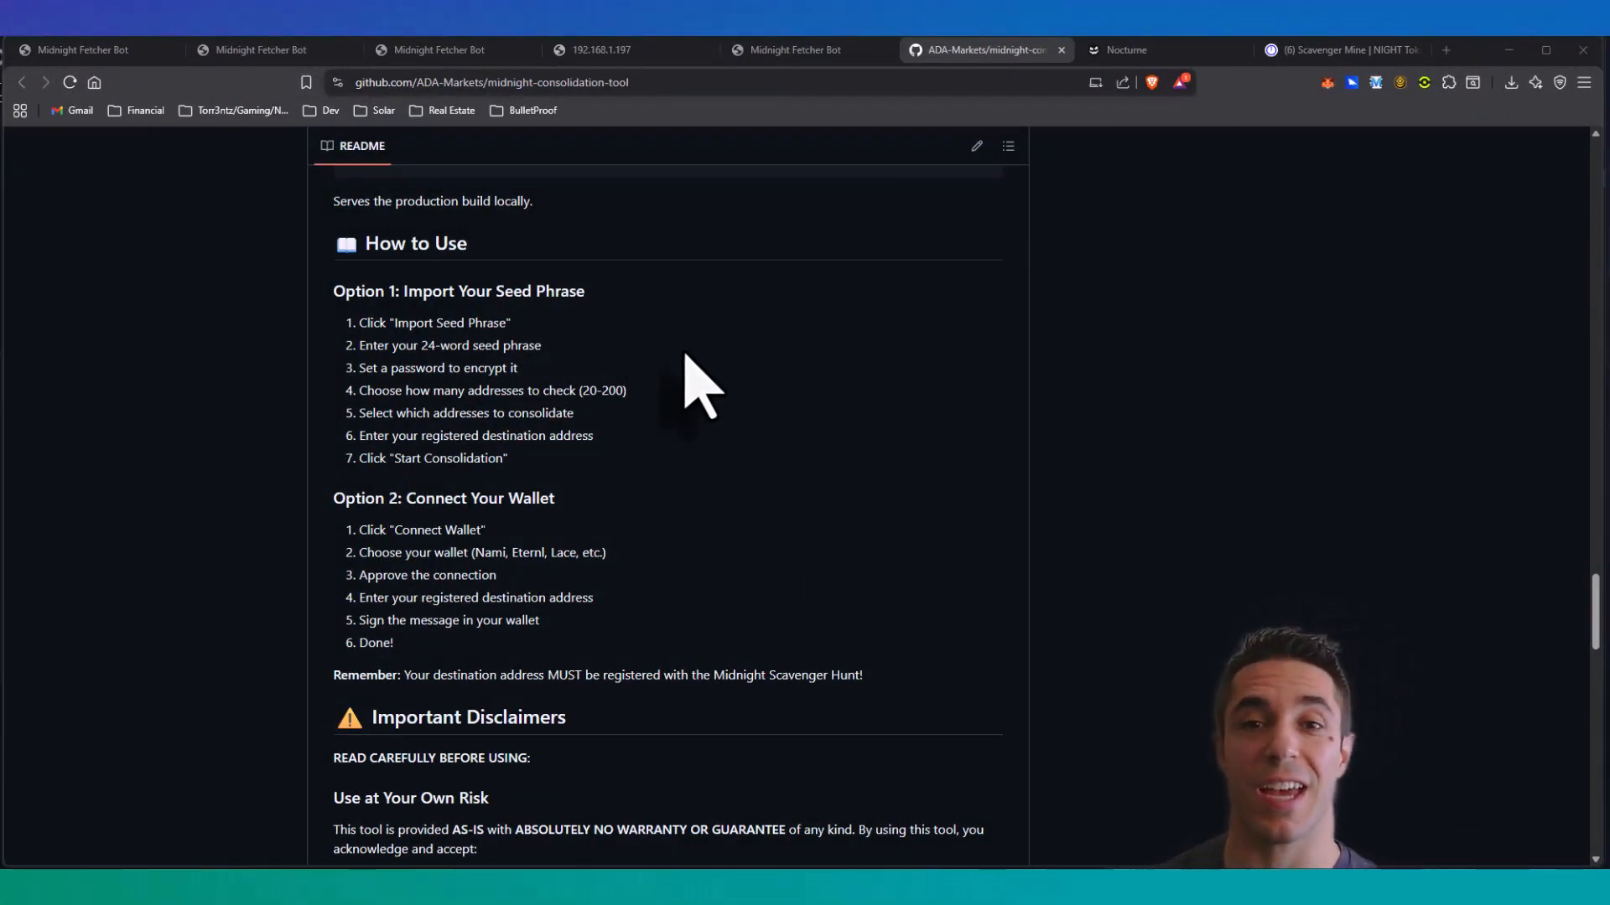
mouse_move(739, 370)
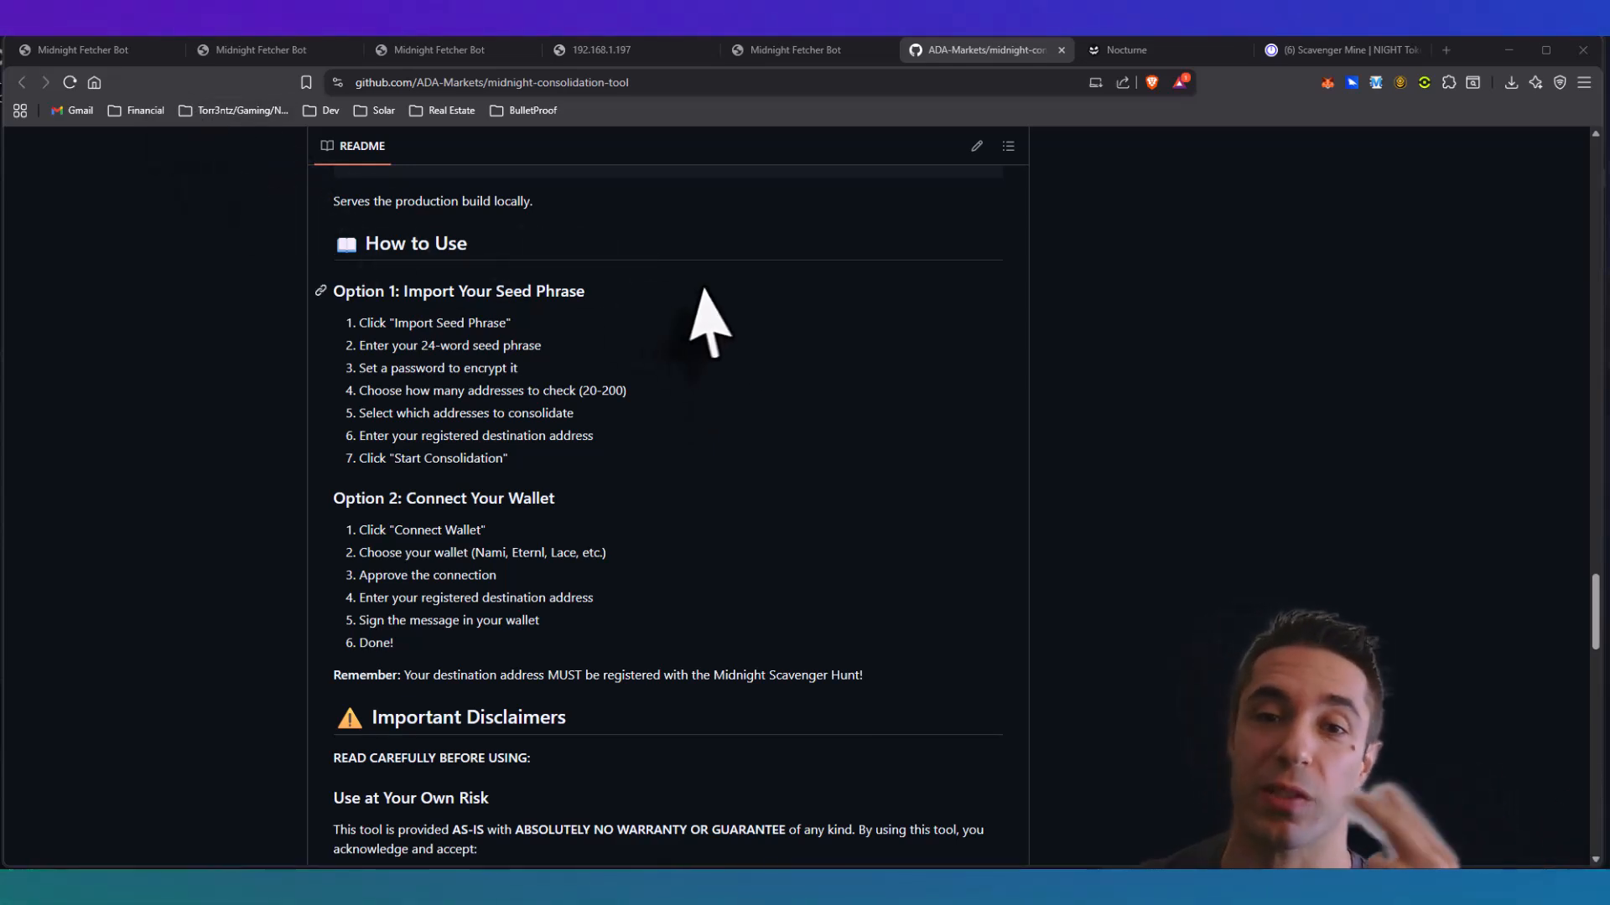
mouse_move(754, 323)
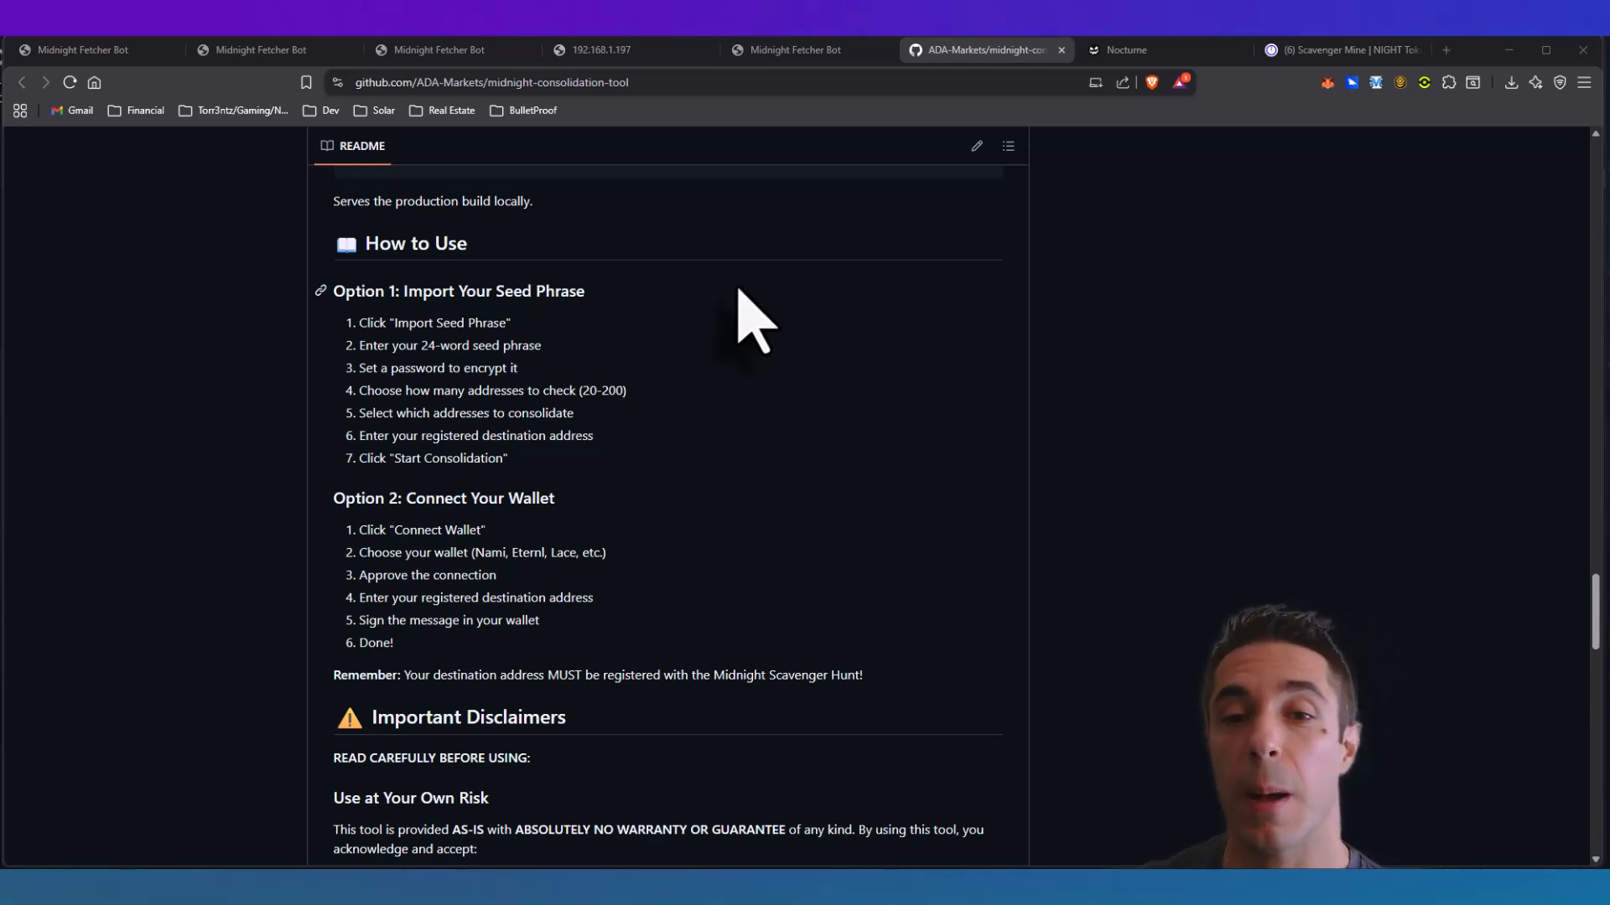
mouse_move(937, 169)
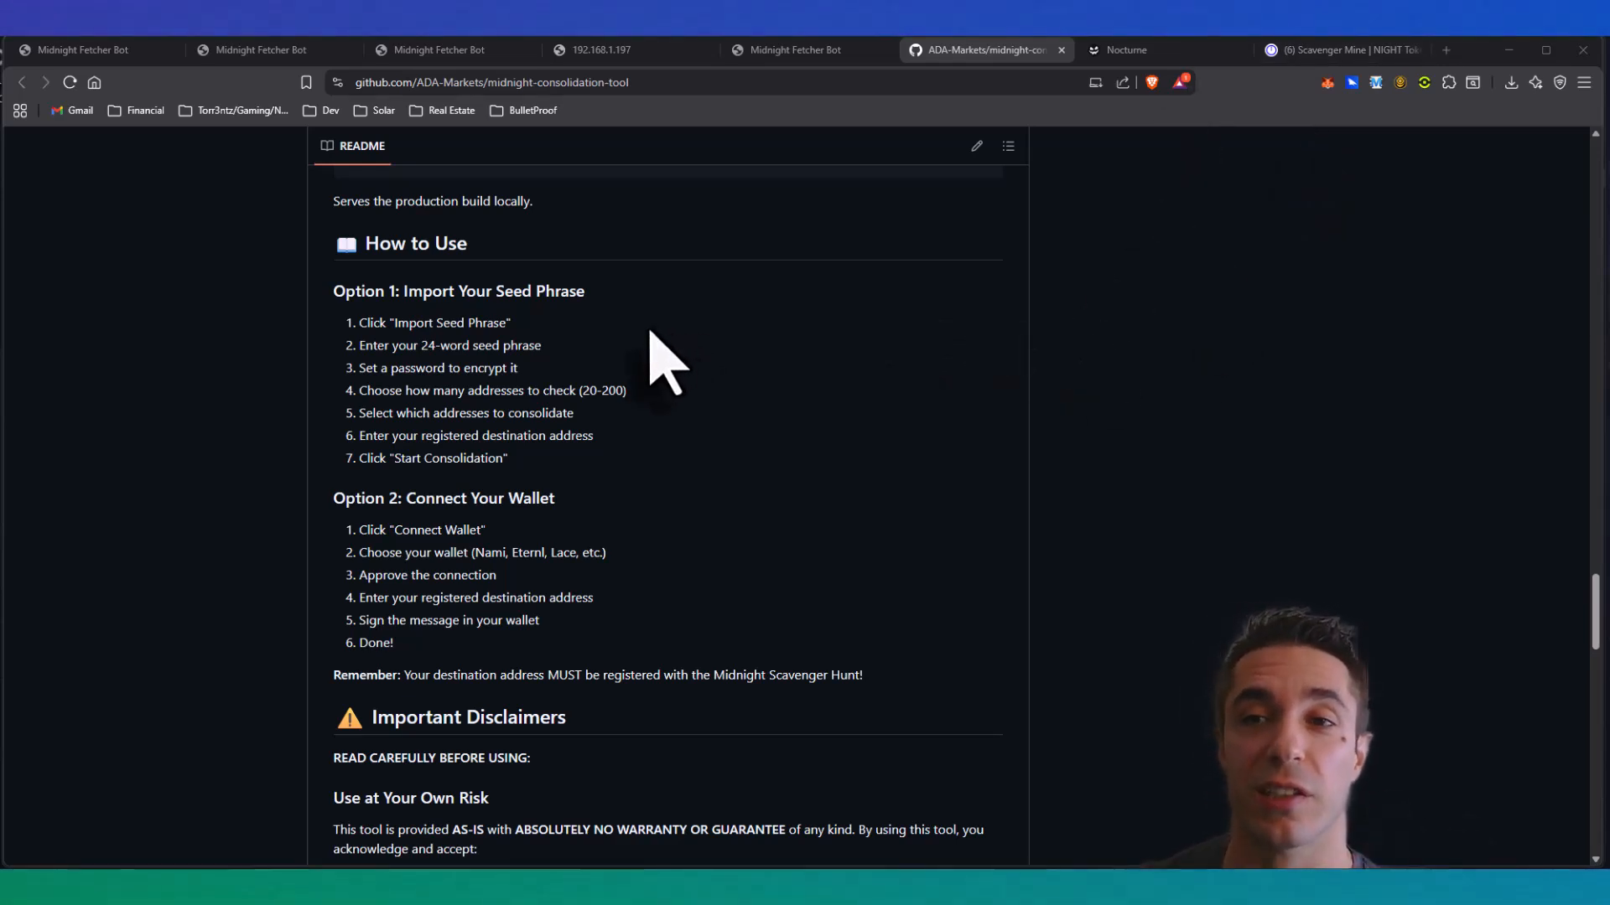
mouse_move(663, 354)
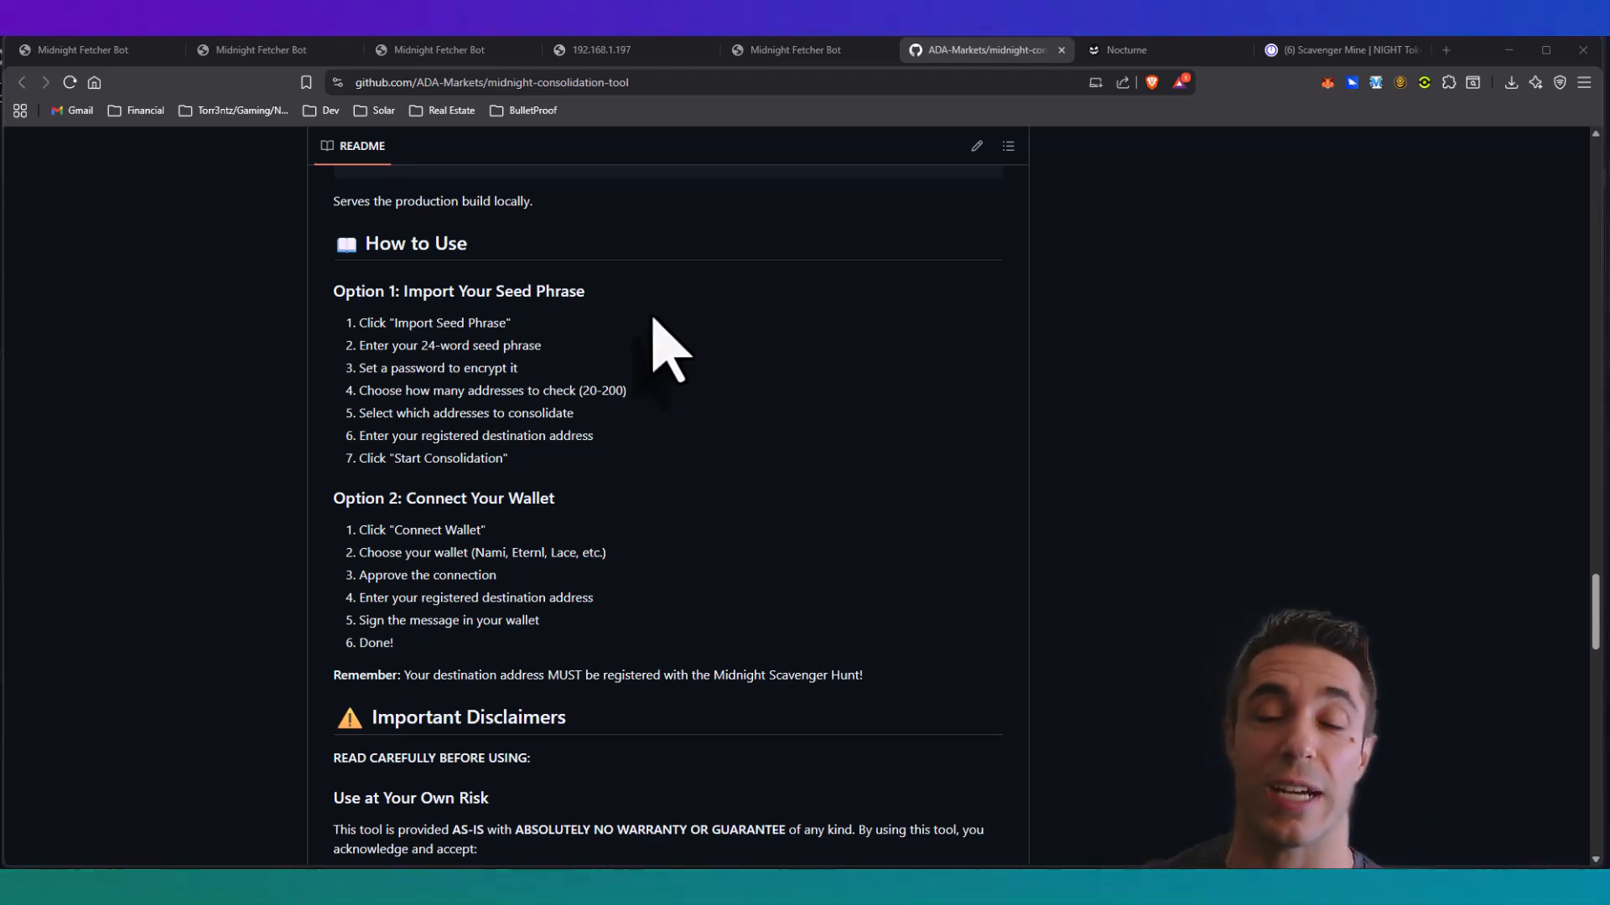
mouse_move(1150, 165)
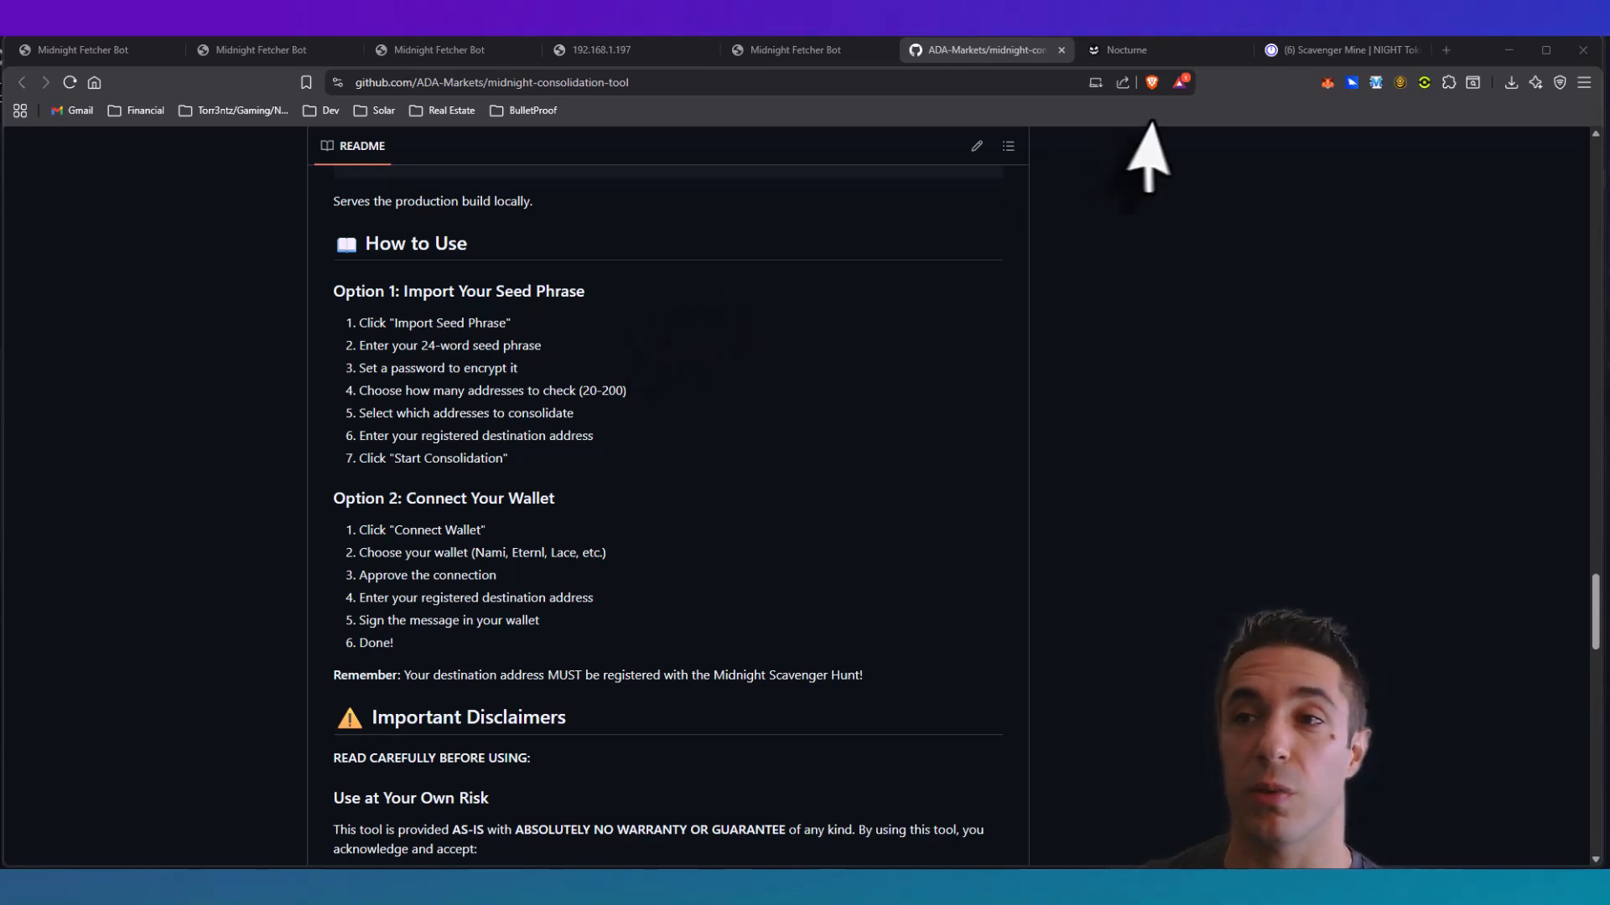
Switch to the Scavenger Mine tab to view the submitted challenge solutions page
left_click(1339, 49)
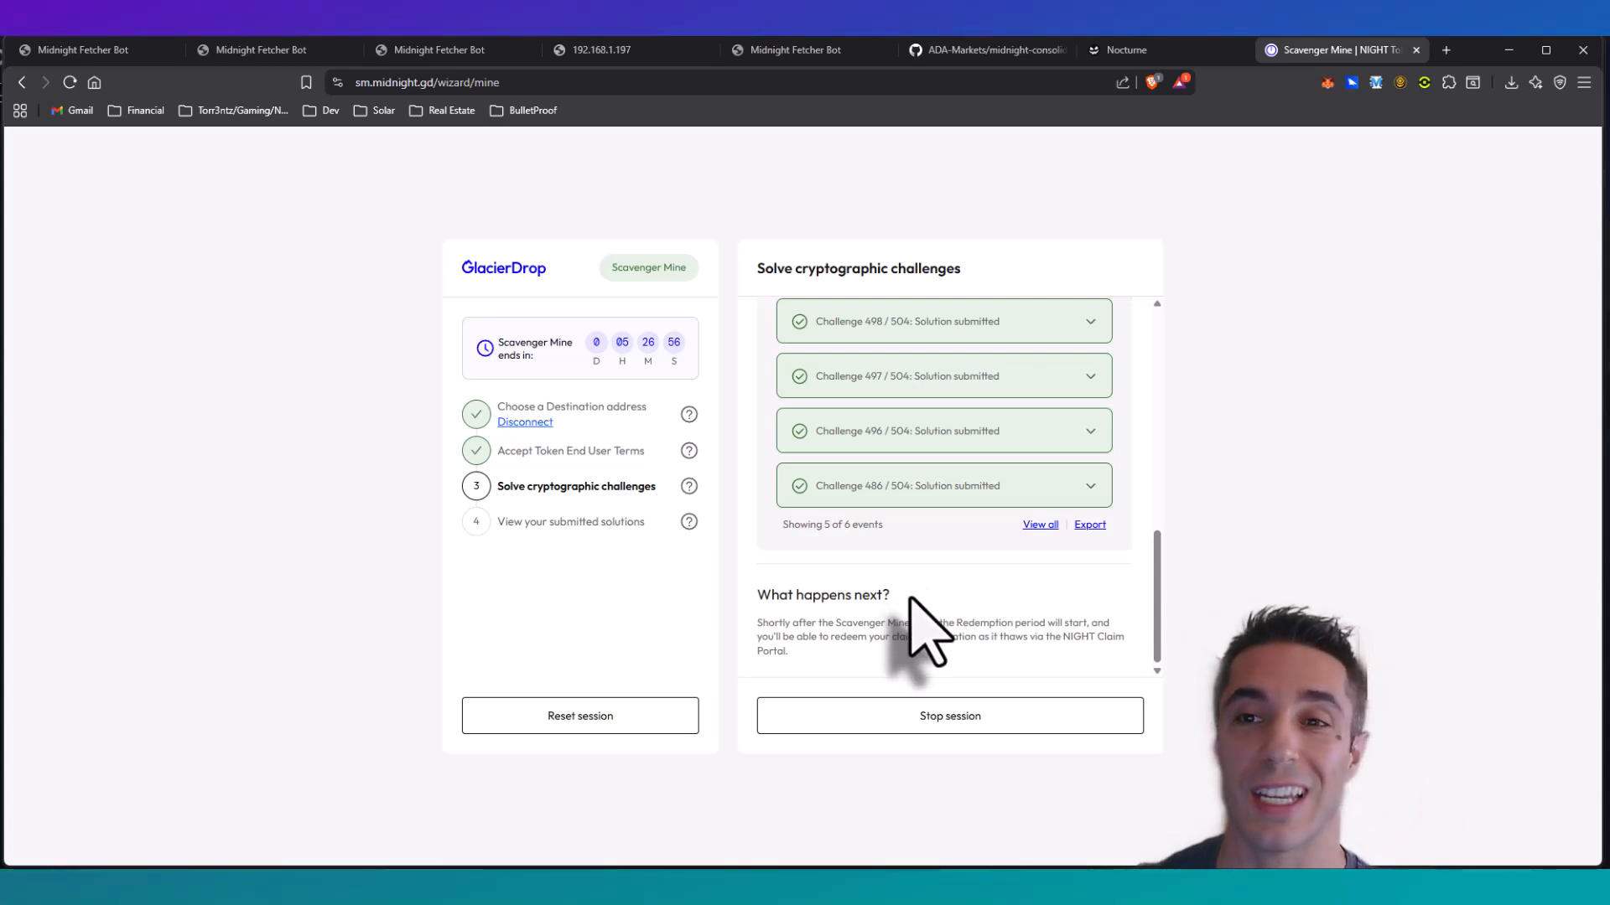
mouse_move(701, 211)
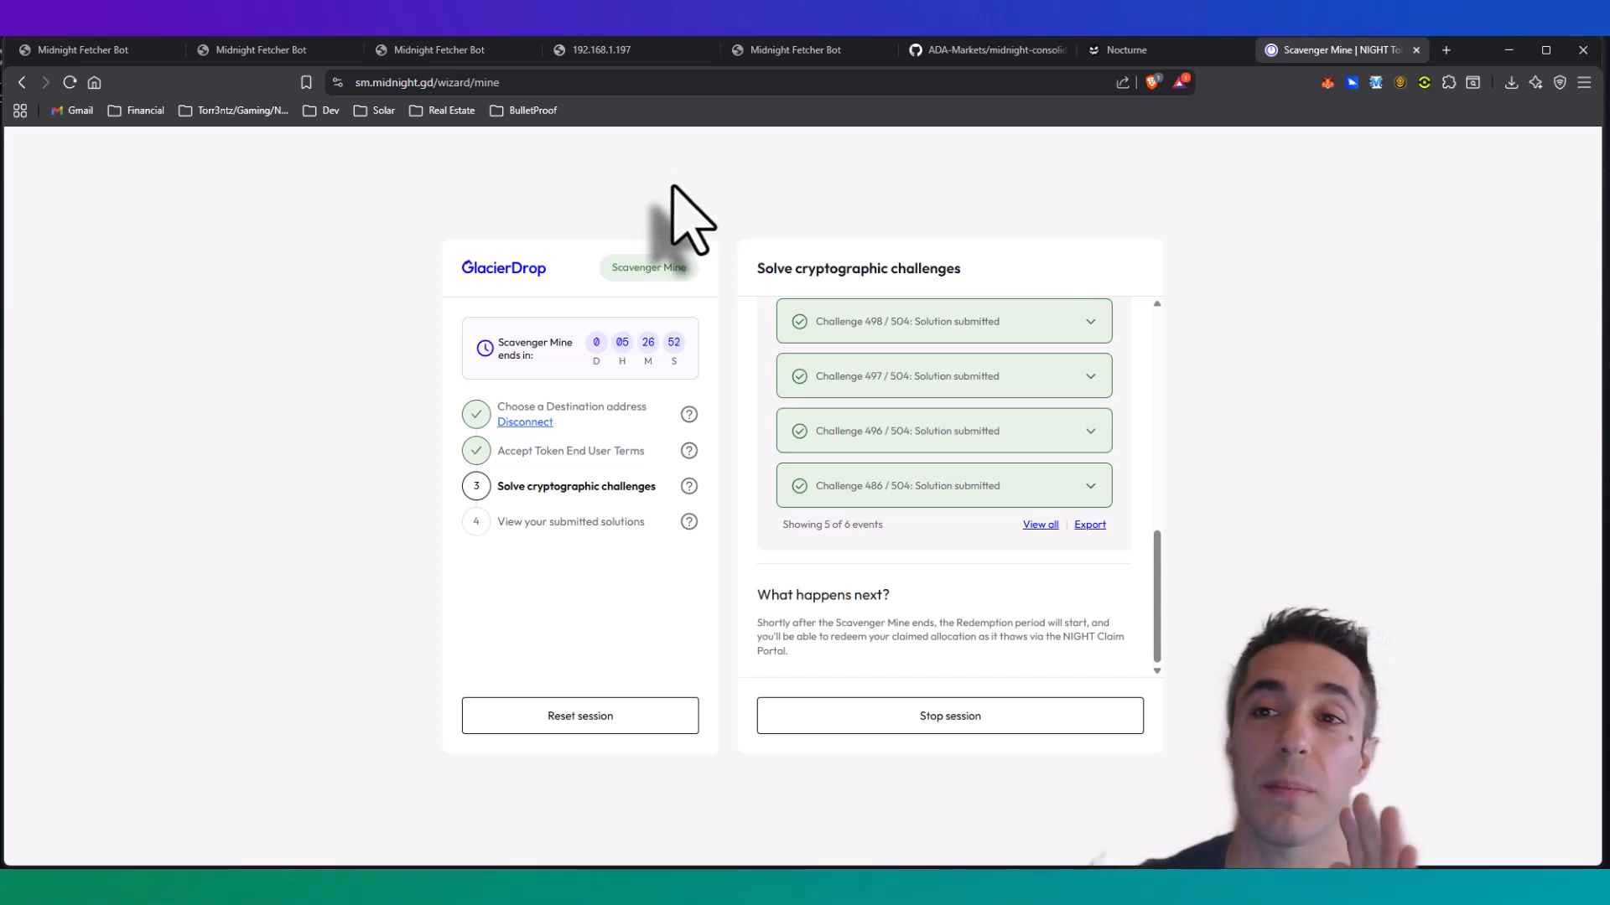
mouse_move(709, 231)
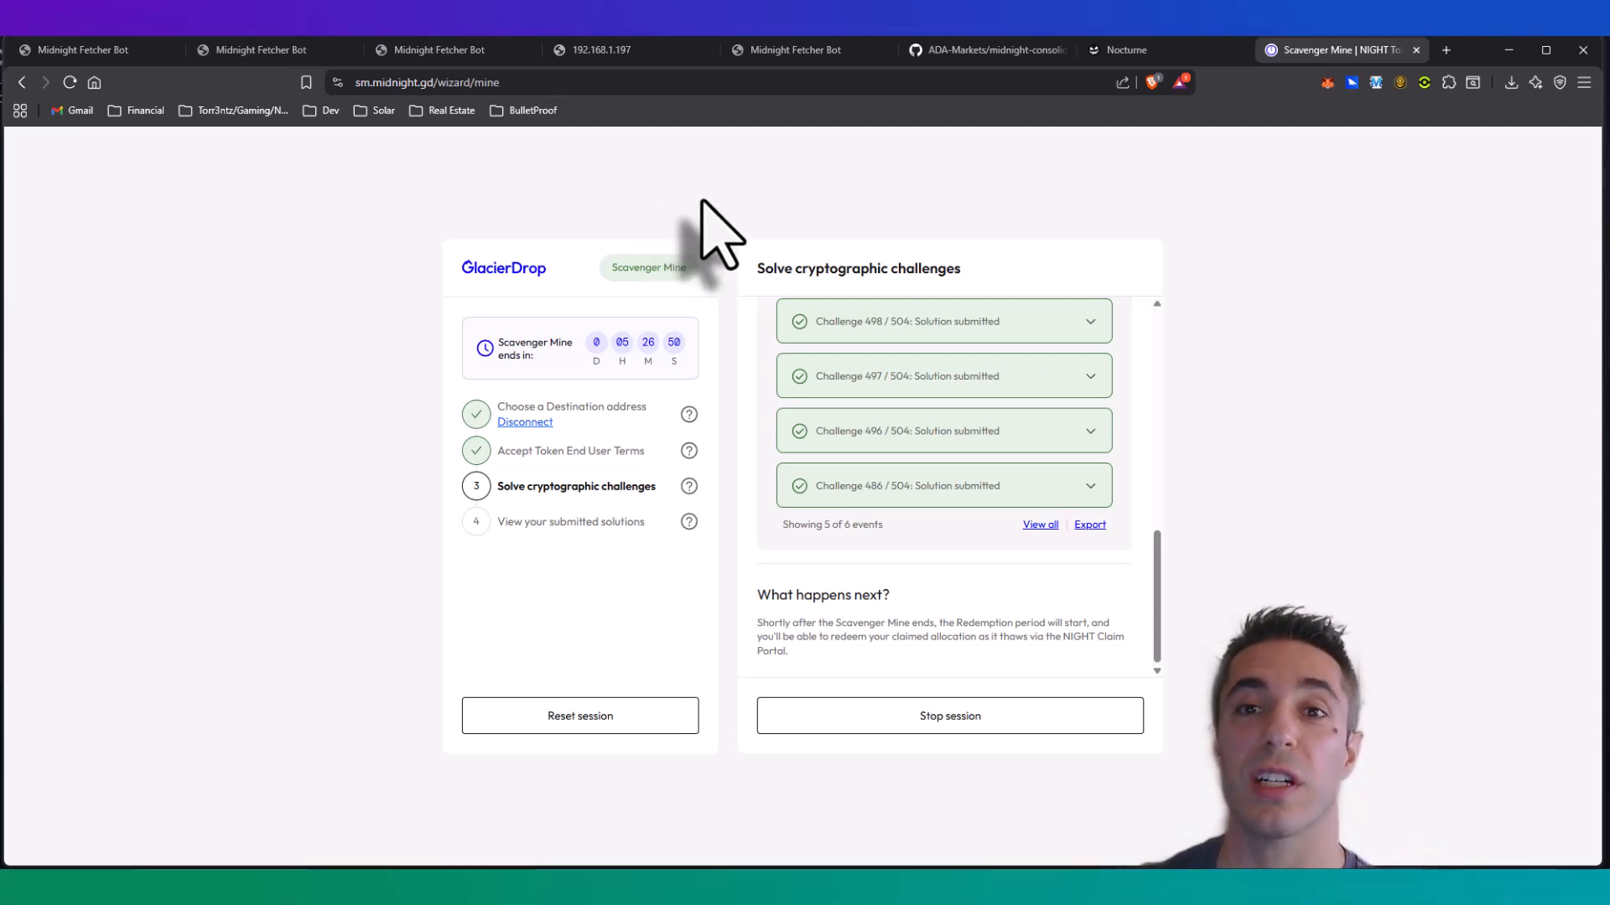